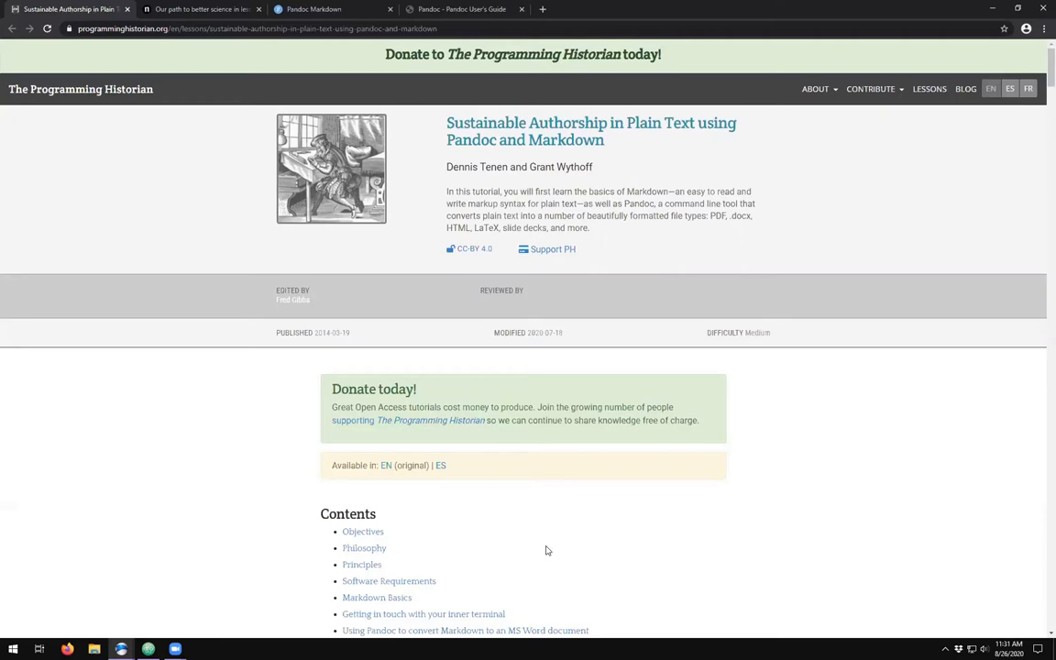
# - Scroll through the page shown in the browser before leaving it
pyautogui.scroll(-3)
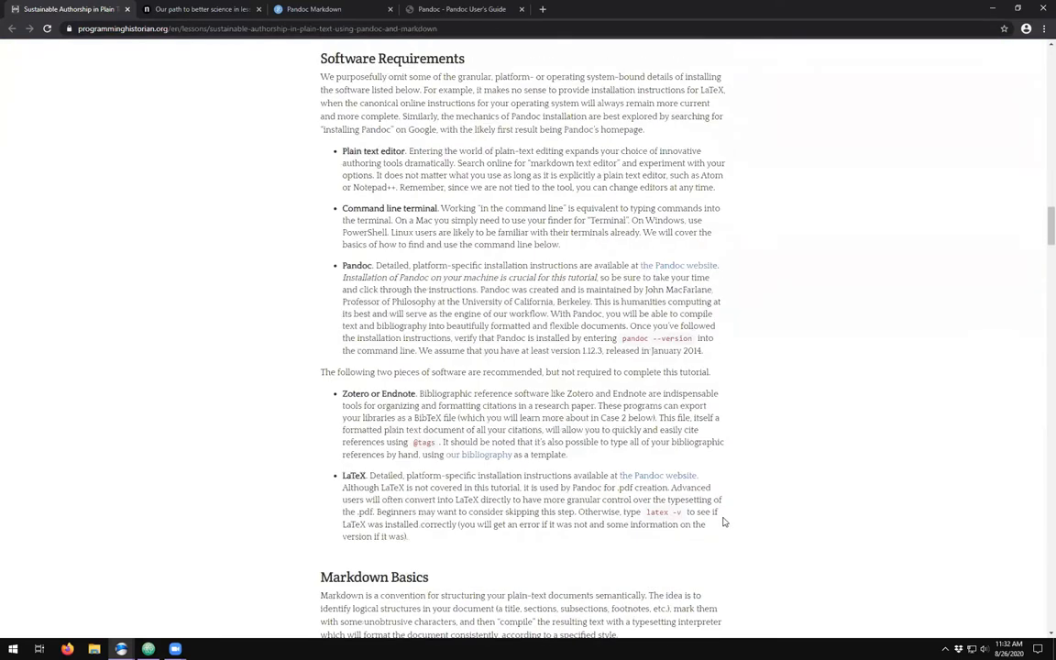
pyautogui.scroll(-3)
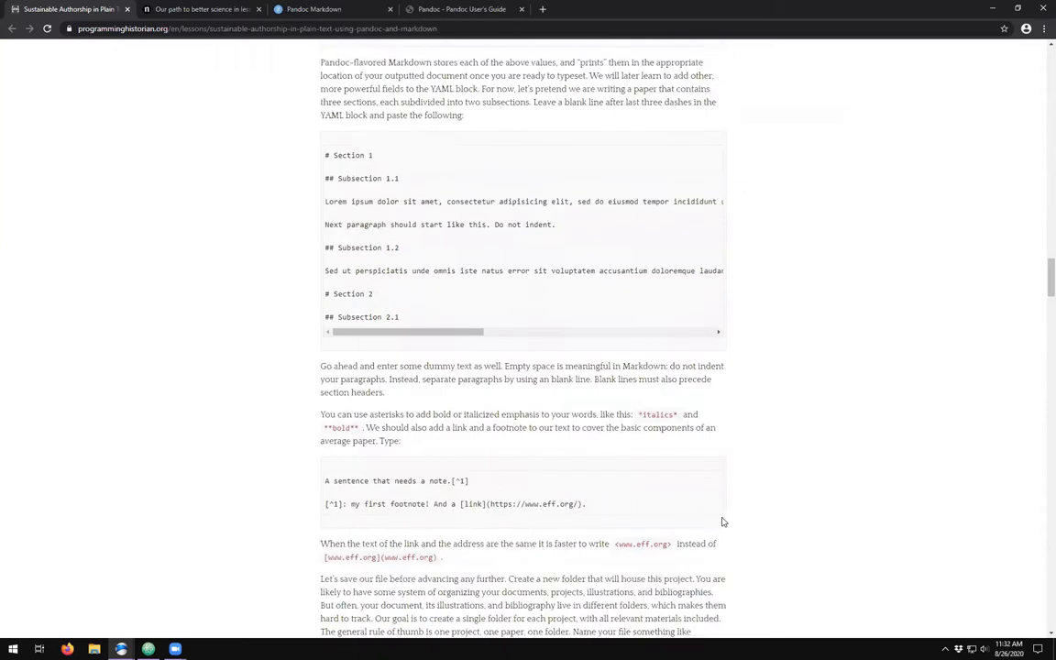
pyautogui.scroll(-3)
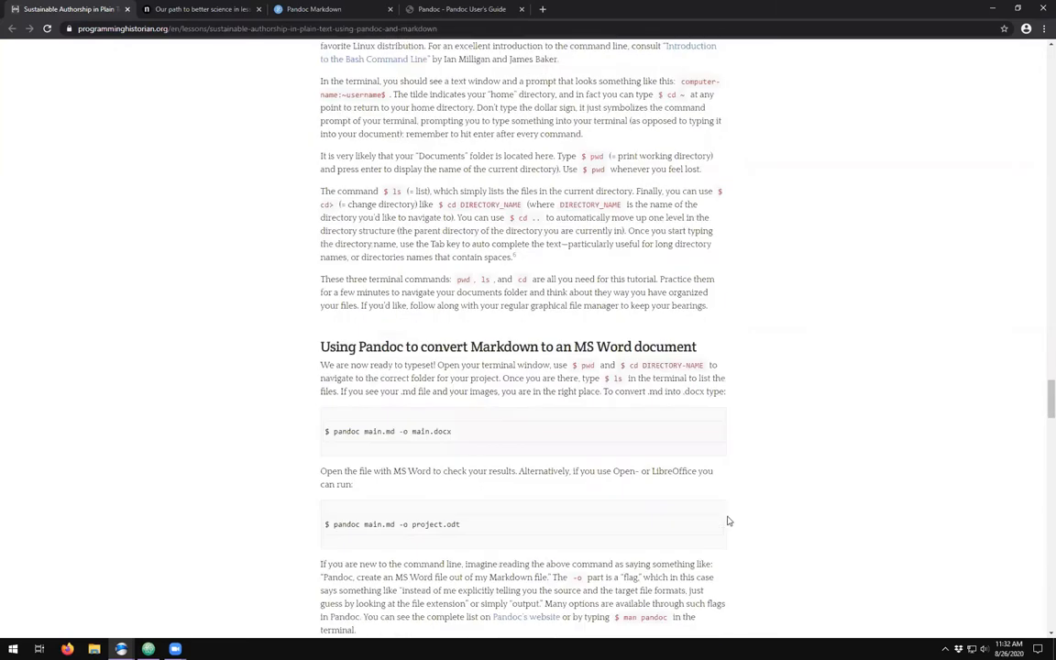
pyautogui.scroll(-3)
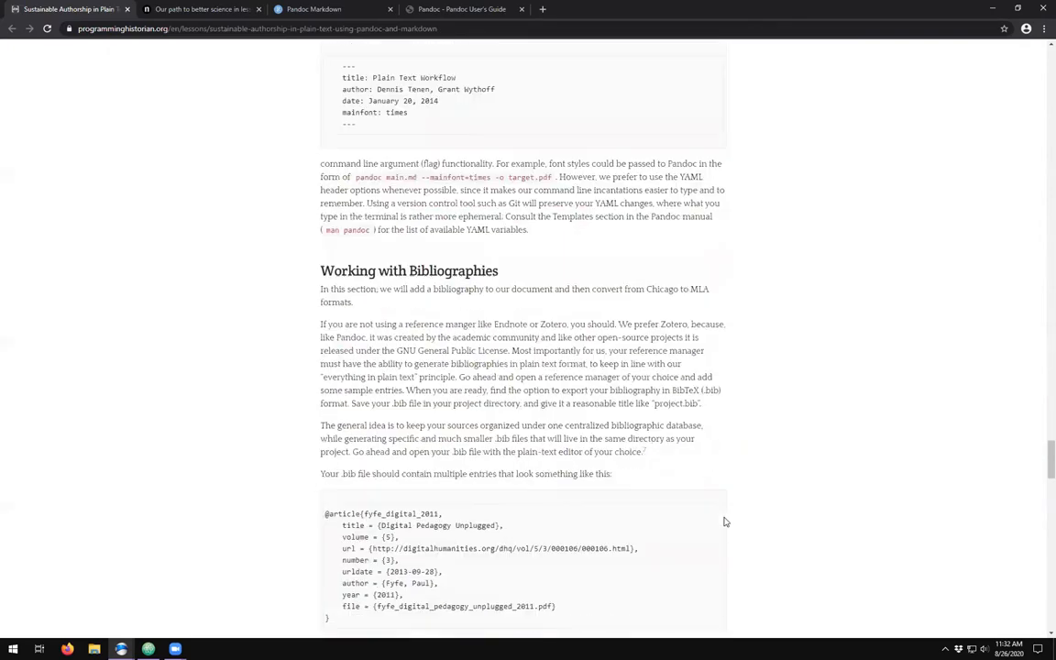
pyautogui.scroll(-3)
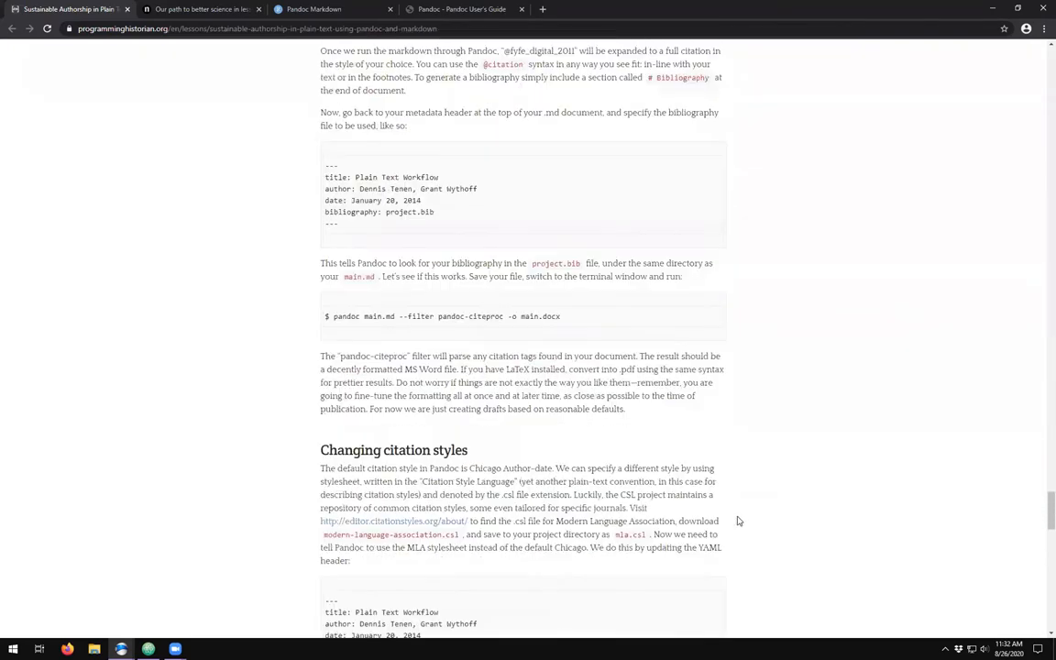
pyautogui.scroll(-3)
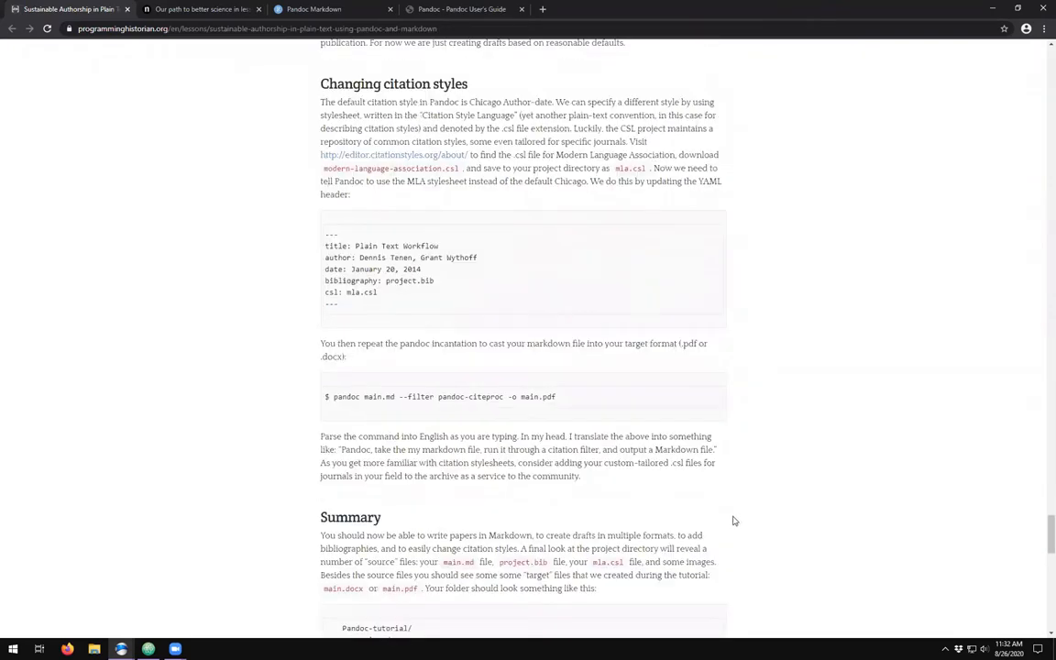
pyautogui.scroll(-3)
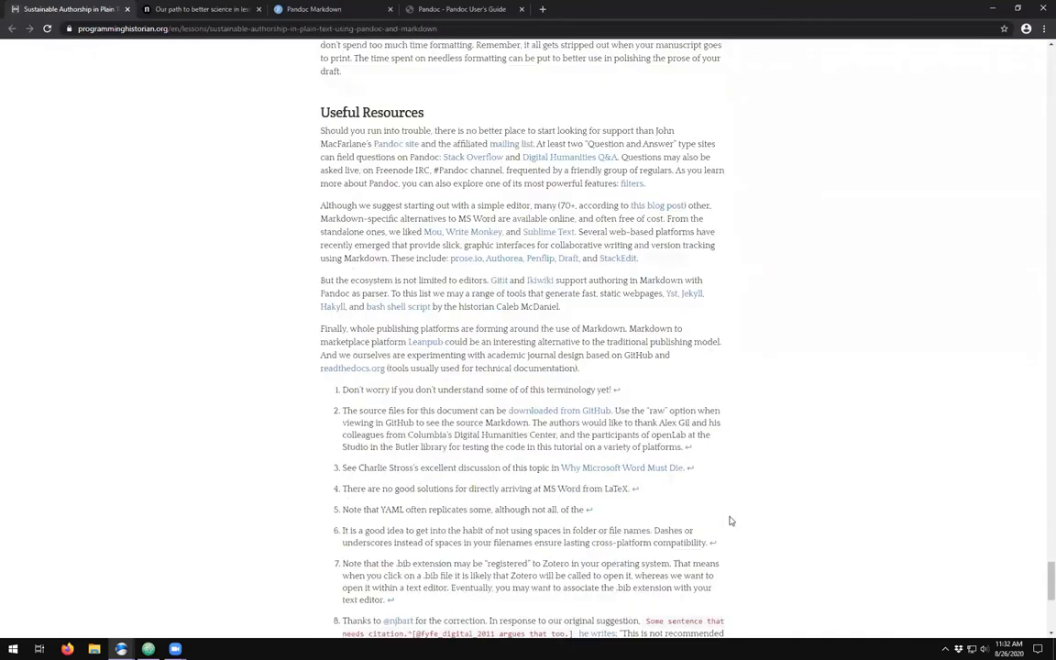
pyautogui.scroll(-3)
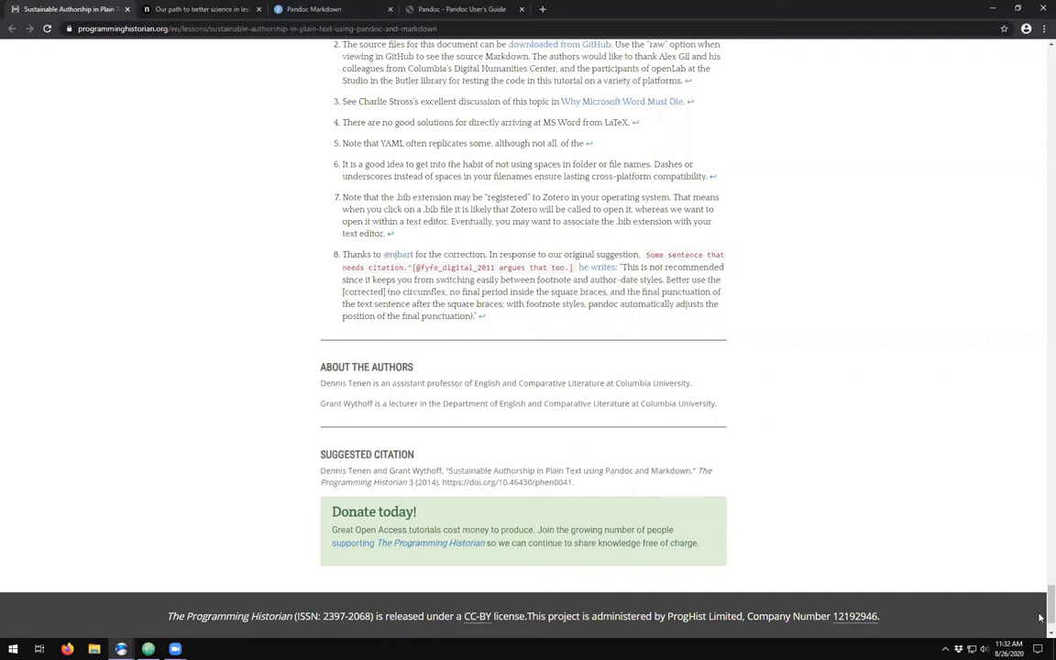
pyautogui.scroll(3)
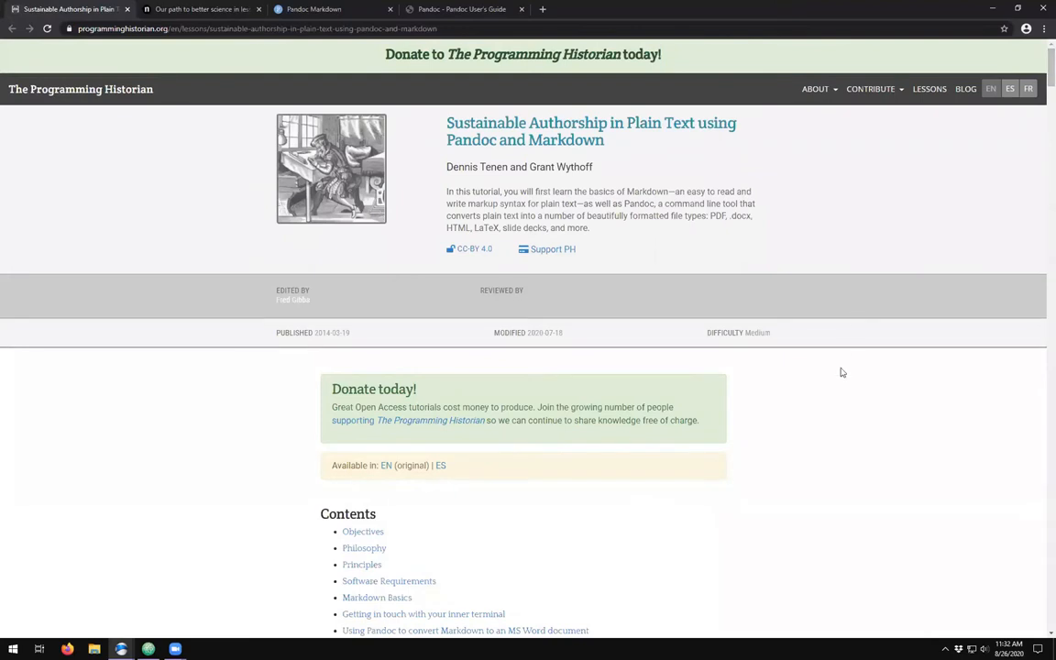
pyautogui.moveTo(836, 414)
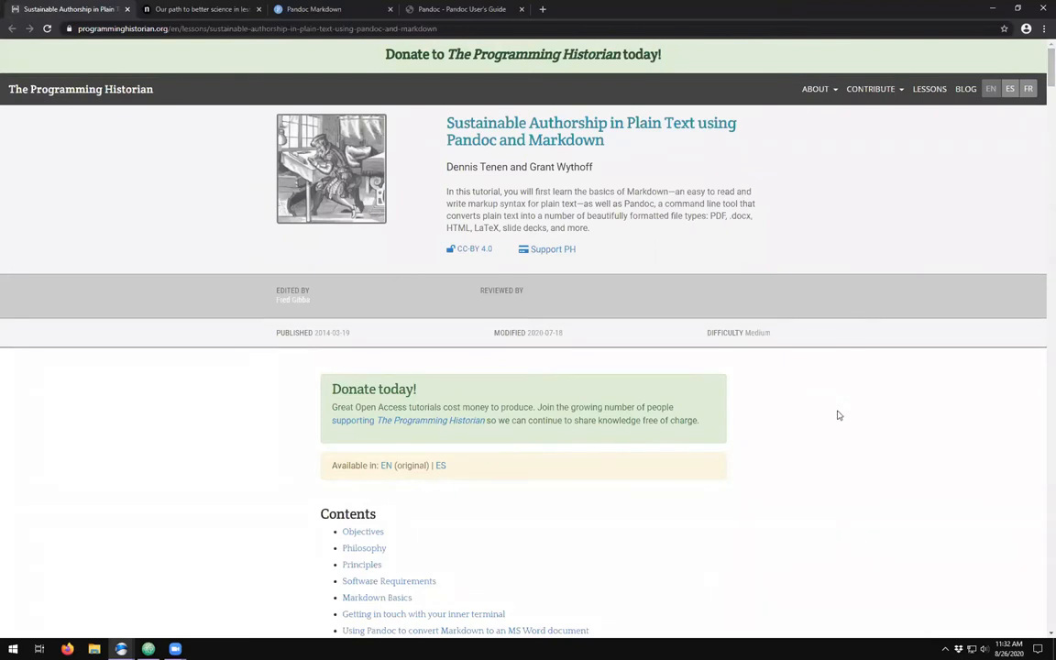
pyautogui.moveTo(990, 7)
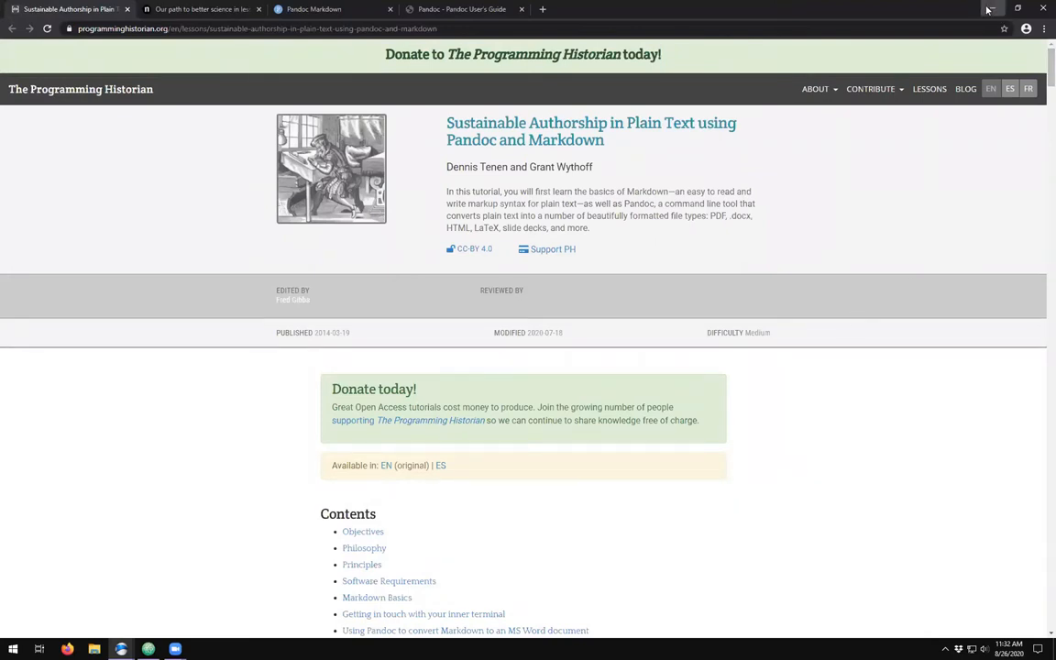
# - Minimize Chrome and drag example1.md into the left column of desktop icons
pyautogui.click(1016, 7)
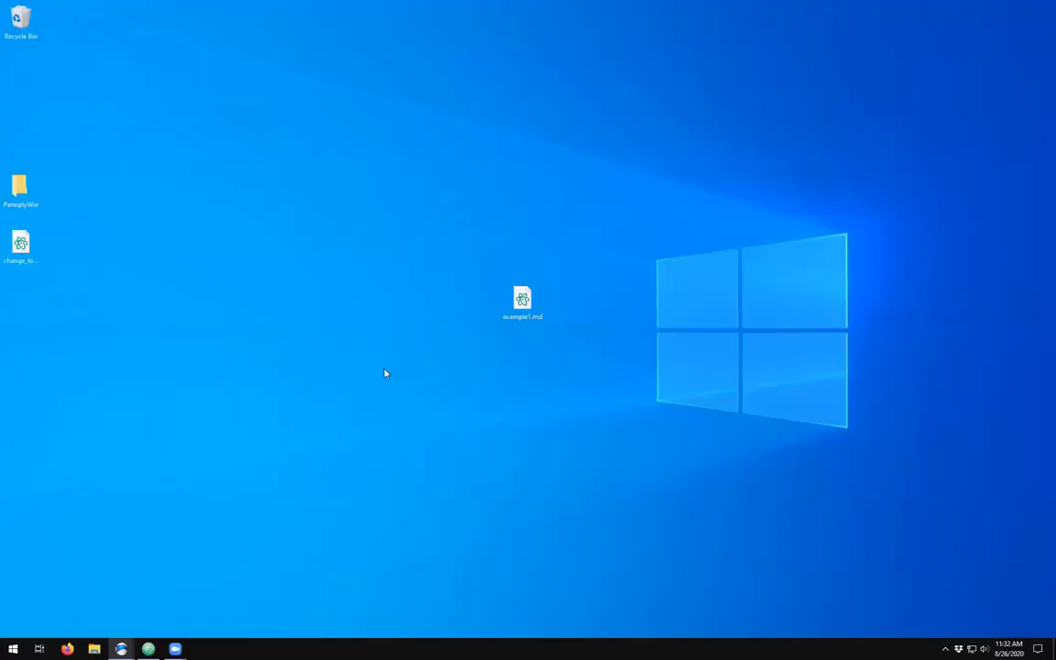
pyautogui.moveTo(523, 302); pyautogui.dragTo(20, 303)
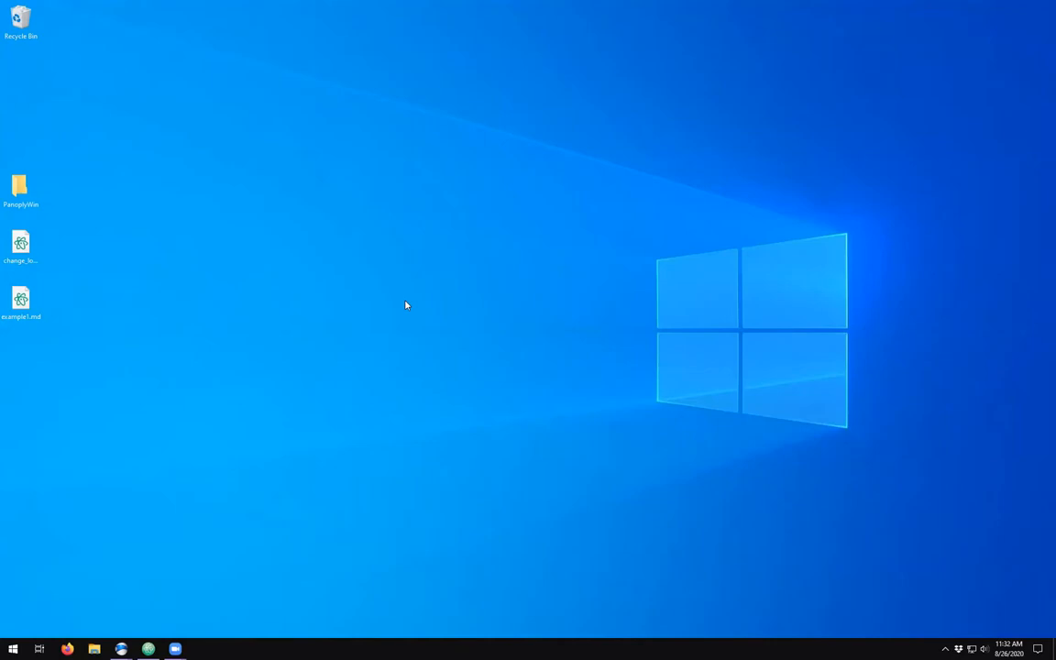
pyautogui.click(121, 649)
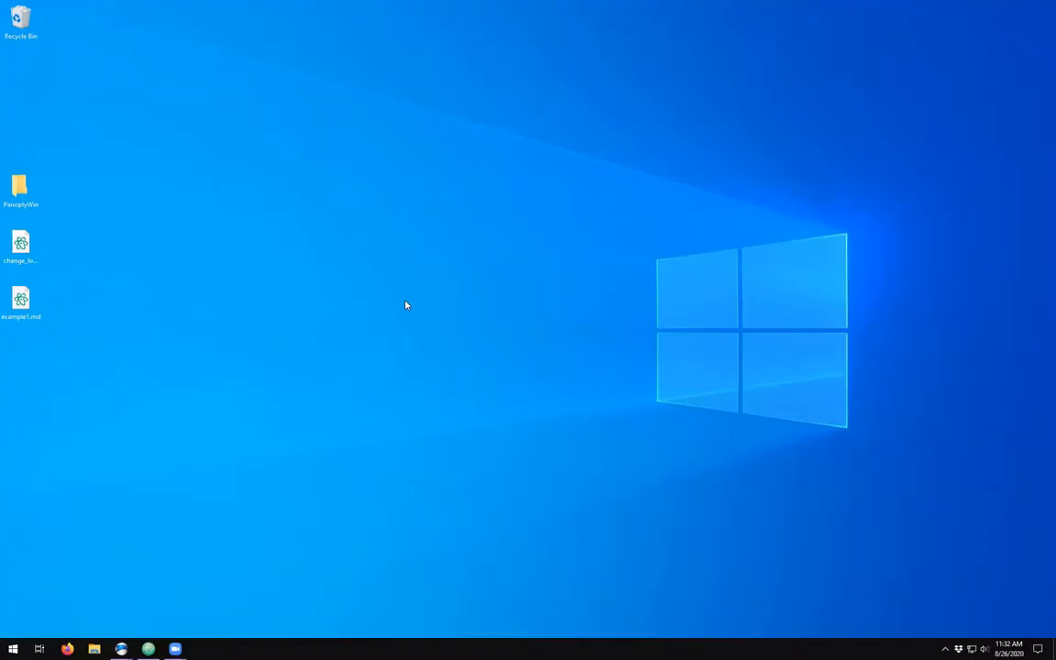
# - Create a new text document on the desktop, rename it example.md and confirm the extension change
pyautogui.rightClick(407, 305)
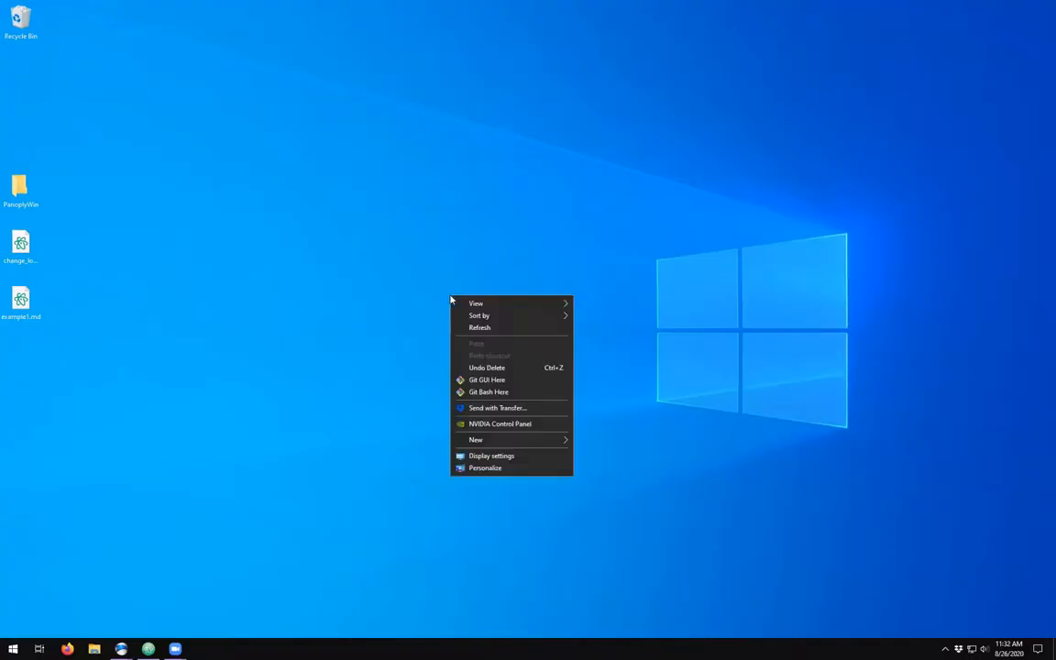
pyautogui.click(477, 440)
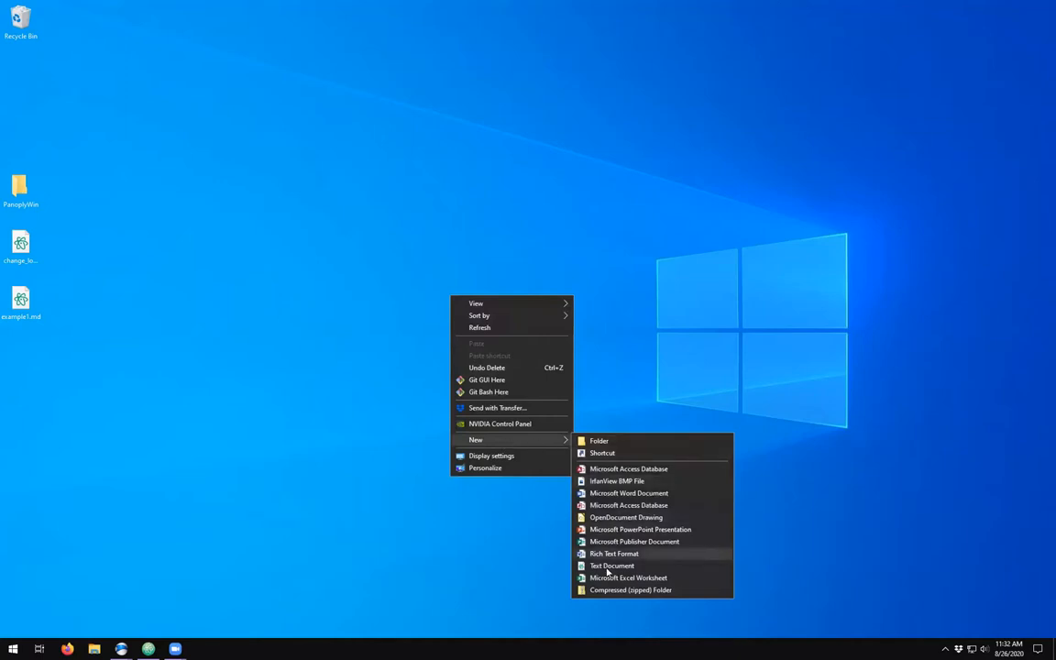
pyautogui.click(610, 565)
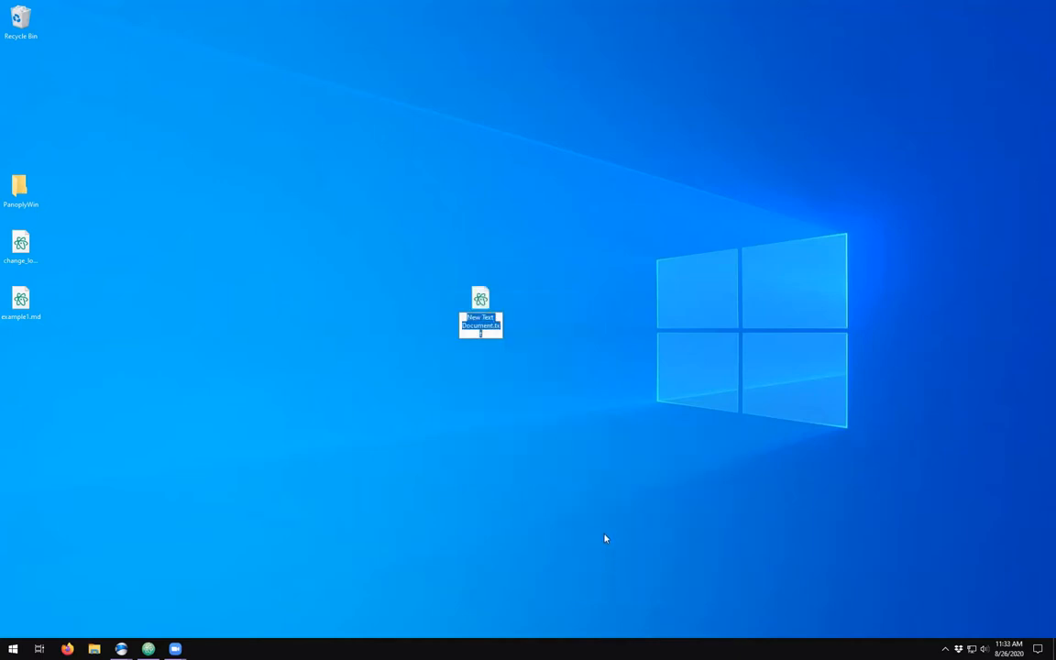
pyautogui.write('exampl')
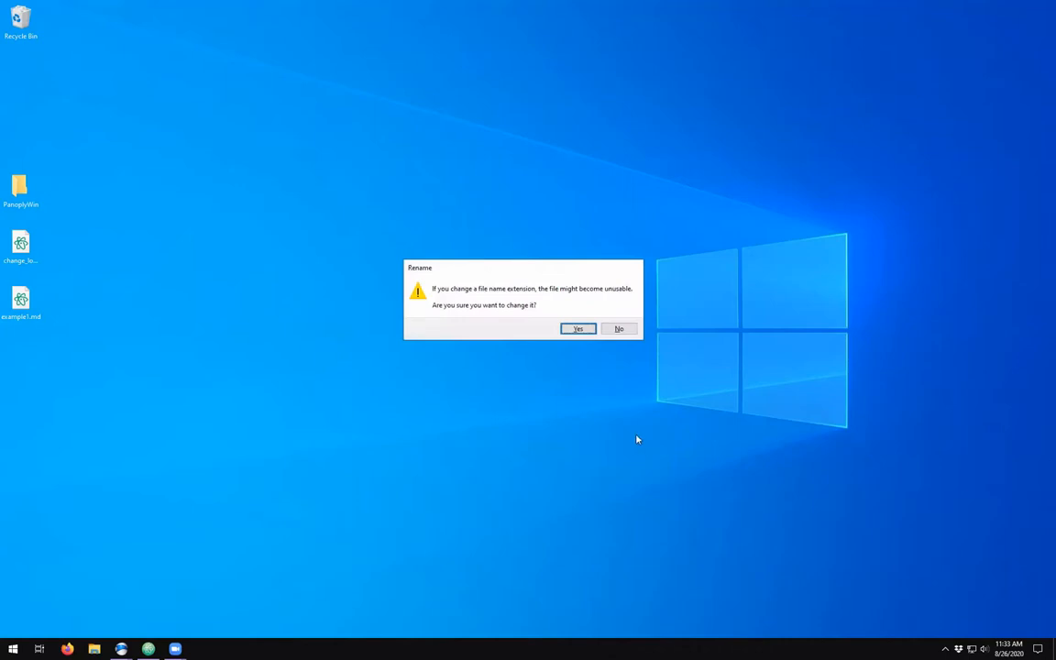
pyautogui.moveTo(480, 323)
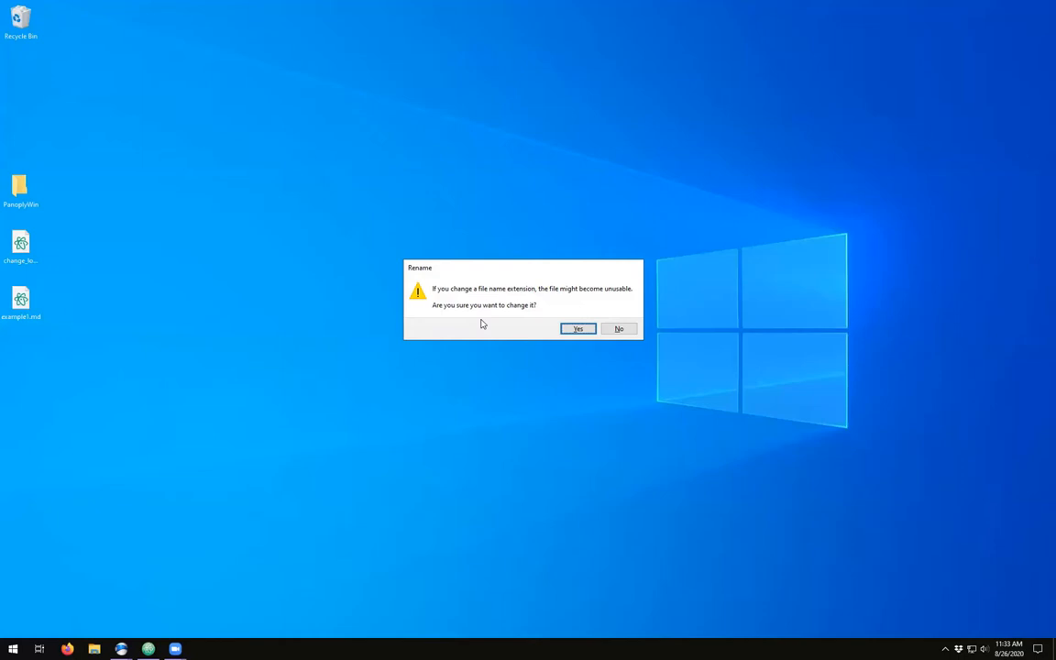
pyautogui.moveTo(440, 328)
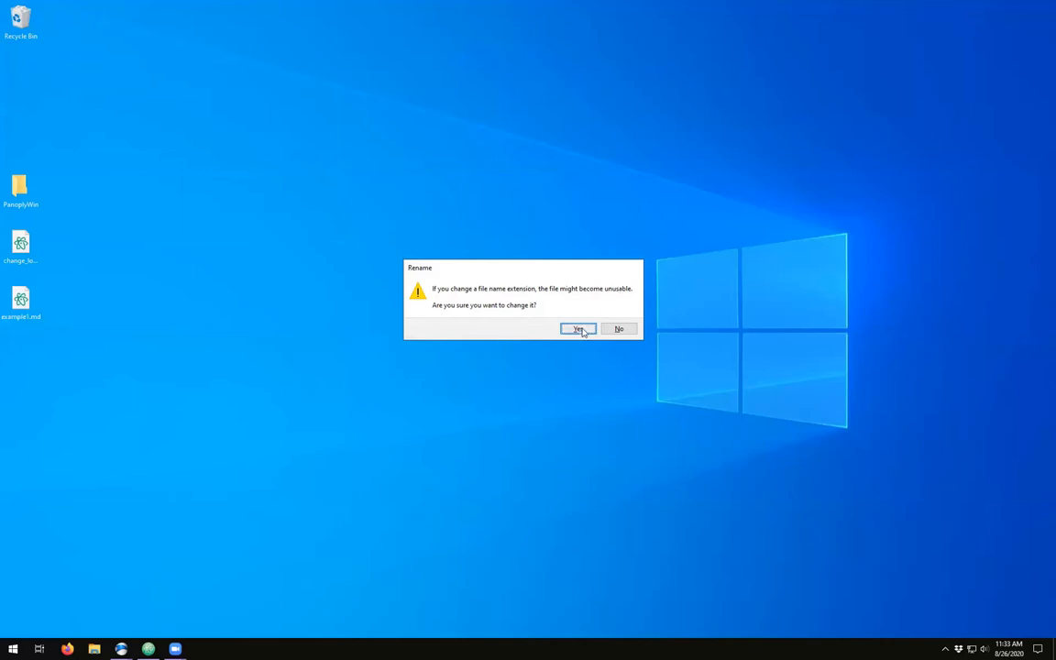
pyautogui.click(577, 330)
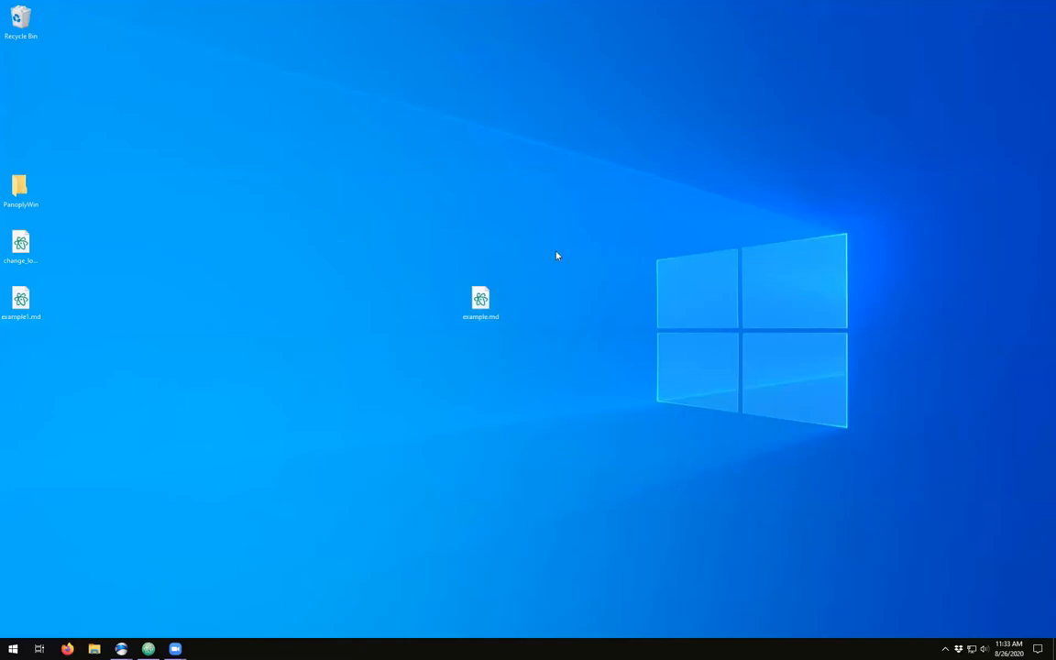
pyautogui.moveTo(473, 415)
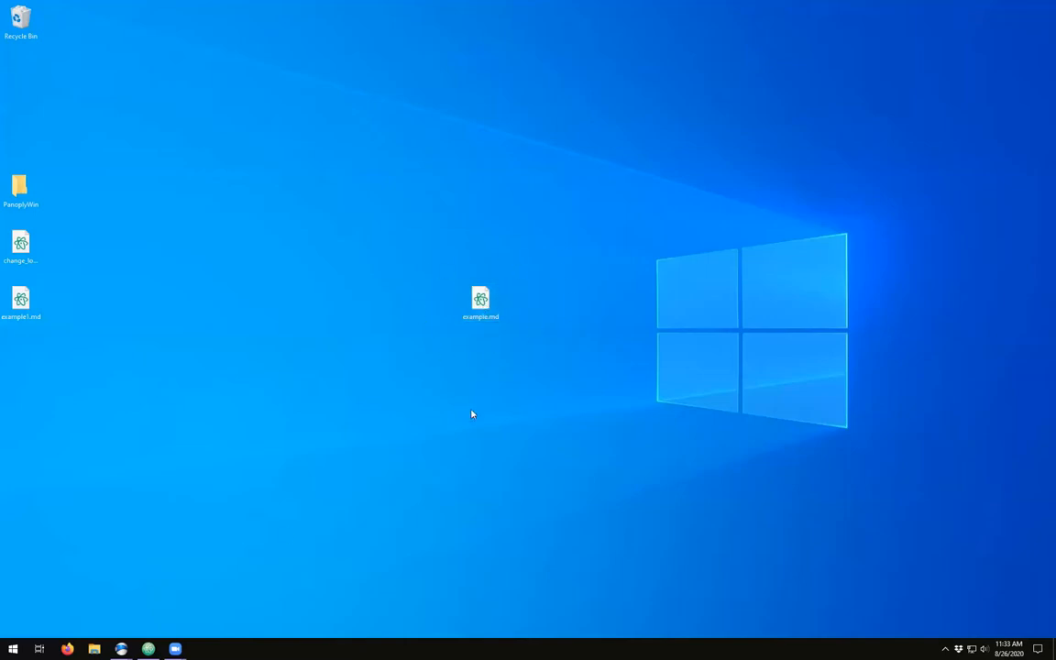
# - Launch Atom and create a new file example2.md in the Desktop project
pyautogui.doubleClick(20, 242)
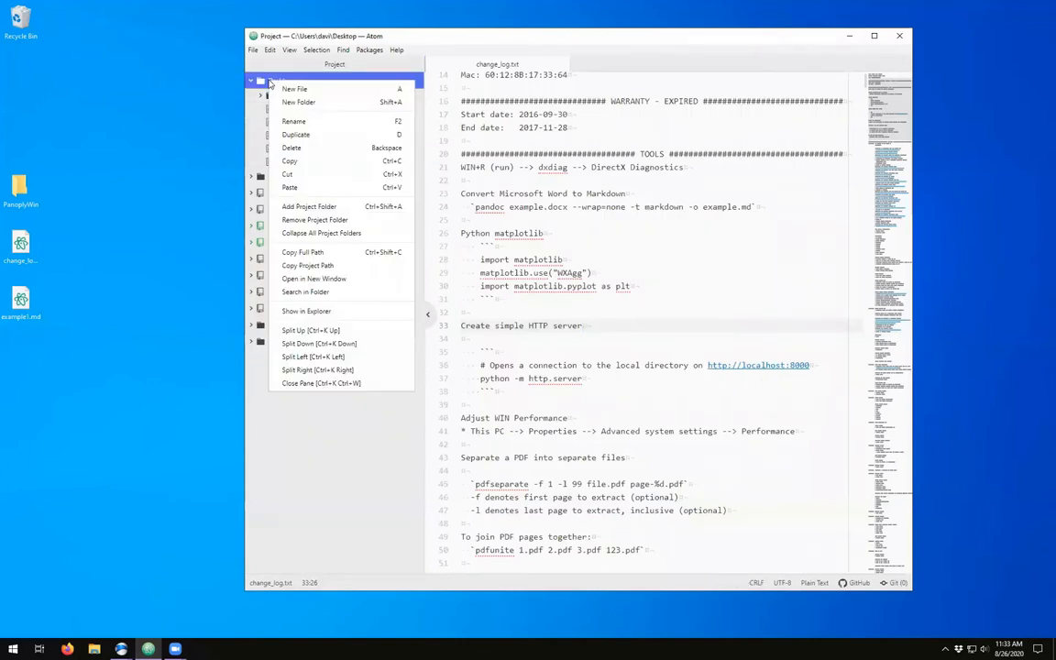
pyautogui.click(293, 88)
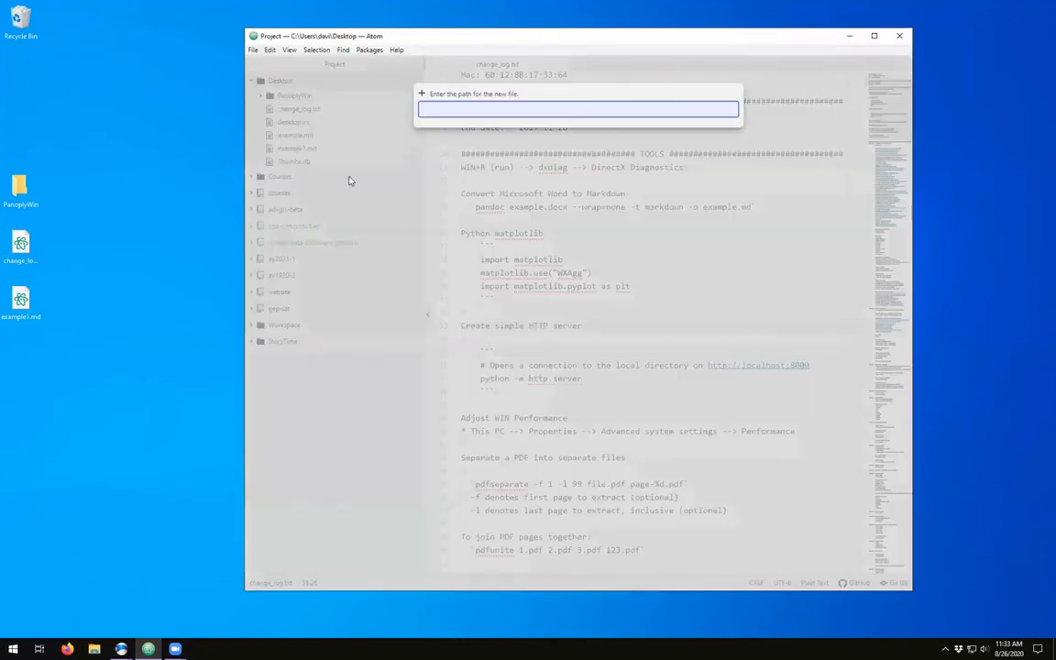
pyautogui.write('example')
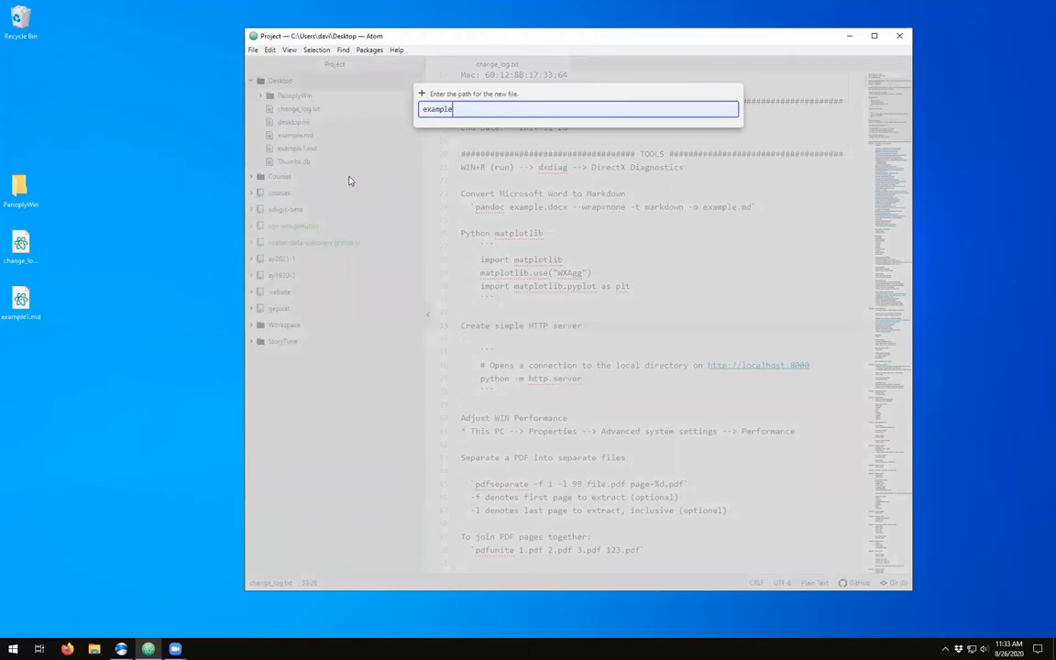
pyautogui.write('2.md')
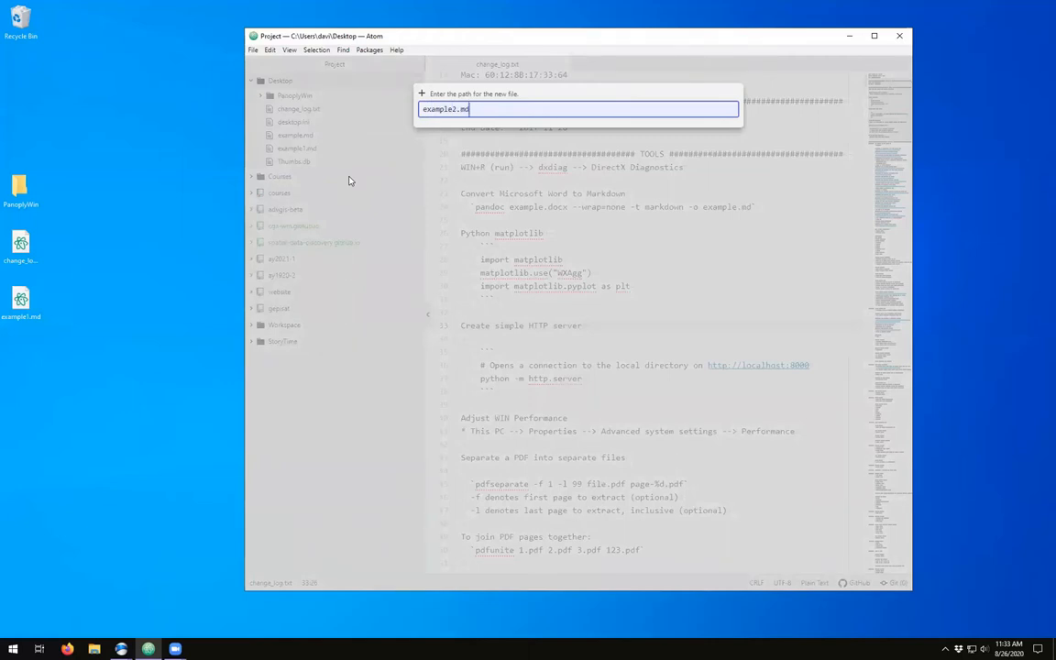
pyautogui.press('Return')
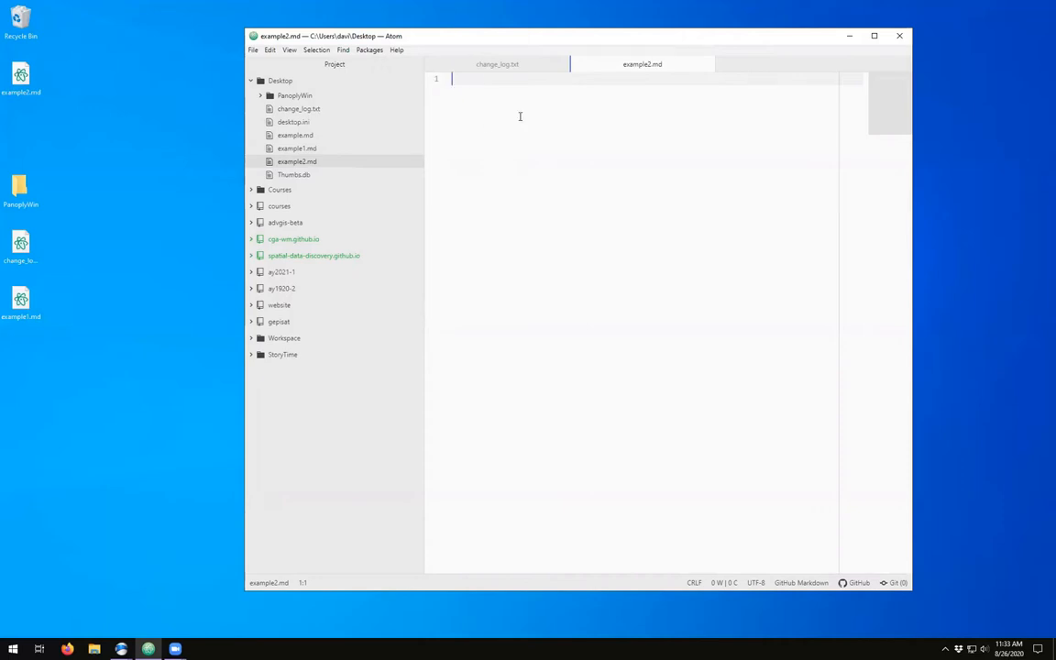
pyautogui.moveTo(506, 105)
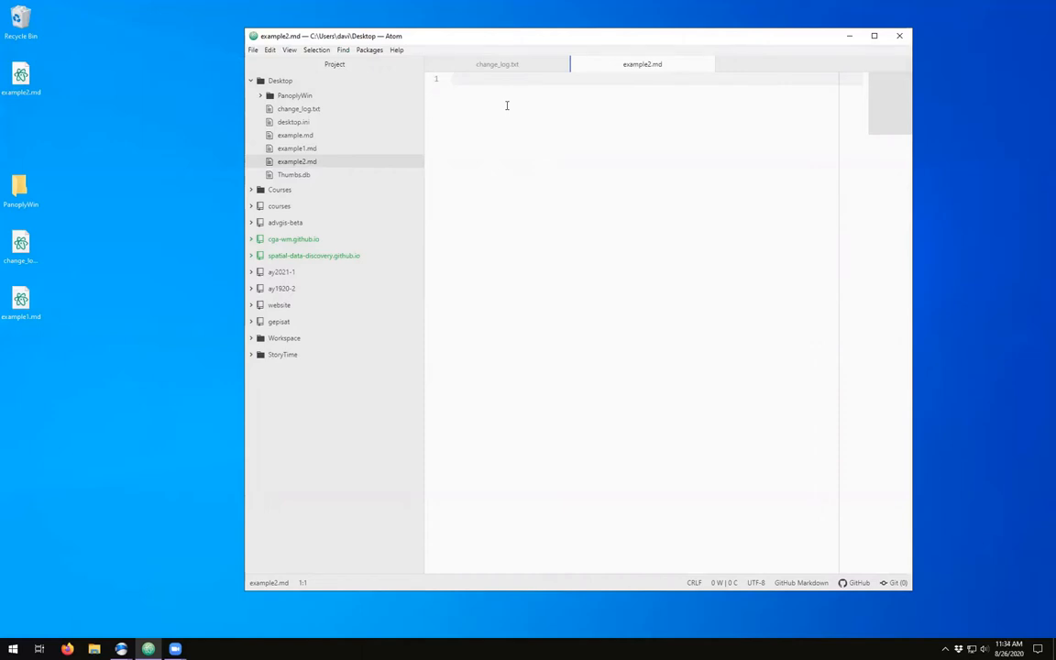
# - Write 'What you see is what you get.' as line 2 of example2.md
pyautogui.write('What you writ')
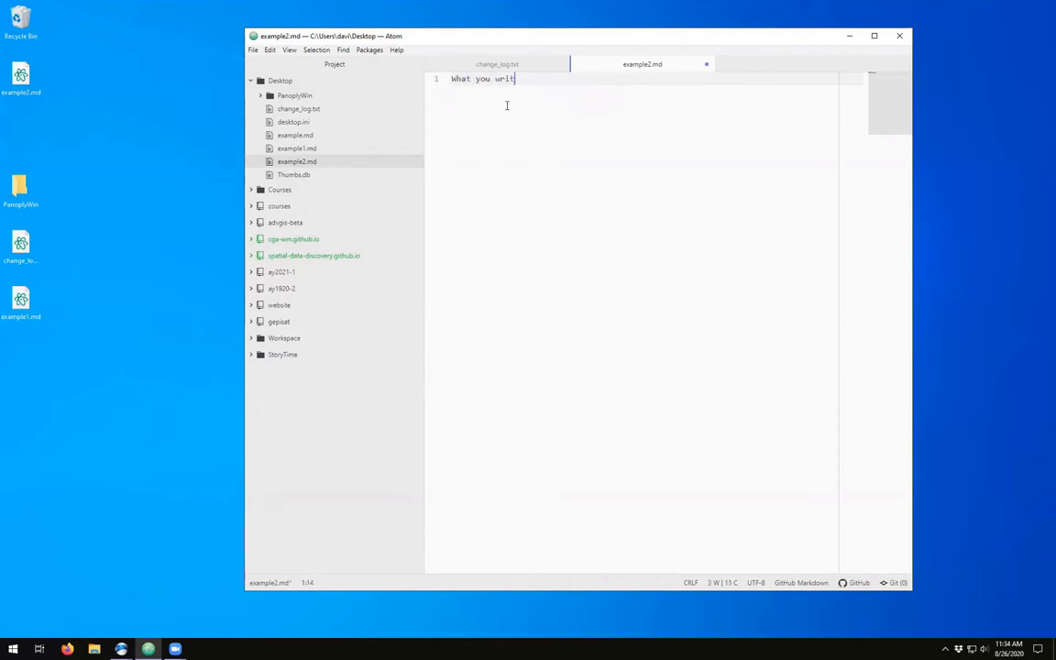
pyautogui.write('e is w')
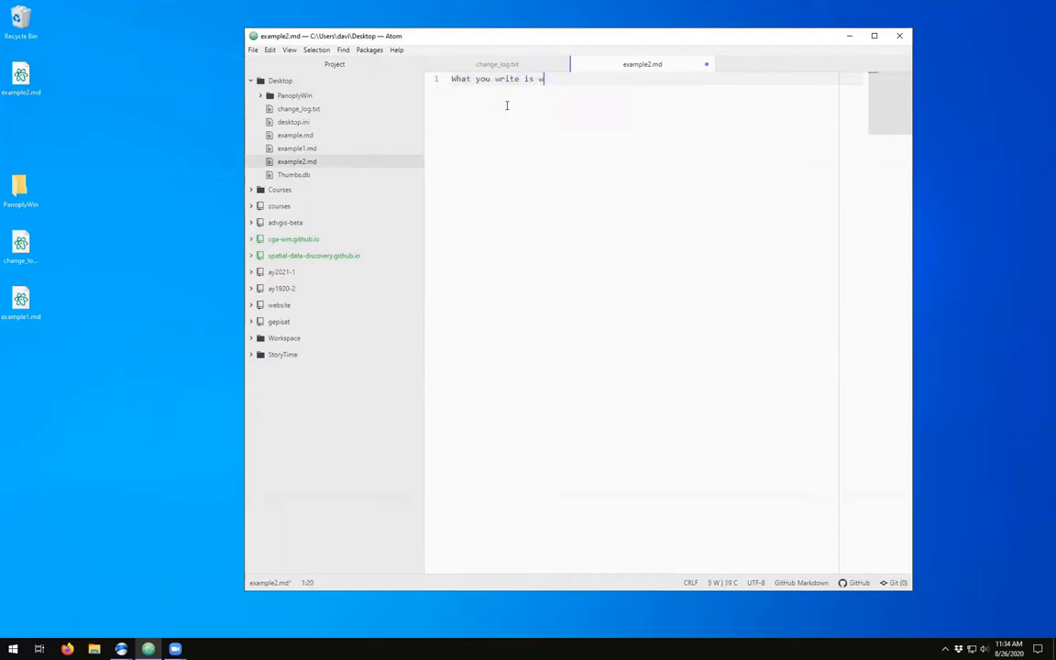
pyautogui.write('hat you get.')
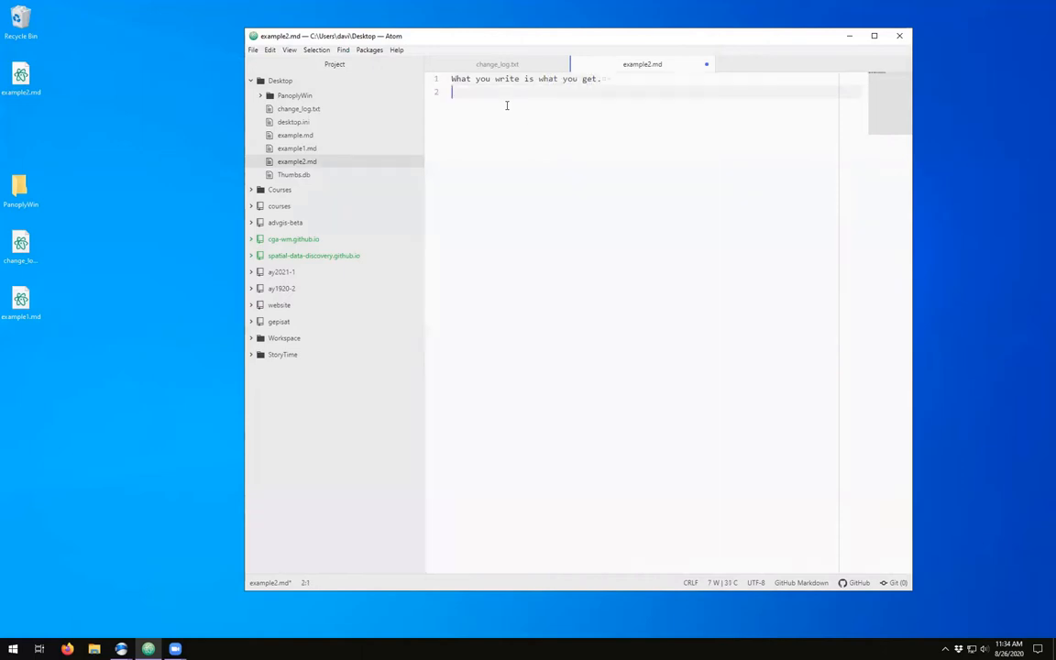
pyautogui.write('What you see is what you')
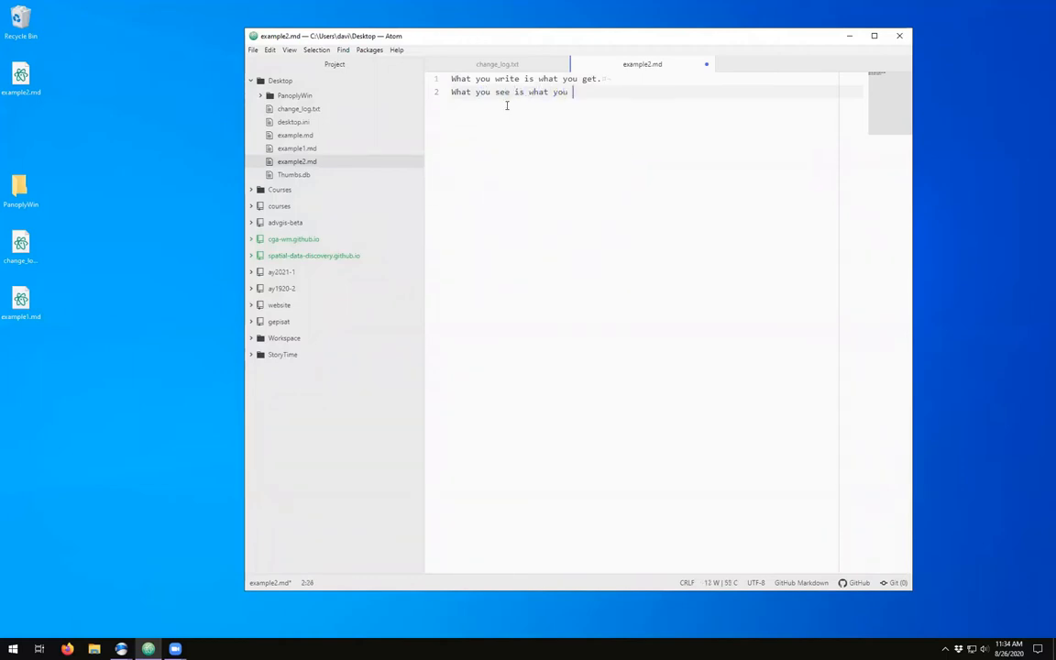
pyautogui.write('get.')
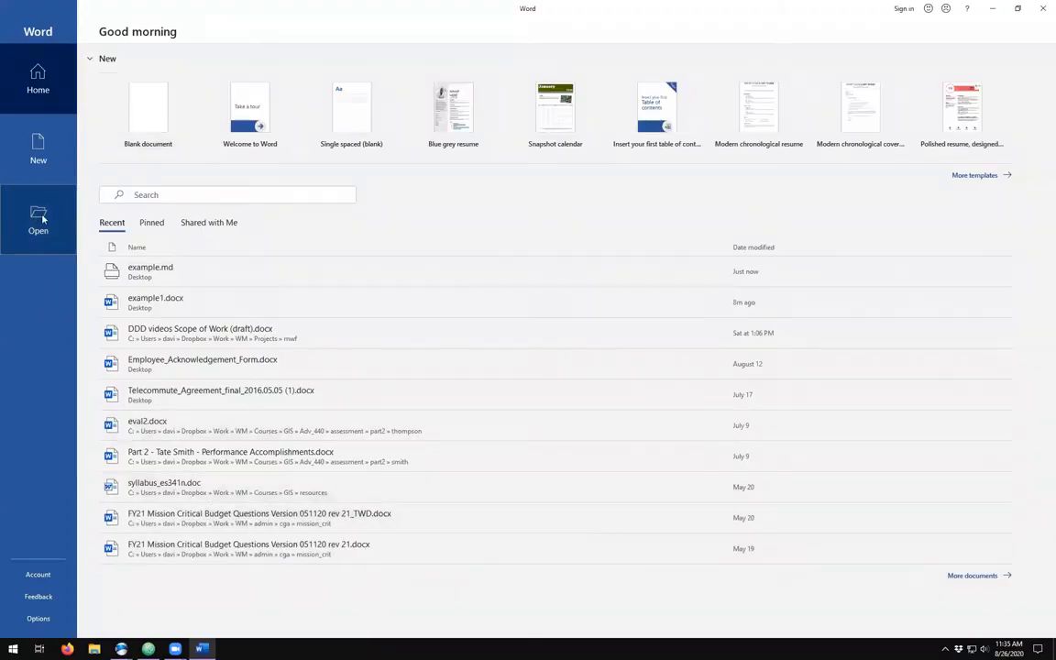
# - From Word's start screen, browse to the Desktop and open example2.md
pyautogui.click(39, 218)
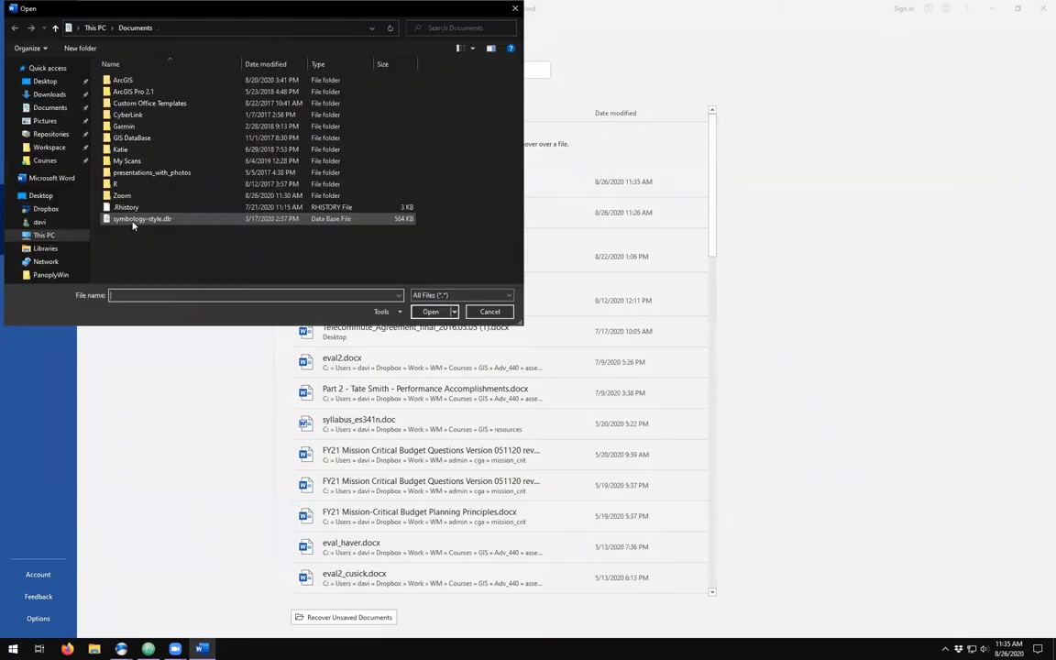
pyautogui.click(44, 81)
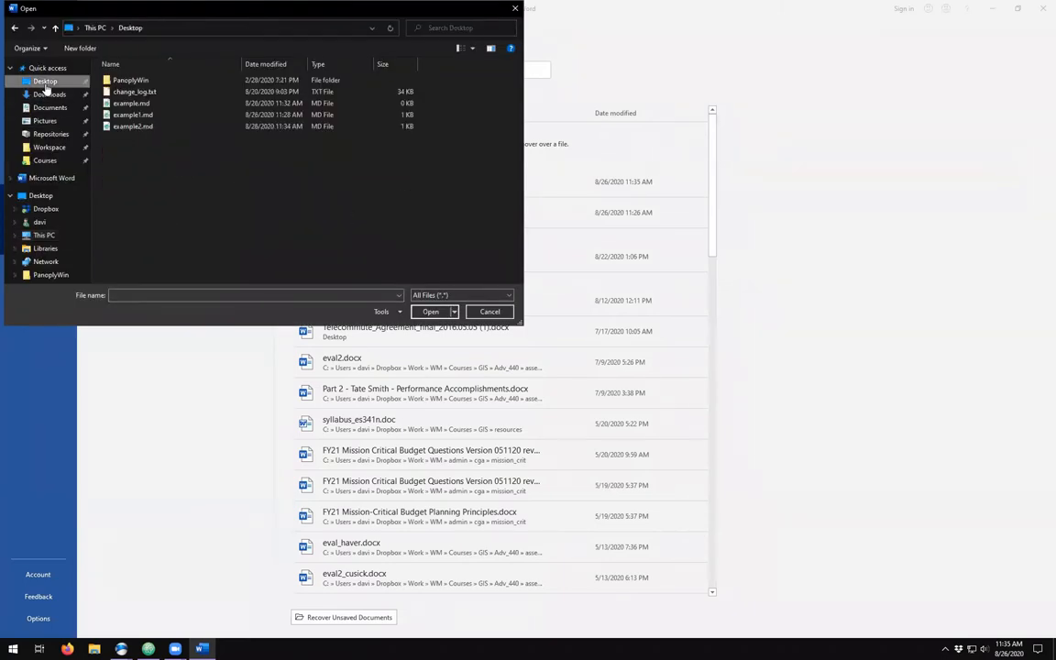
pyautogui.click(132, 127)
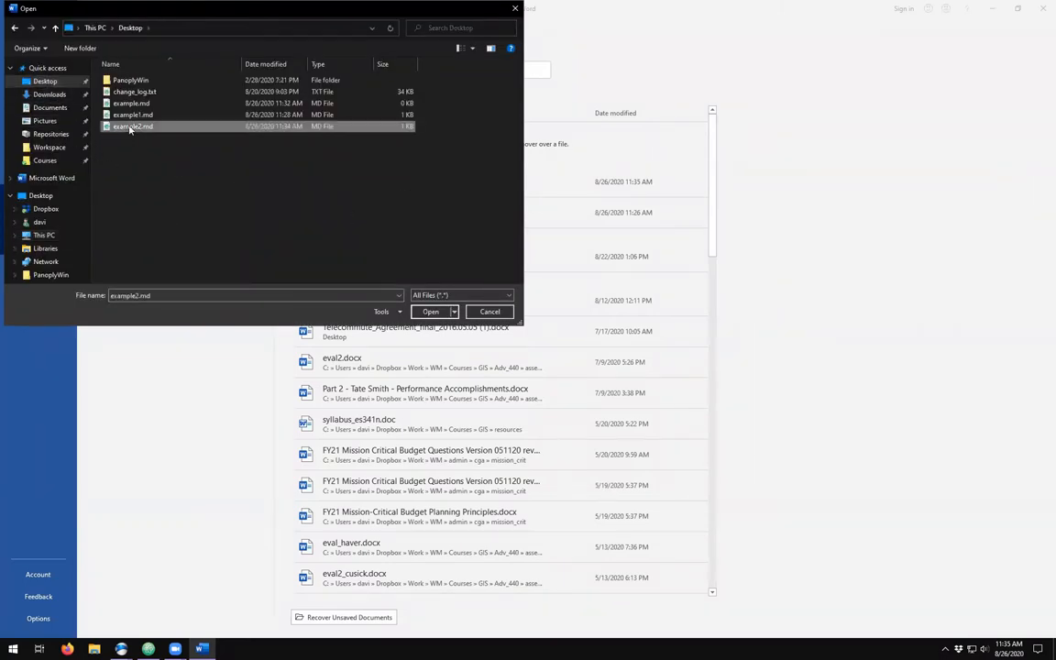
pyautogui.click(429, 311)
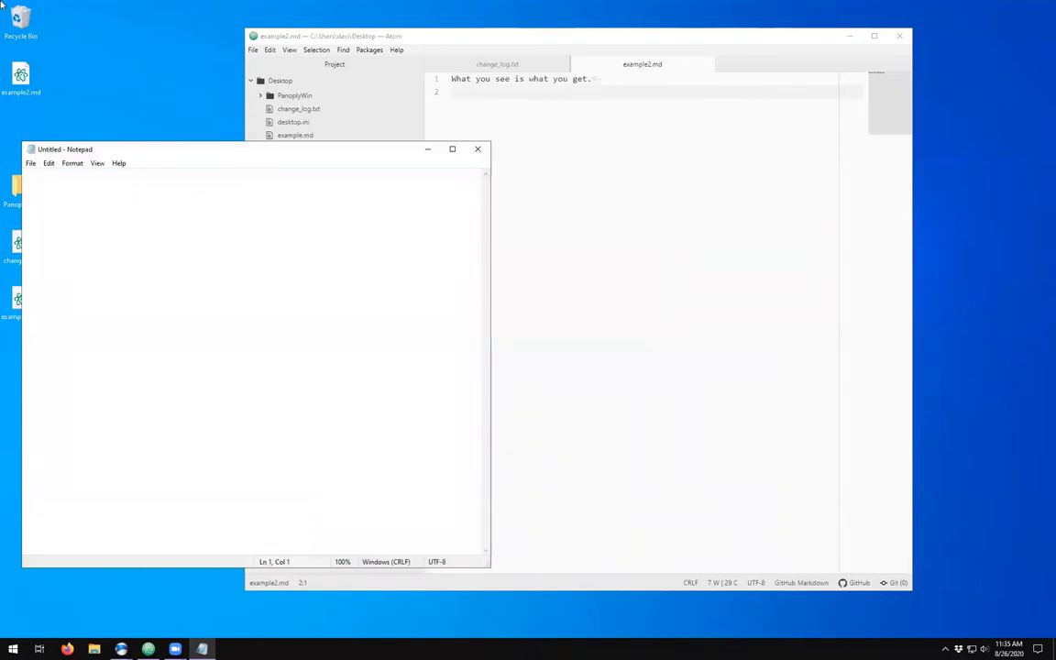
# - Open example2.md in Notepad with the file type set to All Files, then close Notepad
pyautogui.click(30, 163)
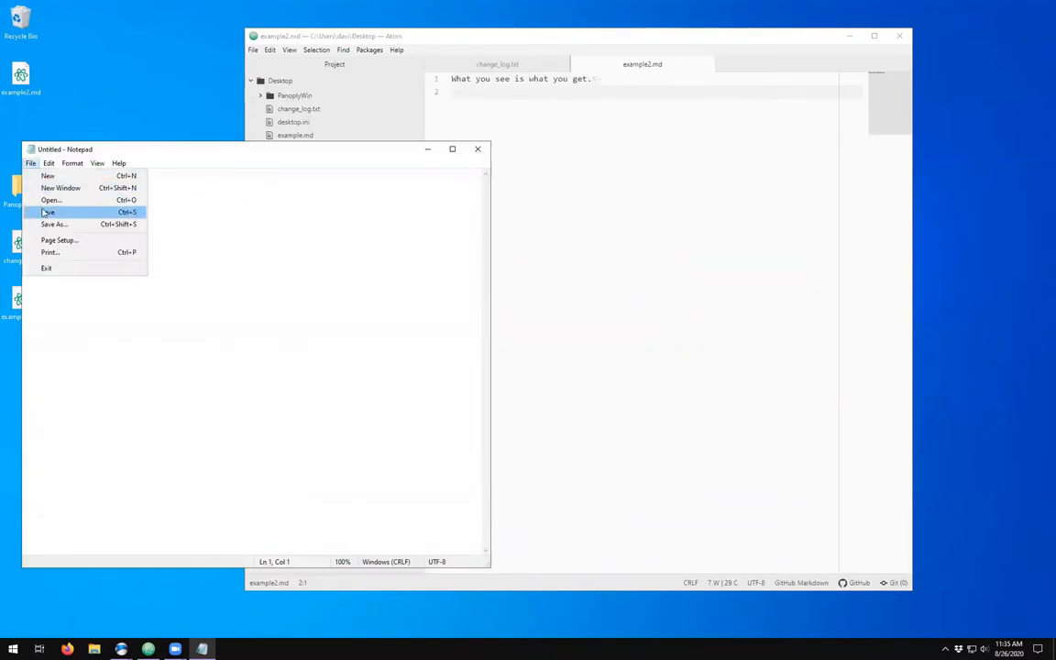
pyautogui.click(51, 200)
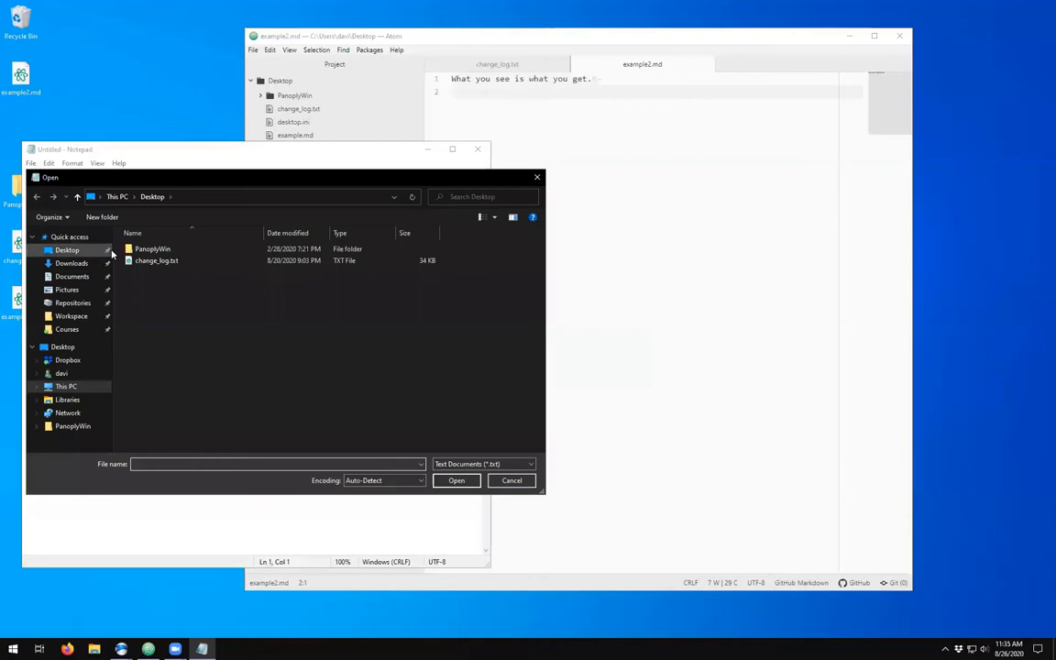
pyautogui.click(530, 464)
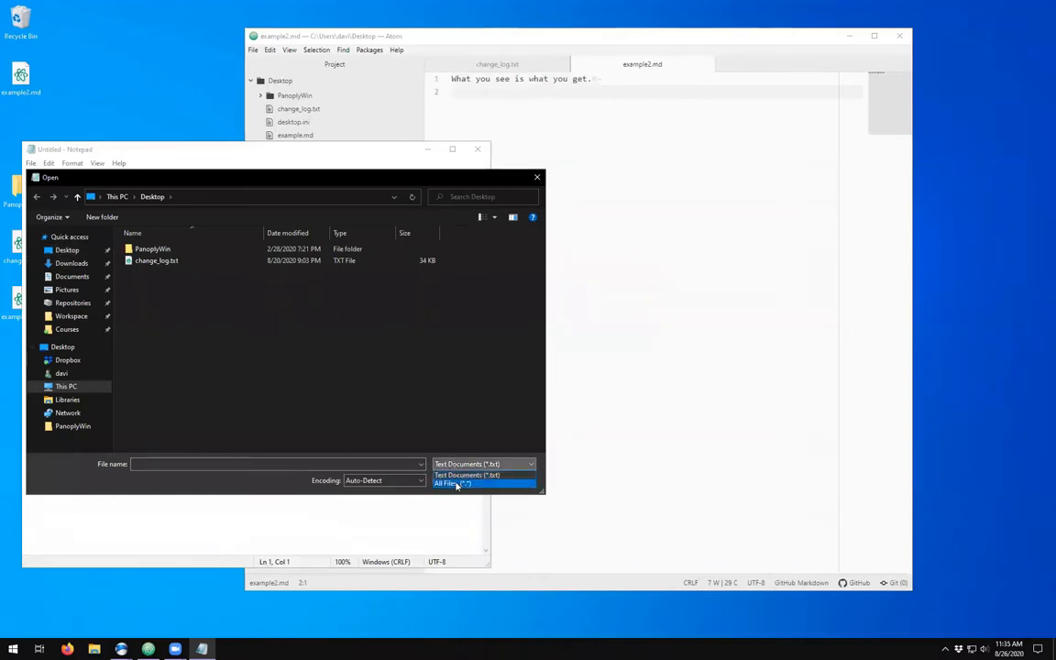
pyautogui.click(451, 484)
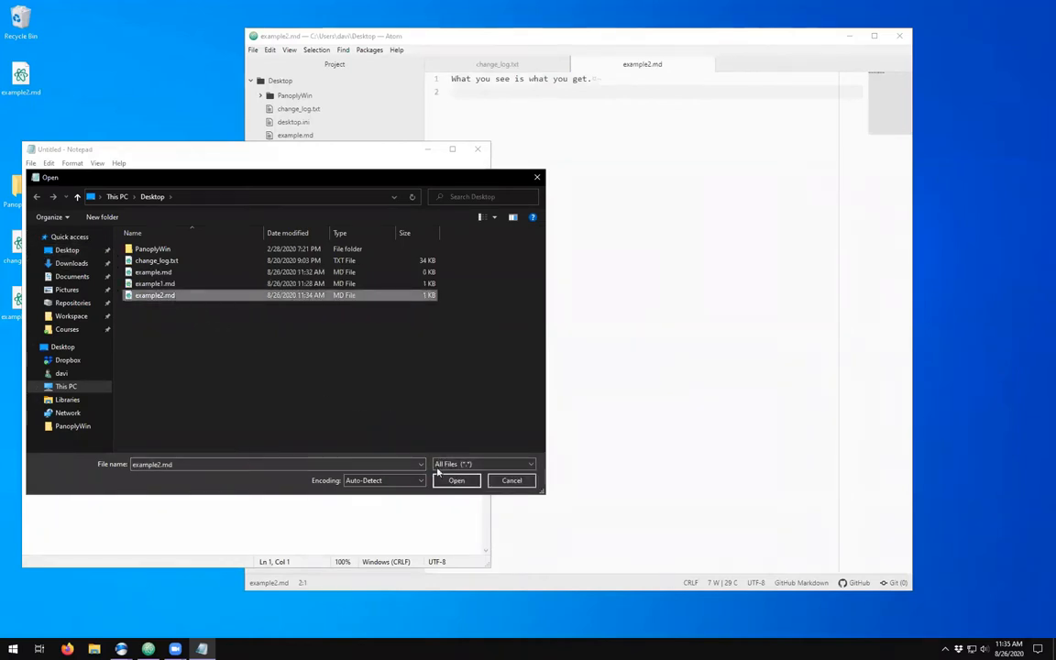
pyautogui.click(456, 480)
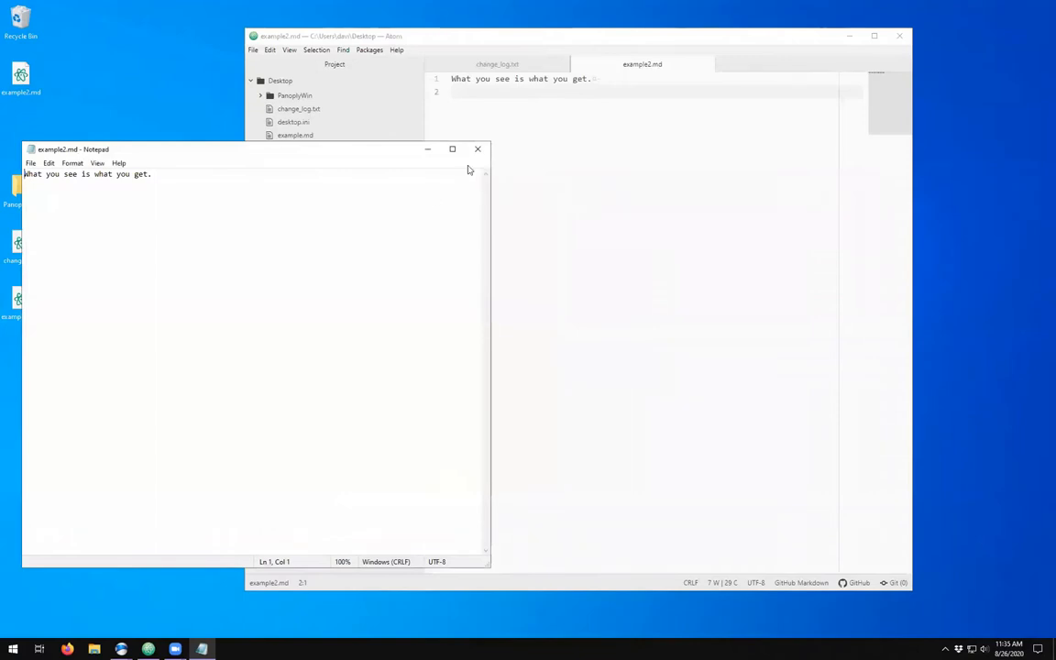
pyautogui.click(477, 149)
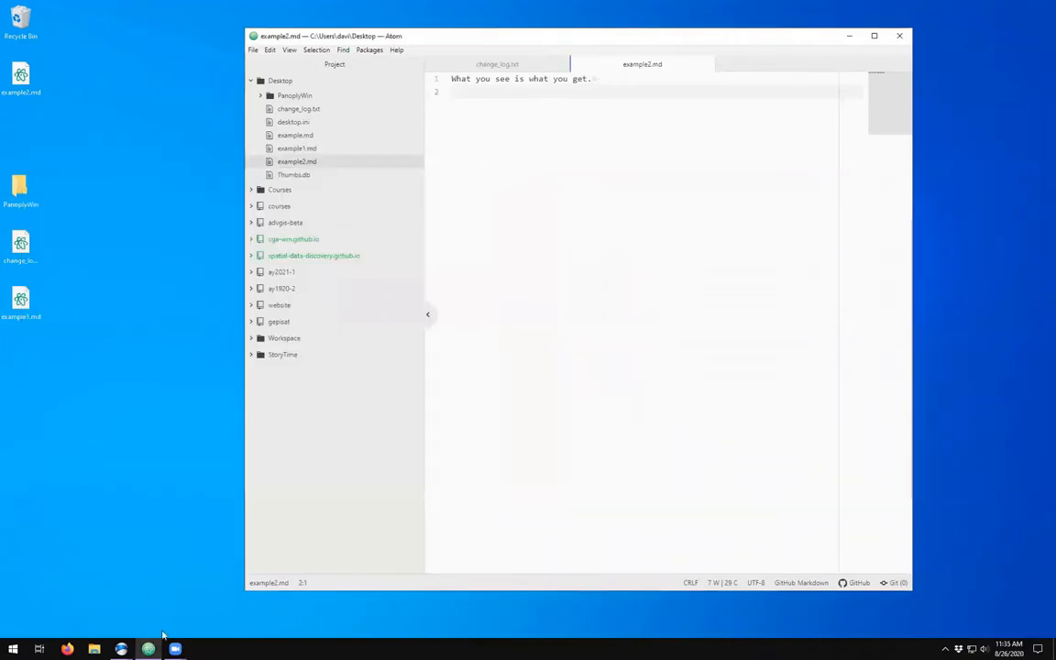
# - Launch Firefox, open example2.md from the Desktop as plain text, then close the window
pyautogui.click(66, 649)
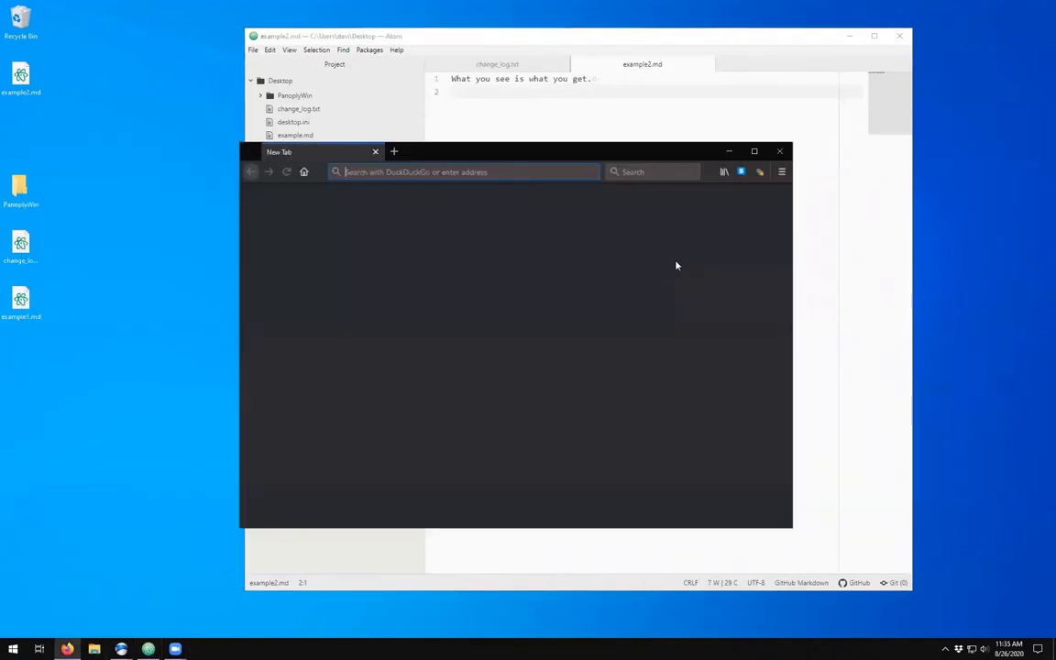
pyautogui.moveTo(653, 279)
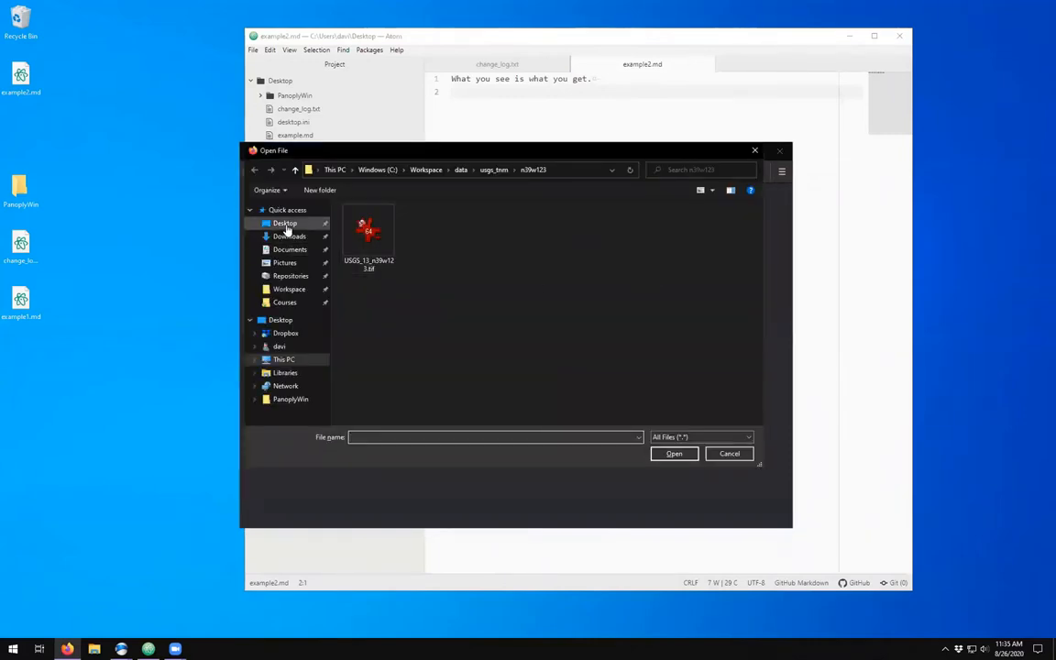
pyautogui.click(284, 224)
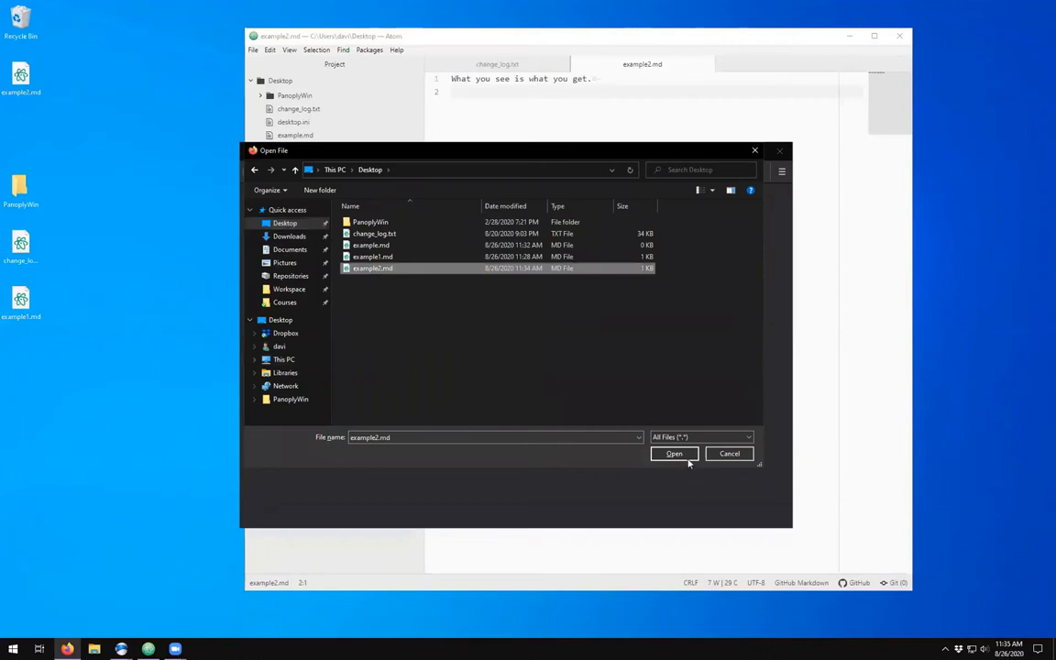
pyautogui.click(675, 455)
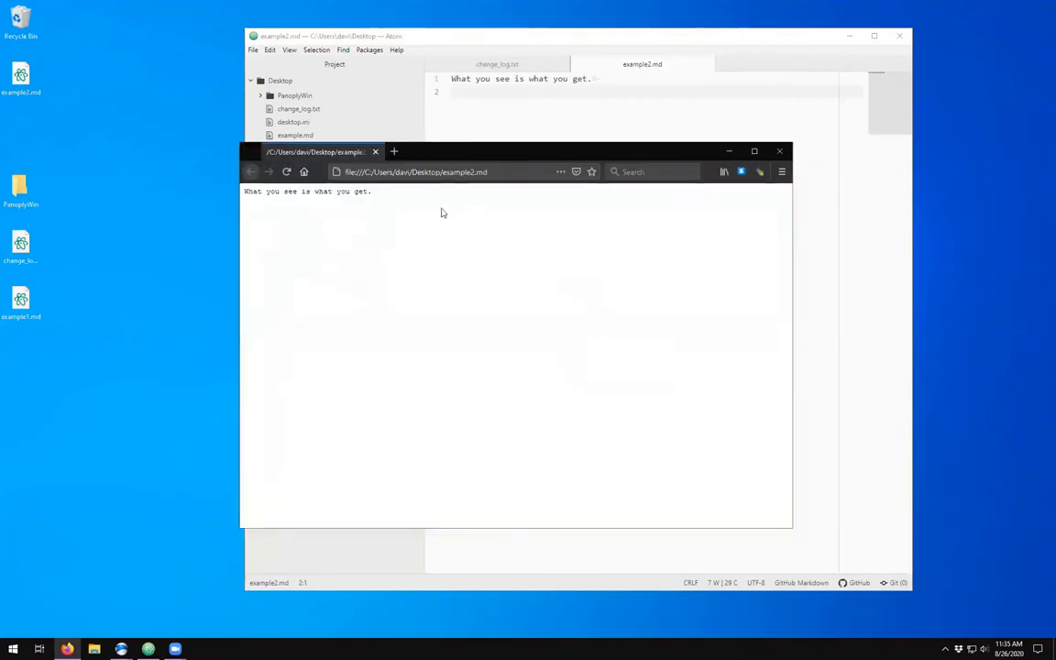
pyautogui.moveTo(356, 350)
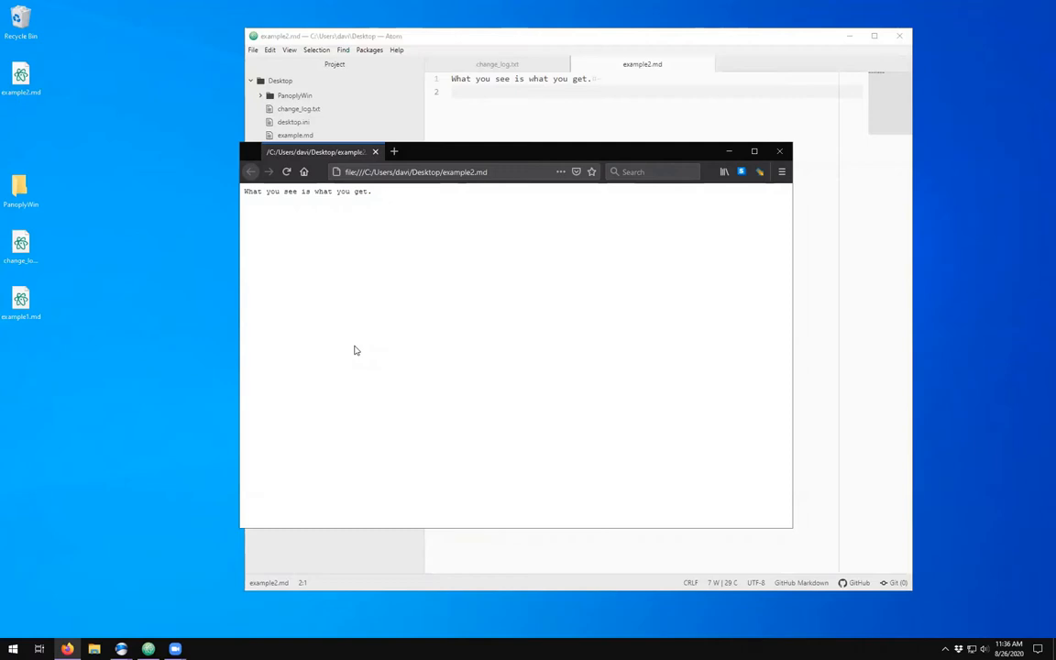
pyautogui.moveTo(266, 202)
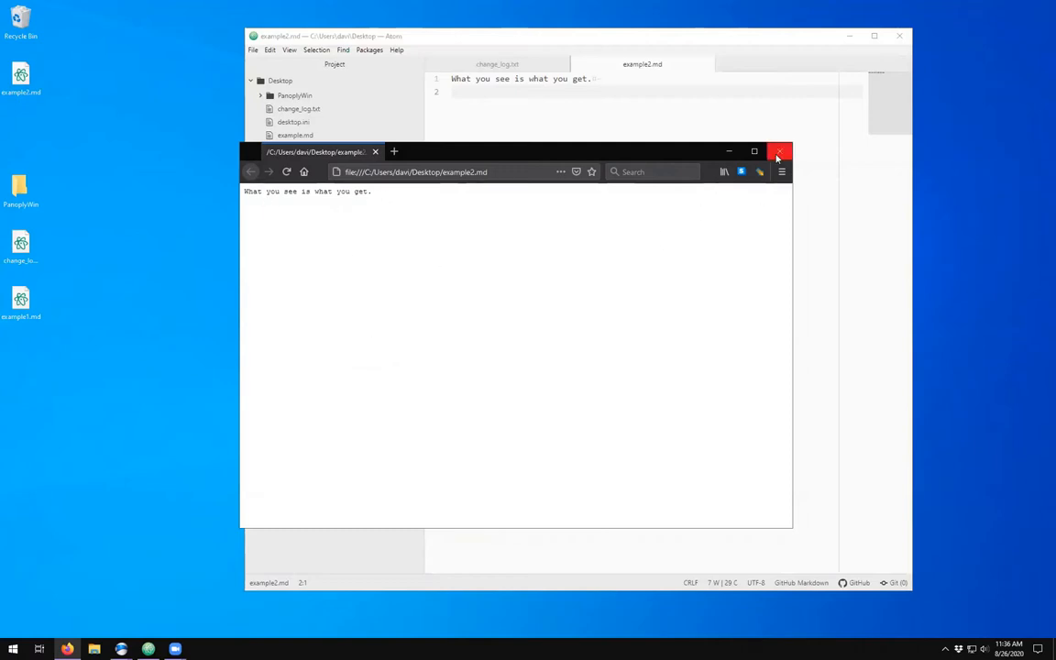
pyautogui.click(781, 150)
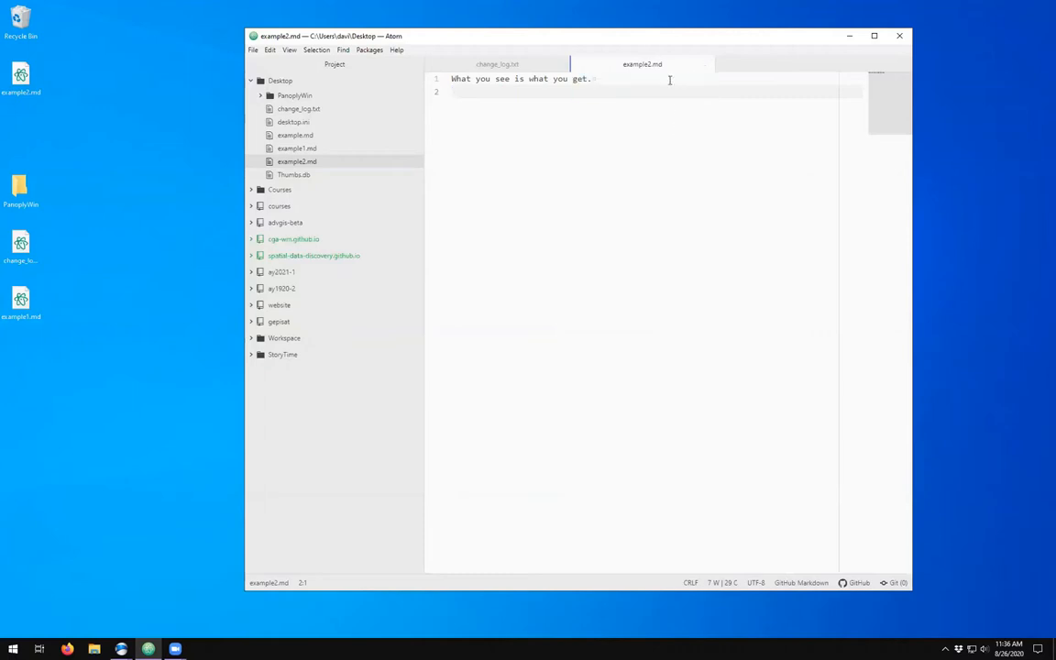
pyautogui.moveTo(642, 65)
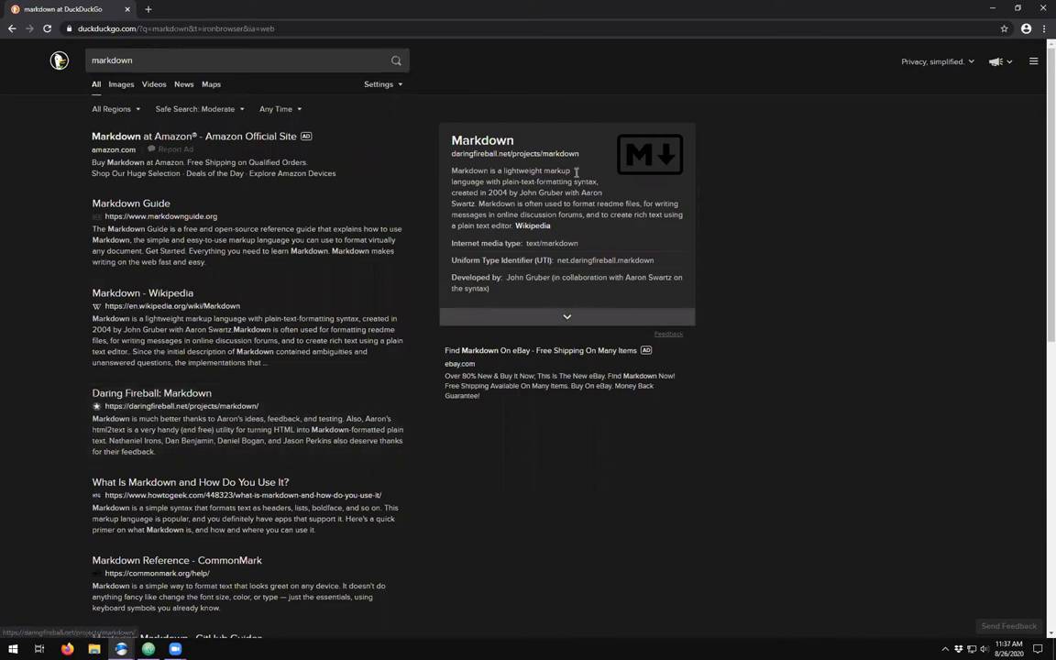
pyautogui.moveTo(768, 227)
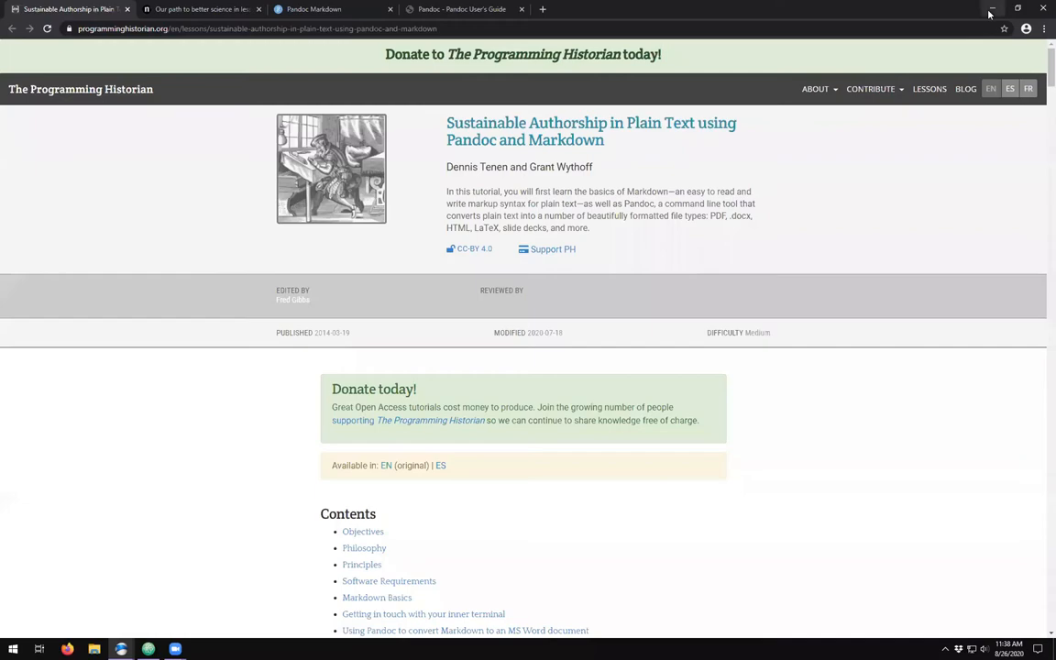
# - Close the Firefox window after reviewing the markdown search results and tutorial
pyautogui.click(990, 9)
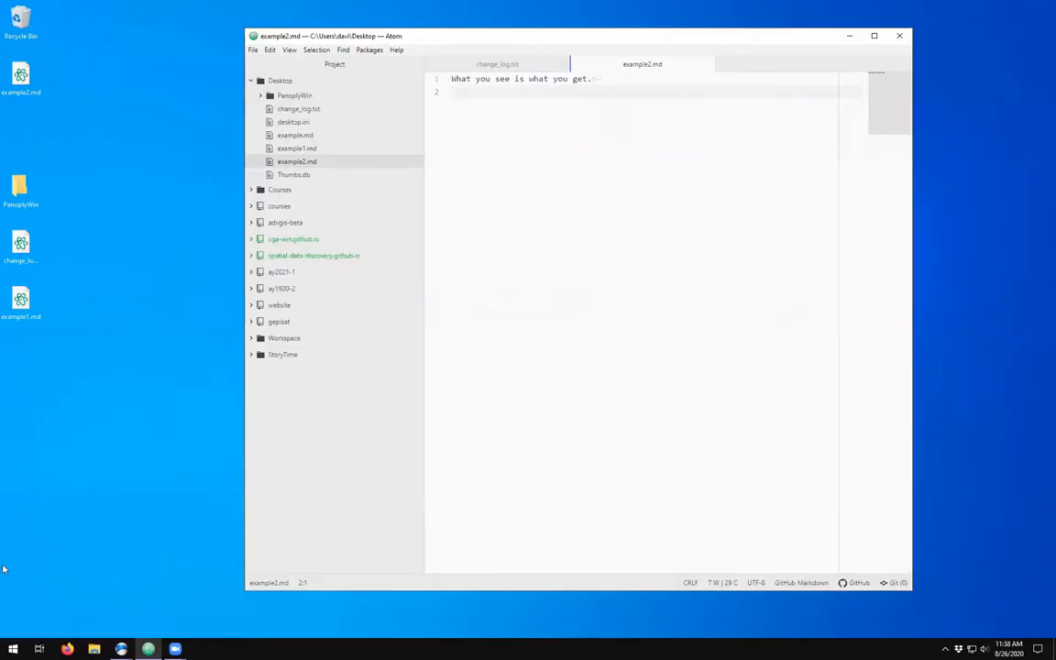
# - Start Word with a blank document and write 'What you see is what you get.'
pyautogui.click(13, 649)
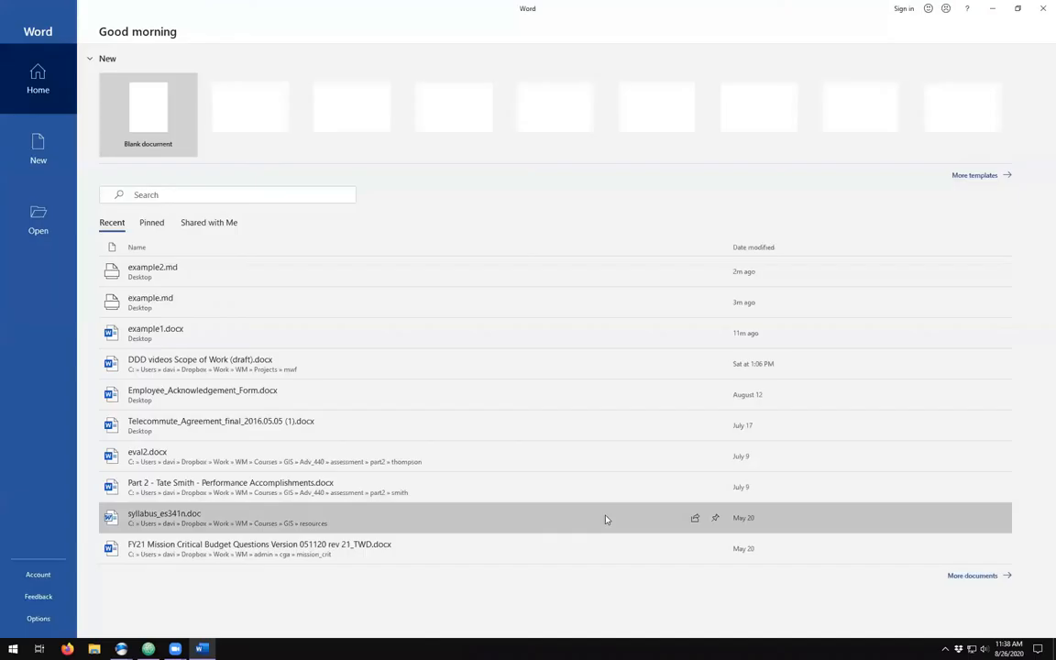
pyautogui.click(36, 148)
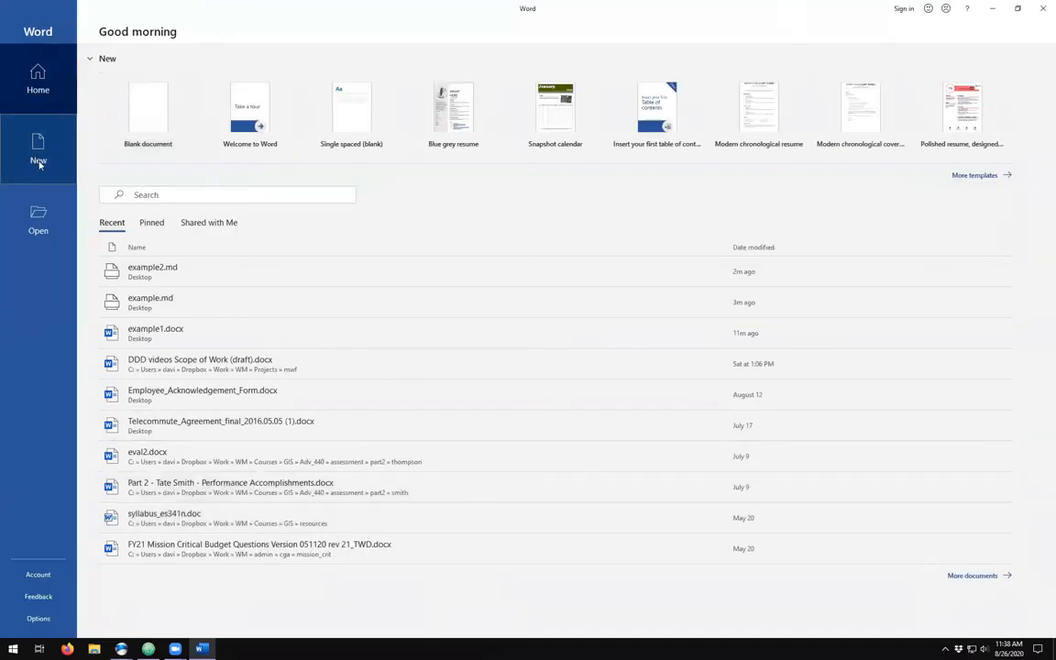
pyautogui.click(147, 106)
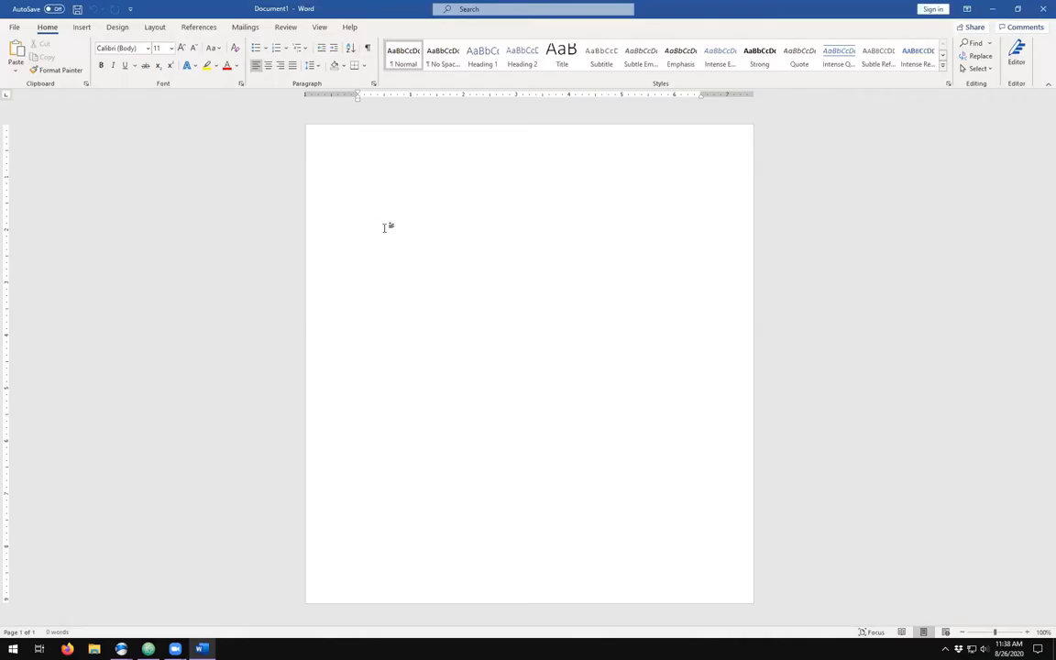
pyautogui.write('Wa')
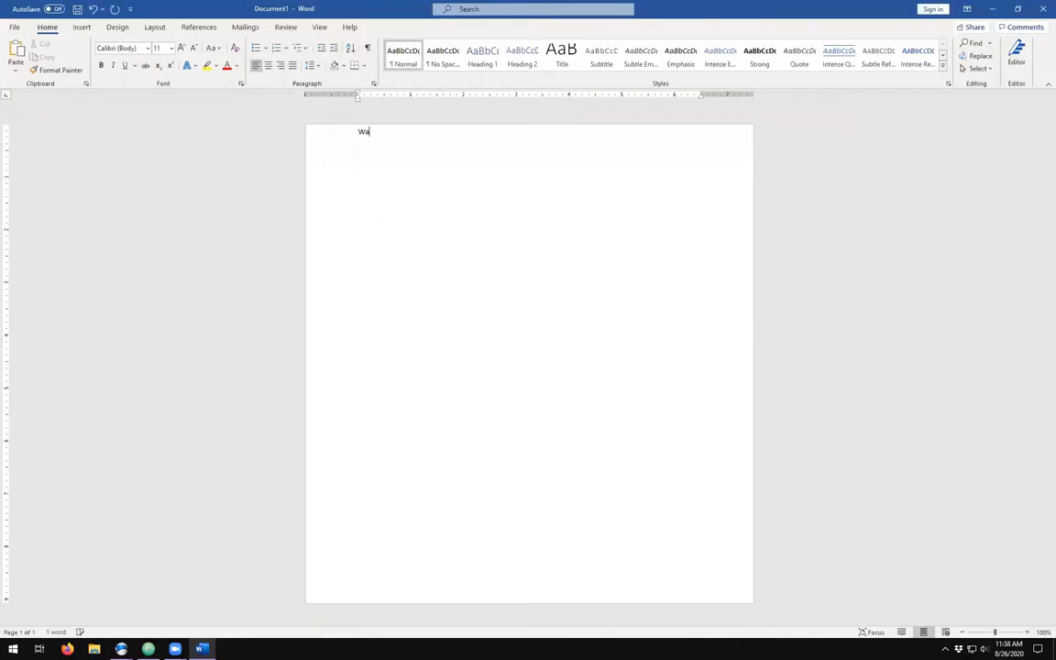
pyautogui.write('hat you see')
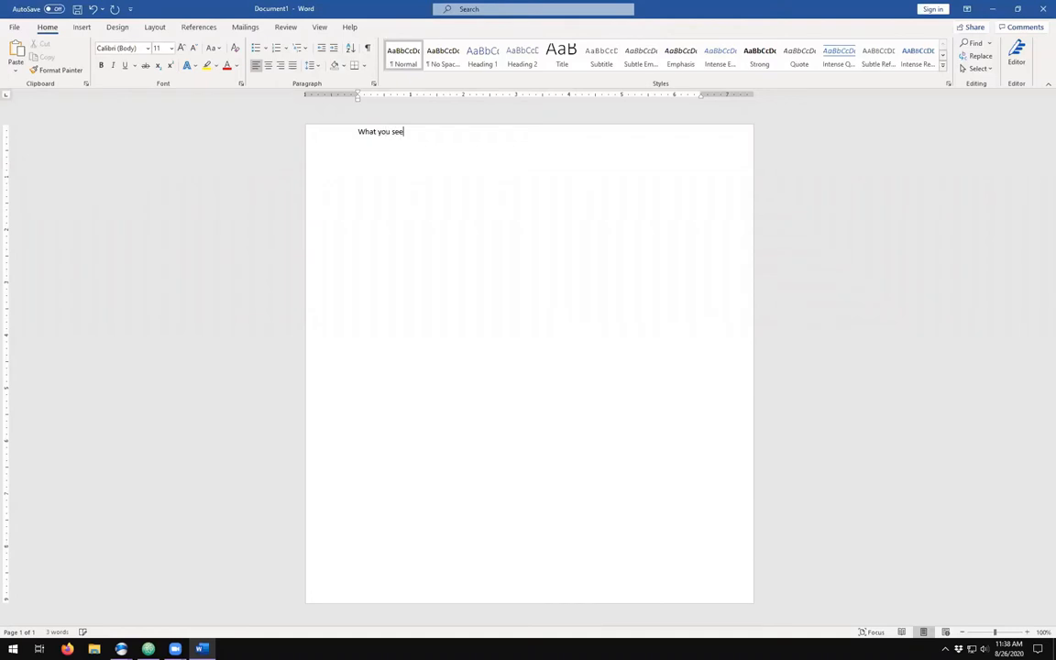
pyautogui.write('is wha')
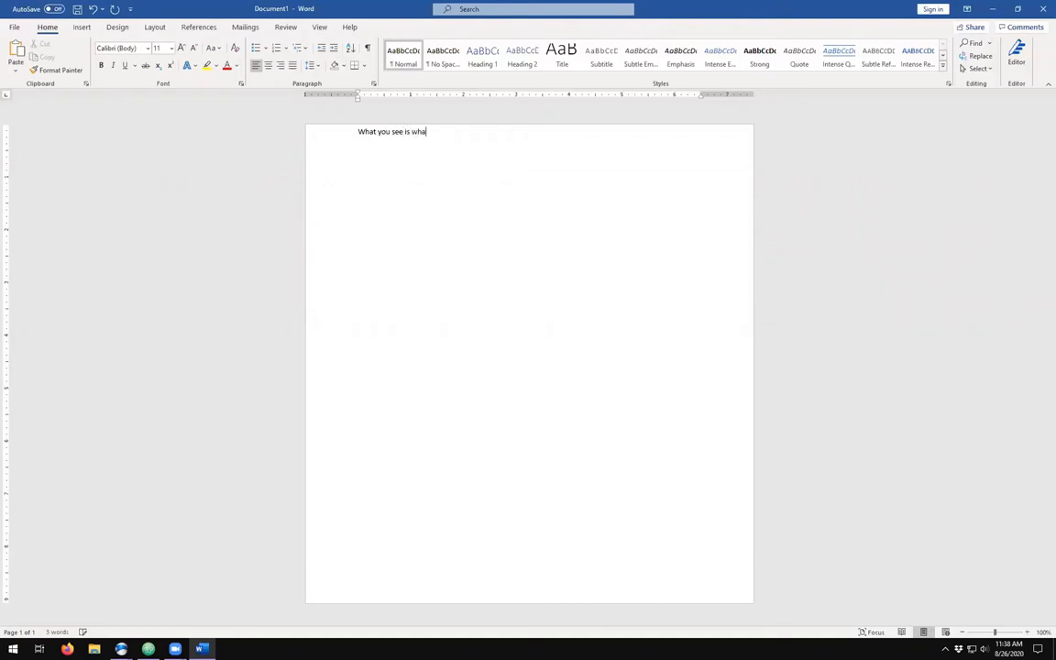
pyautogui.write('t you get.')
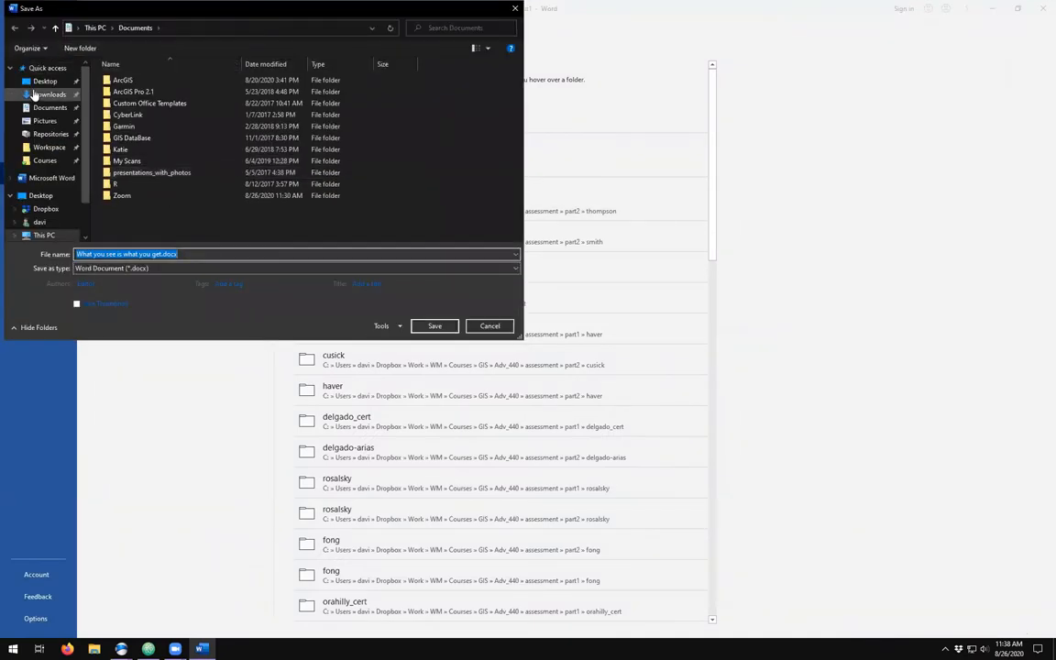
# - Save the document as example3 on the Desktop and close Word
pyautogui.click(44, 81)
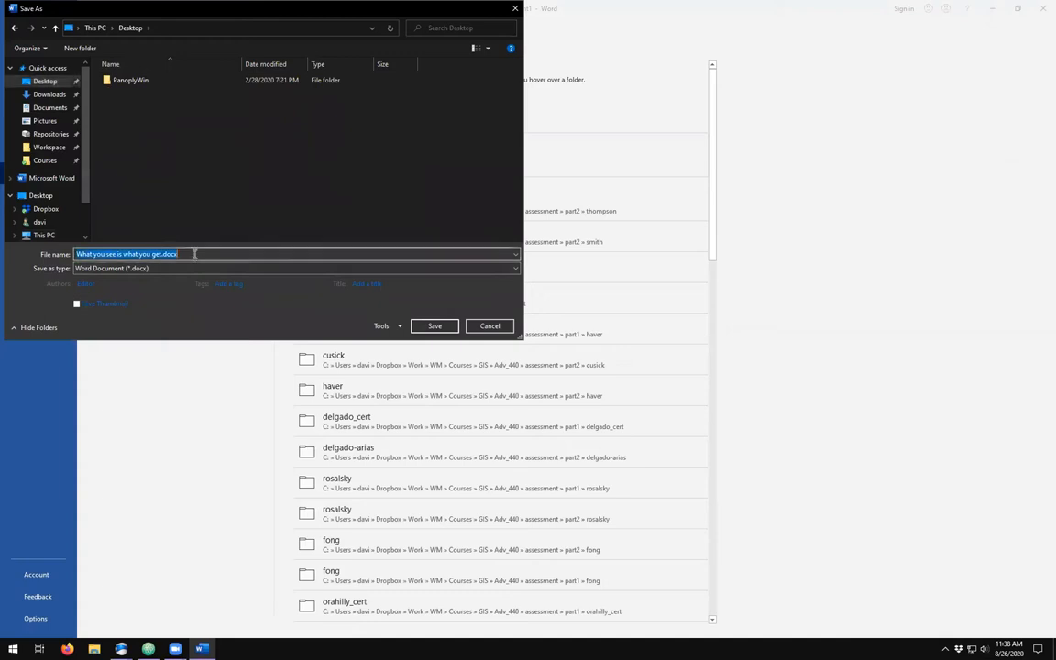
pyautogui.write('example3')
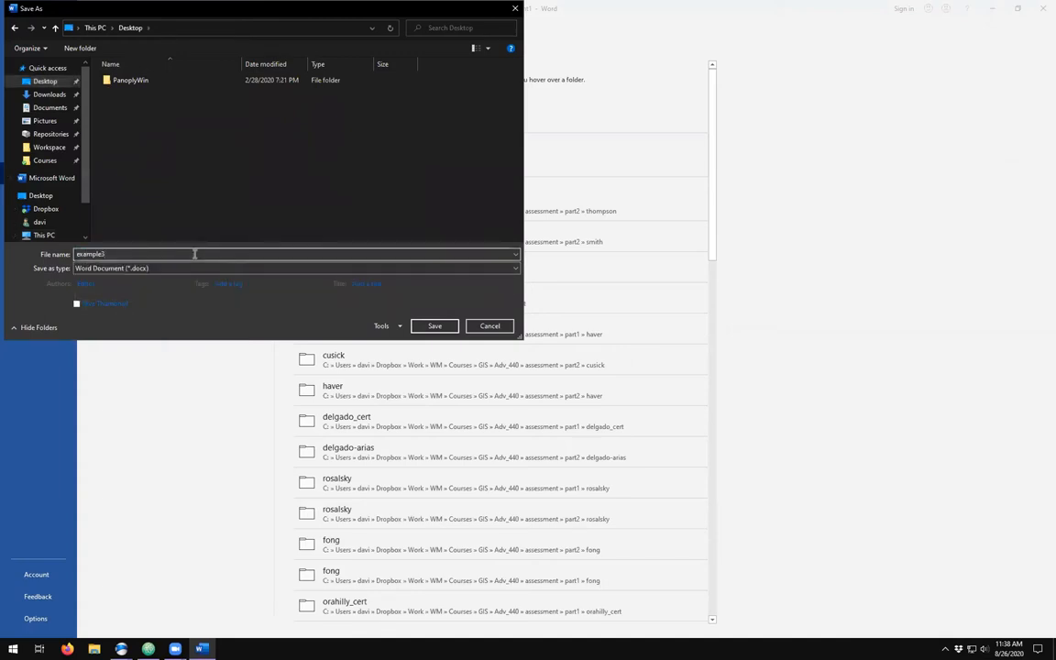
pyautogui.click(434, 326)
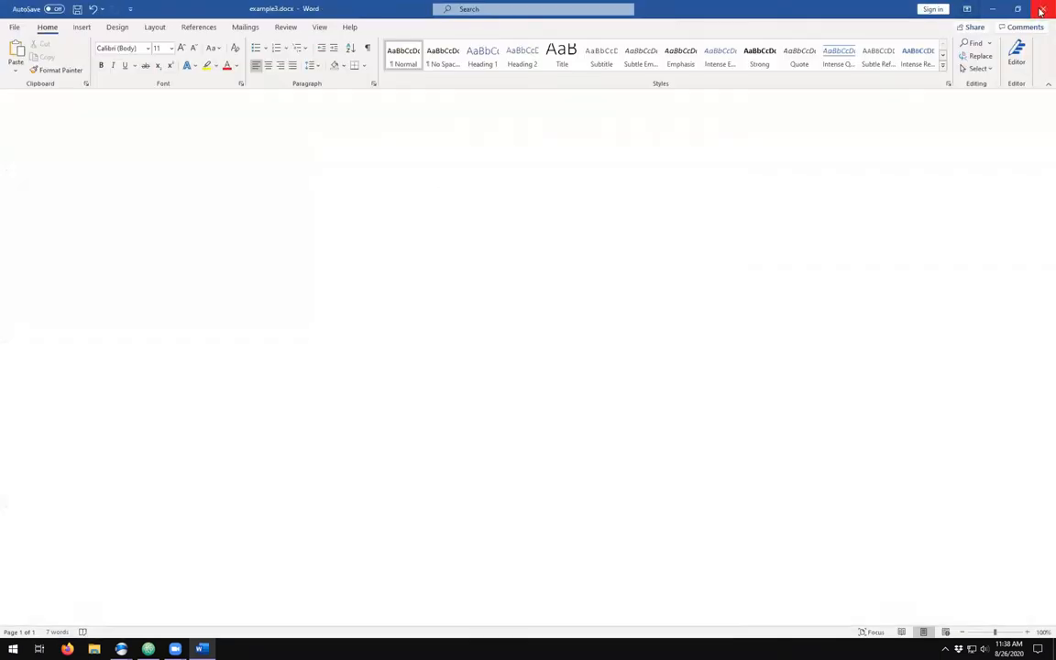
pyautogui.click(1041, 11)
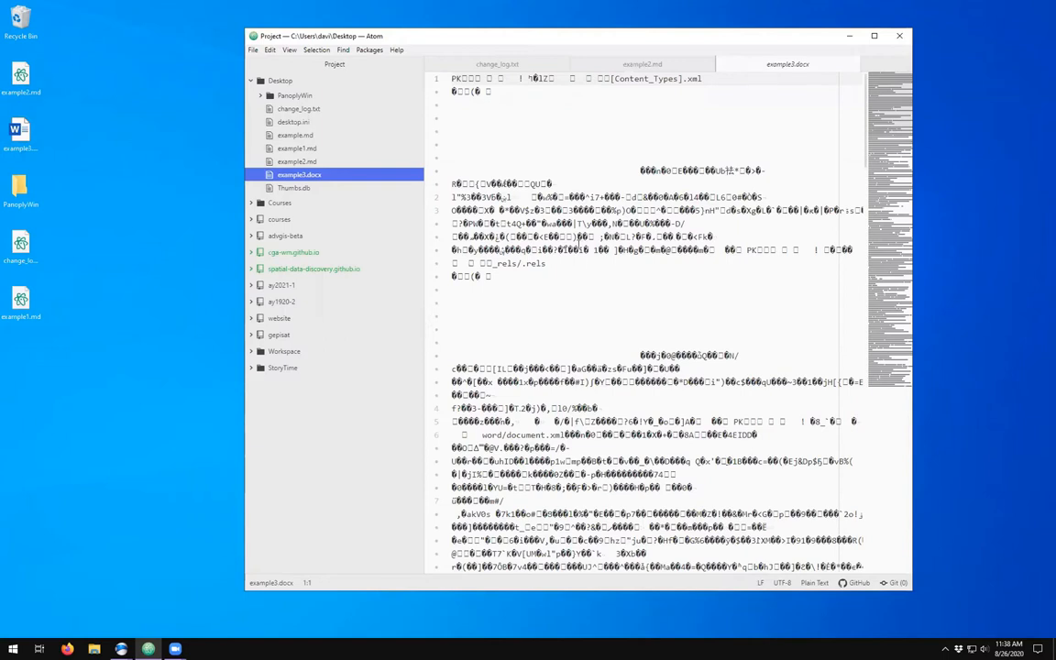
# - Scroll through the garbled binary of example3.docx in Atom, then close its tab
pyautogui.scroll(-3)
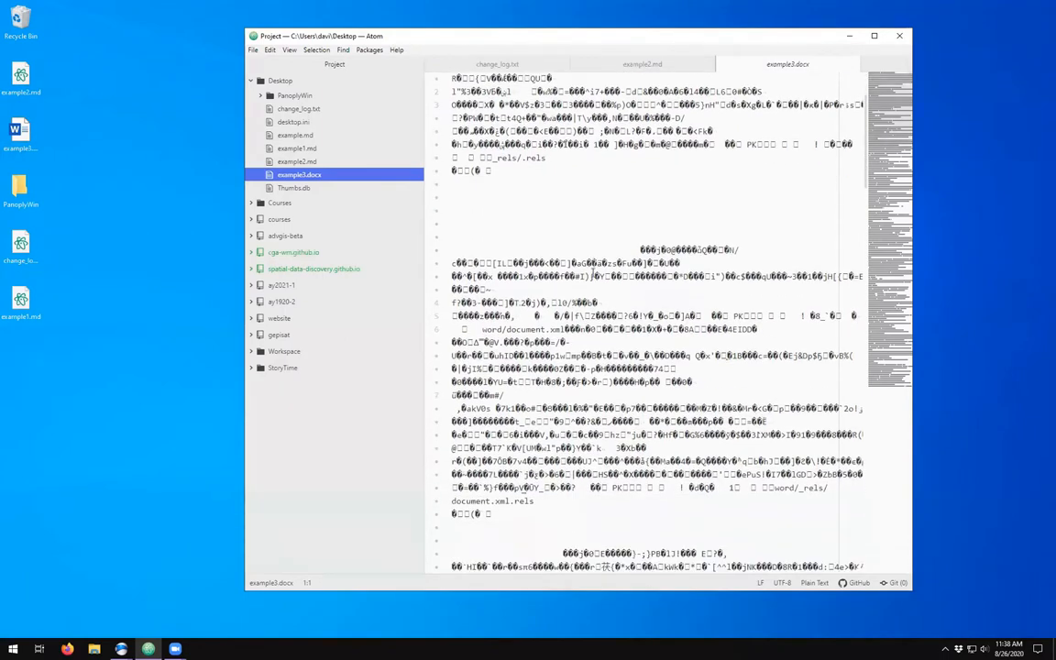
pyautogui.scroll(-3)
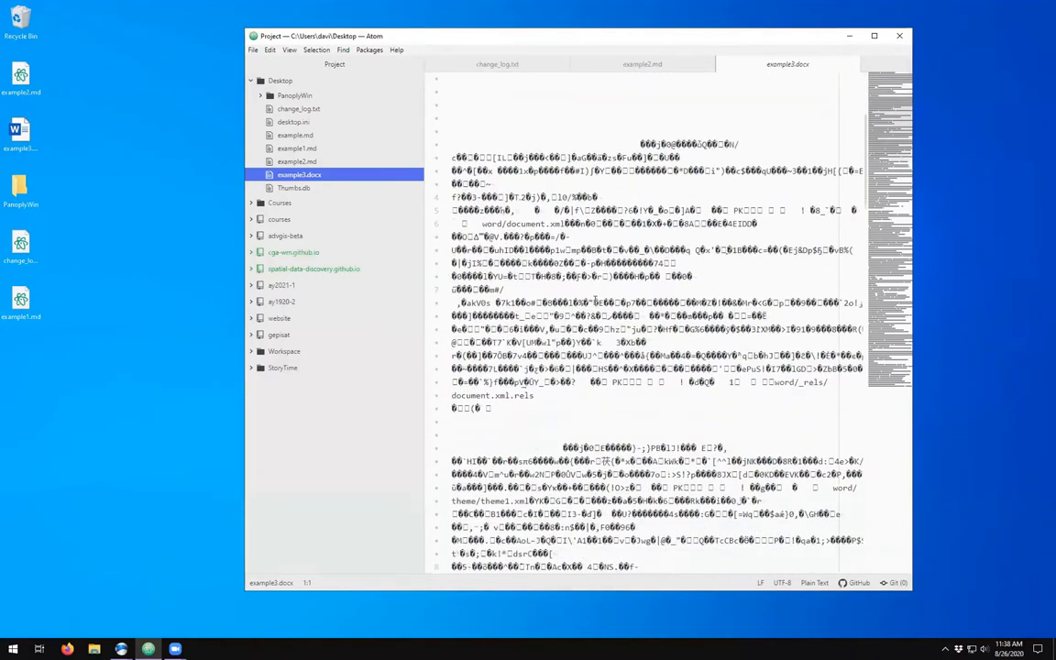
pyautogui.scroll(-3)
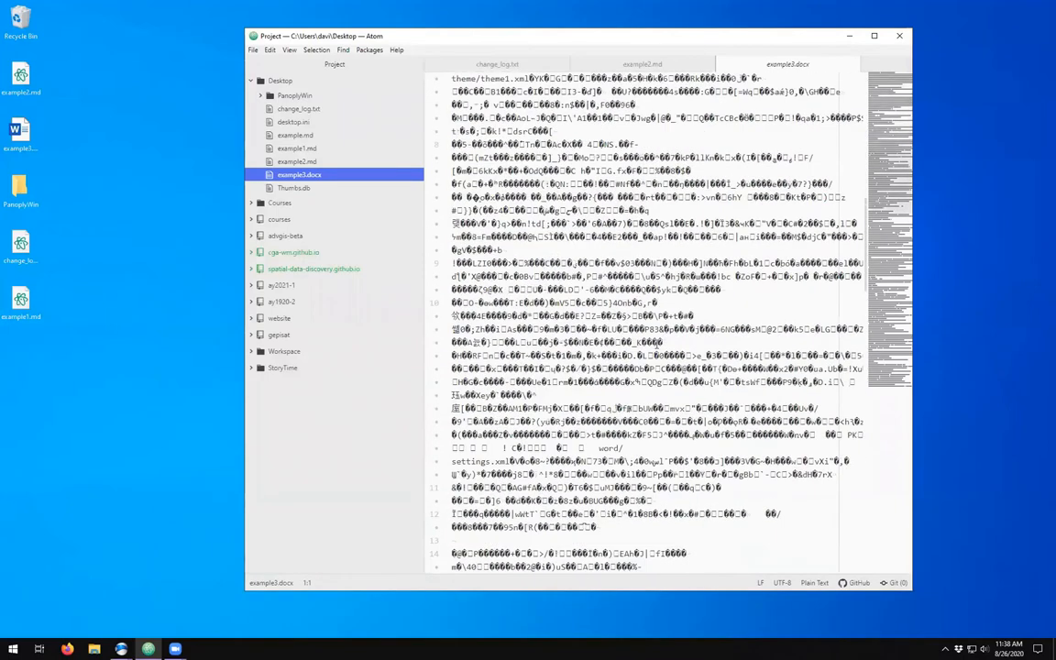
pyautogui.scroll(-3)
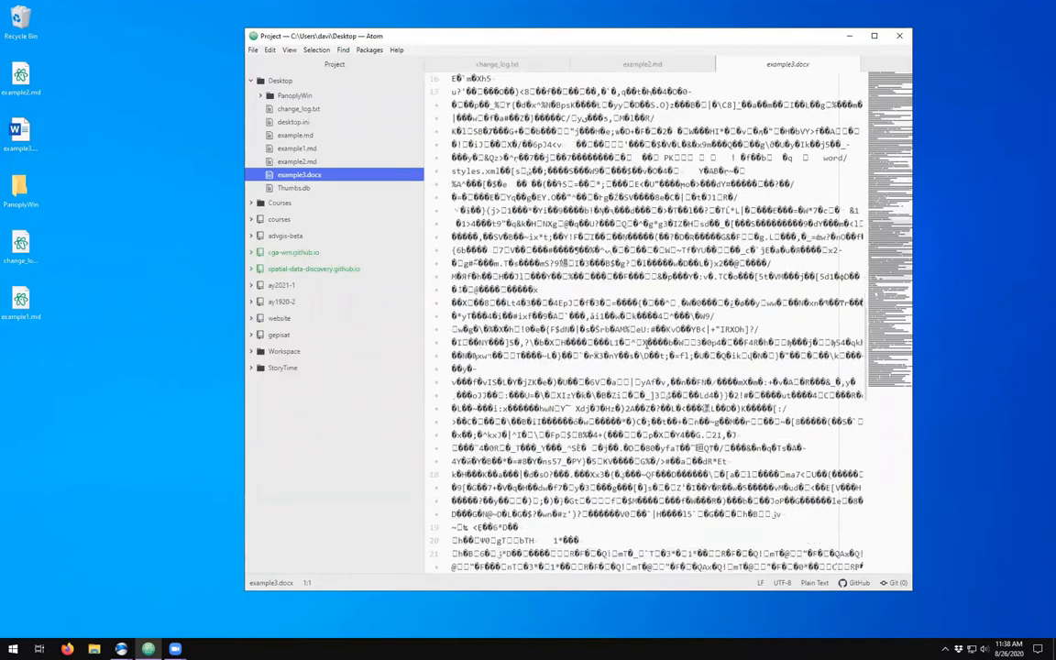
pyautogui.scroll(-3)
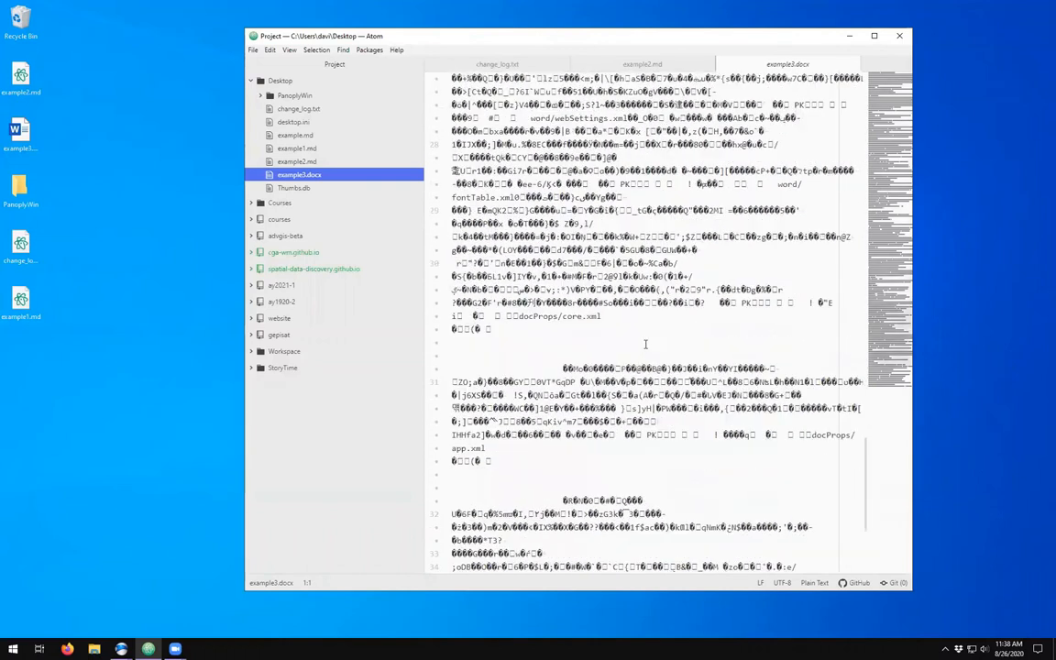
pyautogui.scroll(-3)
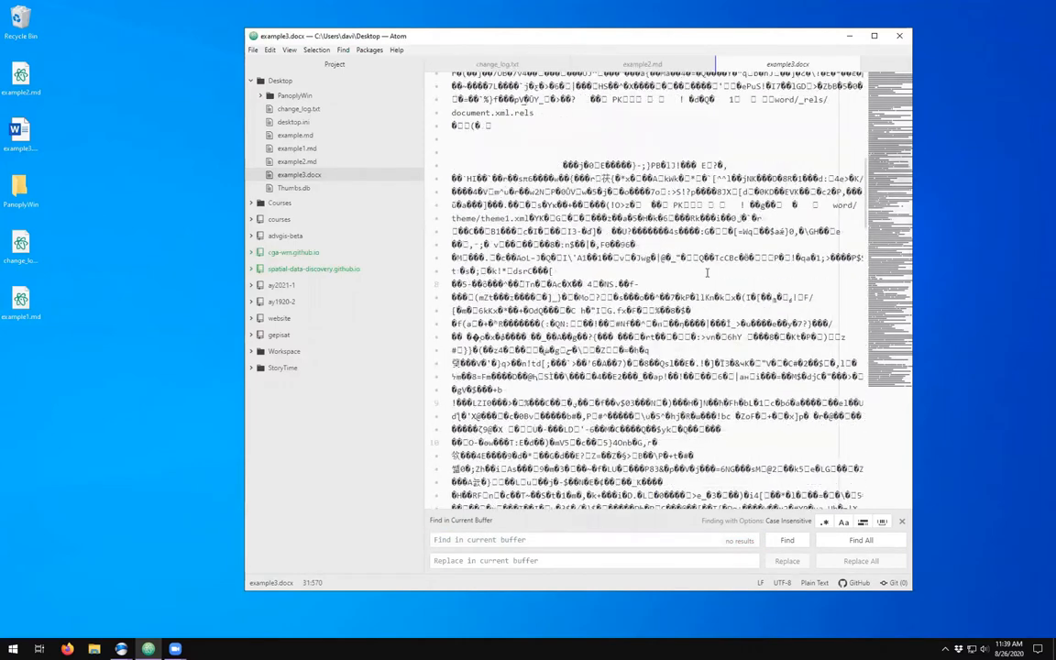
pyautogui.scroll(3)
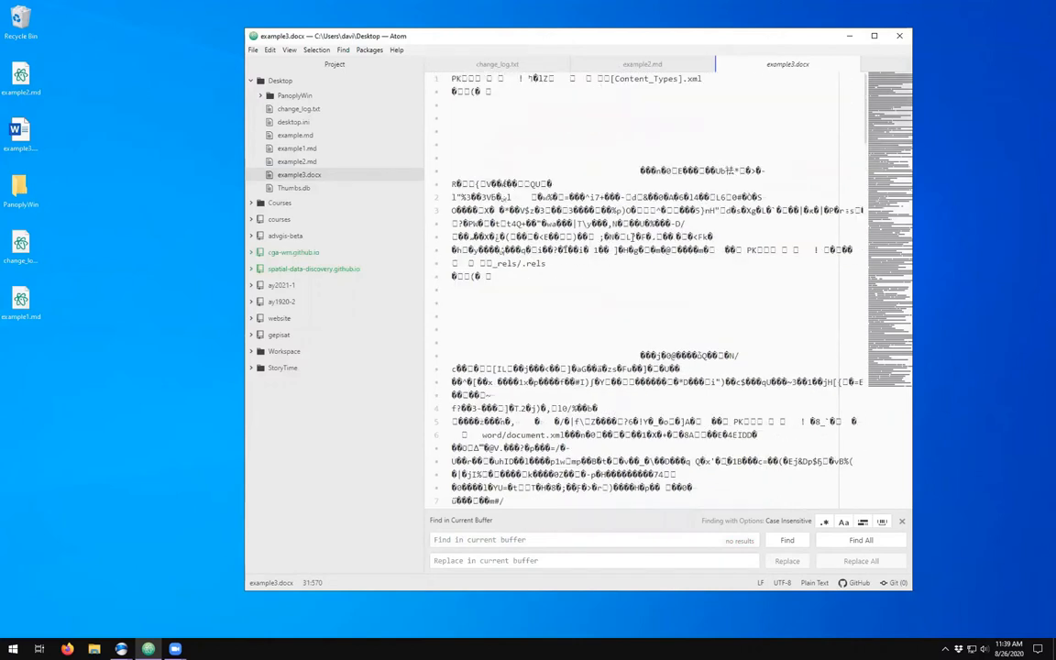
pyautogui.click(642, 64)
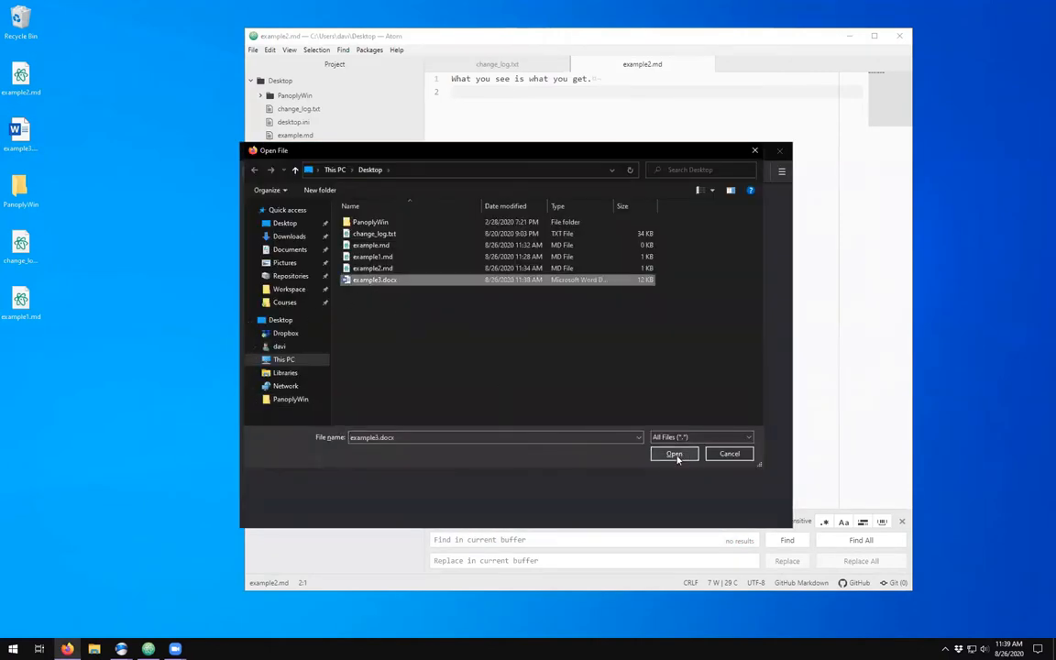
# - Try example3.docx in Firefox, cancel the 'Open with Word' prompt, and close the browser
pyautogui.click(674, 455)
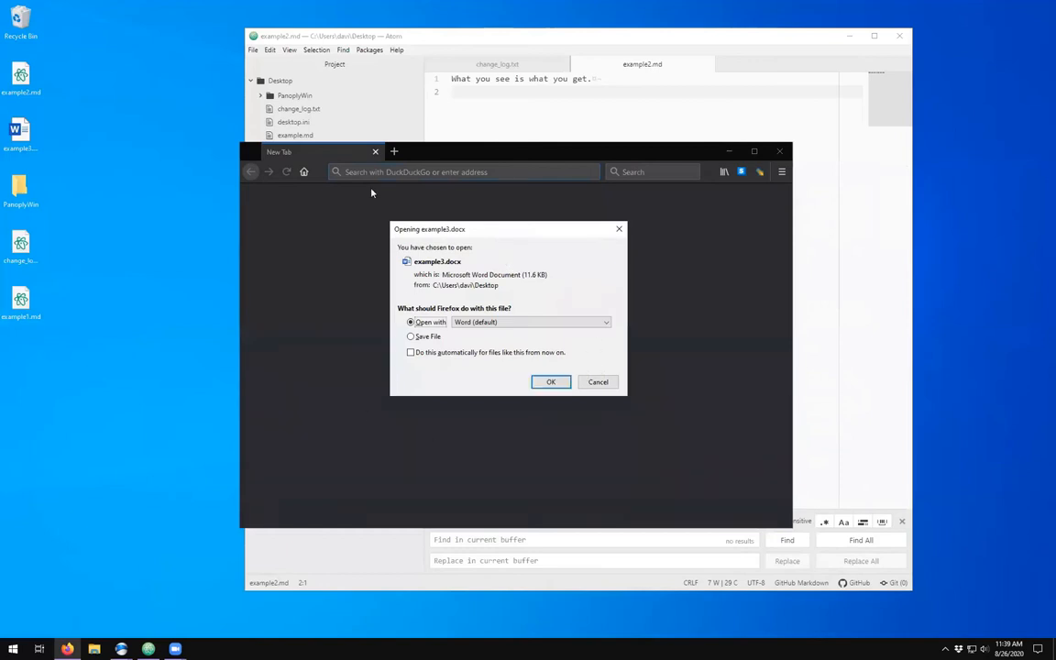
pyautogui.moveTo(443, 473)
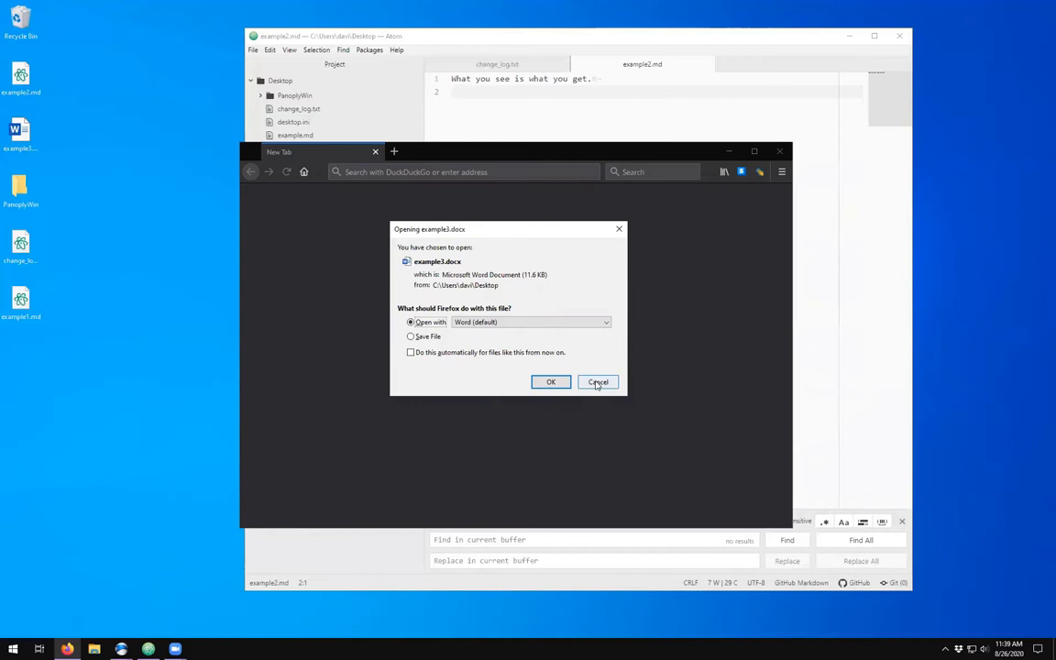
pyautogui.click(598, 383)
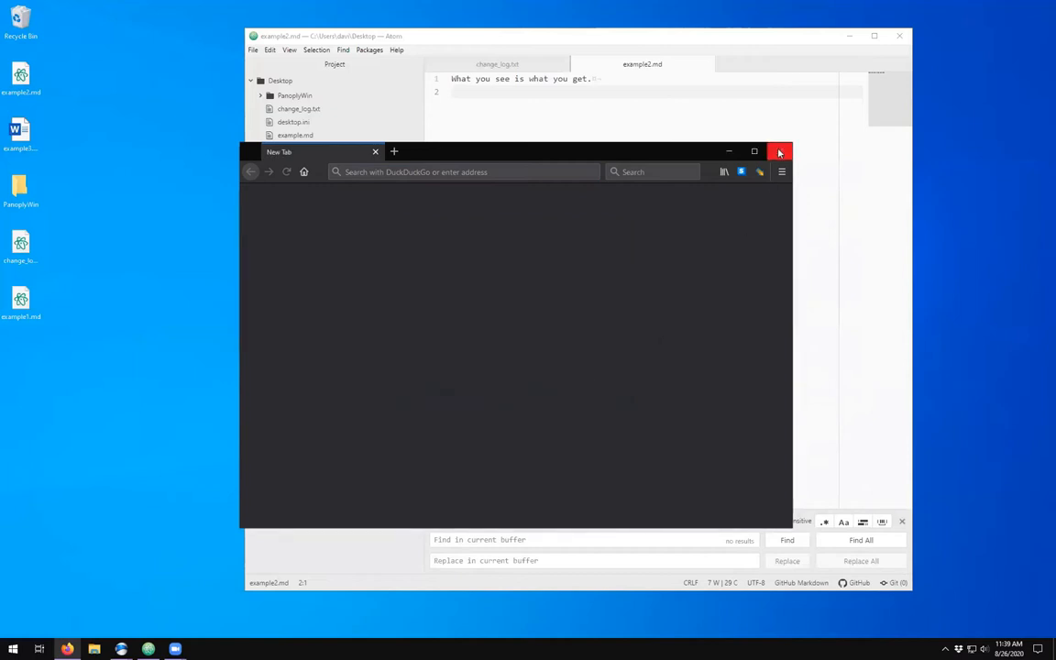
pyautogui.click(781, 151)
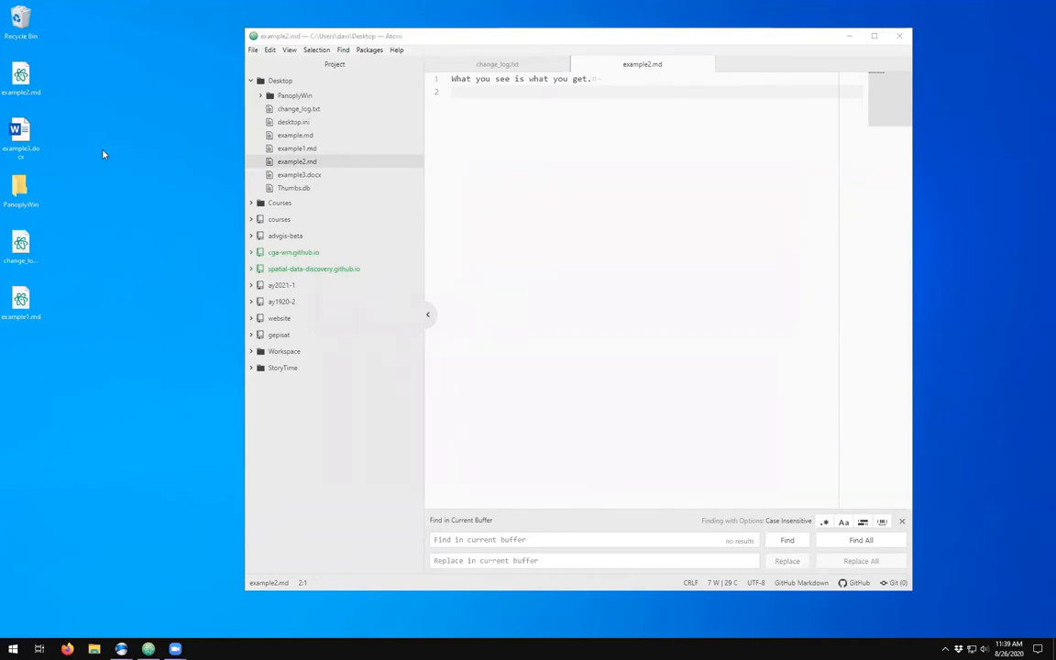
pyautogui.moveTo(205, 176)
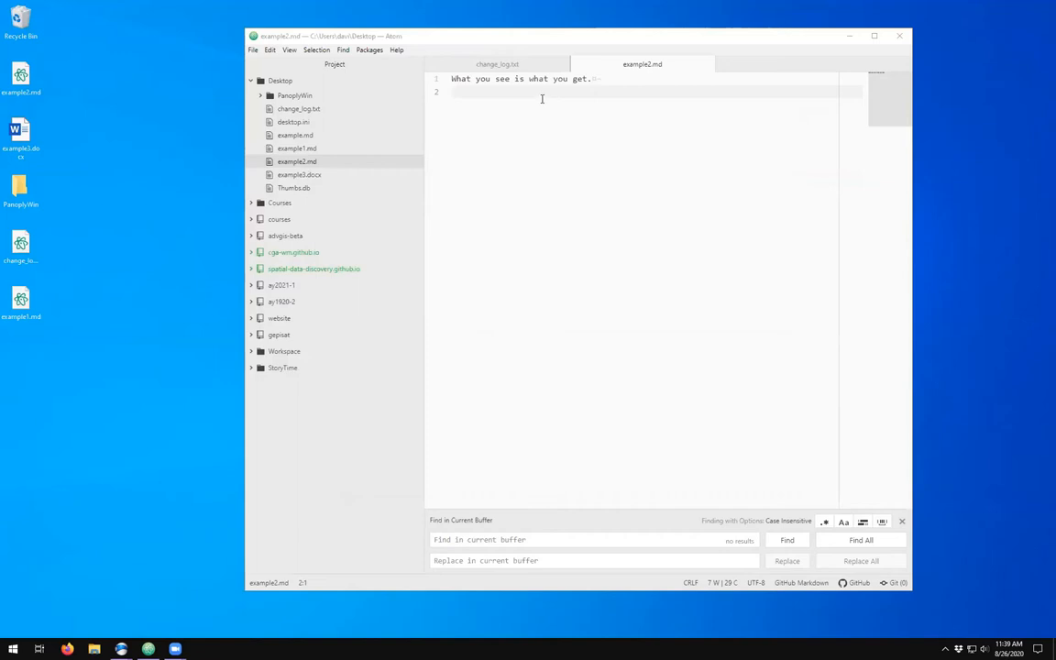
pyautogui.moveTo(649, 136)
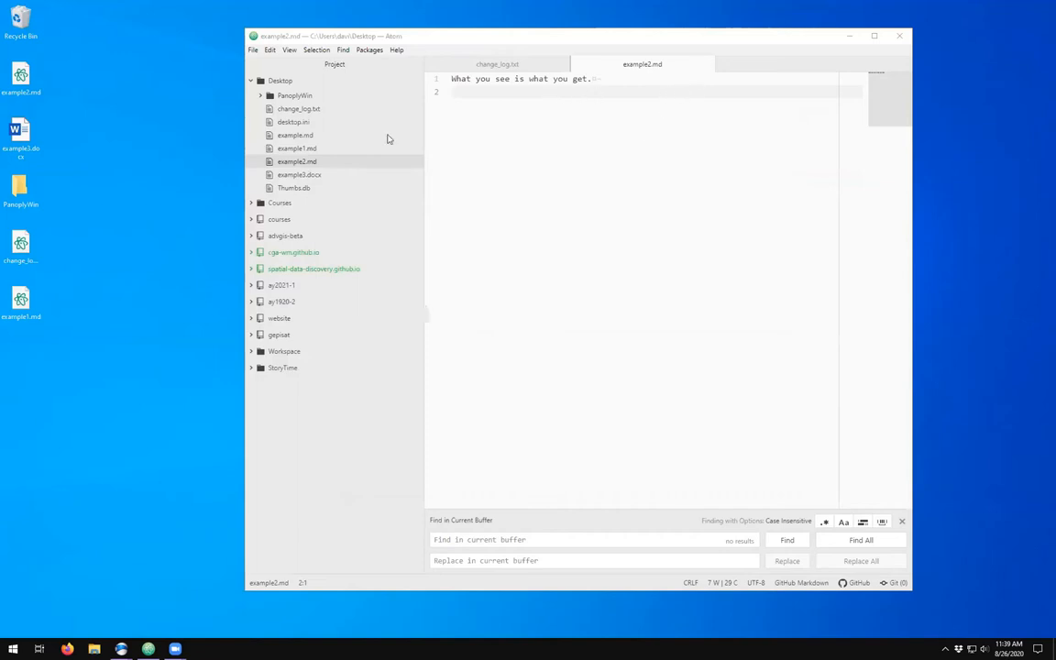
# - Open example1.md from the project tree into a new editor tab
pyautogui.click(297, 147)
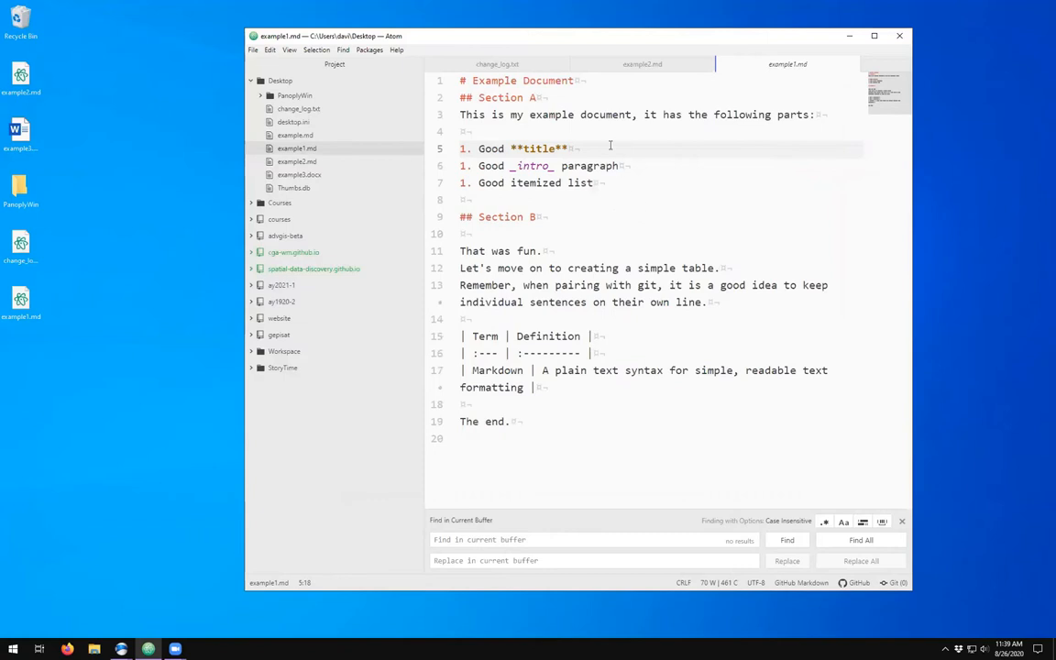
pyautogui.click(575, 80)
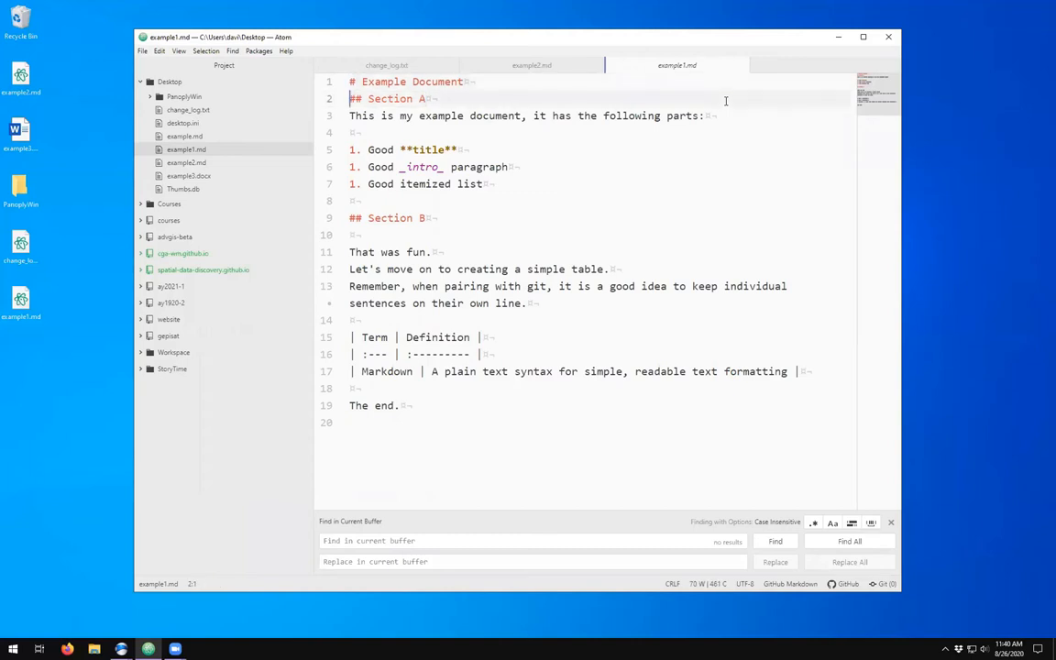
# - Add '### Third level header' and '#### Fourth level header' lines under '## Section A'
pyautogui.click(363, 99)
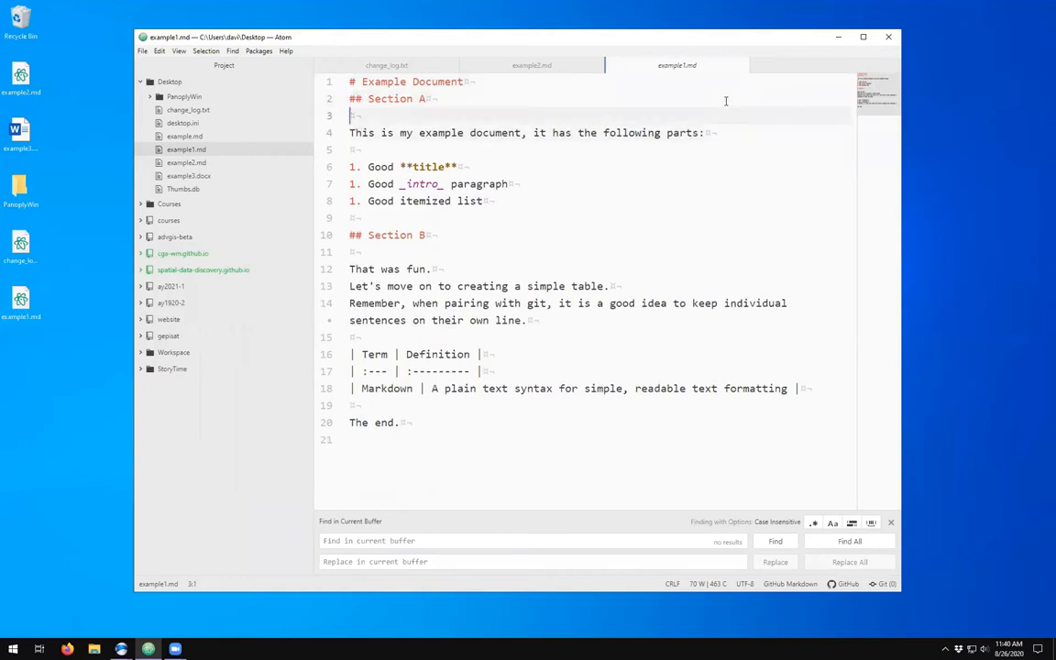
pyautogui.write('###')
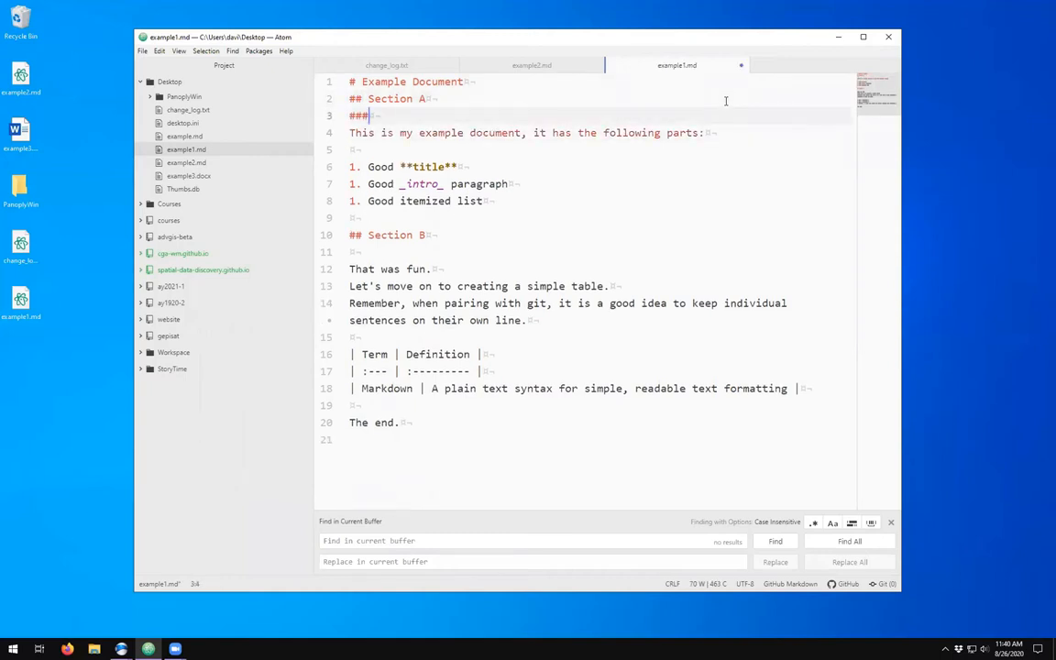
pyautogui.write('Third level header')
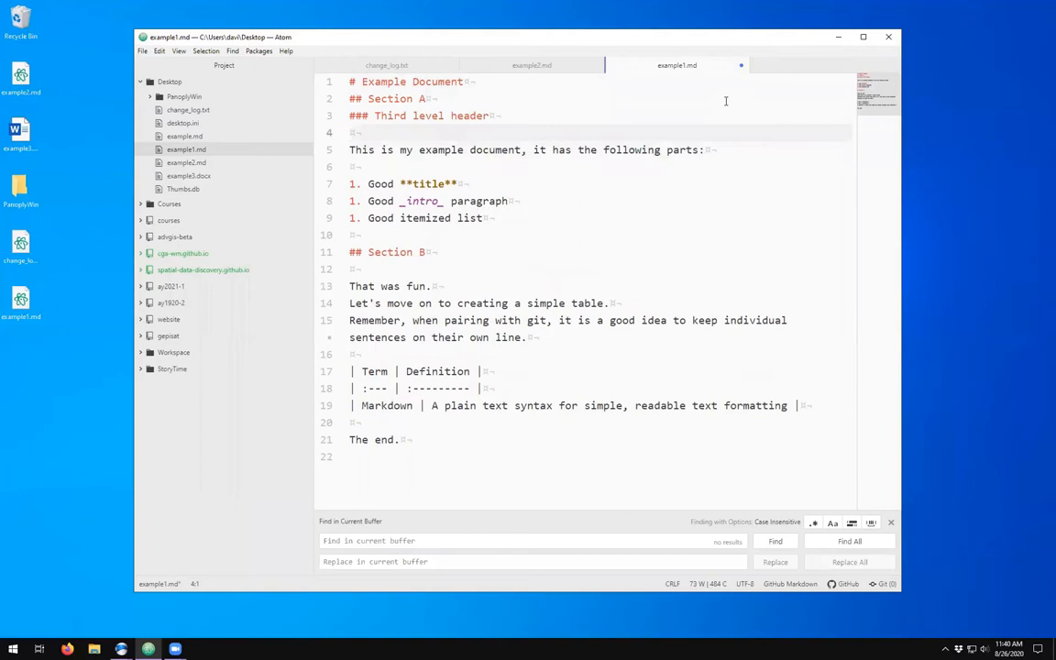
pyautogui.write('#### Fourth level header')
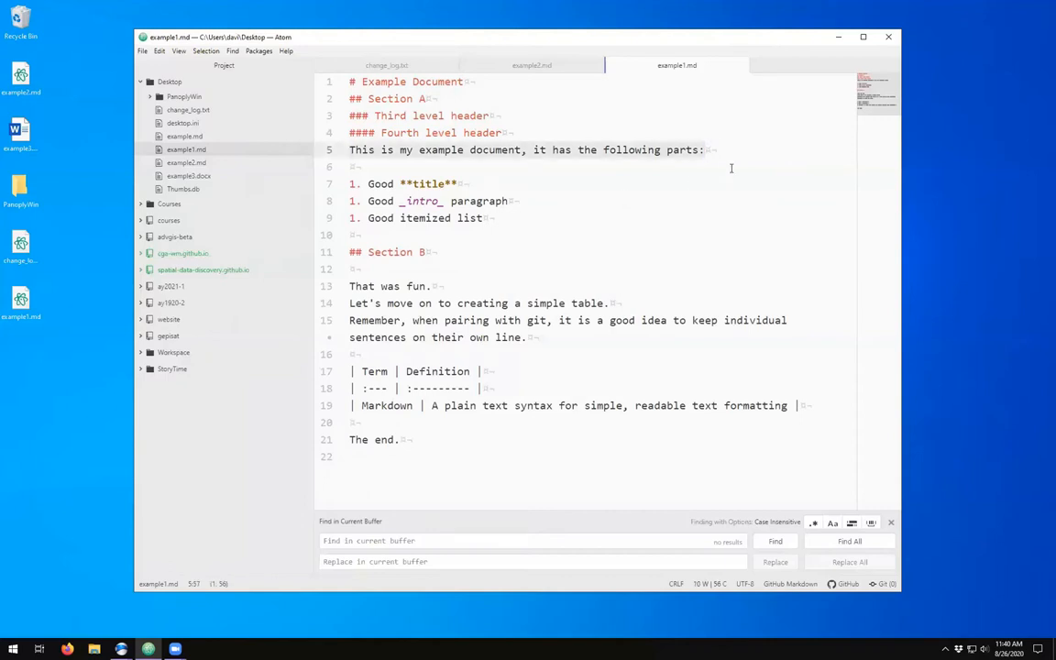
pyautogui.click(706, 150)
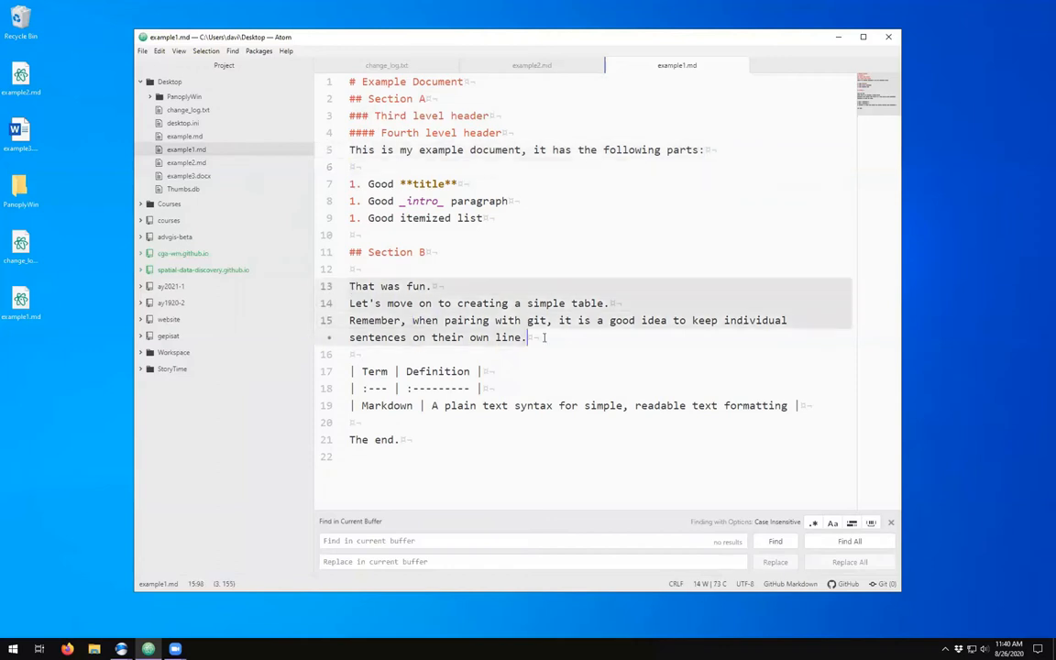
pyautogui.click(432, 286)
pyautogui.write('---')
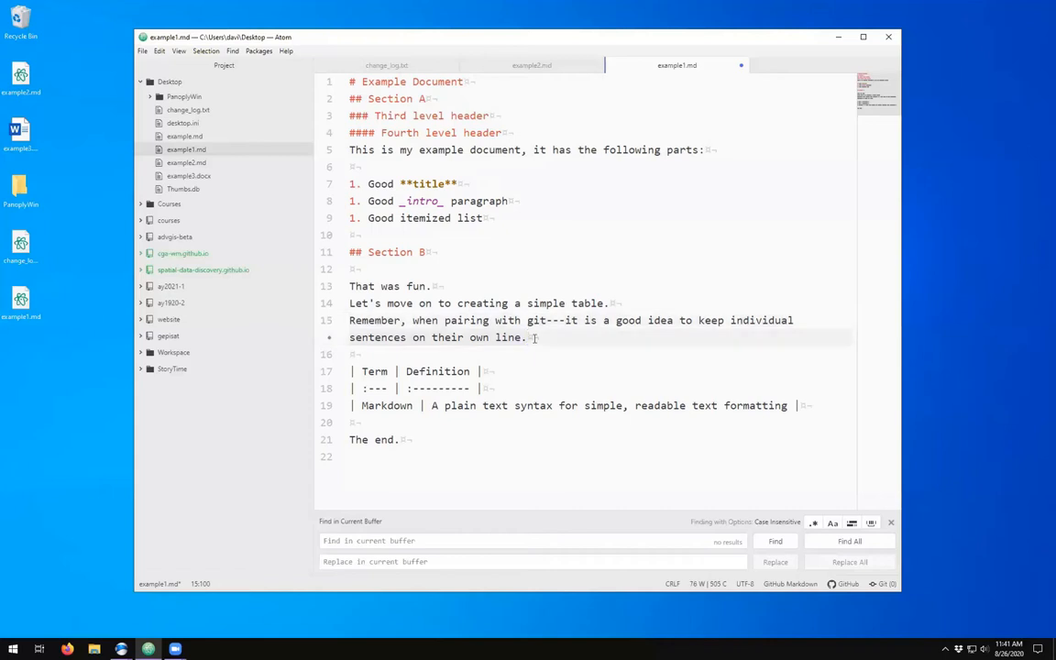
pyautogui.click(431, 286)
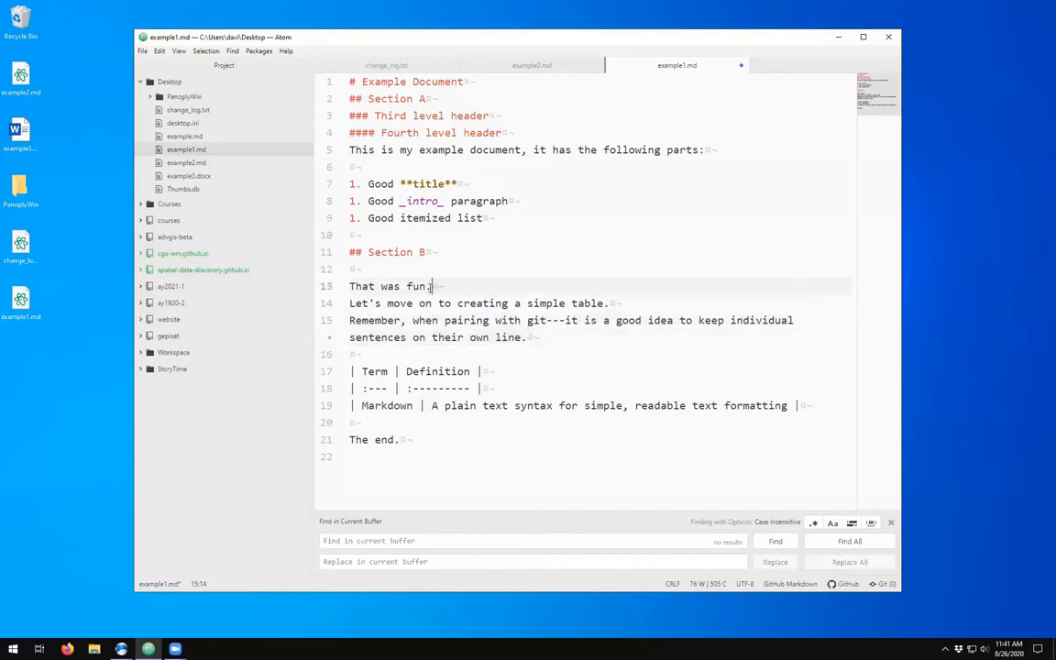
pyautogui.click(547, 337)
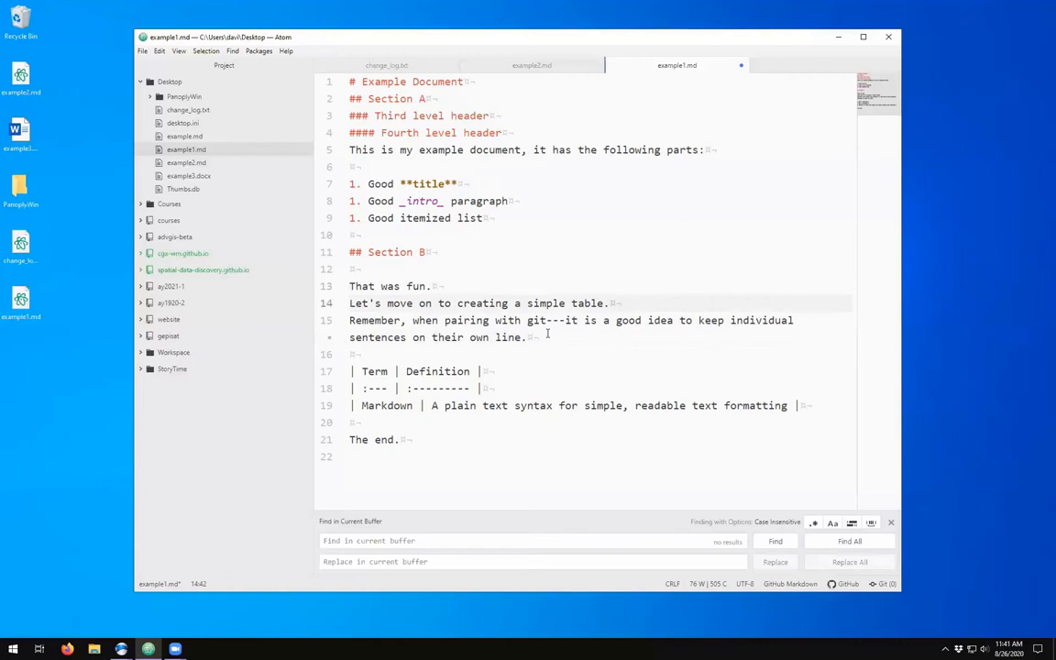
pyautogui.click(528, 337)
pyautogui.write(', ')
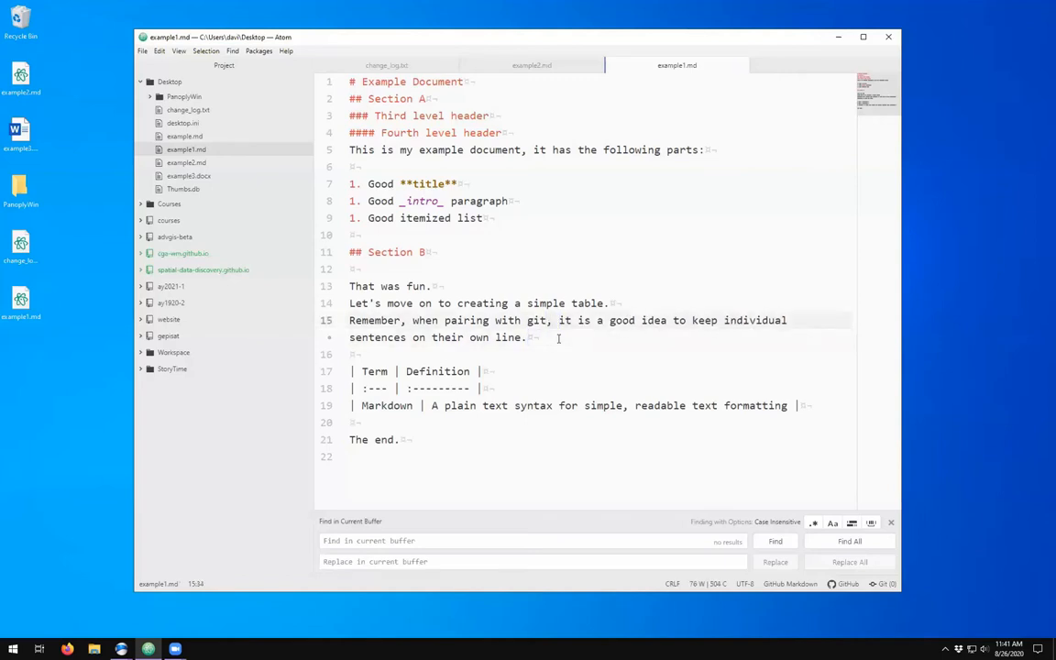
pyautogui.click(367, 356)
pyautogui.write('4')
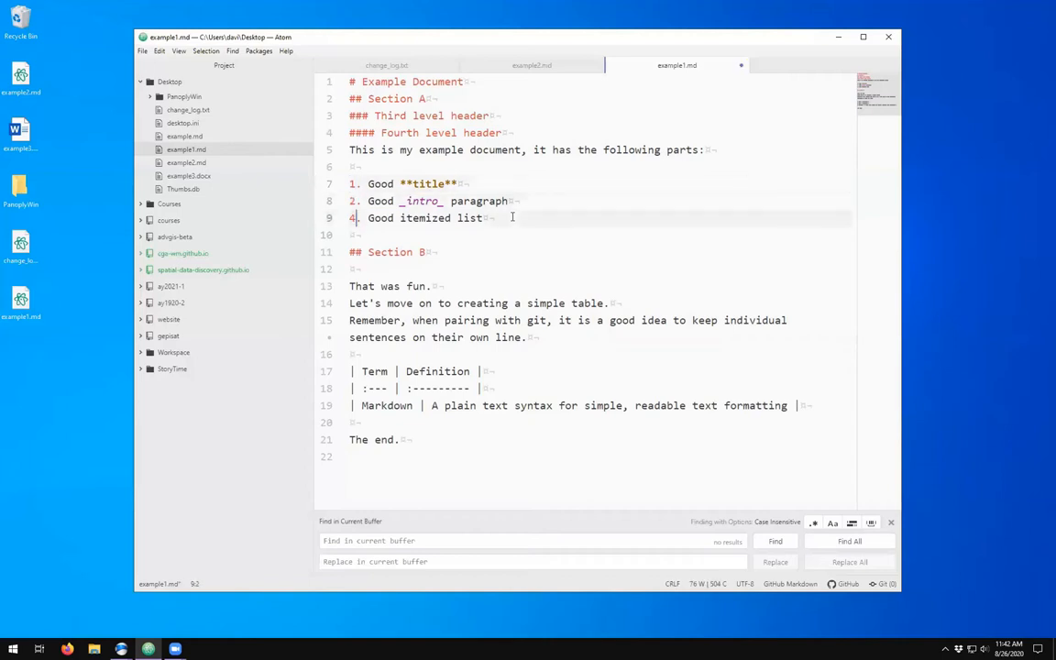
pyautogui.write('3')
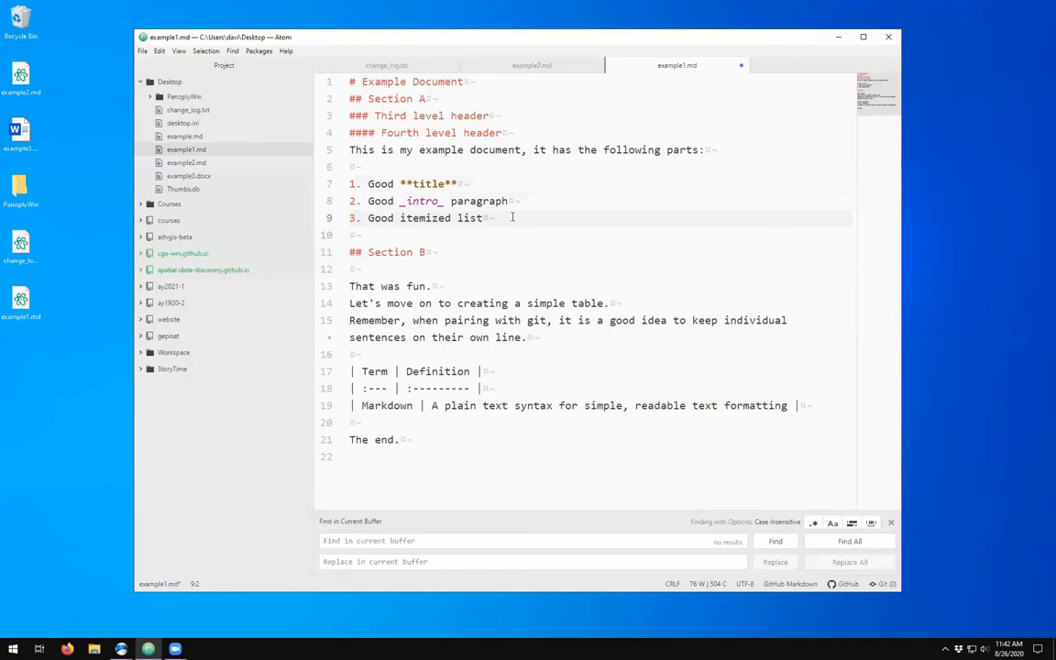
pyautogui.click(352, 200)
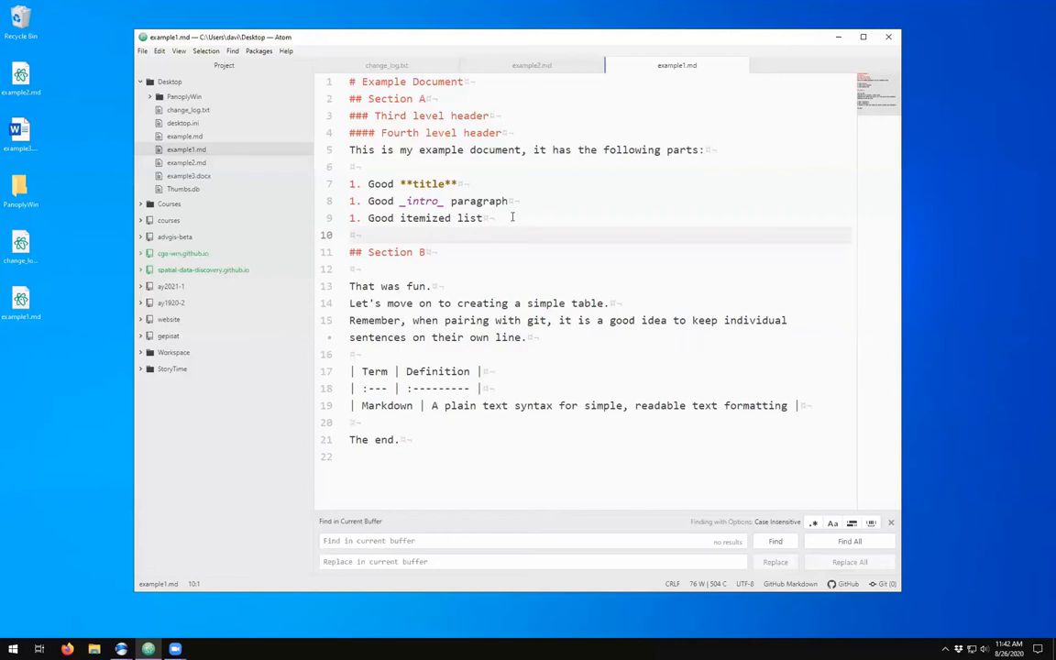
pyautogui.click(352, 200)
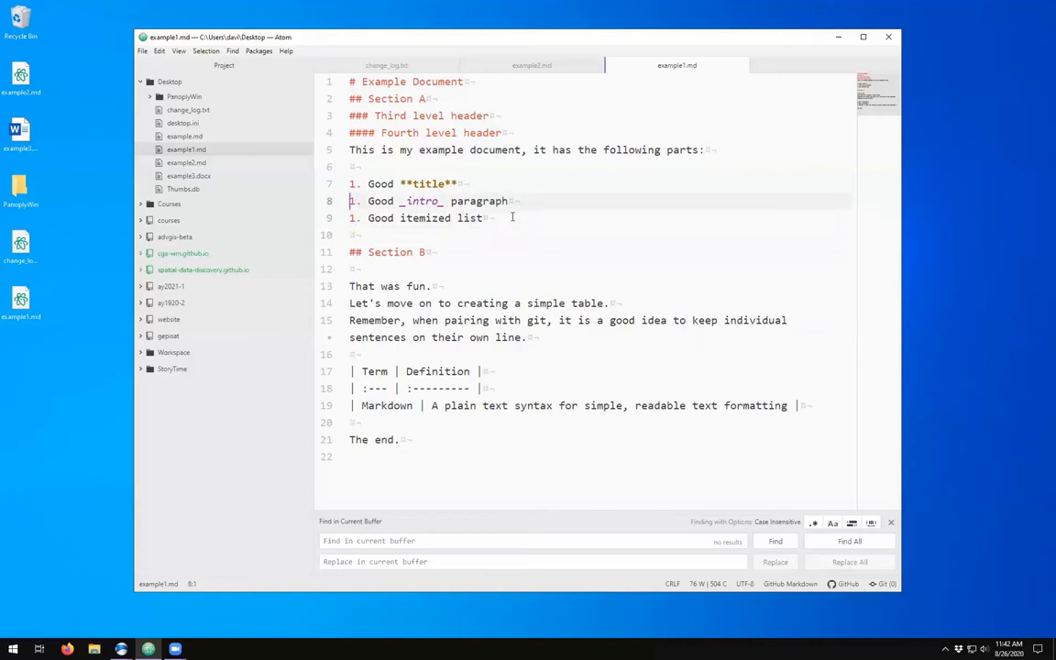
pyautogui.write('GOo')
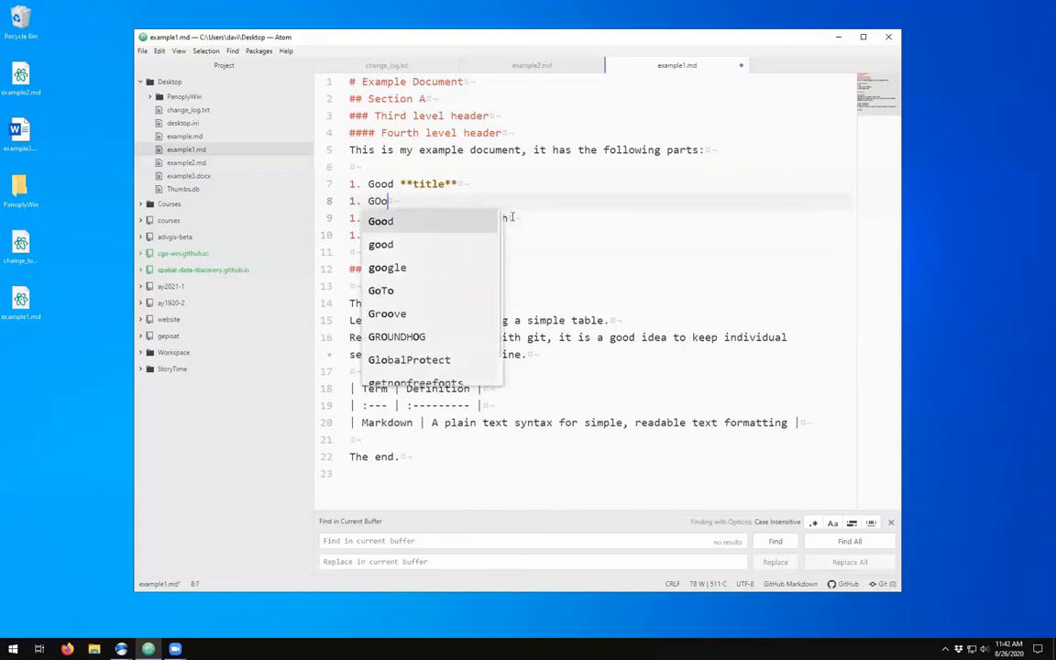
pyautogui.write('od numbering')
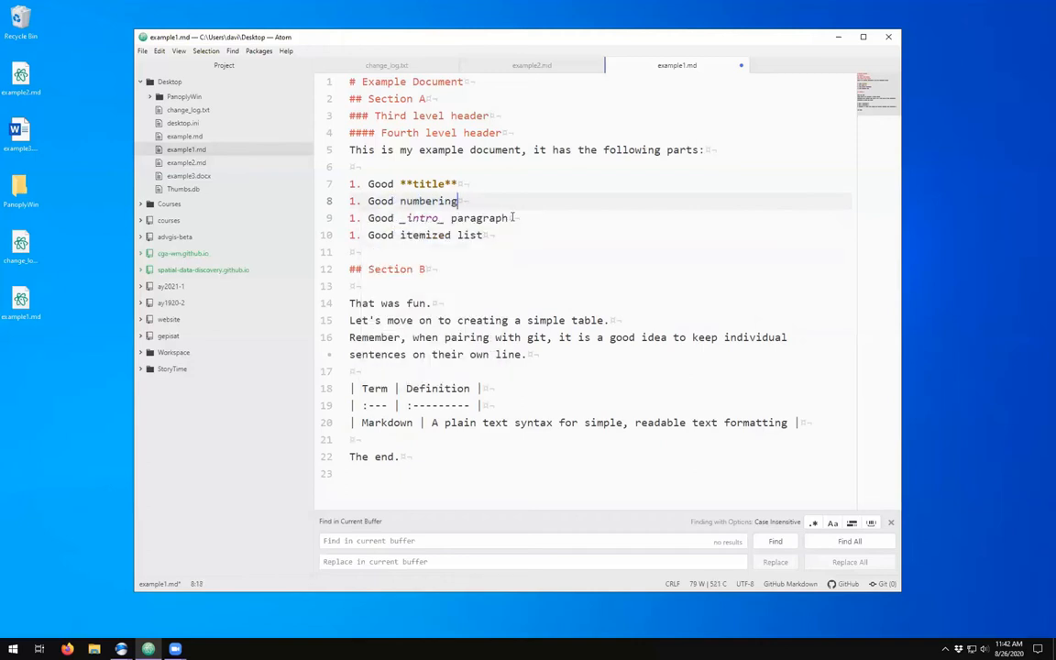
pyautogui.click(351, 216)
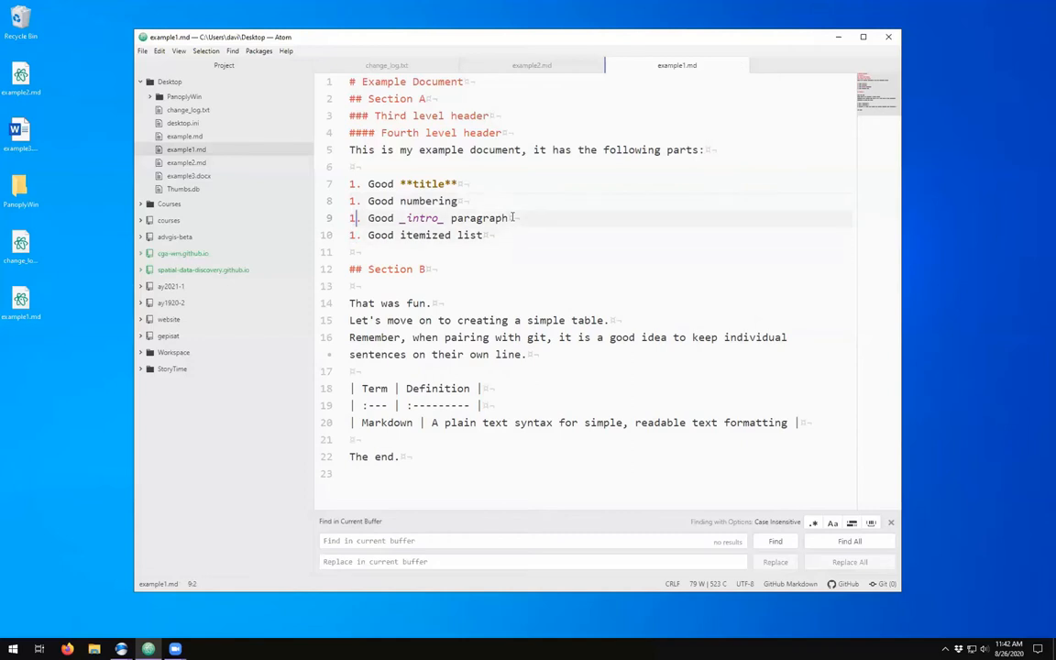
pyautogui.click(381, 200)
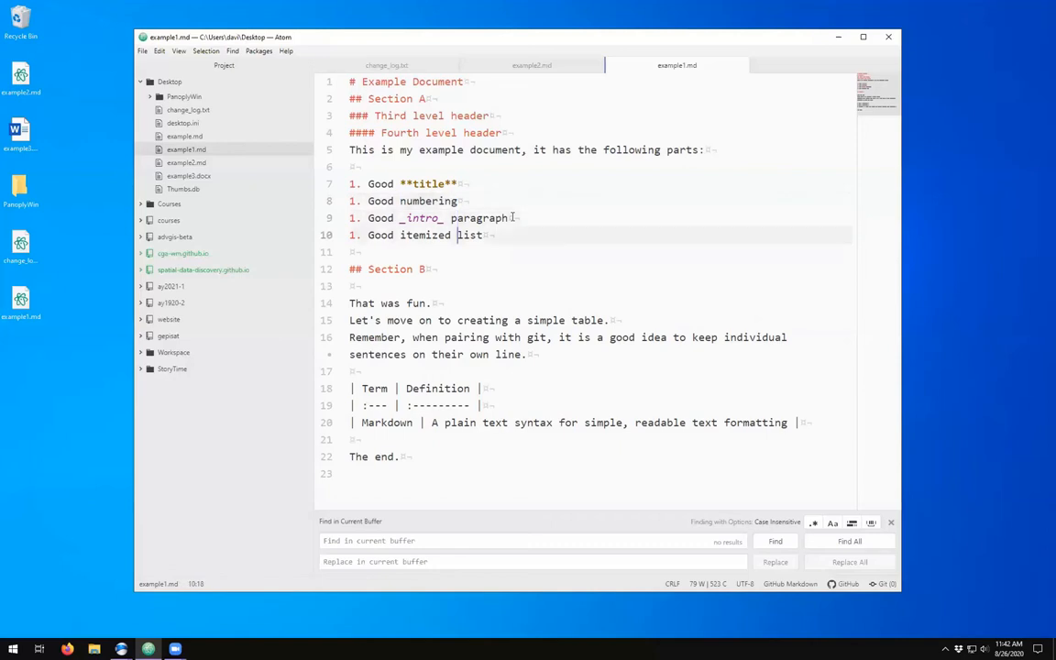
pyautogui.click(462, 200)
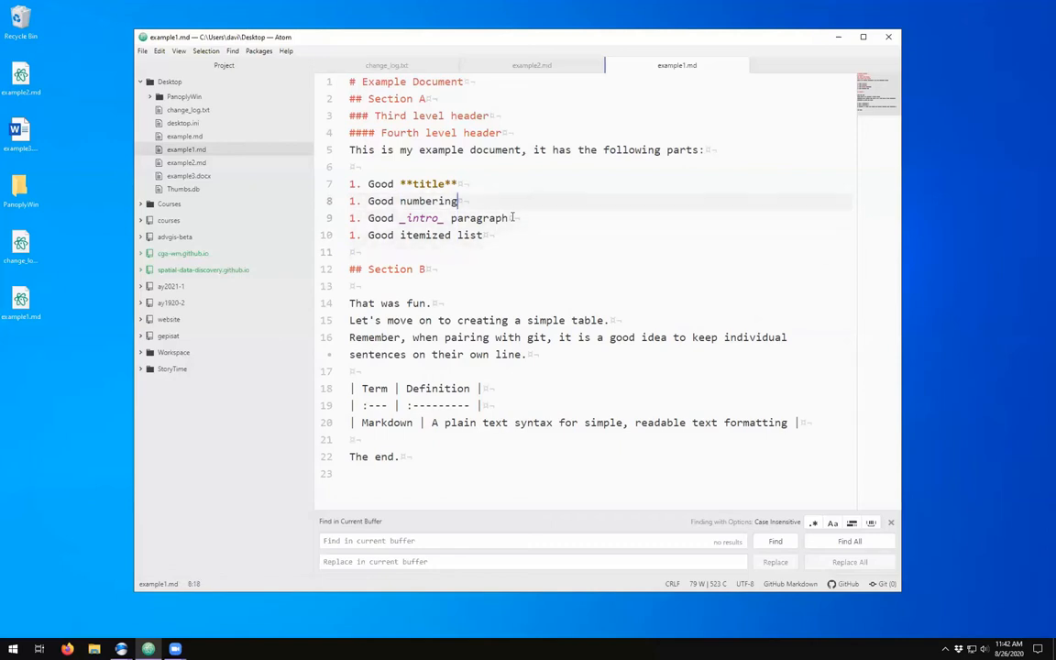
pyautogui.click(360, 183)
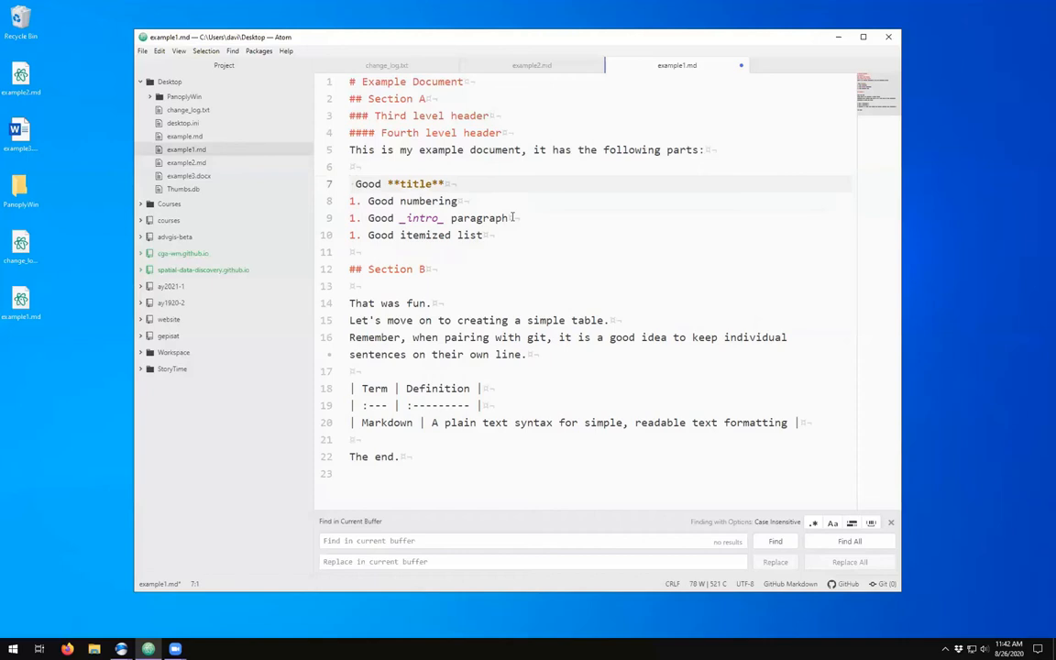
# - Nest bulleted Sub item 1, Sub item 2 and Sub item 3 under '1. Good **title**'
pyautogui.click(352, 183)
pyautogui.write('1. ')
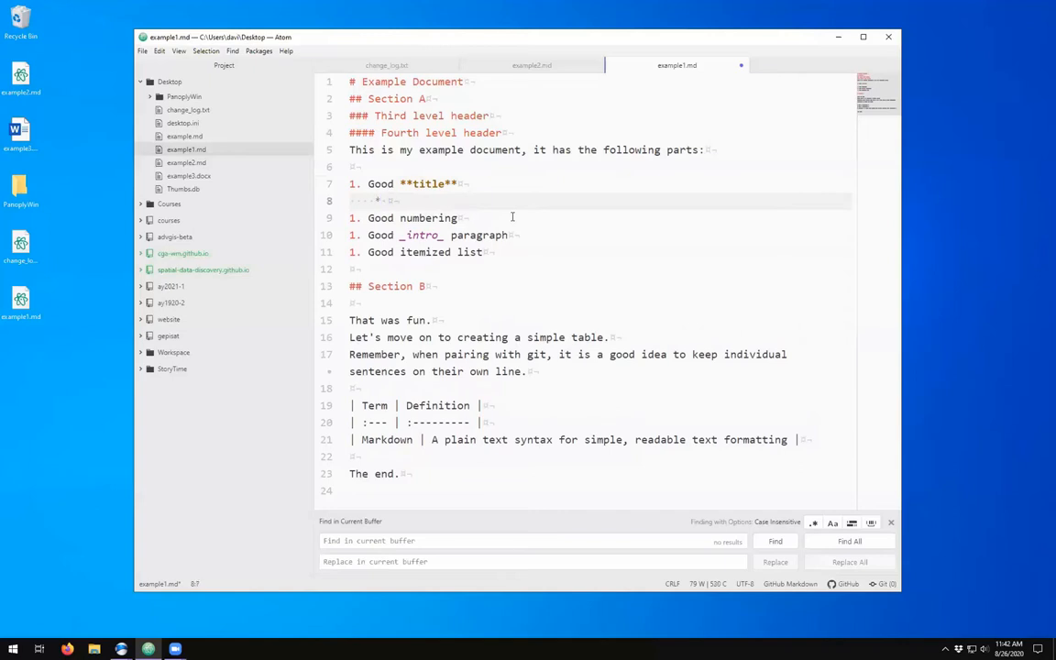
pyautogui.write('Sub item 1')
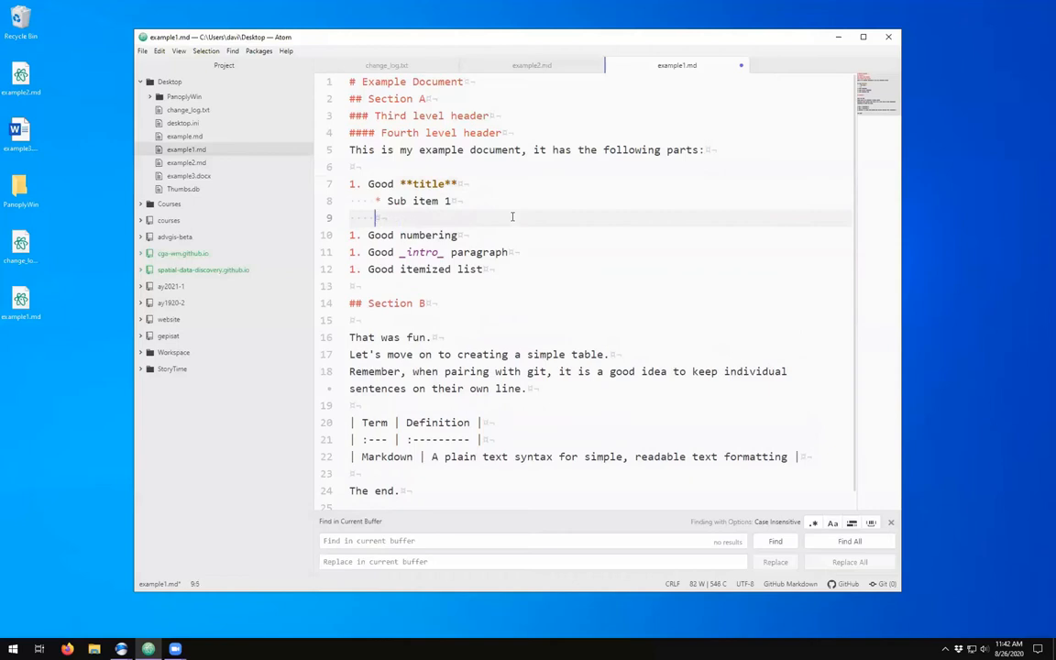
pyautogui.write('+ Sub item 2')
pyautogui.write('- Sub item 3')
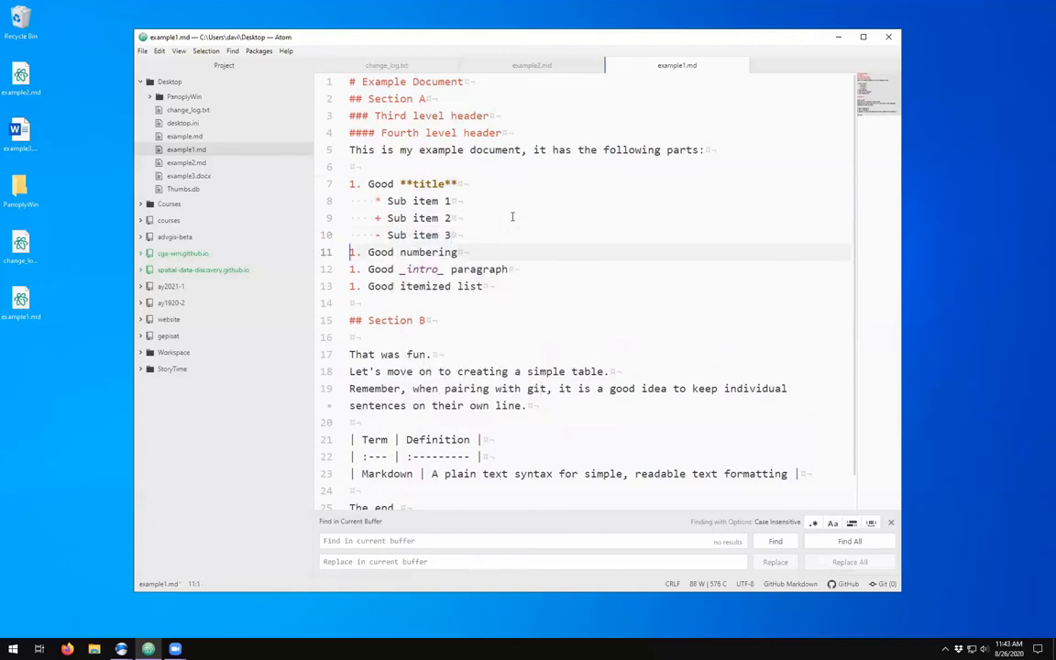
pyautogui.click(376, 234)
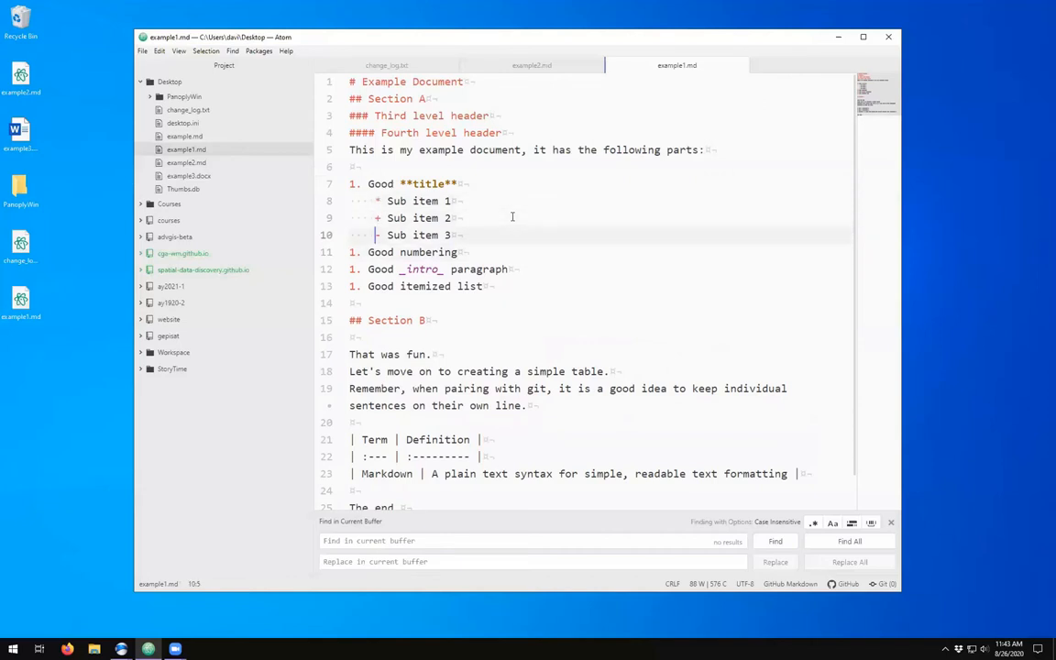
pyautogui.click(379, 216)
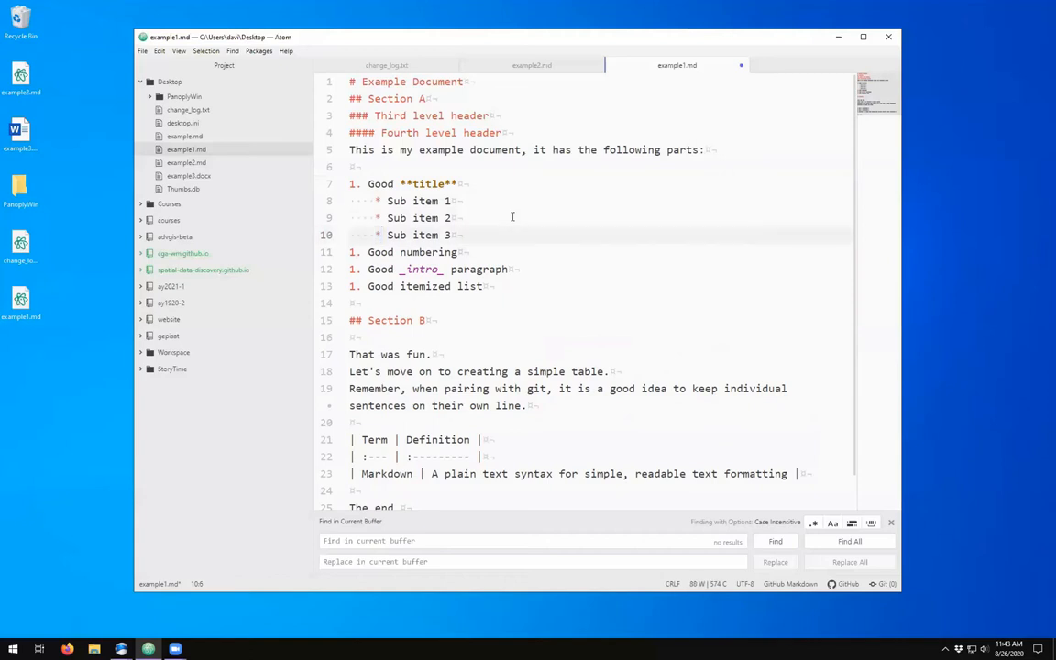
pyautogui.click(380, 217)
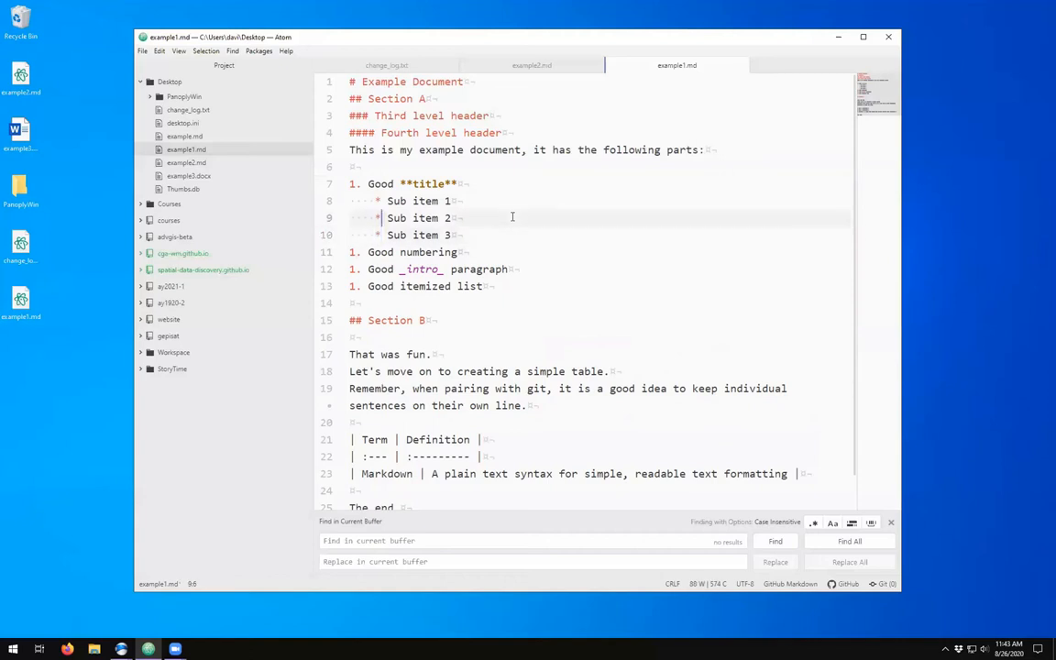
# - Select words in the list, ending on the italic word intro
pyautogui.doubleClick(425, 183)
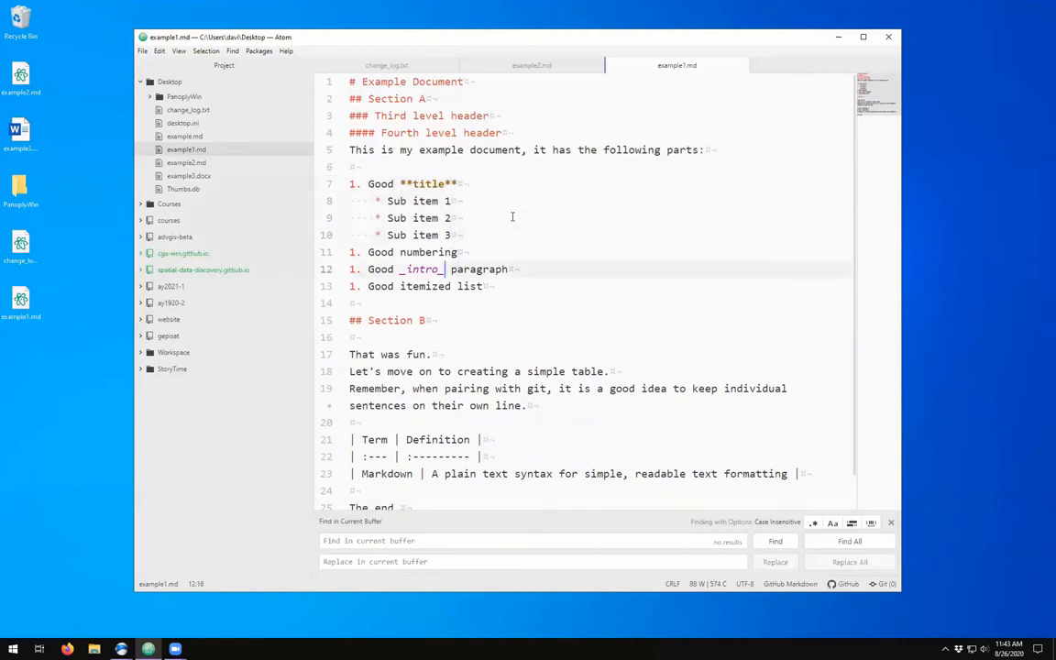
pyautogui.doubleClick(422, 268)
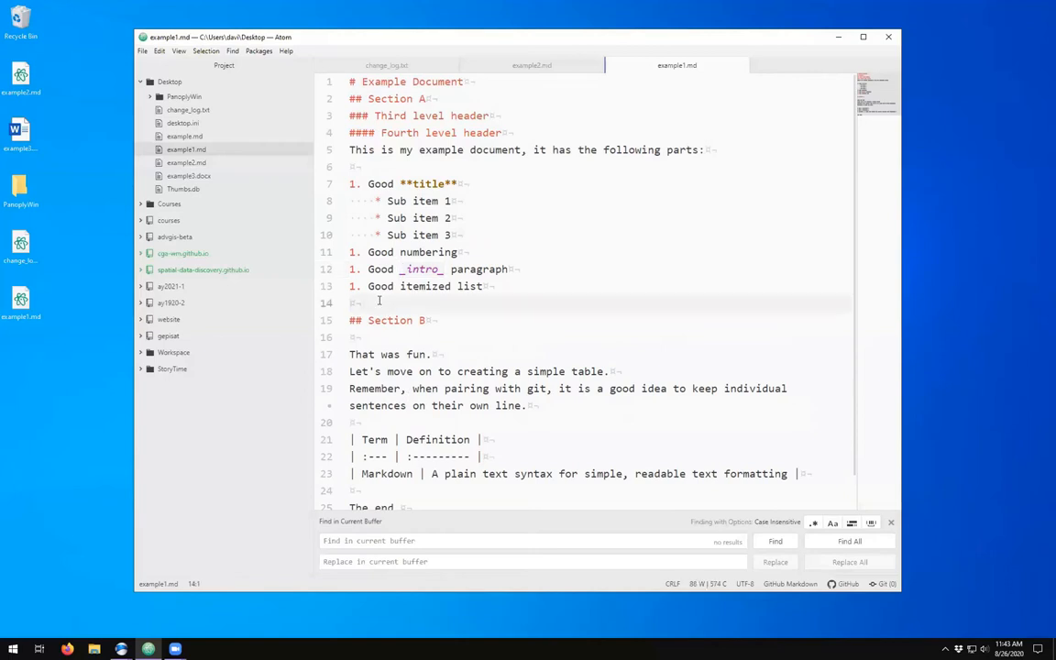
# - Move the cursor through the headings and list lines of example1.md
pyautogui.click(459, 184)
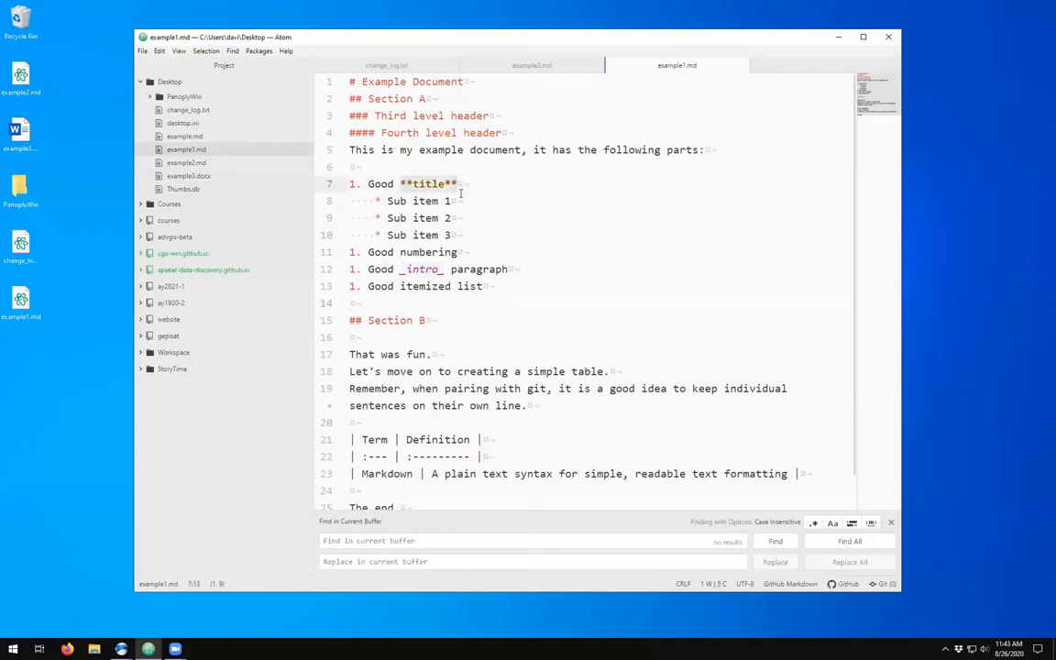
pyautogui.click(447, 268)
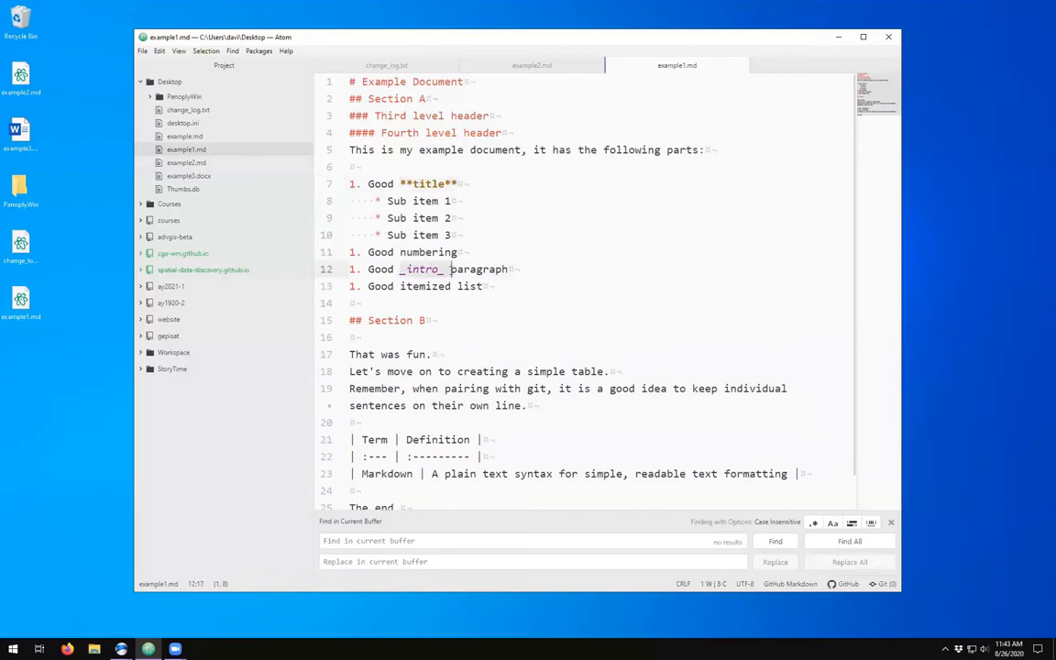
pyautogui.click(436, 303)
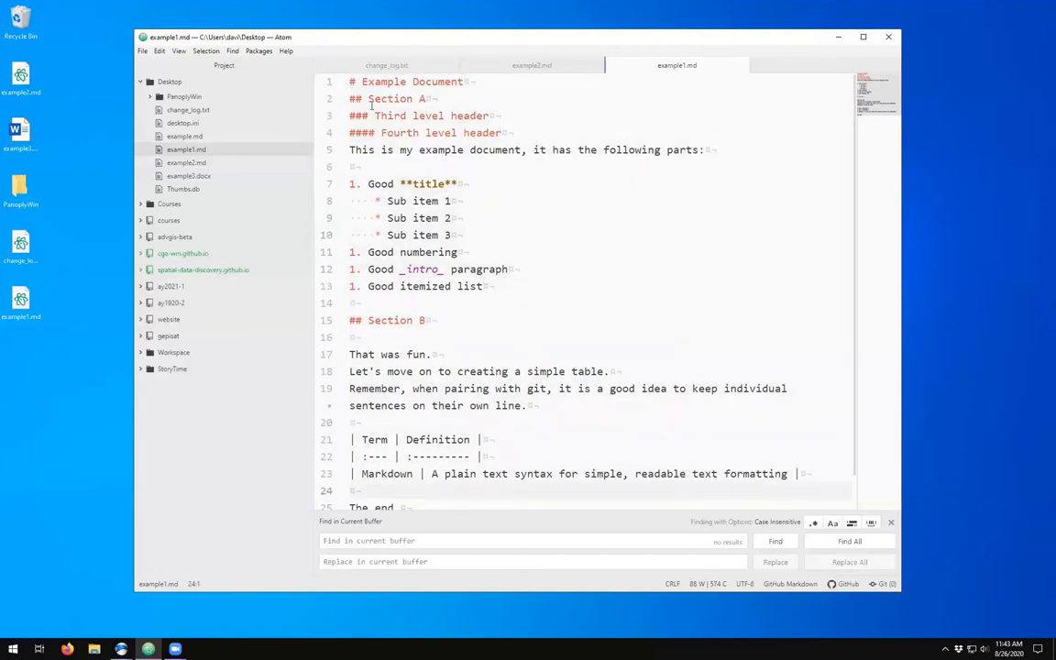
pyautogui.click(366, 99)
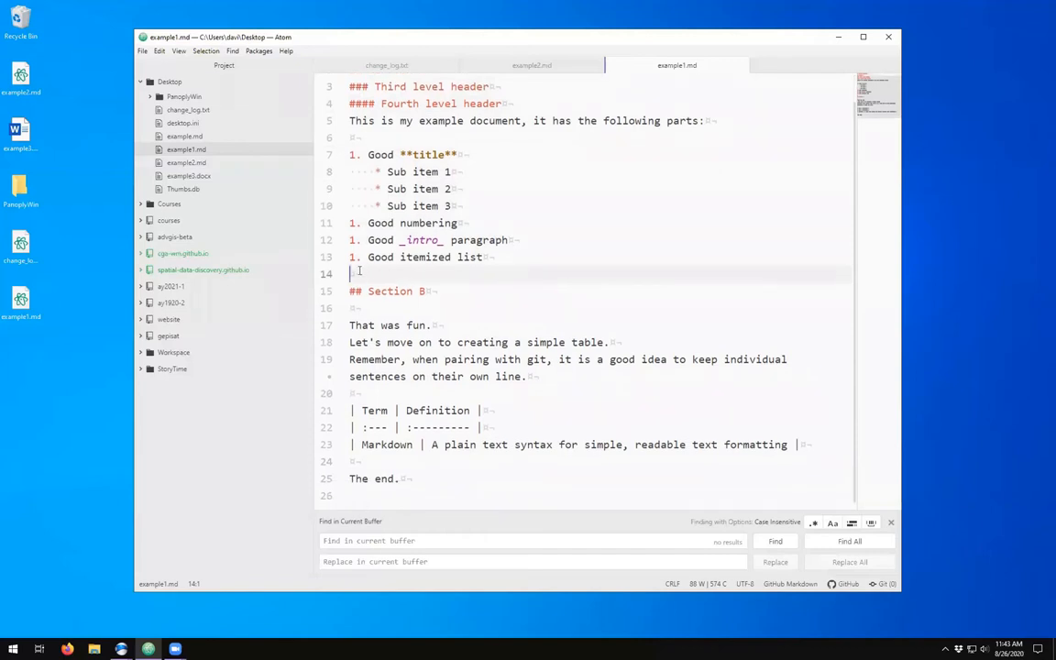
pyautogui.click(352, 121)
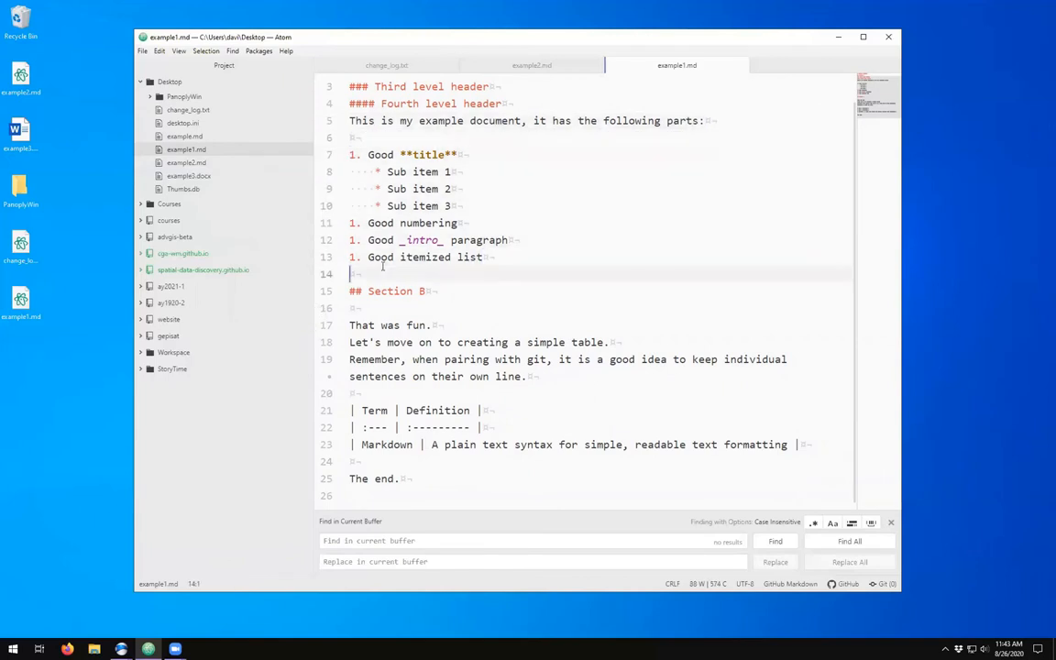
pyautogui.click(415, 289)
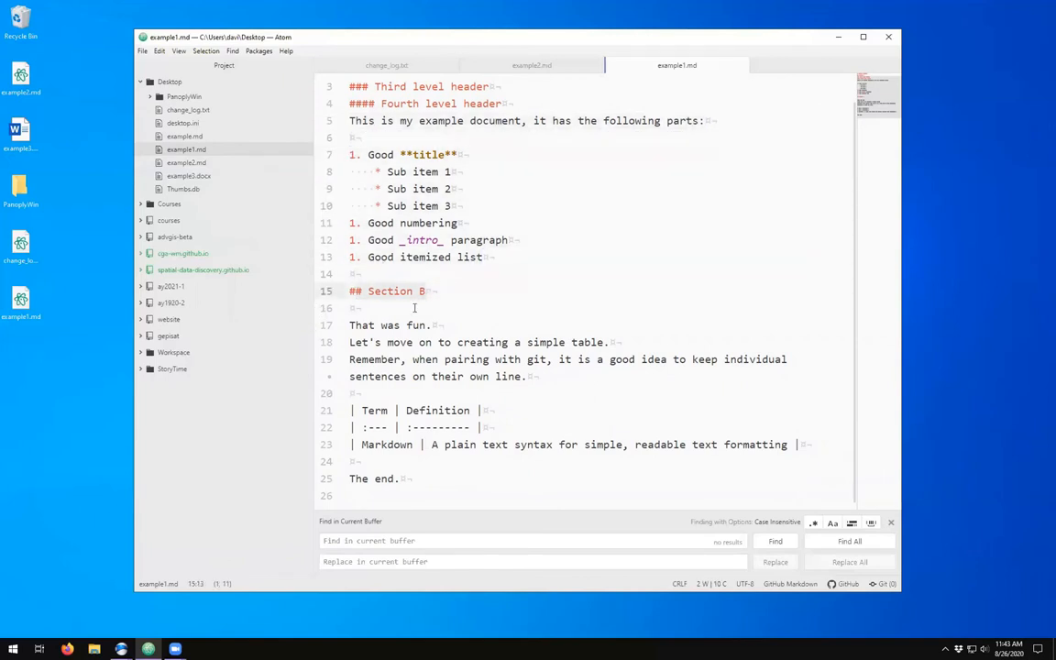
# - Delete the blank line so 'That was fun.' sits directly under '## Section B'
pyautogui.click(484, 308)
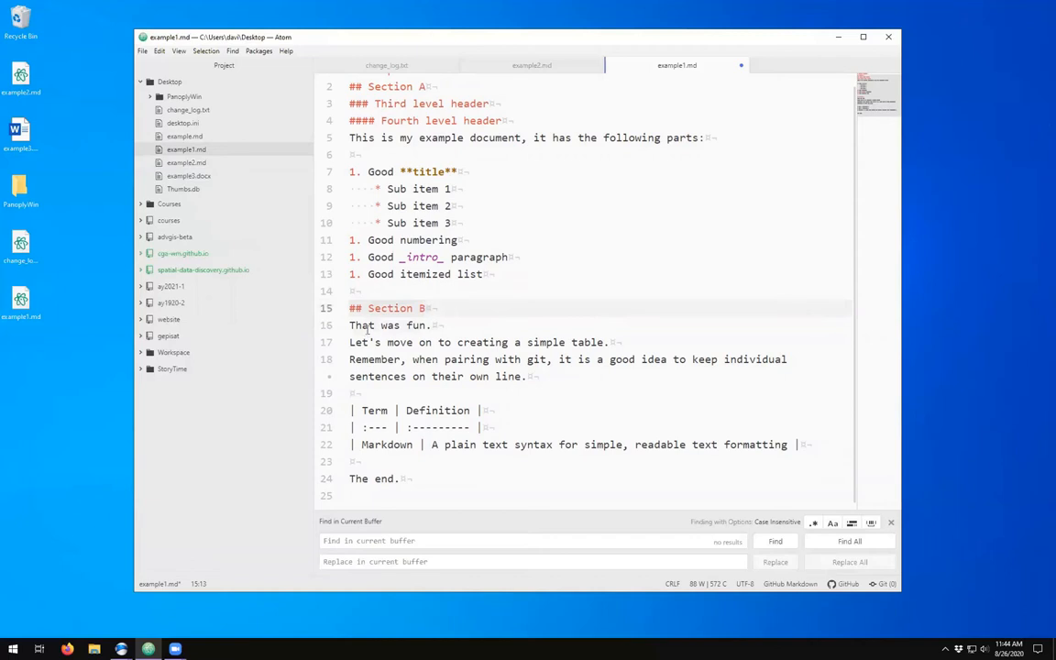
pyautogui.click(355, 392)
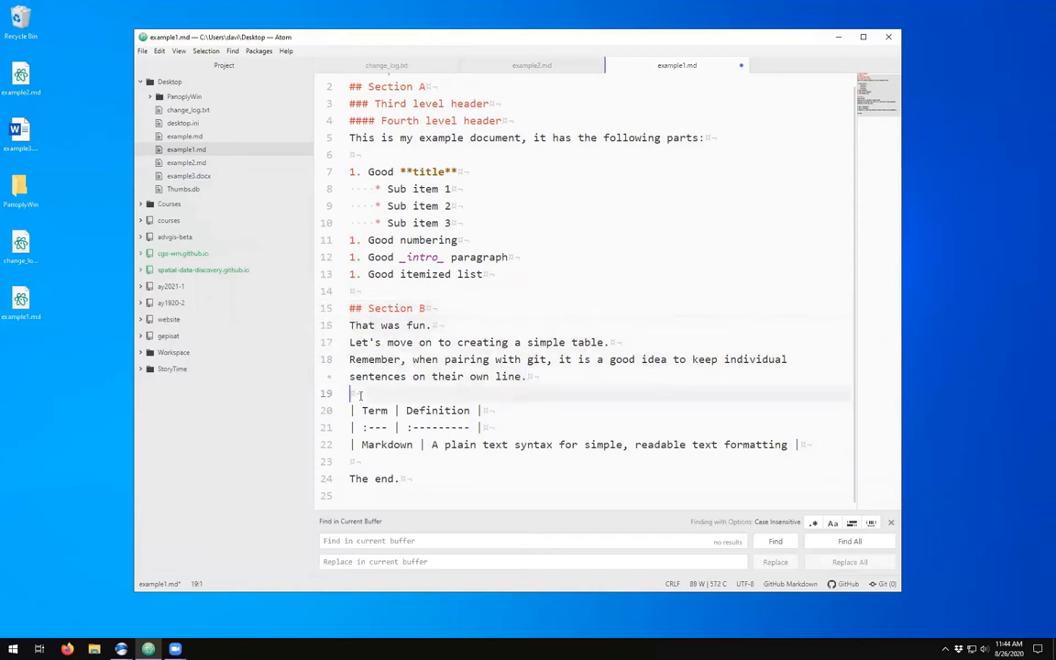
pyautogui.click(352, 411)
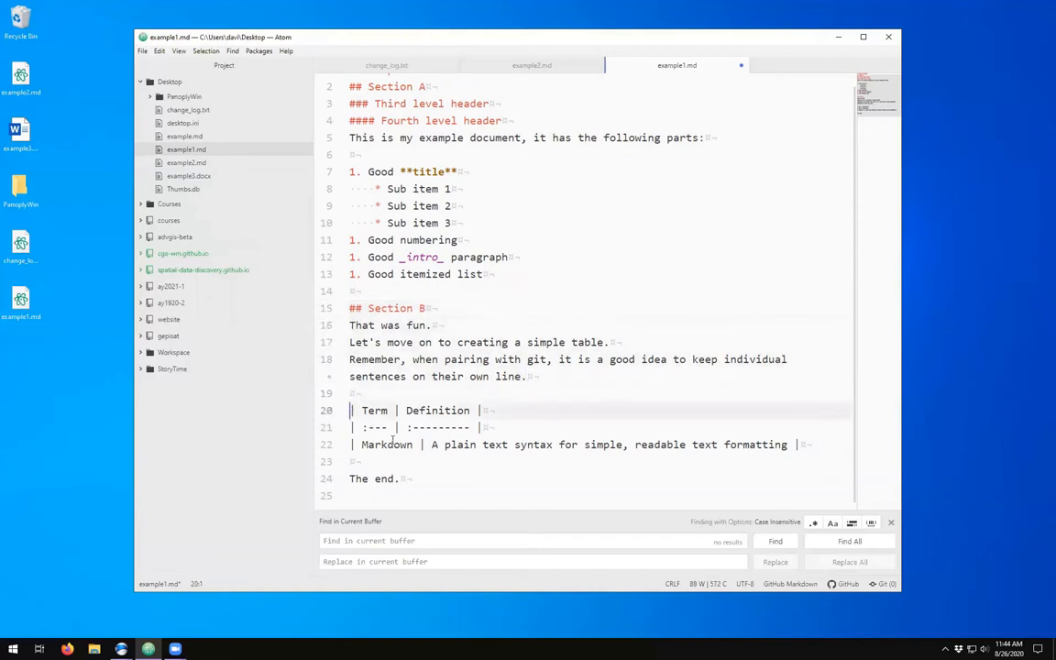
pyautogui.click(399, 479)
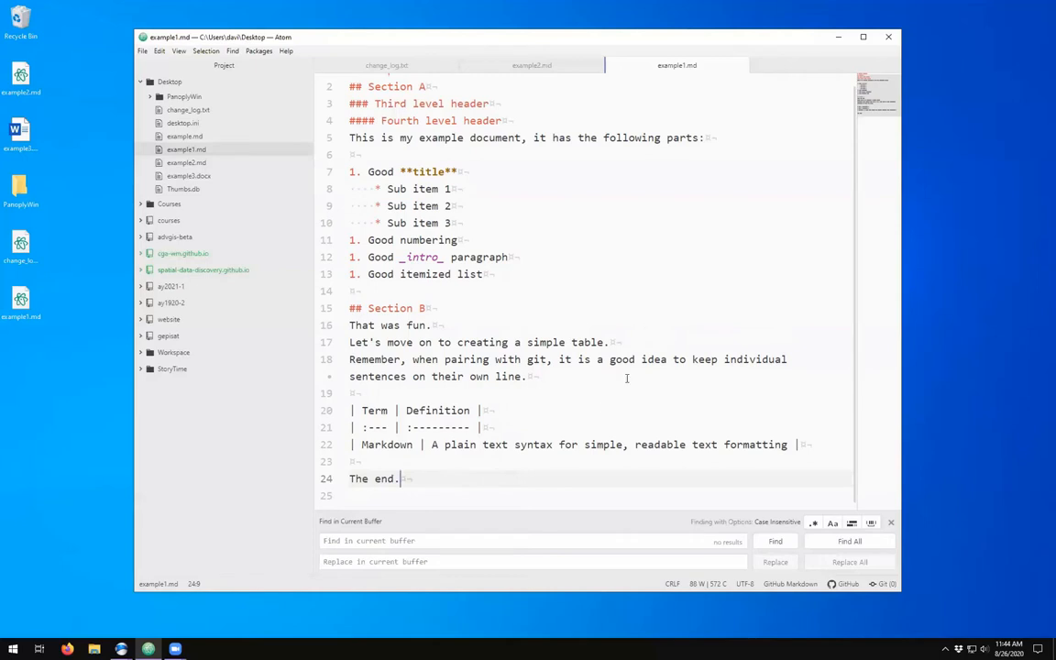
pyautogui.click(354, 392)
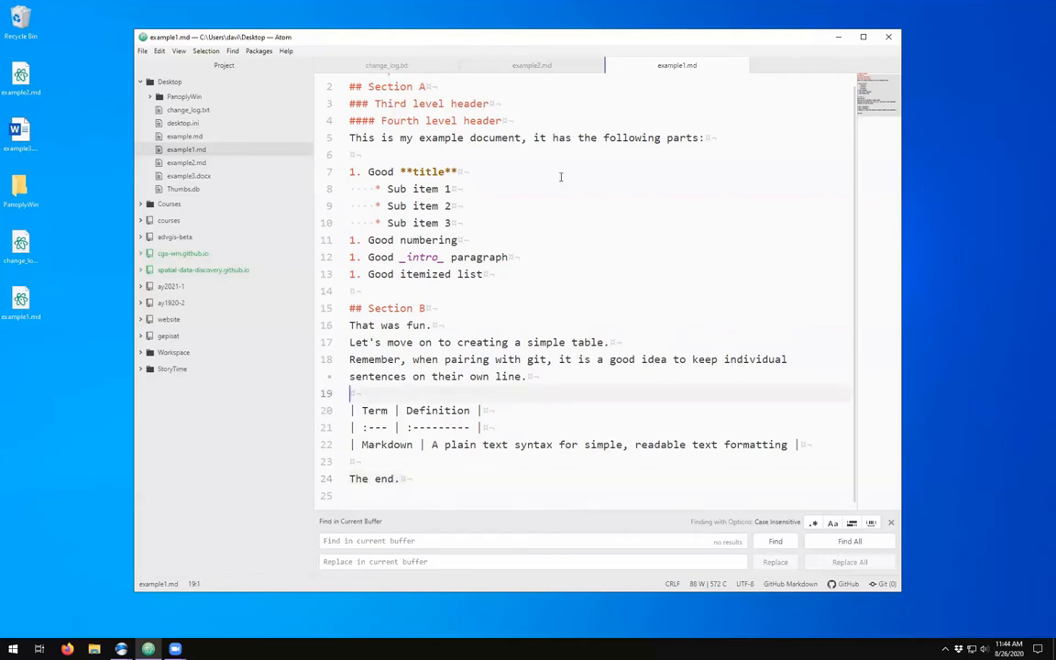
pyautogui.moveTo(499, 464)
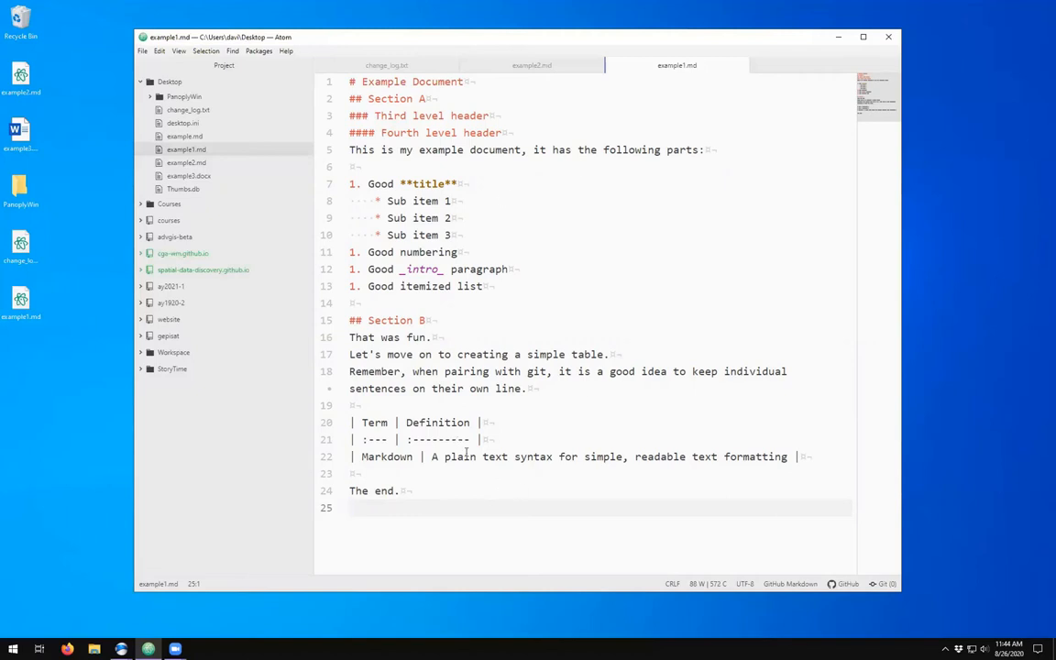
pyautogui.click(358, 508)
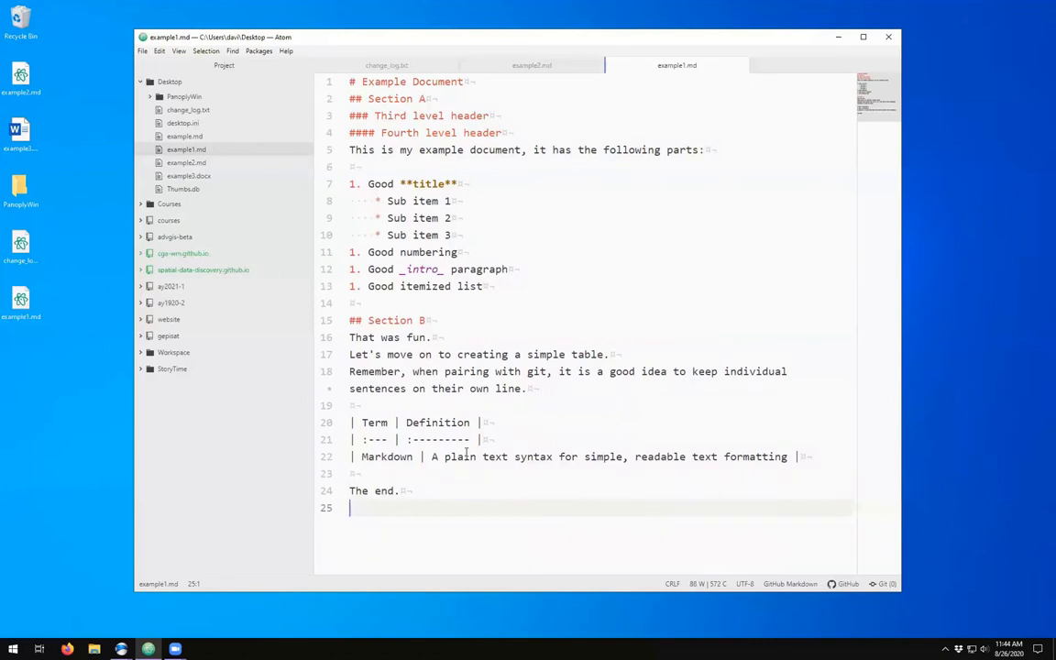
pyautogui.moveTo(598, 184)
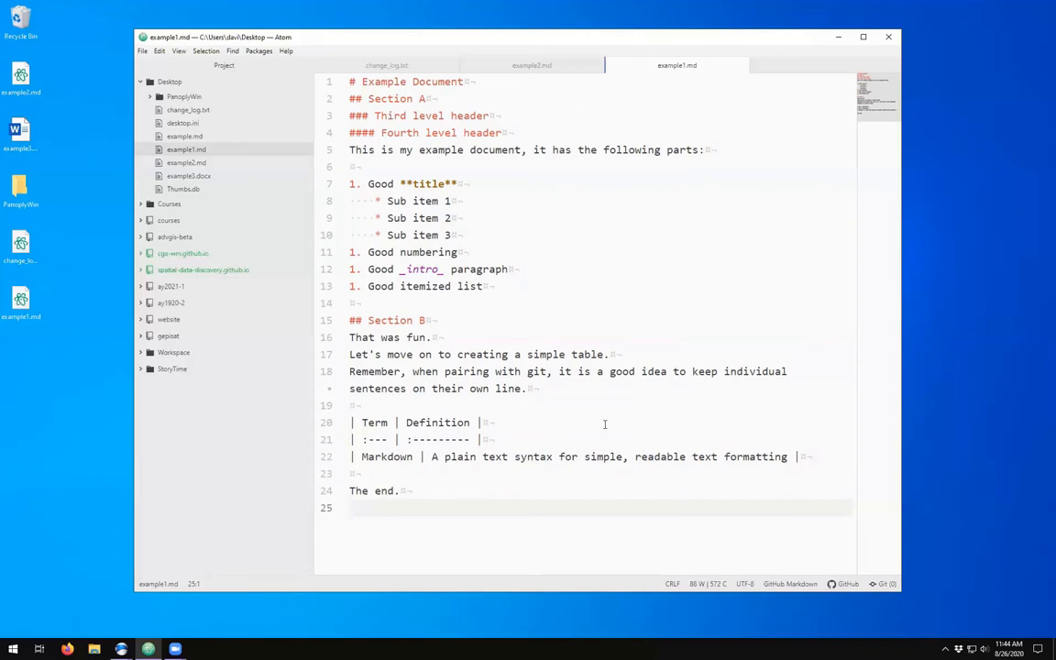
pyautogui.click(352, 508)
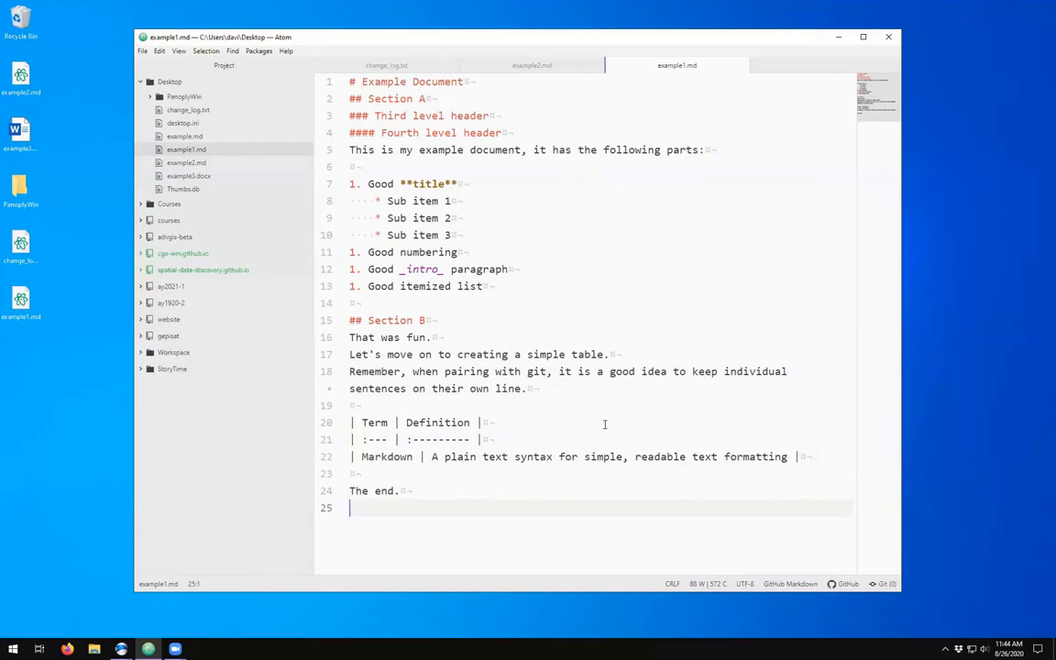
pyautogui.moveTo(612, 400)
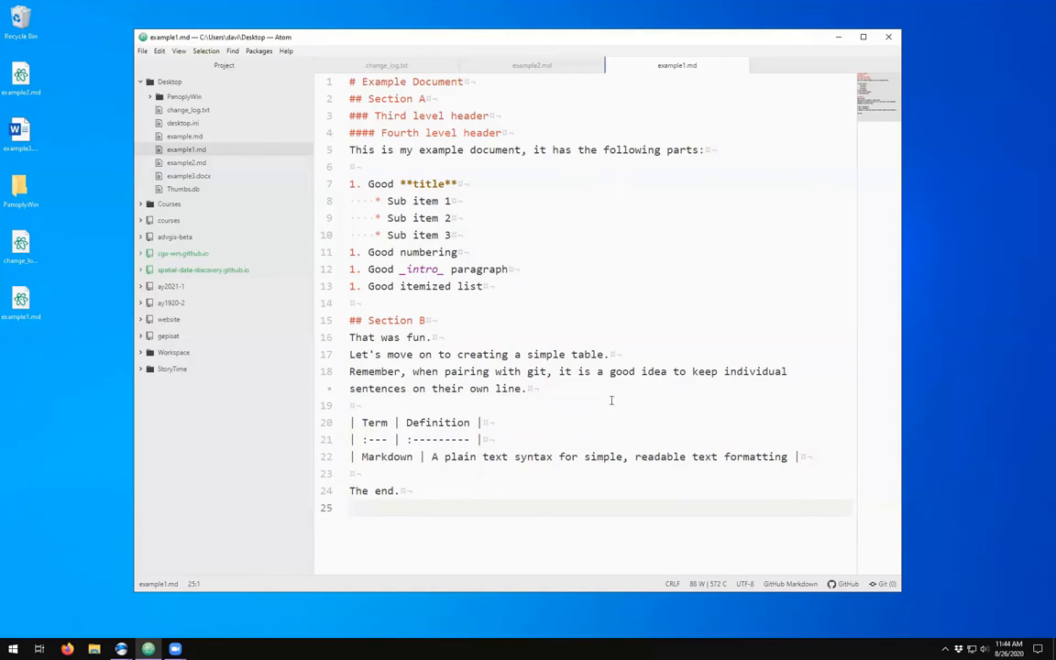
pyautogui.click(426, 509)
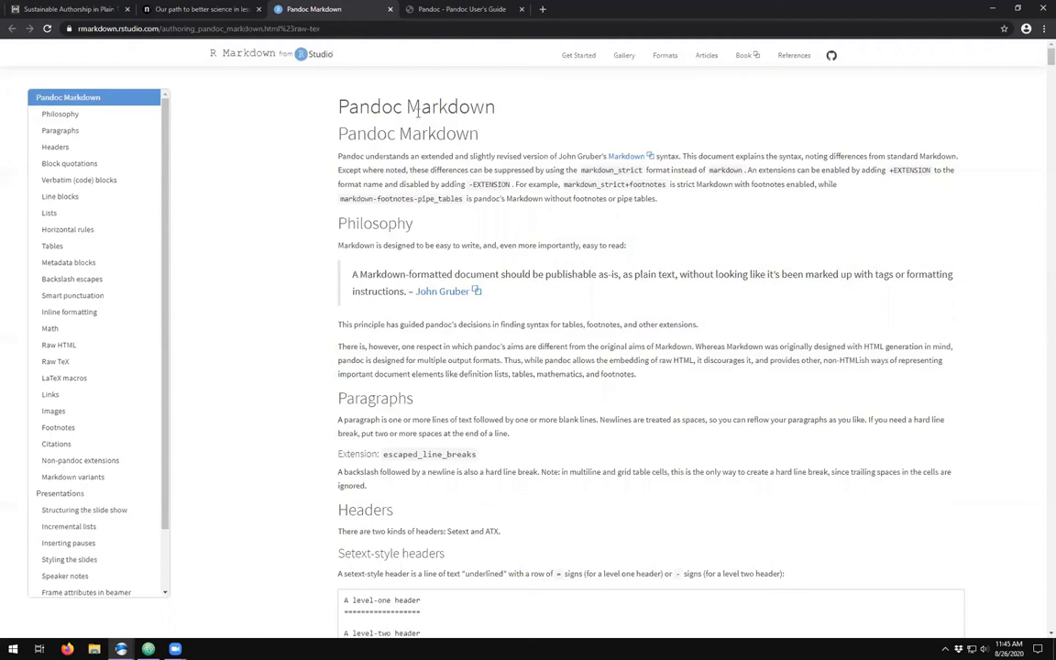
pyautogui.moveTo(279, 125)
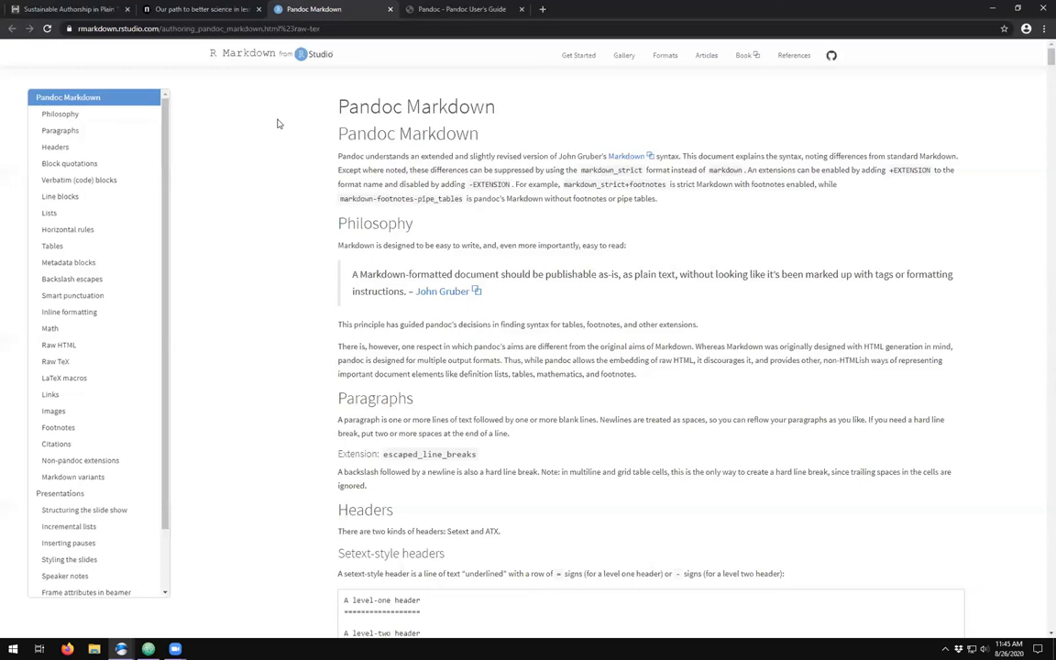
pyautogui.moveTo(665, 55)
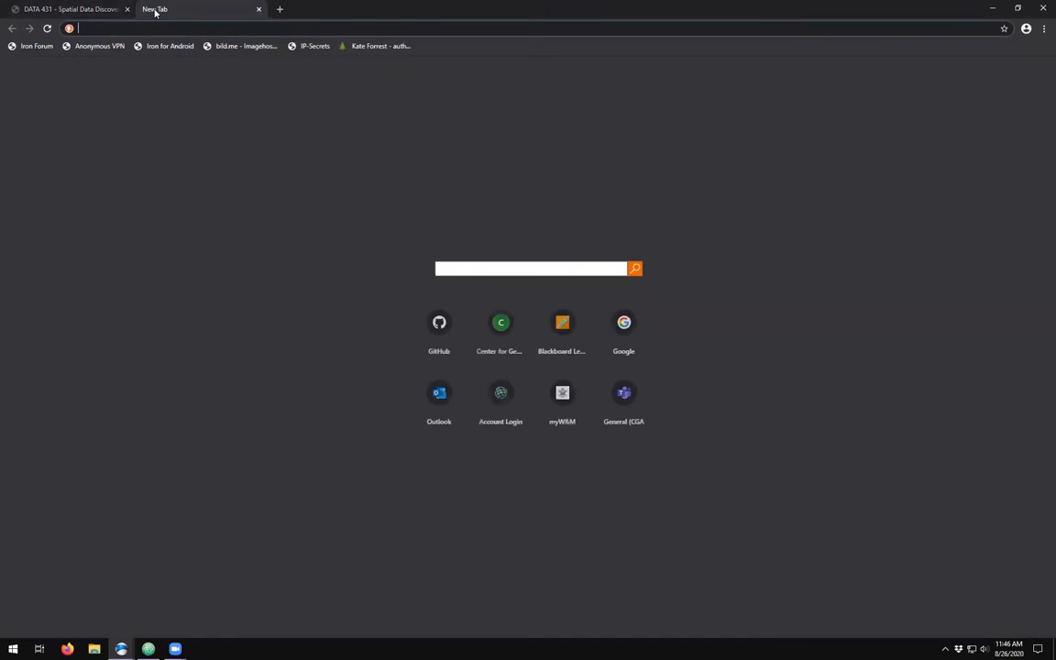
# - Find pandoc.org, open its Installing page and scroll through the Linux instructions
pyautogui.write('pandoc&t=ironbrowser&ia=web')
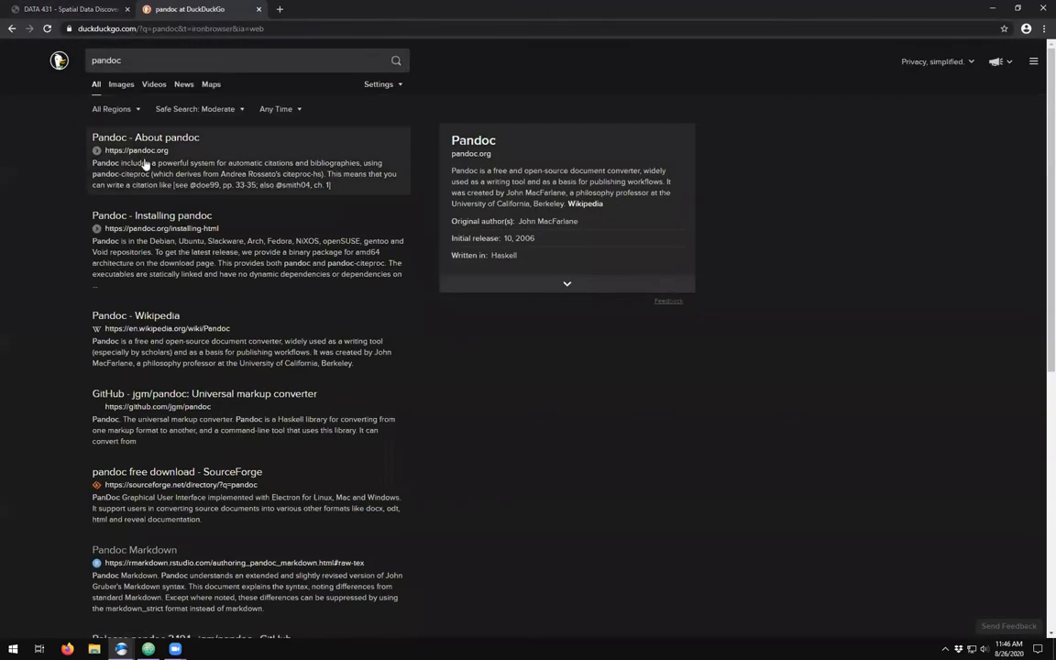
pyautogui.click(136, 150)
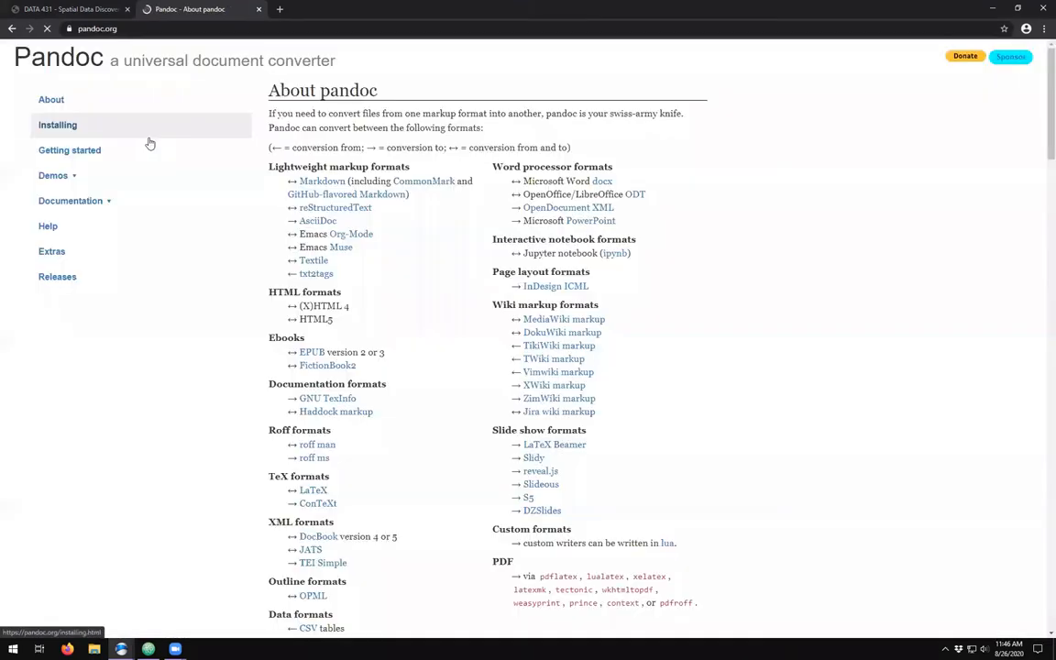
pyautogui.click(57, 125)
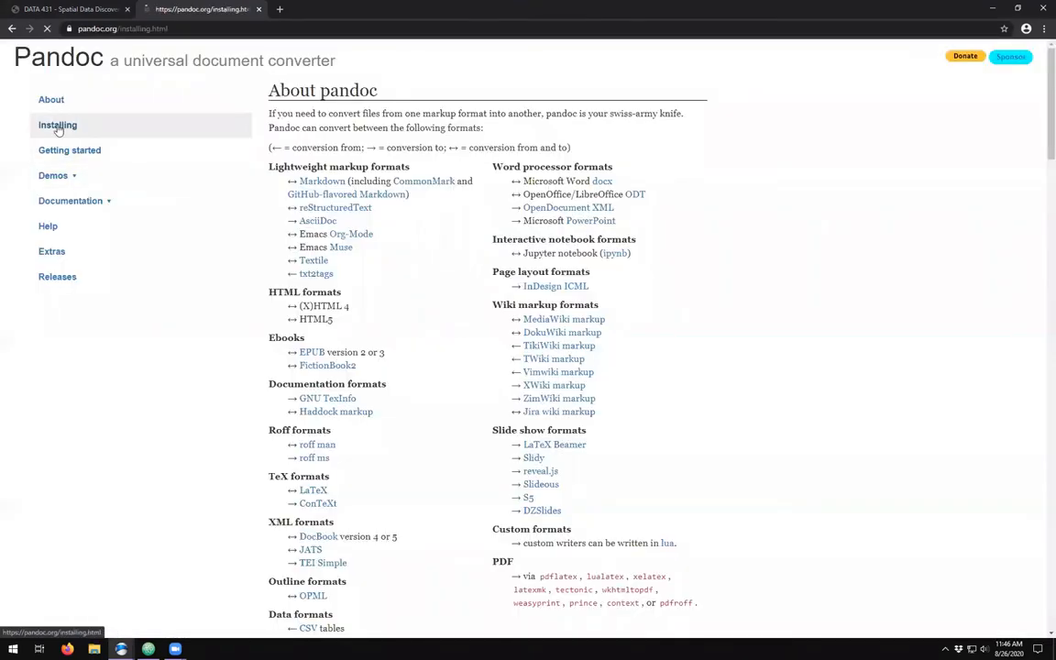
pyautogui.click(57, 125)
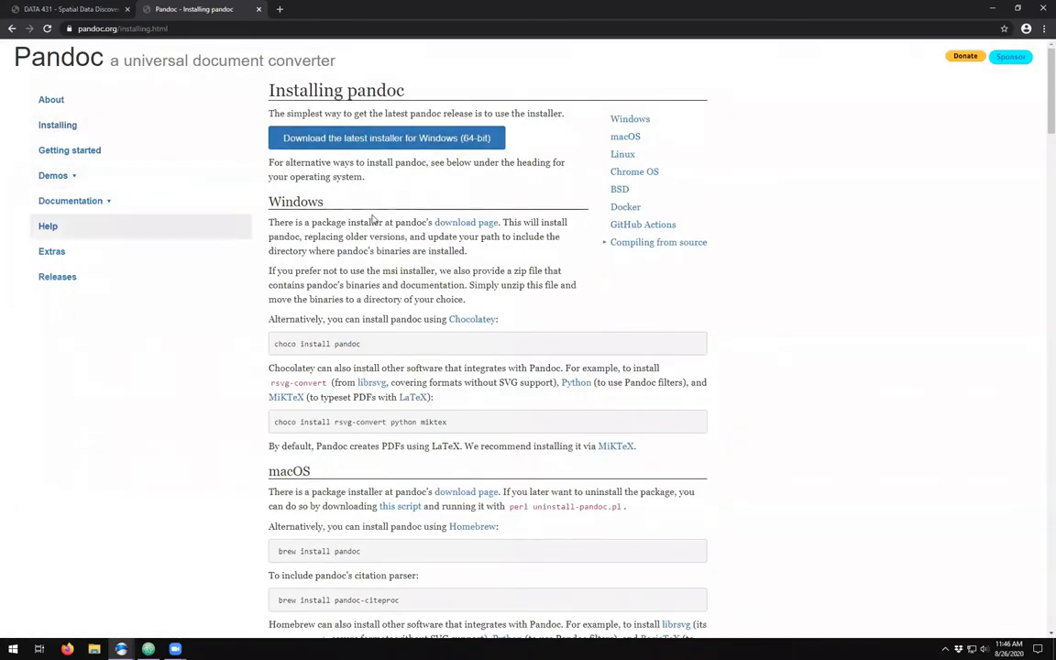
pyautogui.moveTo(308, 293)
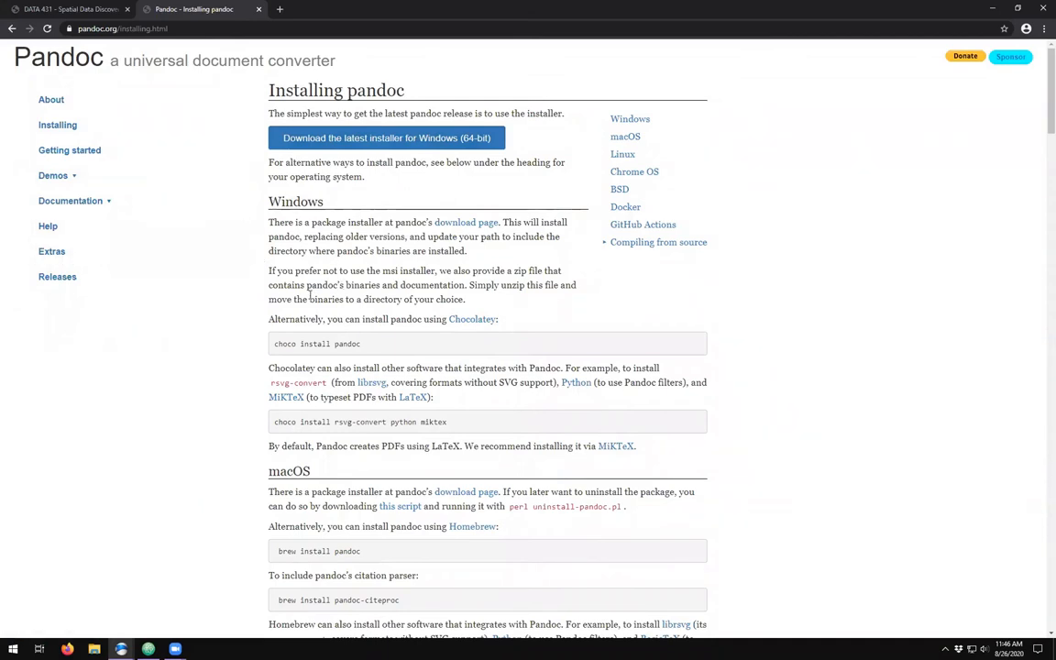
pyautogui.scroll(-3)
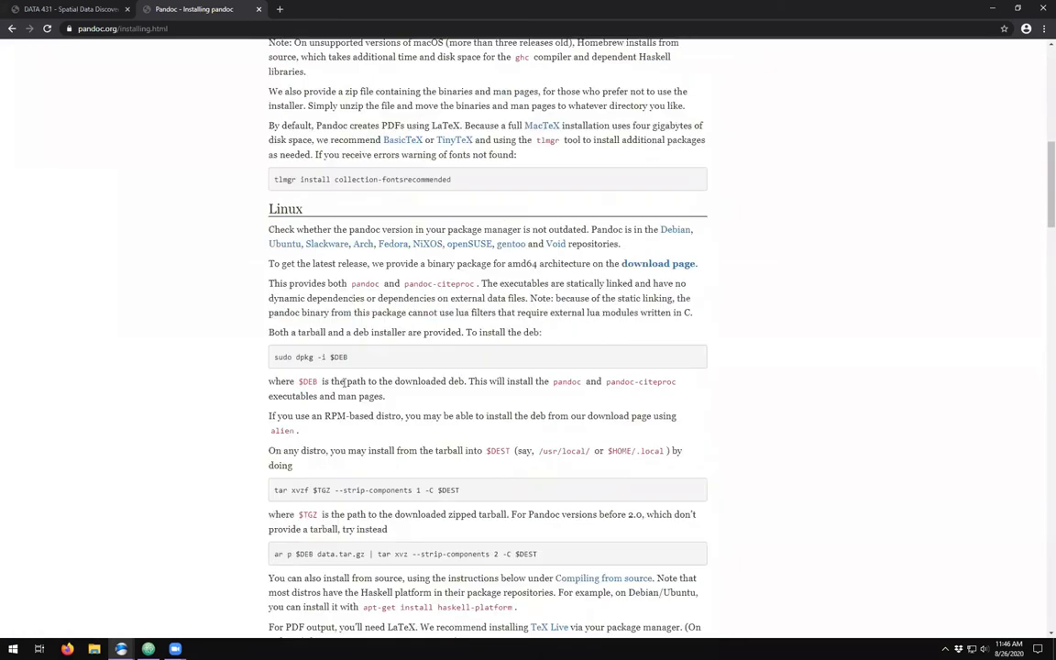
pyautogui.scroll(3)
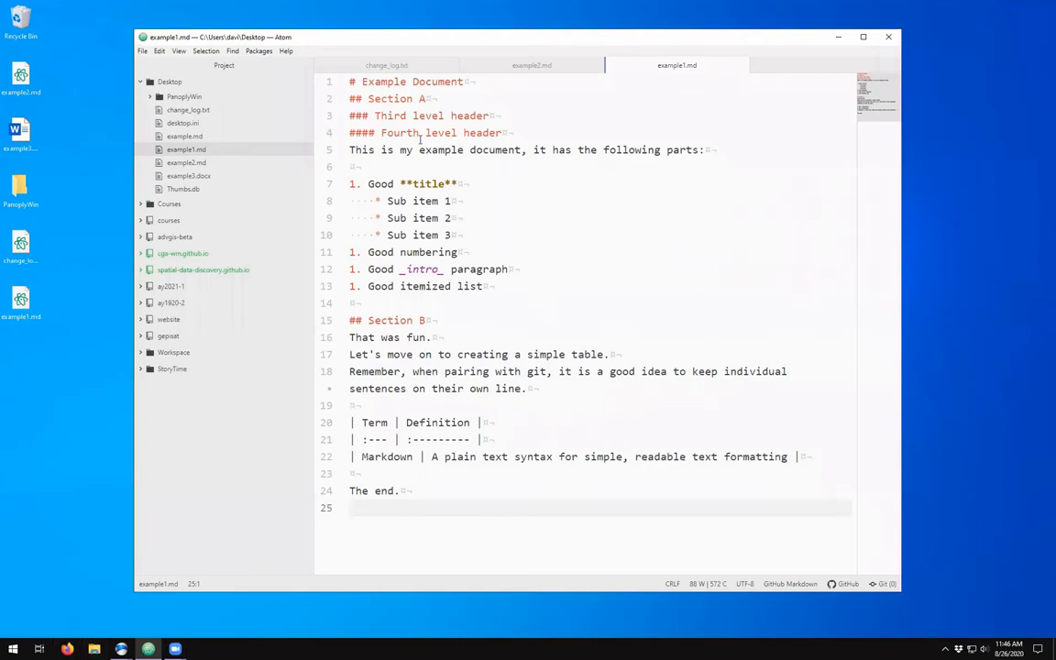
# - Start a Command Prompt and change into the Desktop folder
pyautogui.click(420, 132)
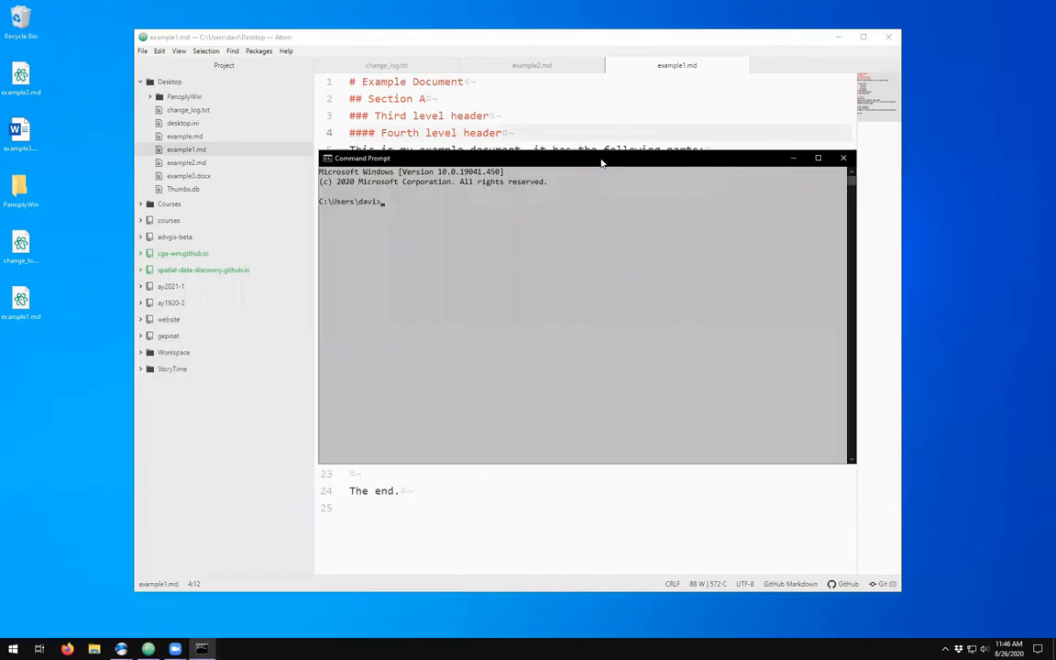
pyautogui.write('cd Desk')
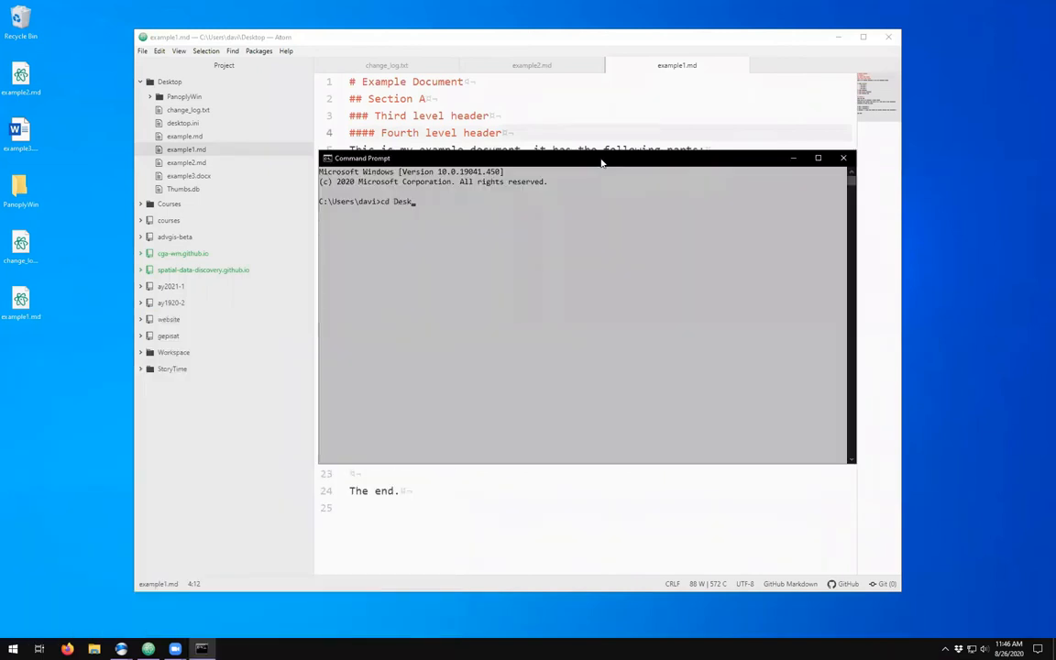
pyautogui.press('Return')
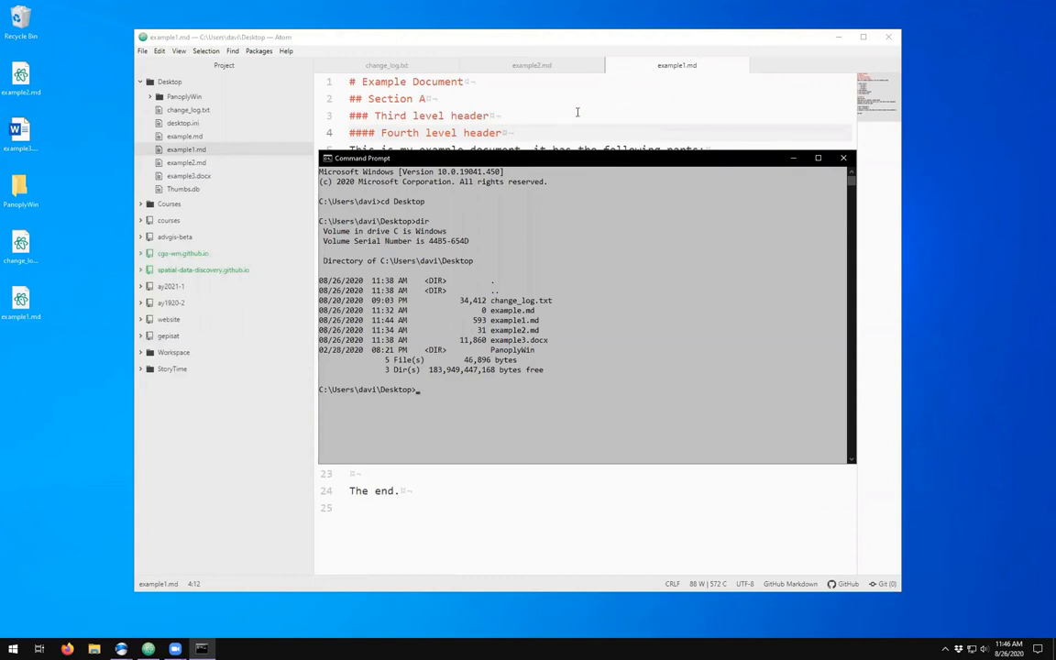
pyautogui.moveTo(550, 324)
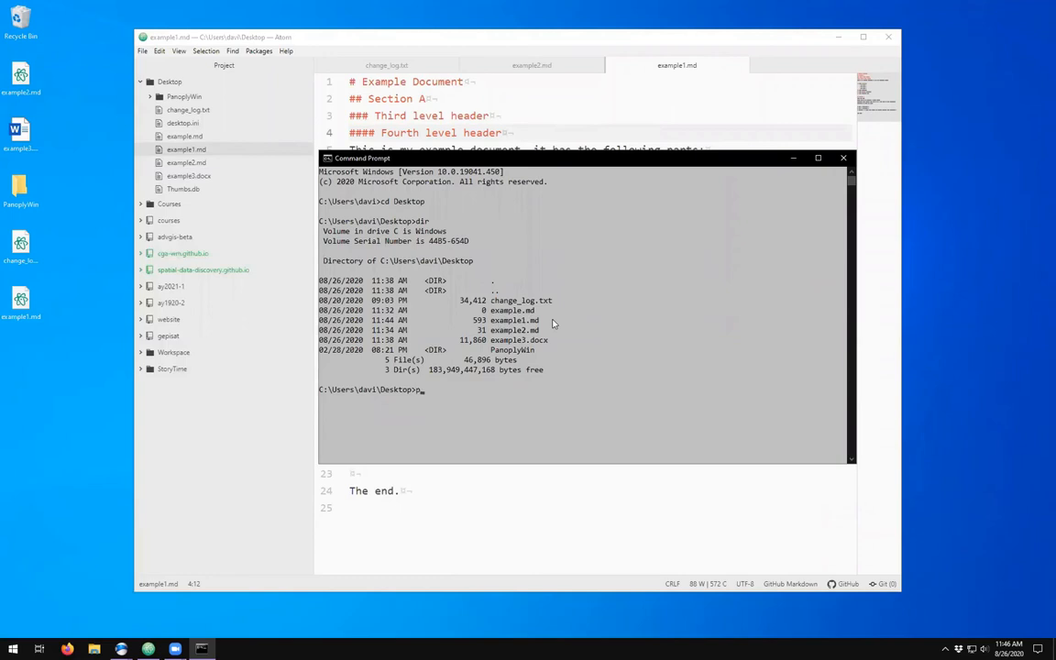
# - Run pandoc example1.md -o example1.docx to produce a Word document
pyautogui.write('pandoc e')
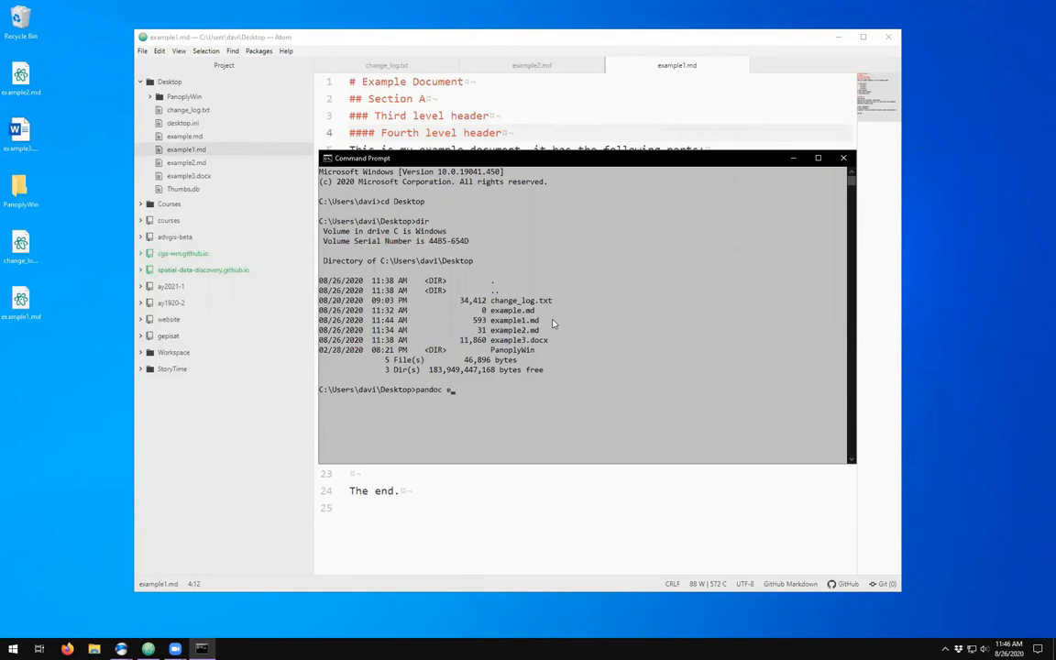
pyautogui.write('xample.md -o')
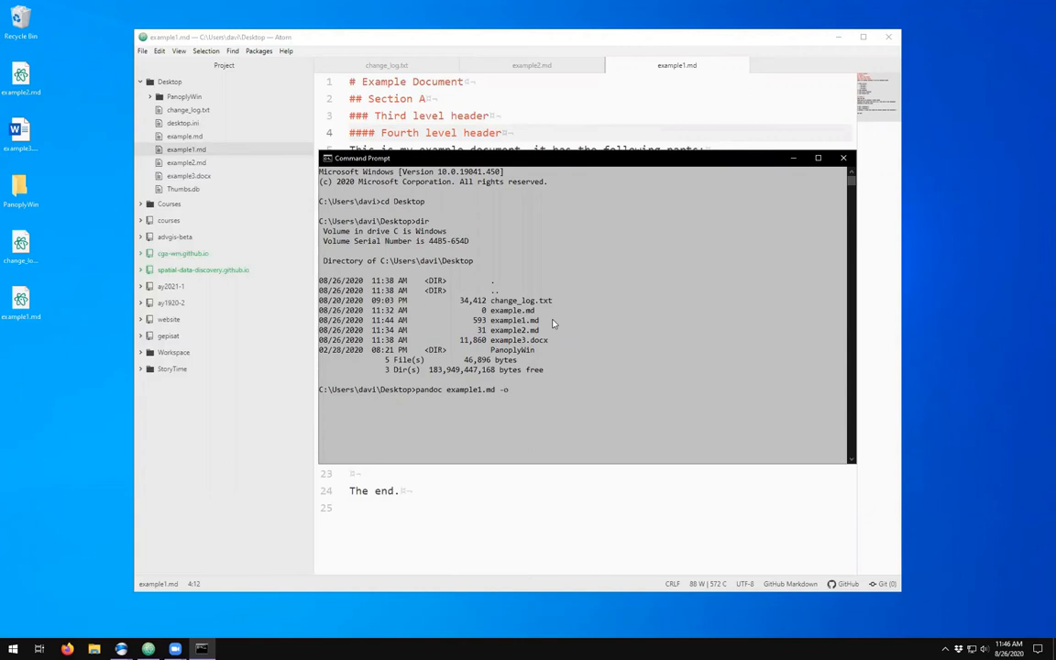
pyautogui.write('example')
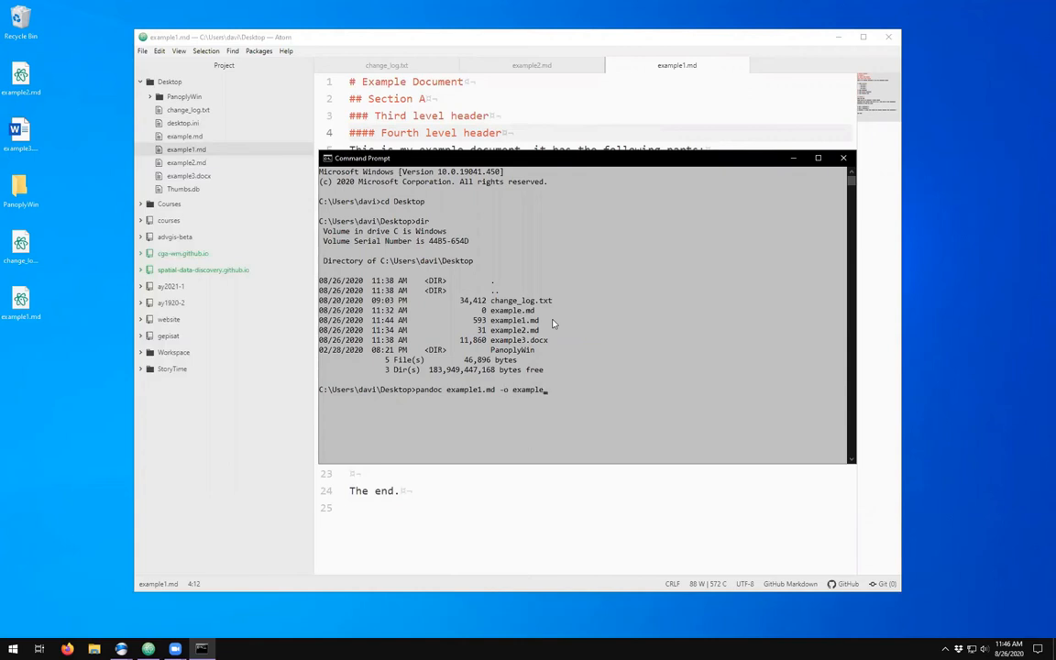
pyautogui.write('.docx')
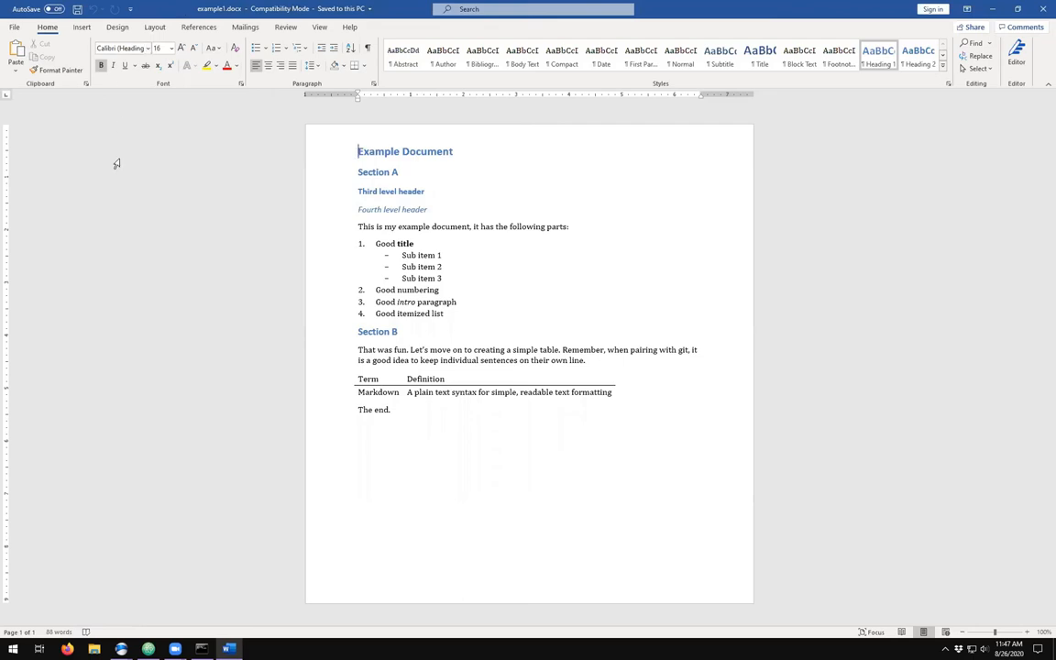
pyautogui.moveTo(370, 315)
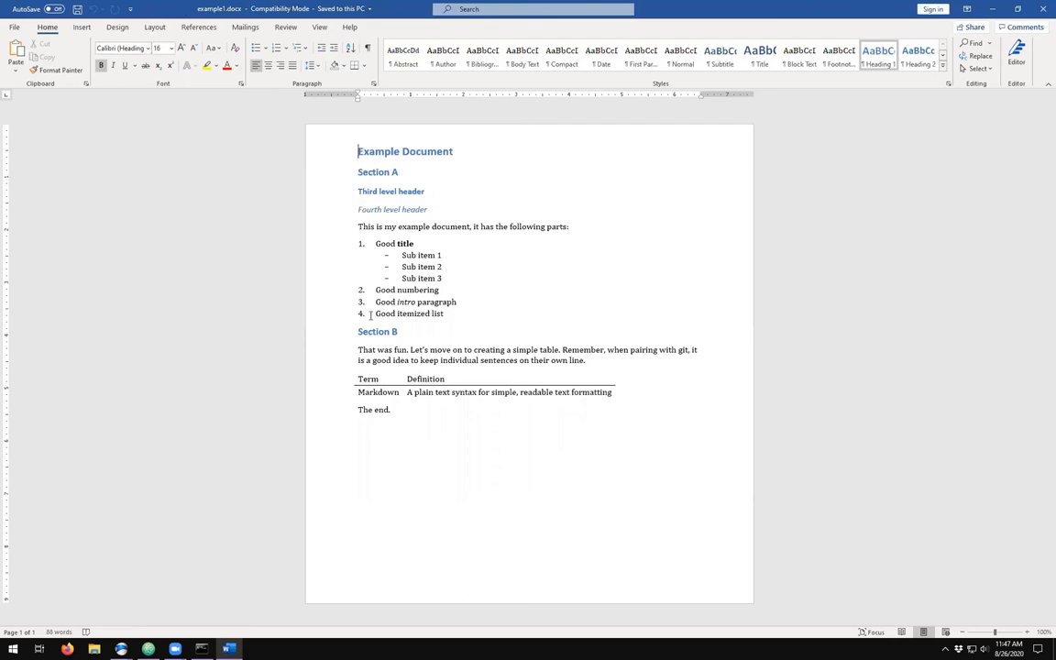
pyautogui.moveTo(426, 422)
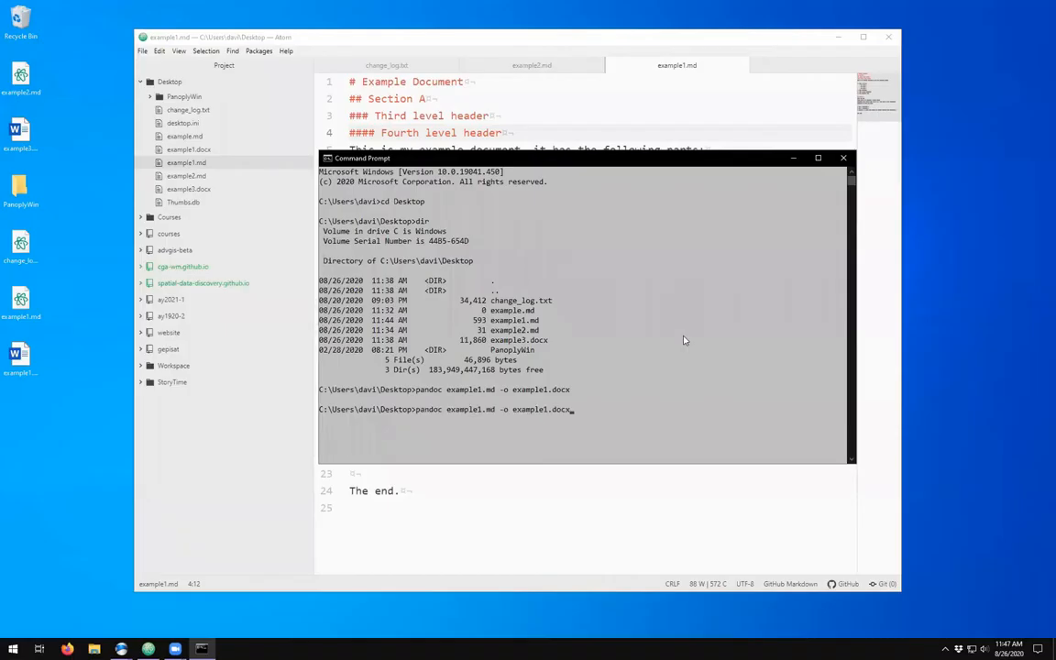
# - Rerun the pandoc command with the output changed to example1.odt
pyautogui.press('BackSpace')
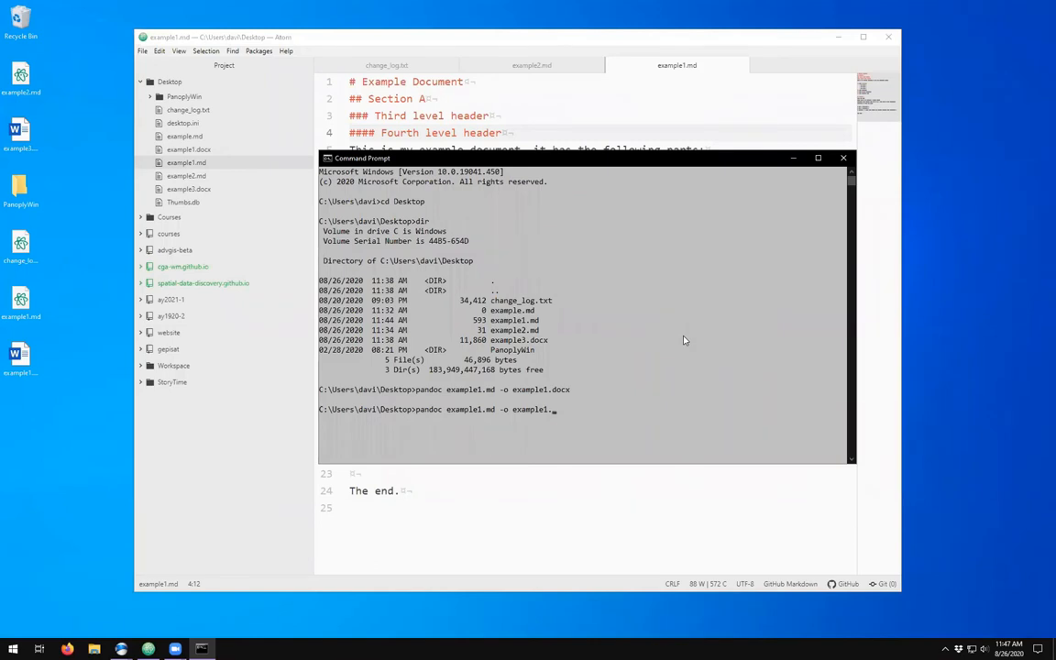
pyautogui.write('odt')
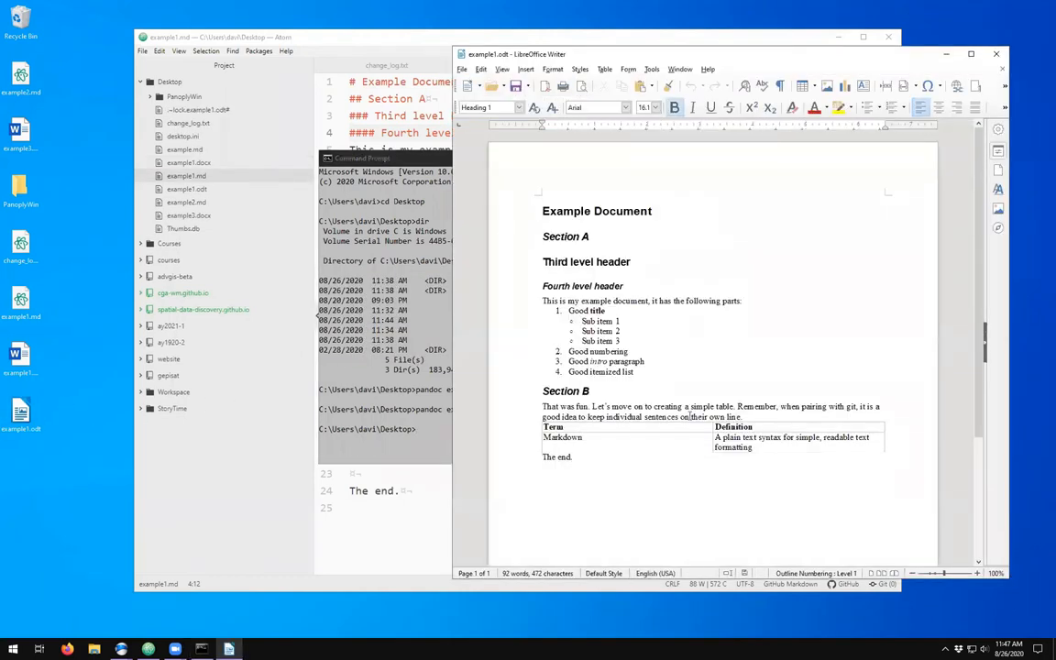
pyautogui.moveTo(618, 506)
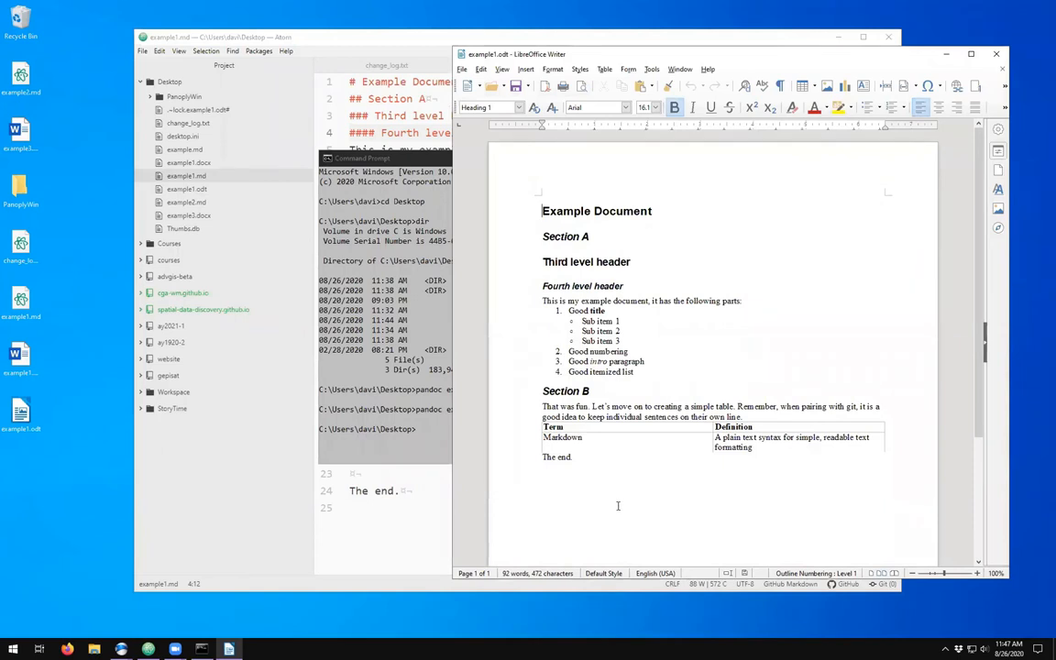
pyautogui.moveTo(757, 389)
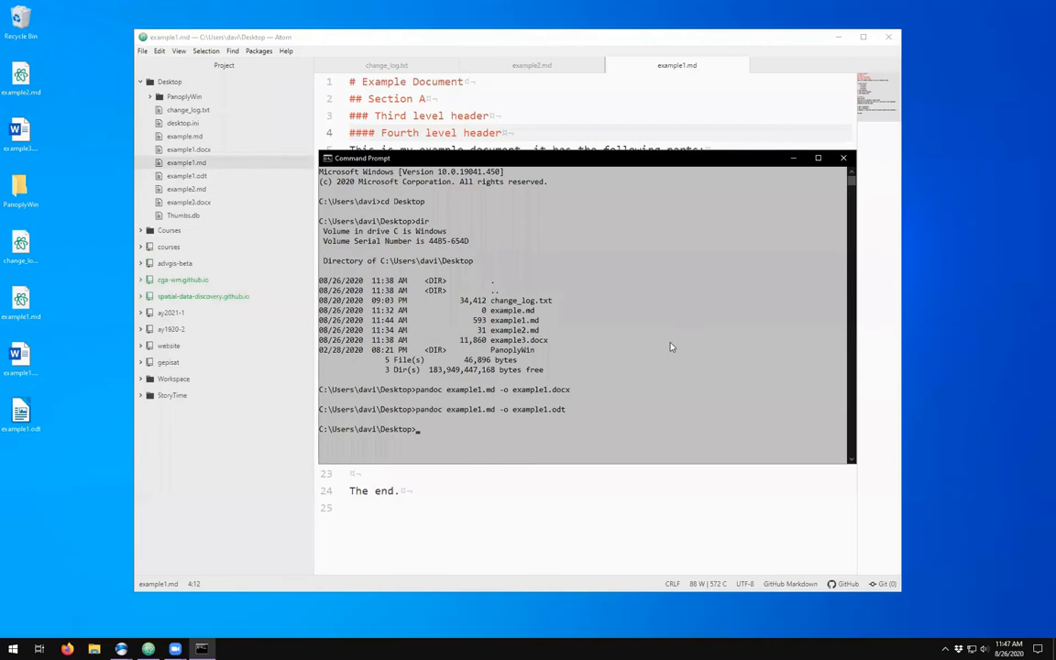
# - Enter pandoc example1.md -o example1.html to produce an HTML version
pyautogui.write('pandoc example1.md -o example1.ht')
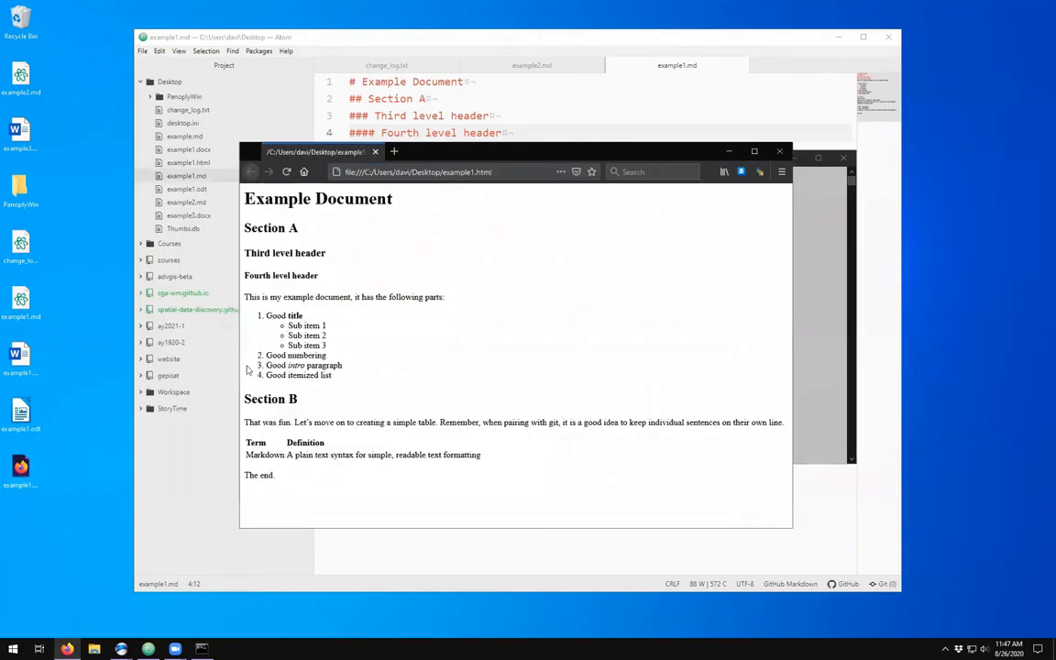
pyautogui.moveTo(519, 279)
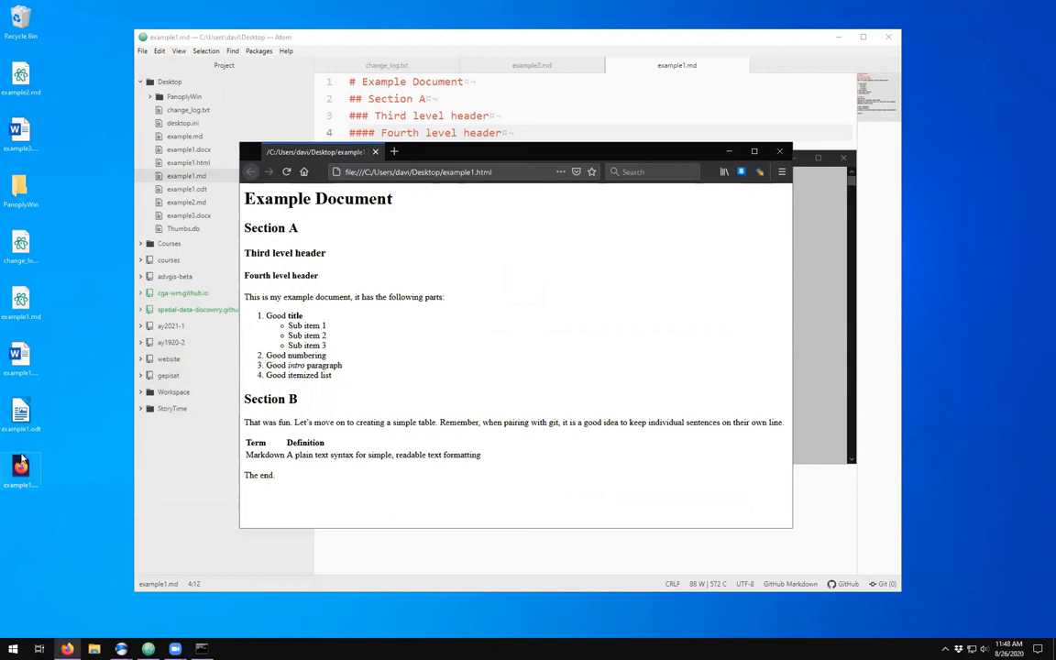
pyautogui.moveTo(383, 420)
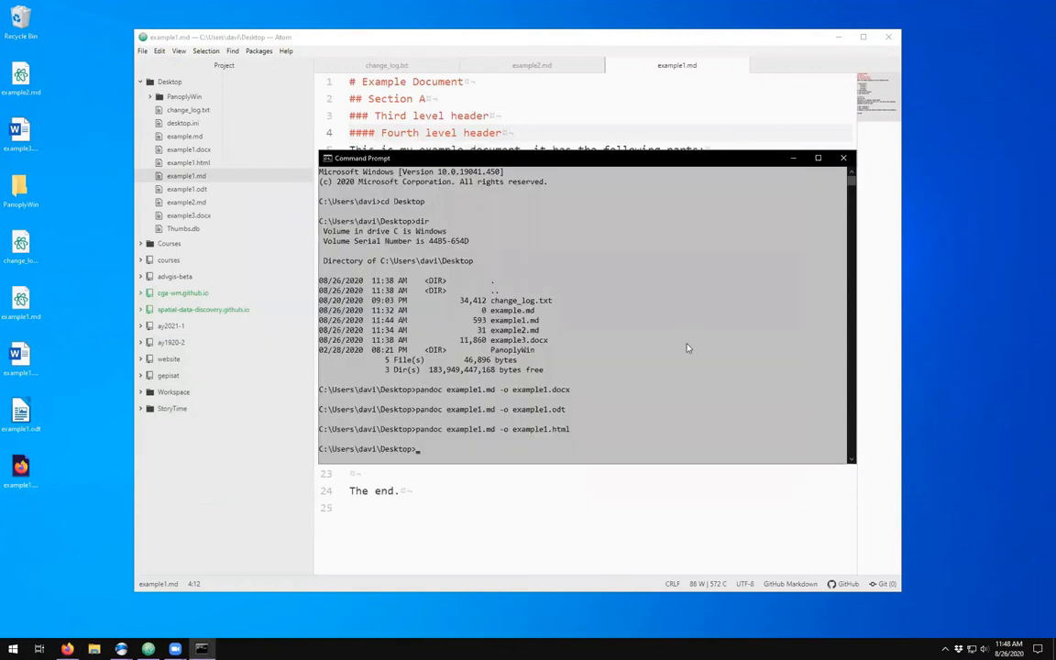
# - Run pandoc example1.md -o example1.pdf to produce a PDF
pyautogui.write('pandoc example1.md -o example1.h')
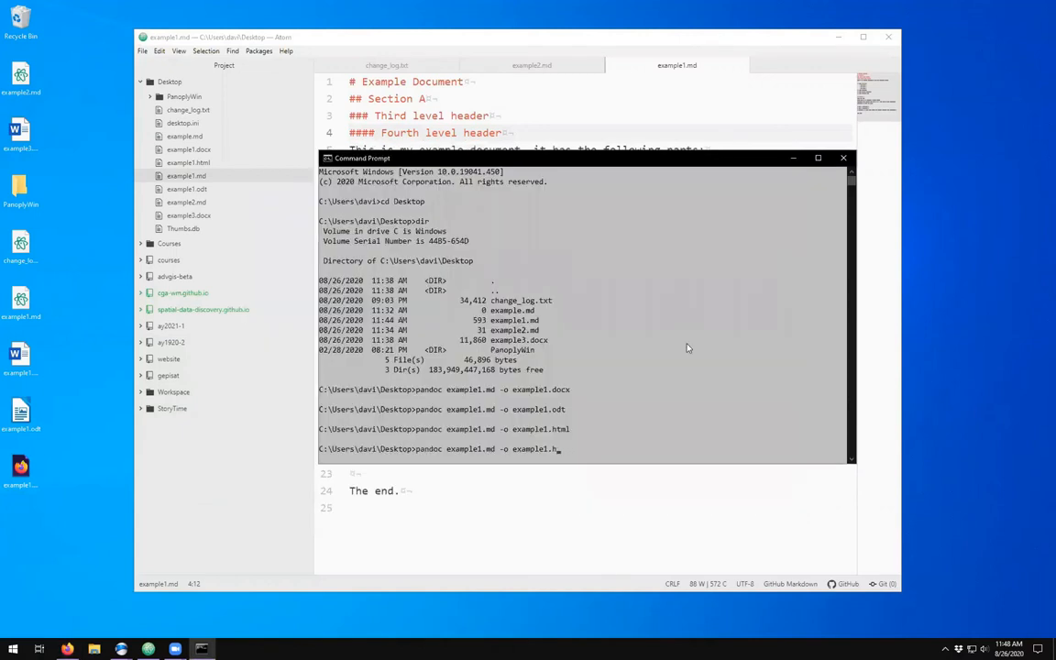
pyautogui.write('pdf')
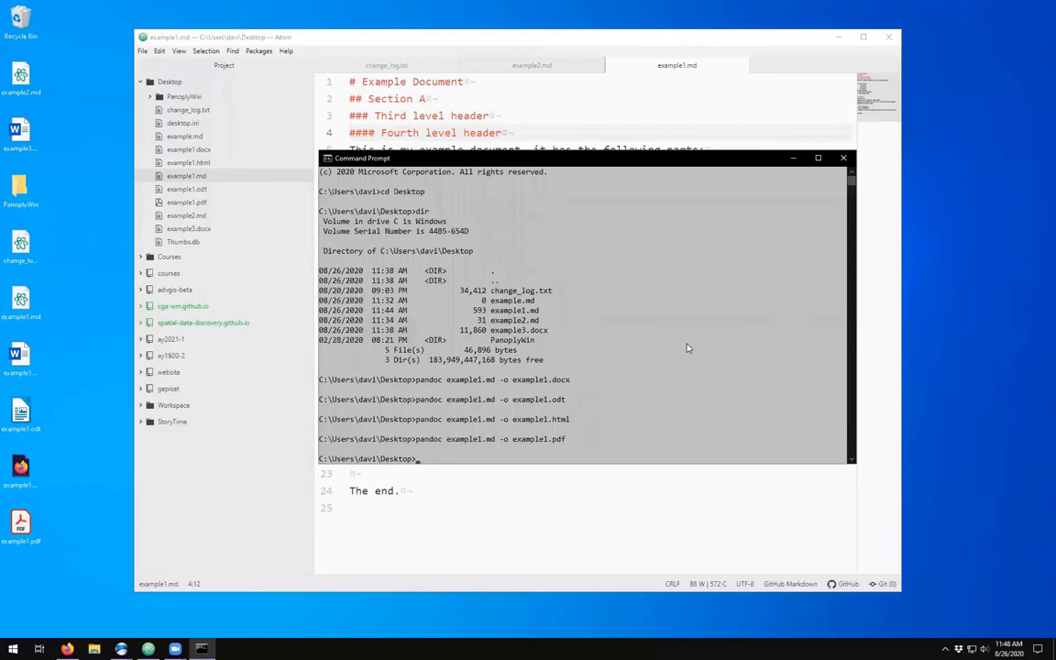
pyautogui.moveTo(568, 445)
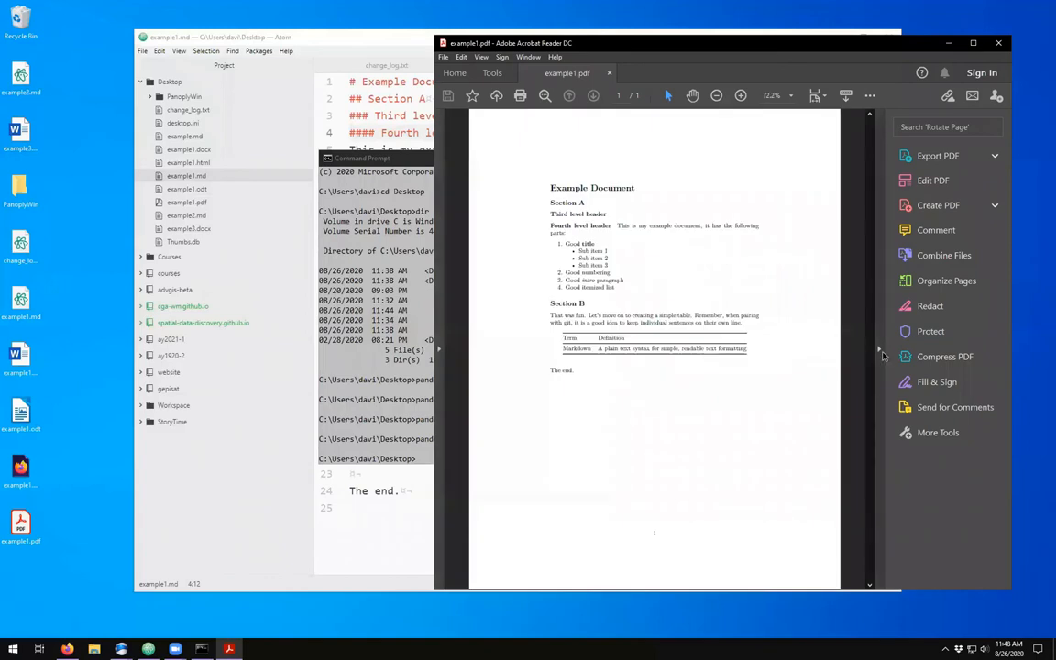
# - Close example1.pdf in Acrobat Reader after reviewing its headings, list and table
pyautogui.click(878, 348)
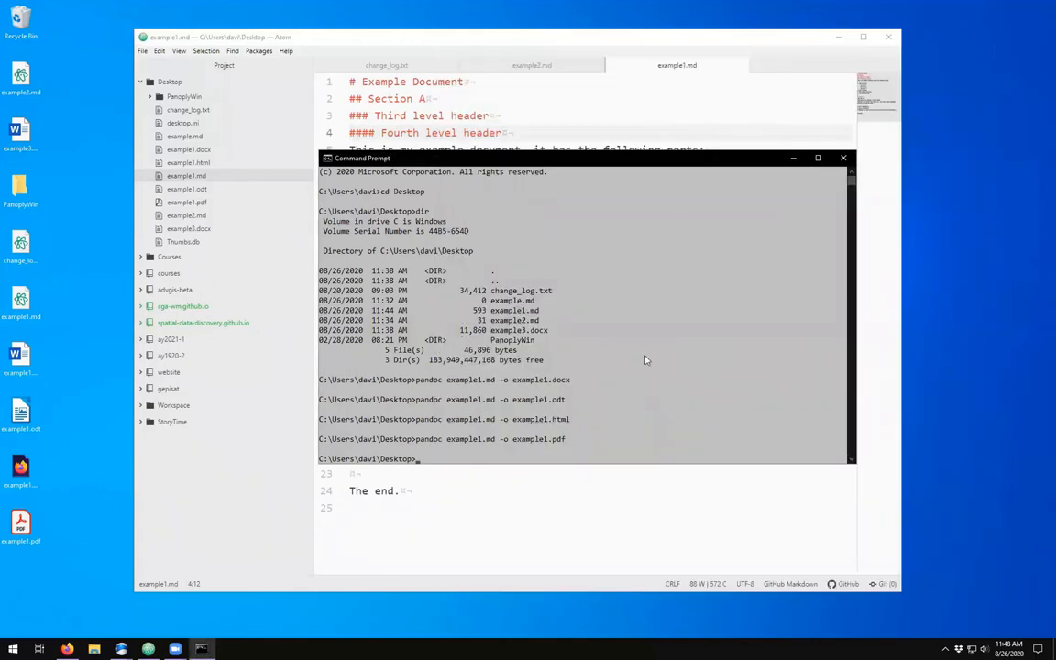
pyautogui.moveTo(638, 389)
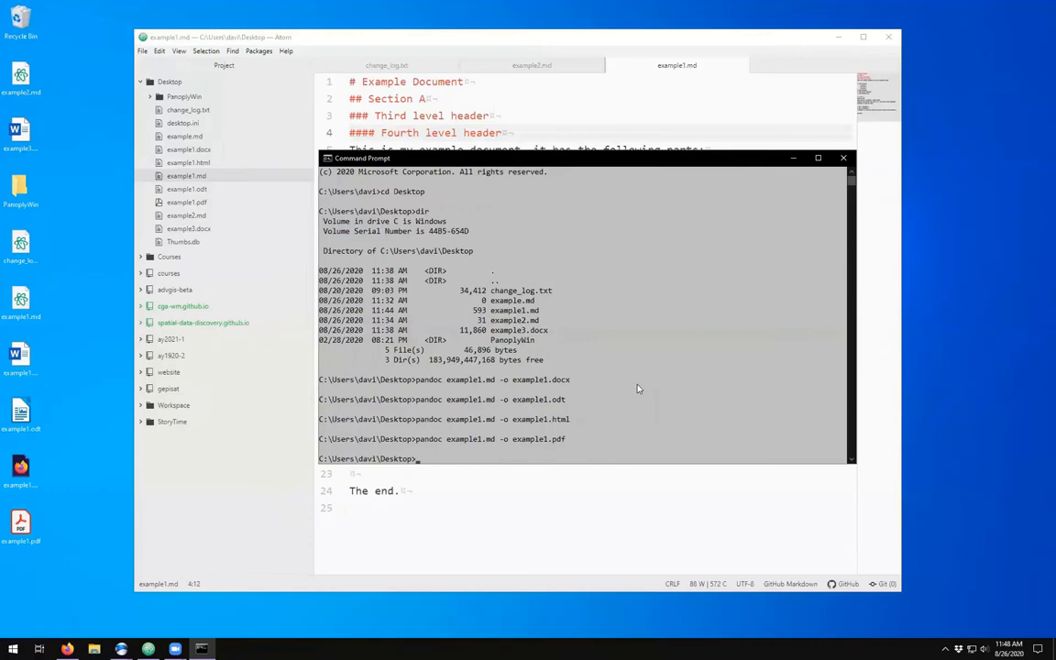
pyautogui.moveTo(601, 385)
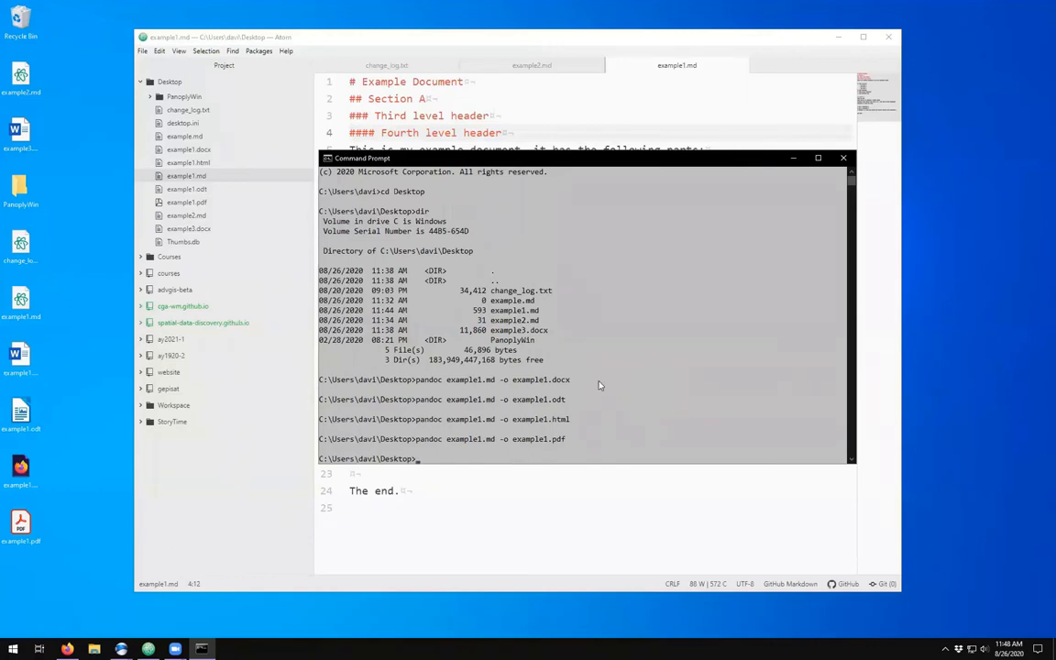
pyautogui.moveTo(792, 158)
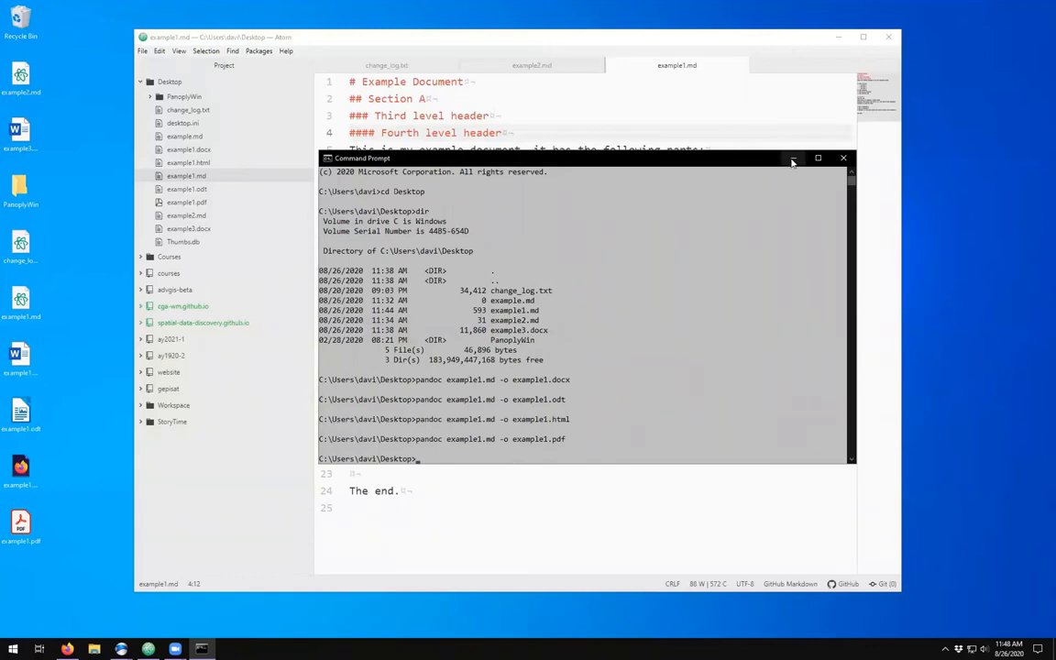
# - Close the Command Prompt window so example1.md in Atom comes to the front
pyautogui.click(844, 157)
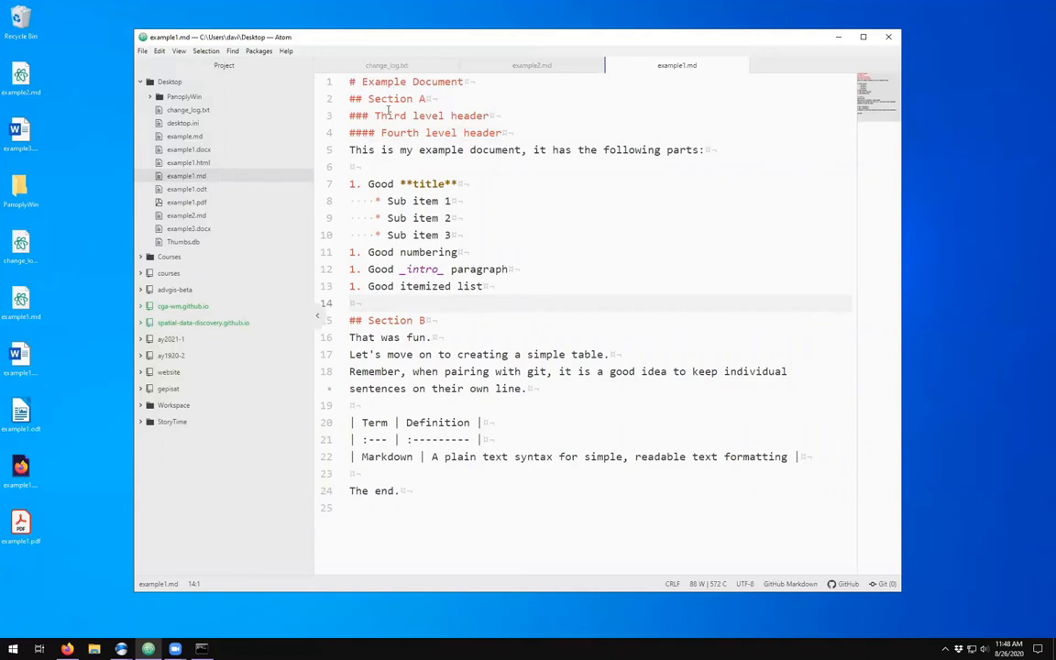
pyautogui.click(399, 491)
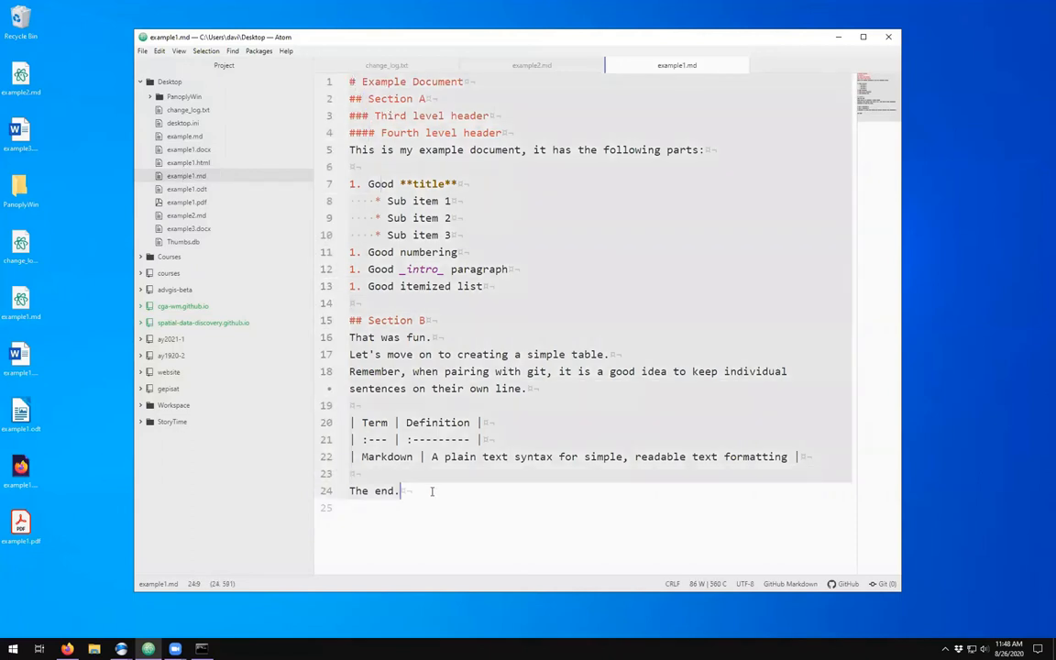
pyautogui.click(429, 337)
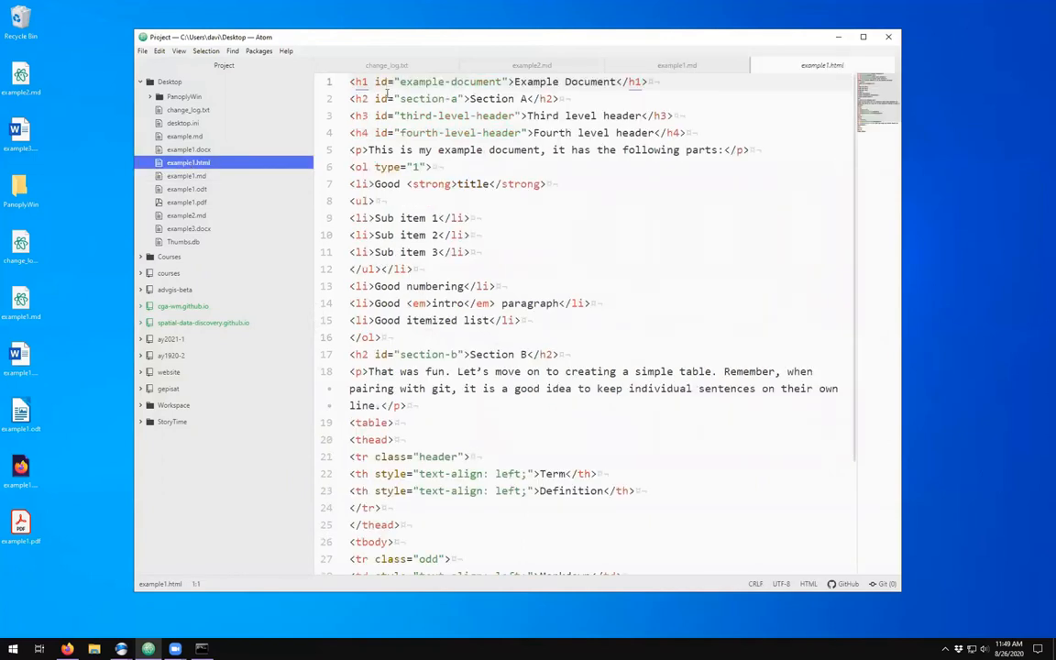
# - Review example1.html's numbered-list and top-level heading tags
pyautogui.click(645, 81)
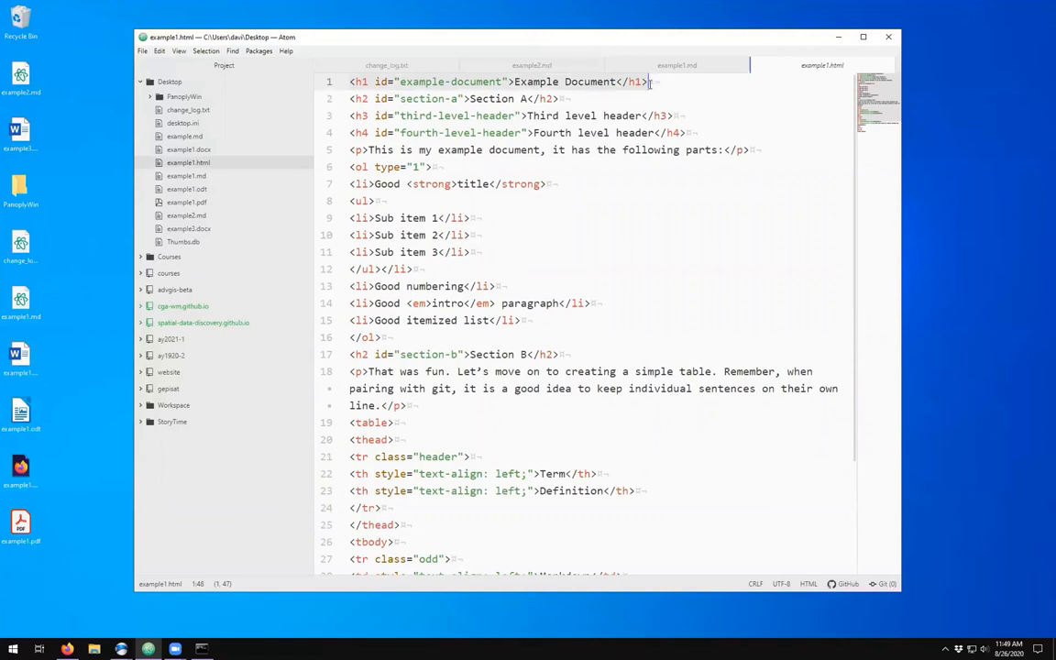
pyautogui.click(577, 337)
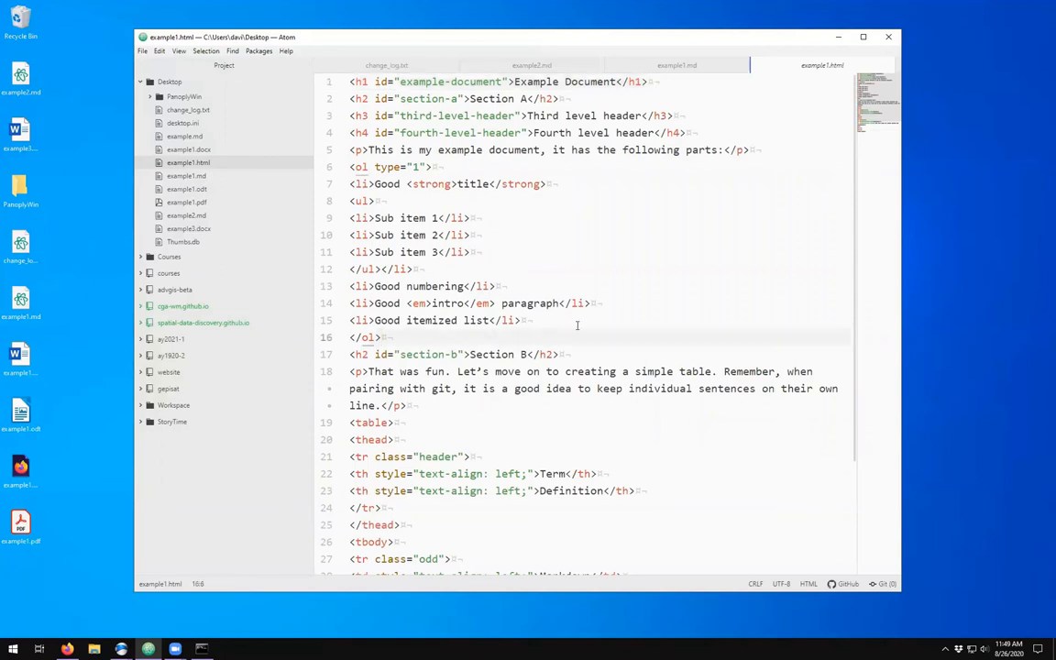
pyautogui.click(382, 337)
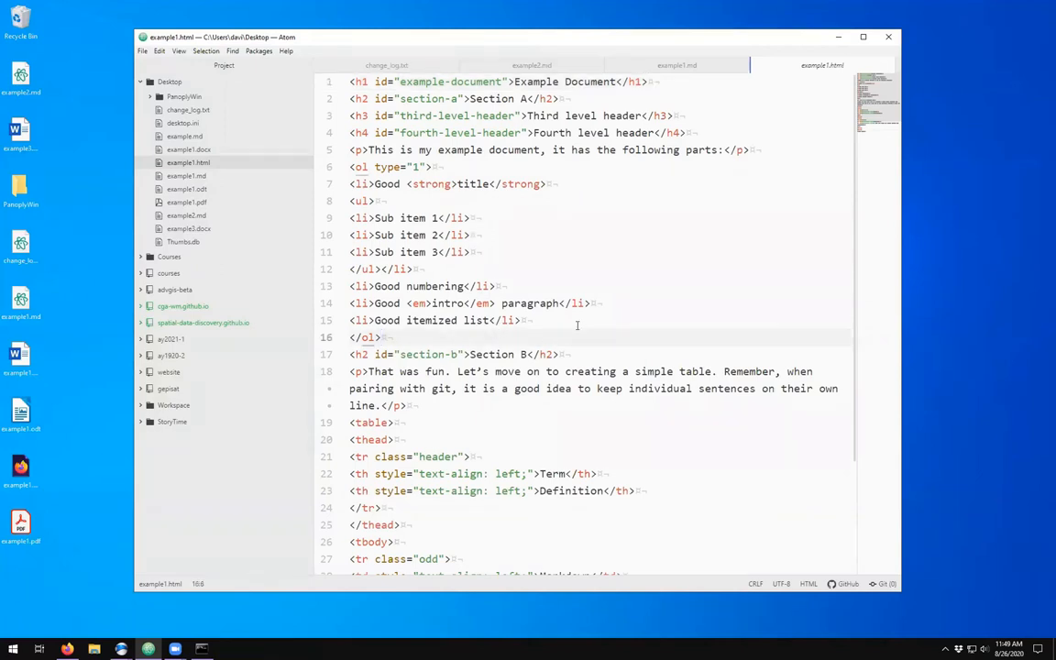
pyautogui.click(381, 338)
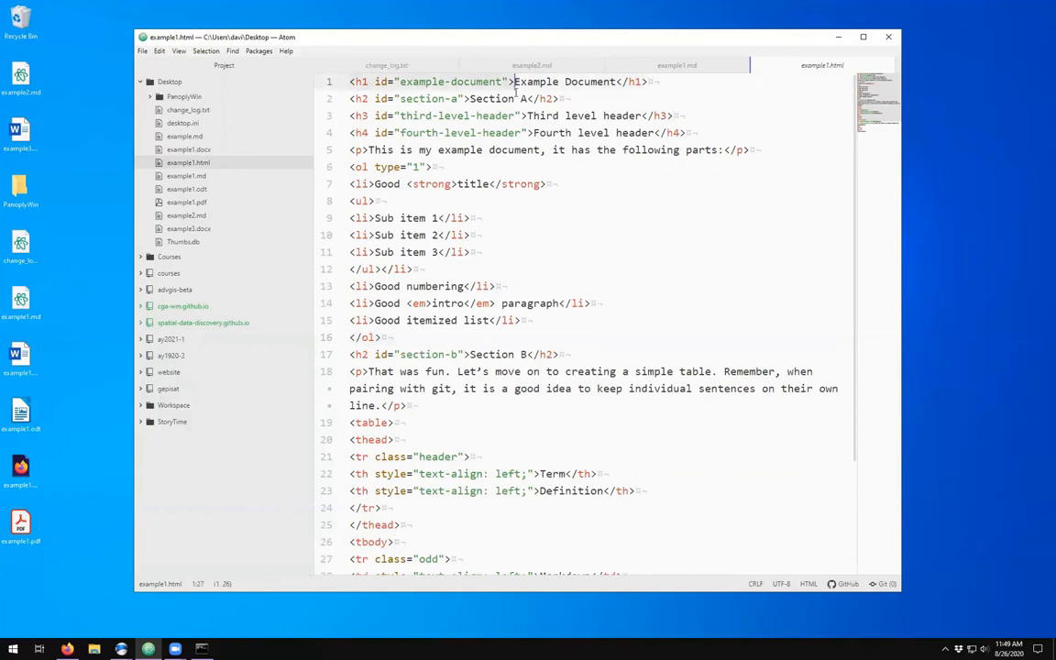
pyautogui.moveTo(546, 155)
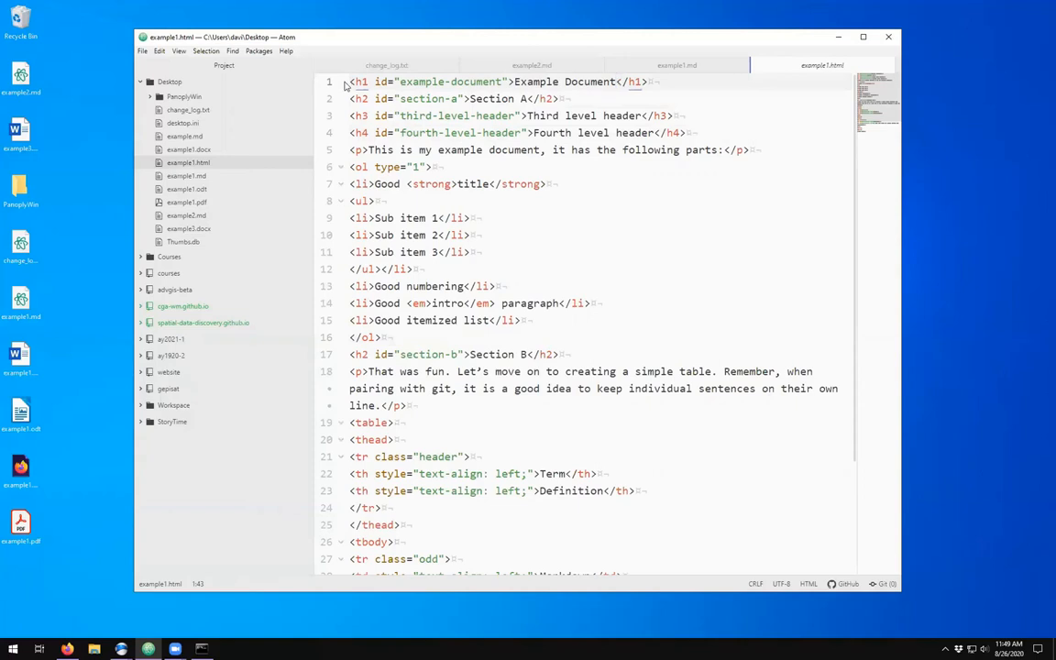
# - Review the Section A heading, paragraph and nested bullet list tags, then return to example1.md
pyautogui.click(419, 99)
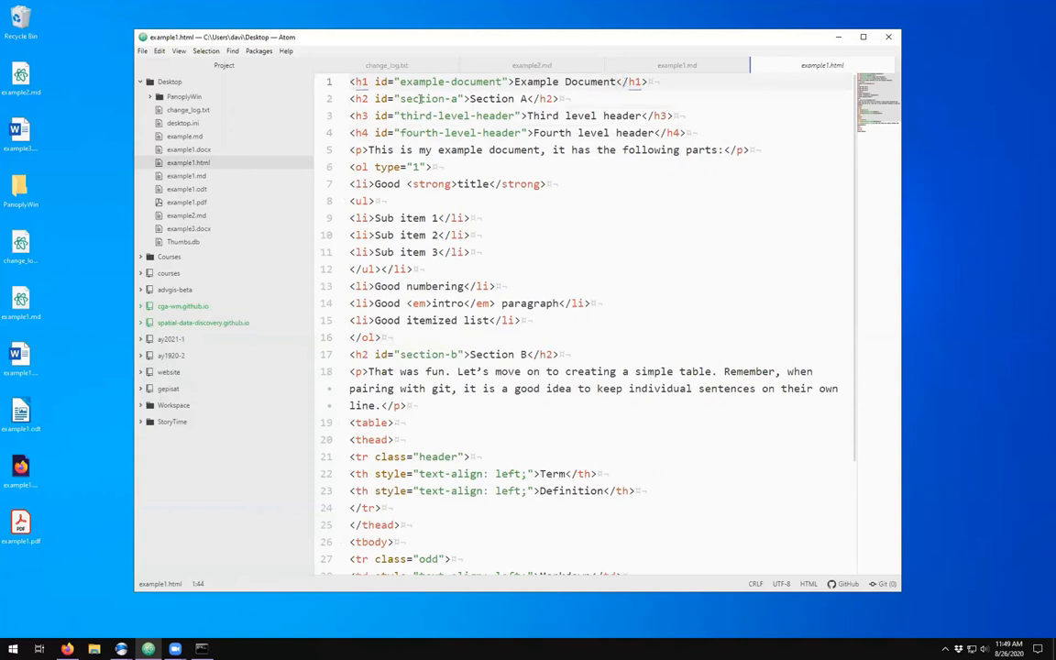
pyautogui.click(394, 115)
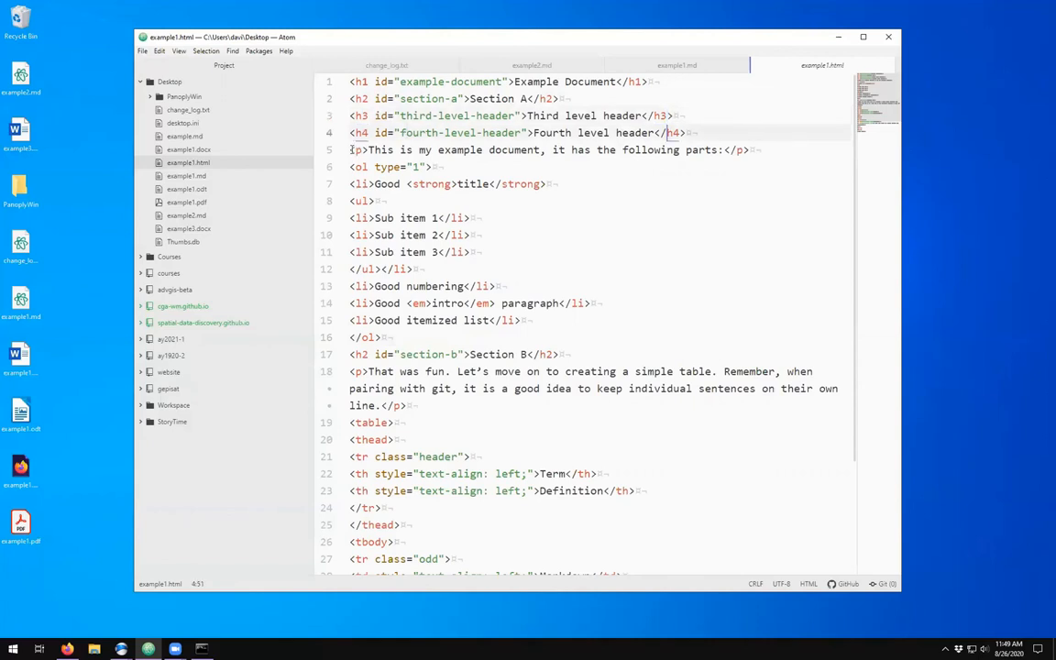
pyautogui.click(750, 150)
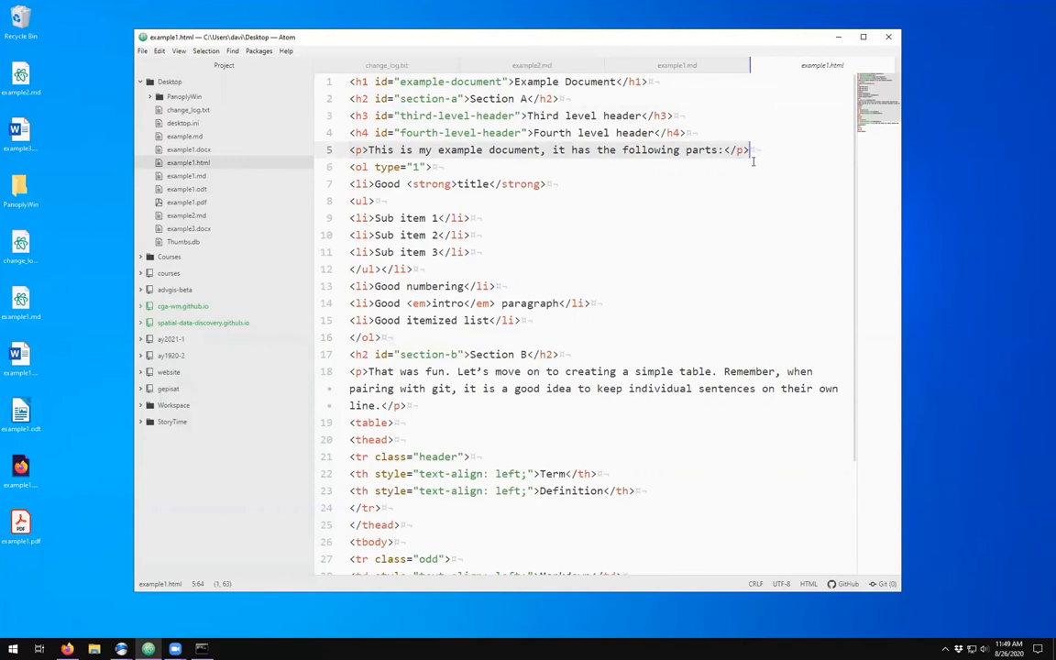
pyautogui.click(437, 167)
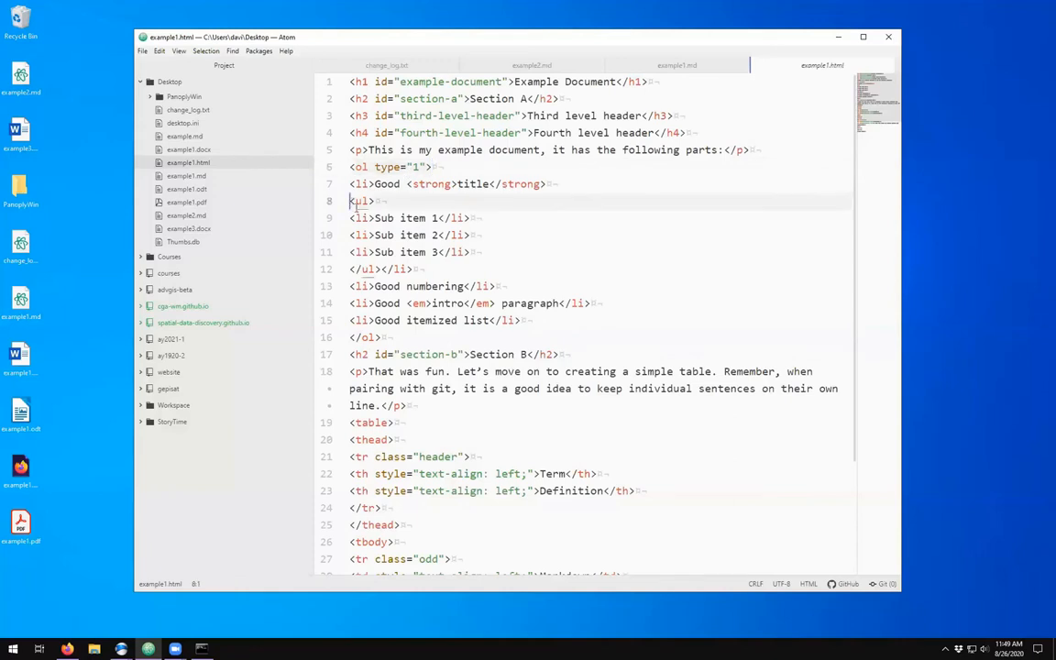
pyautogui.click(415, 268)
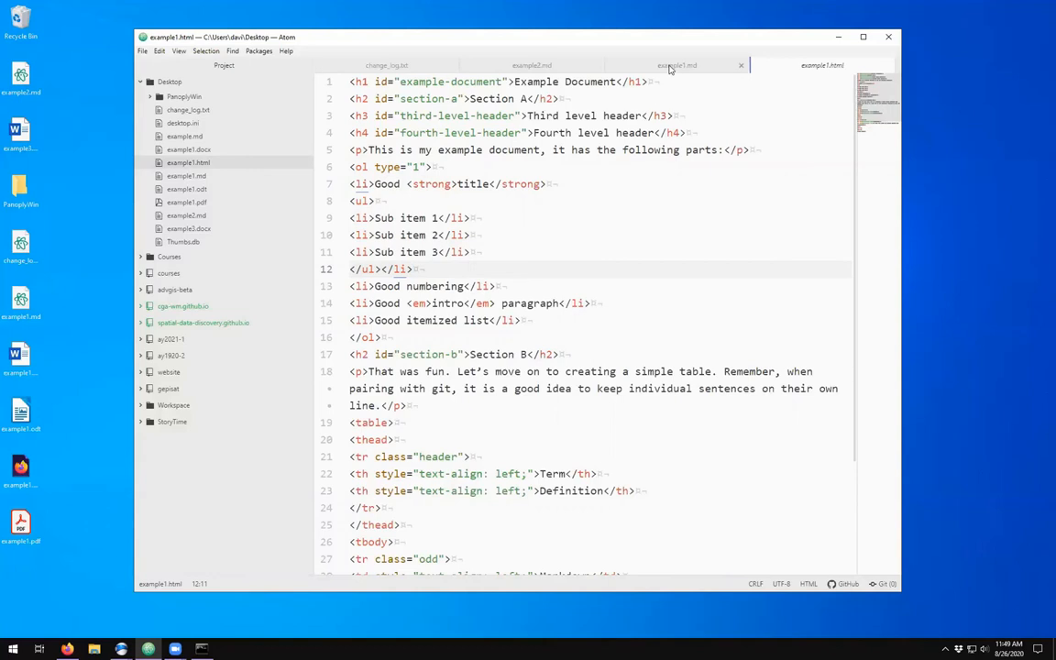
pyautogui.click(677, 66)
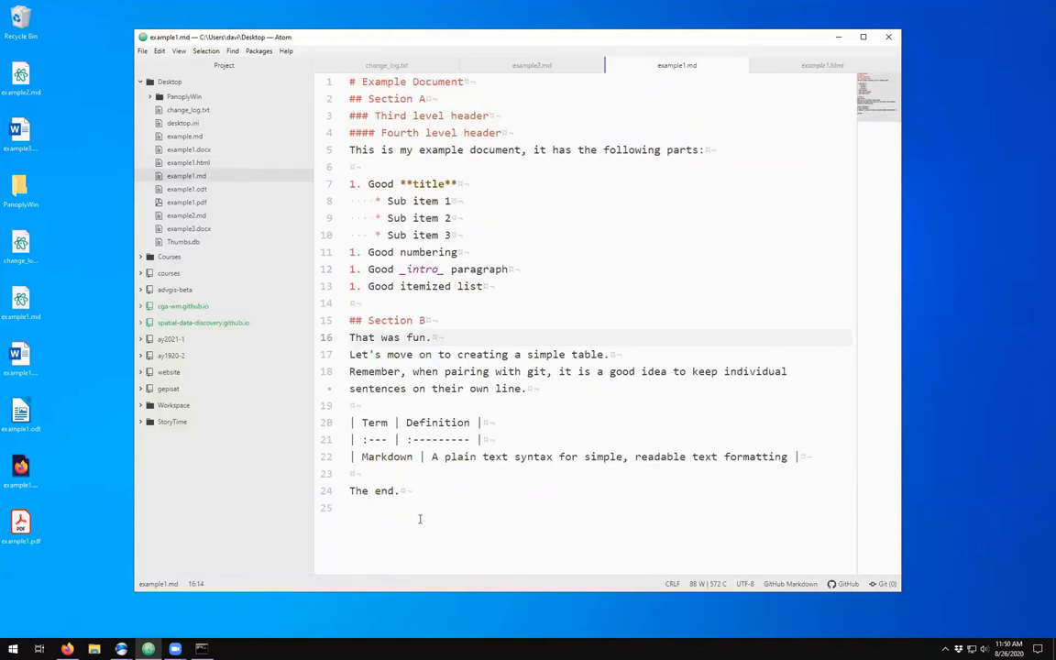
pyautogui.moveTo(822, 66)
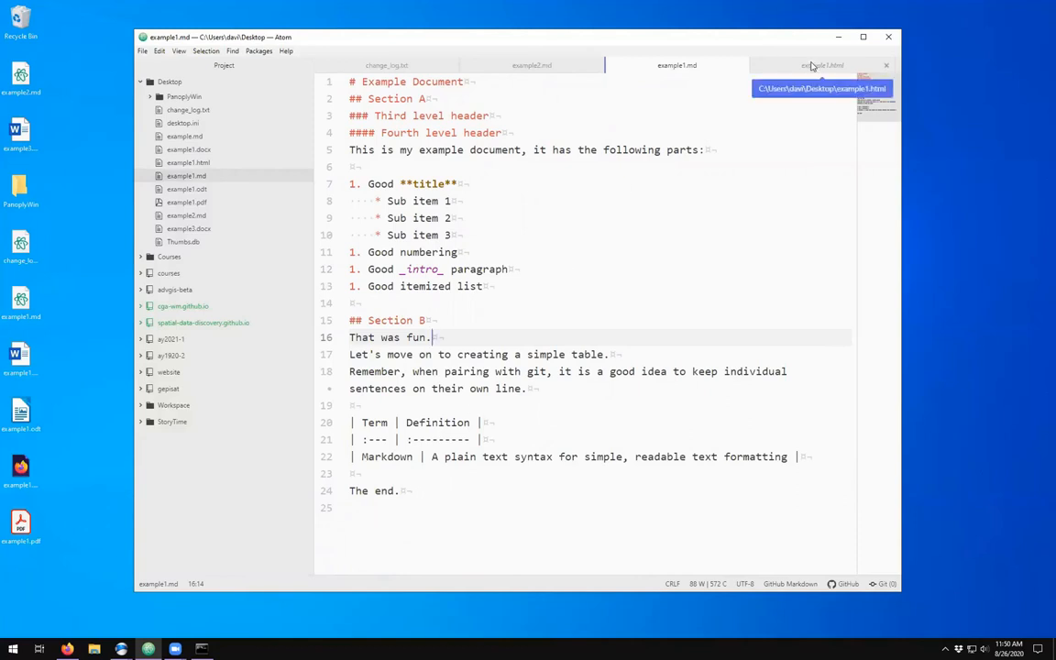
pyautogui.click(821, 66)
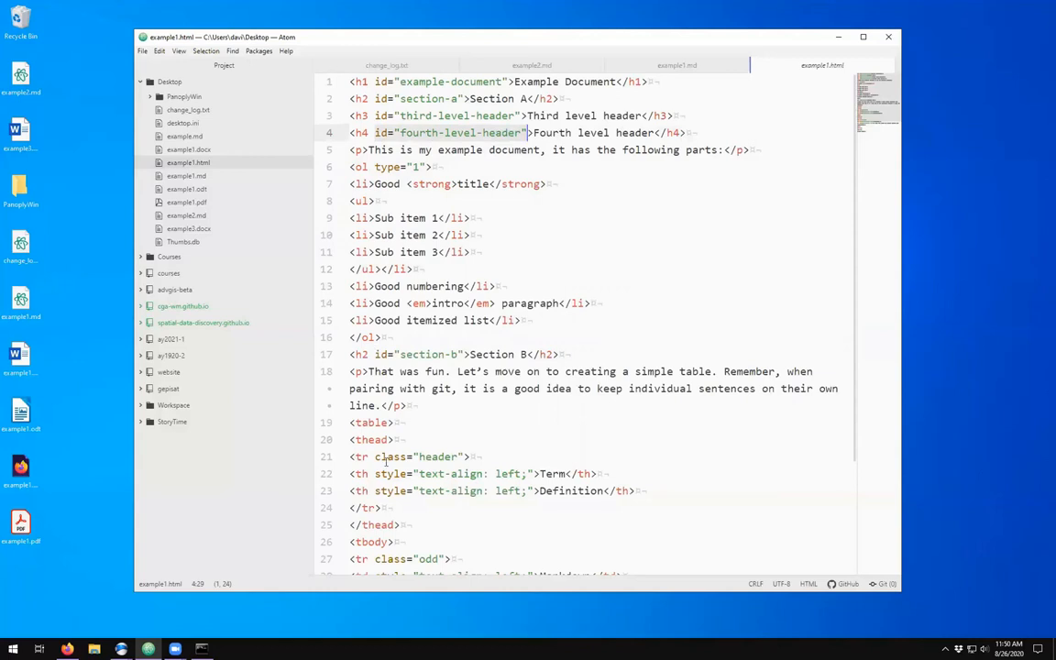
pyautogui.click(385, 456)
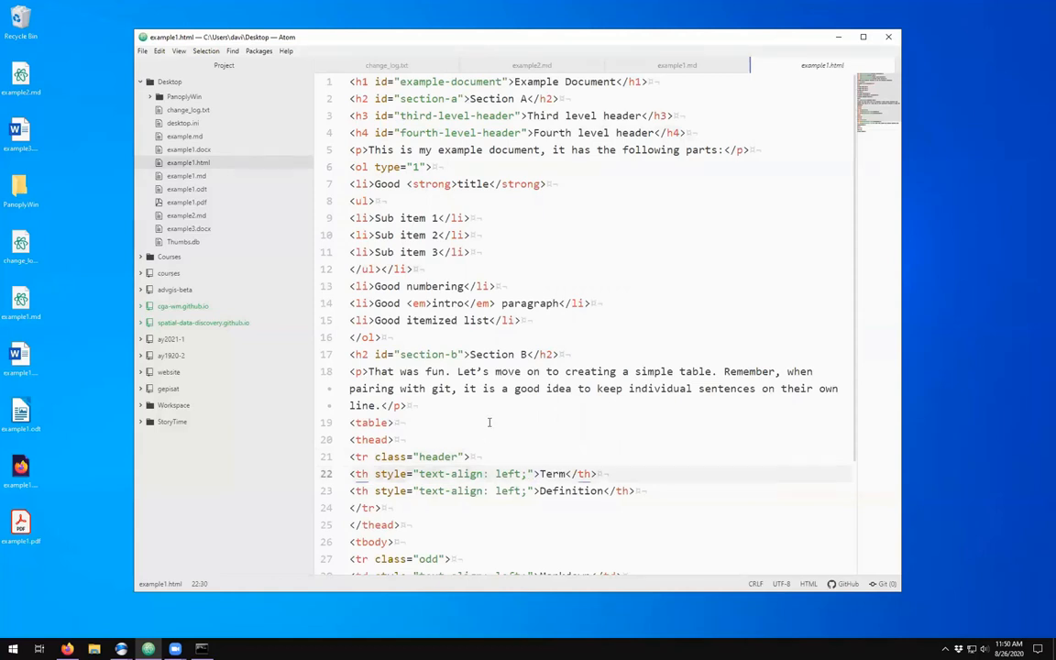
pyautogui.click(676, 66)
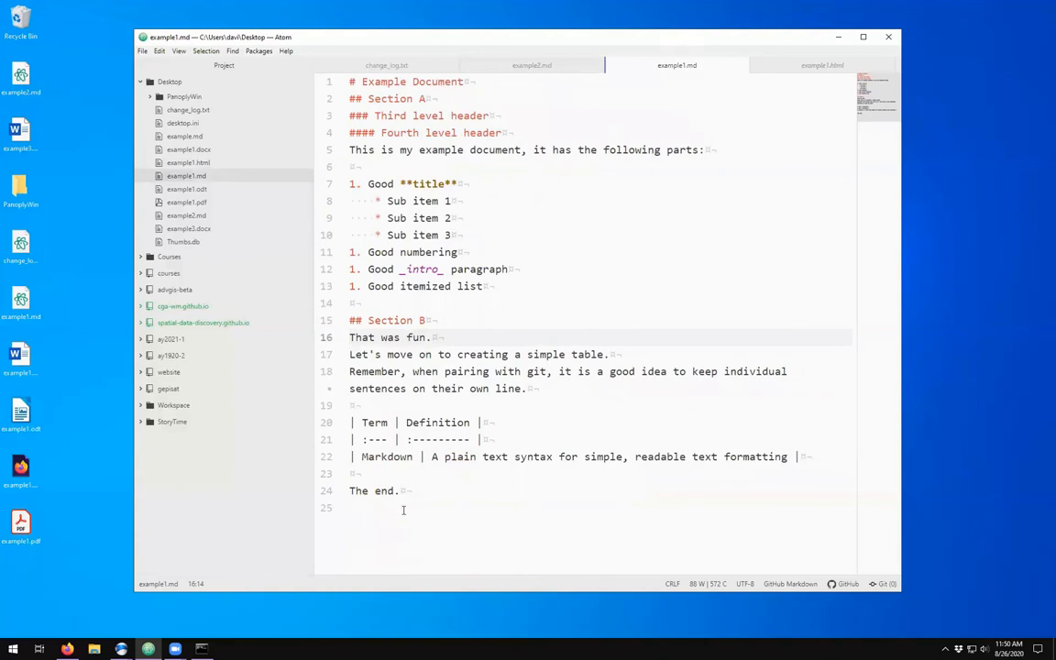
pyautogui.click(404, 509)
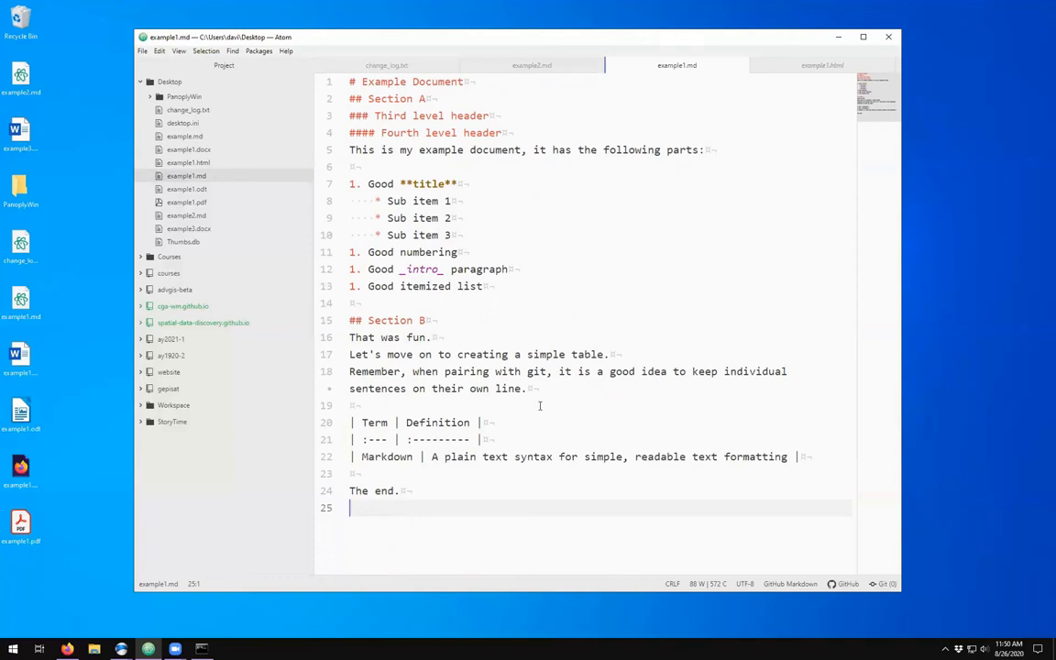
pyautogui.click(822, 66)
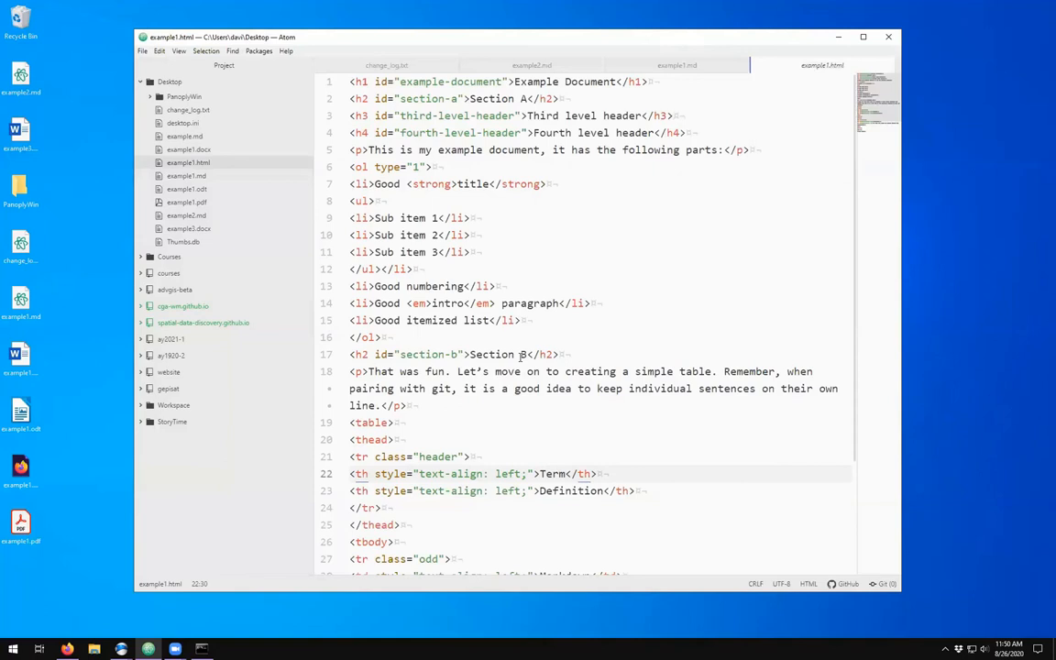
pyautogui.click(536, 473)
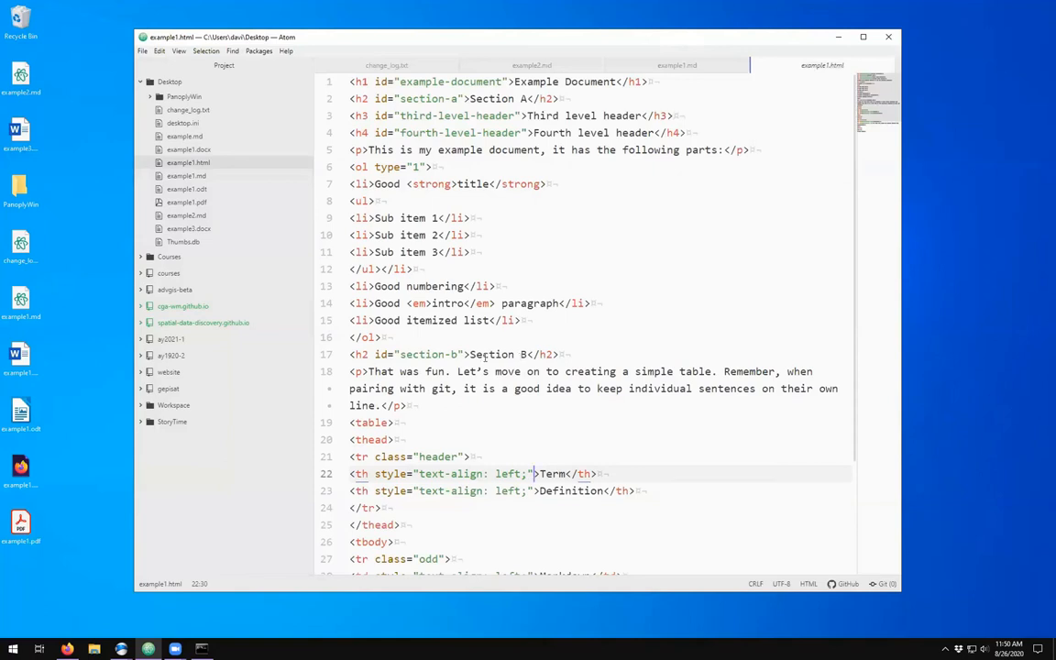
pyautogui.moveTo(605, 88)
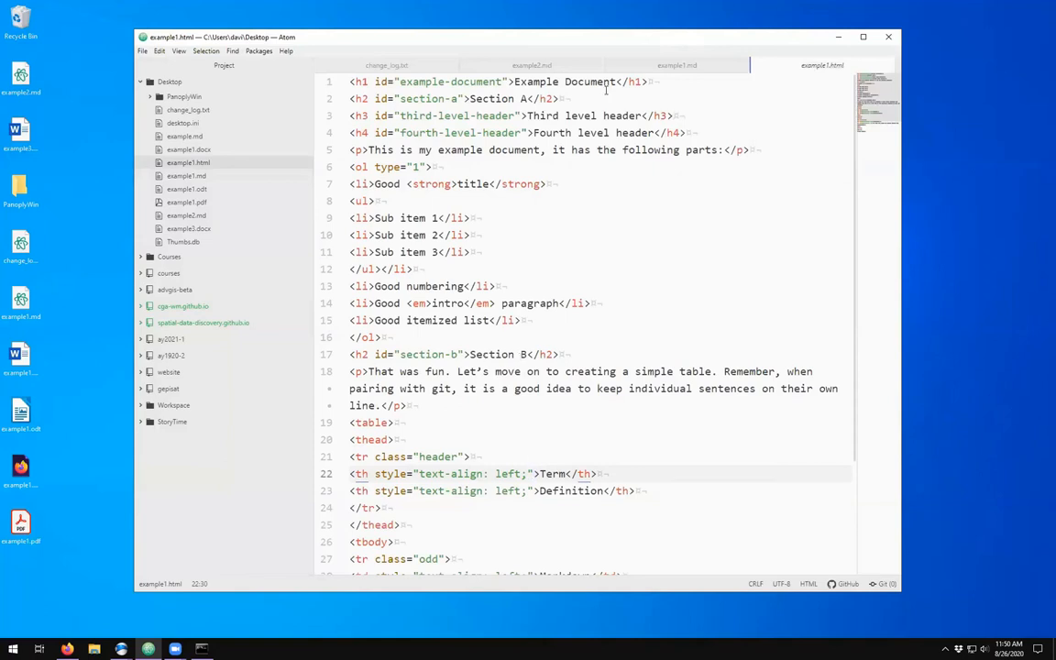
pyautogui.click(677, 66)
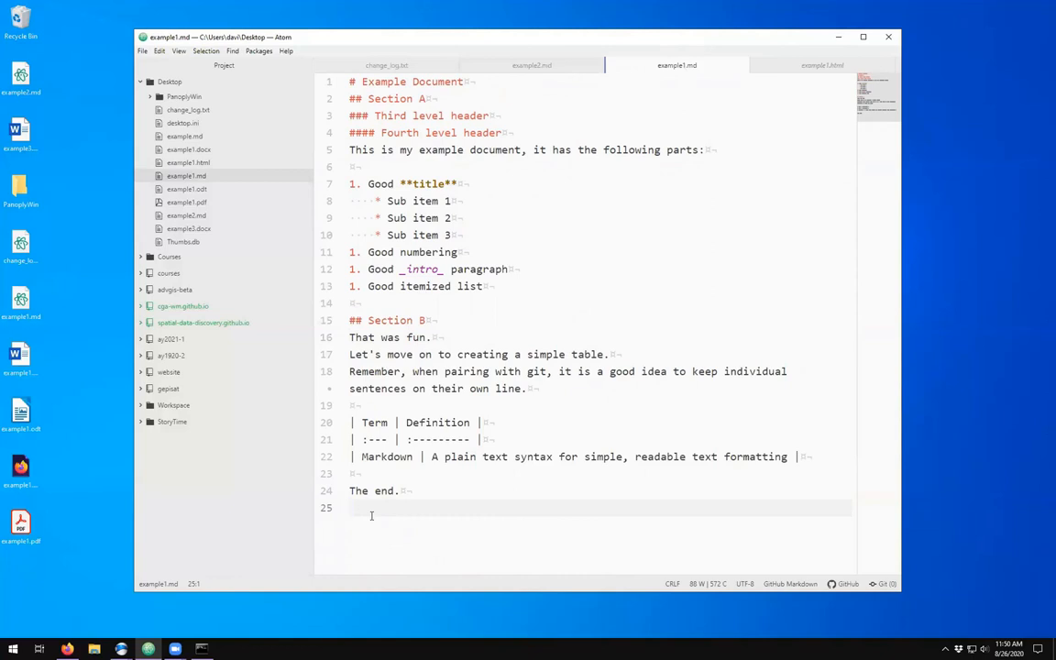
pyautogui.click(350, 508)
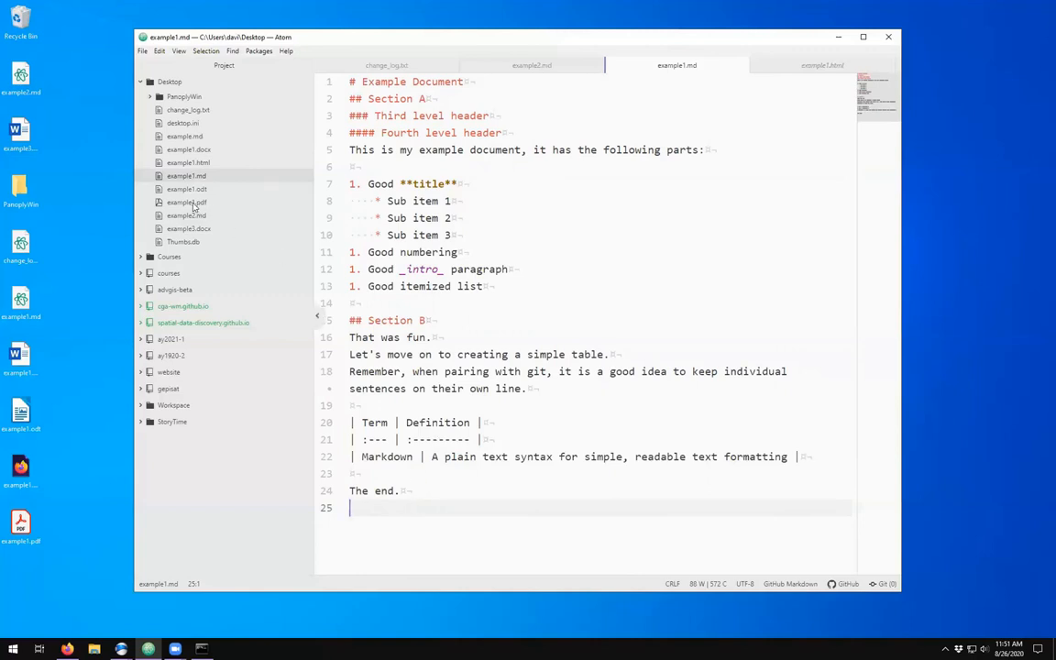
pyautogui.click(187, 189)
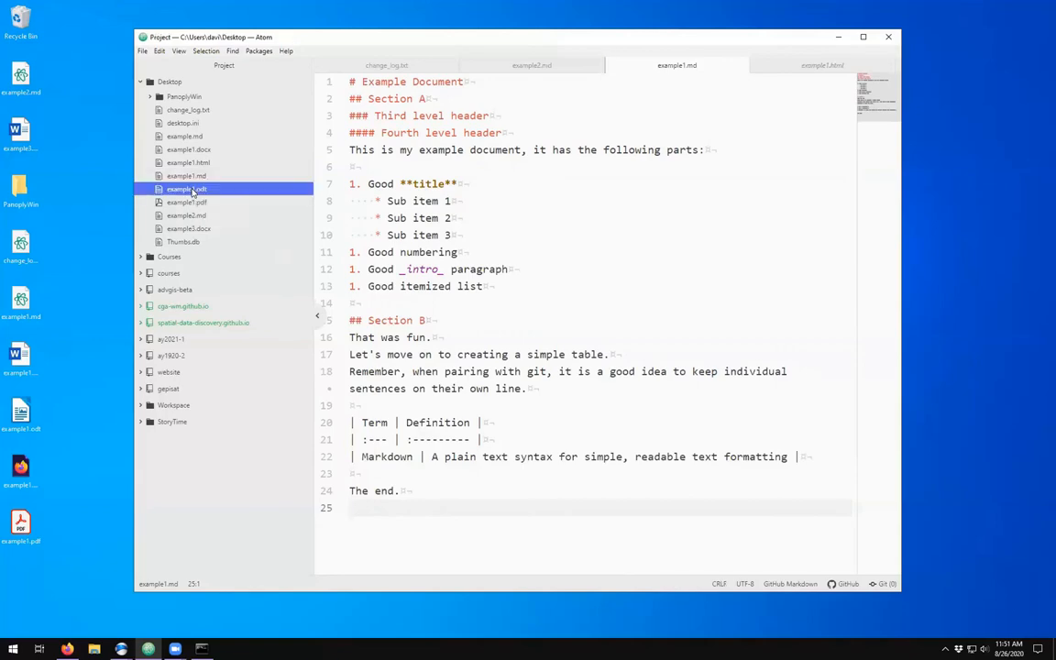
# - View example1.odt's garbled binary content in Atom, then load example1.pdf
pyautogui.click(187, 189)
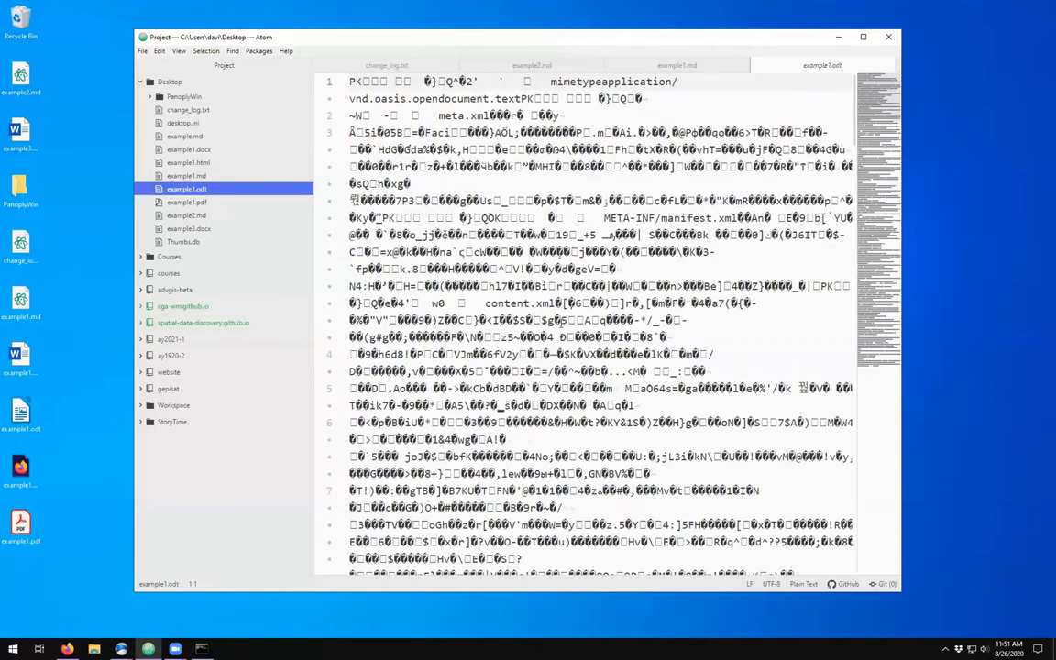
pyautogui.scroll(-3)
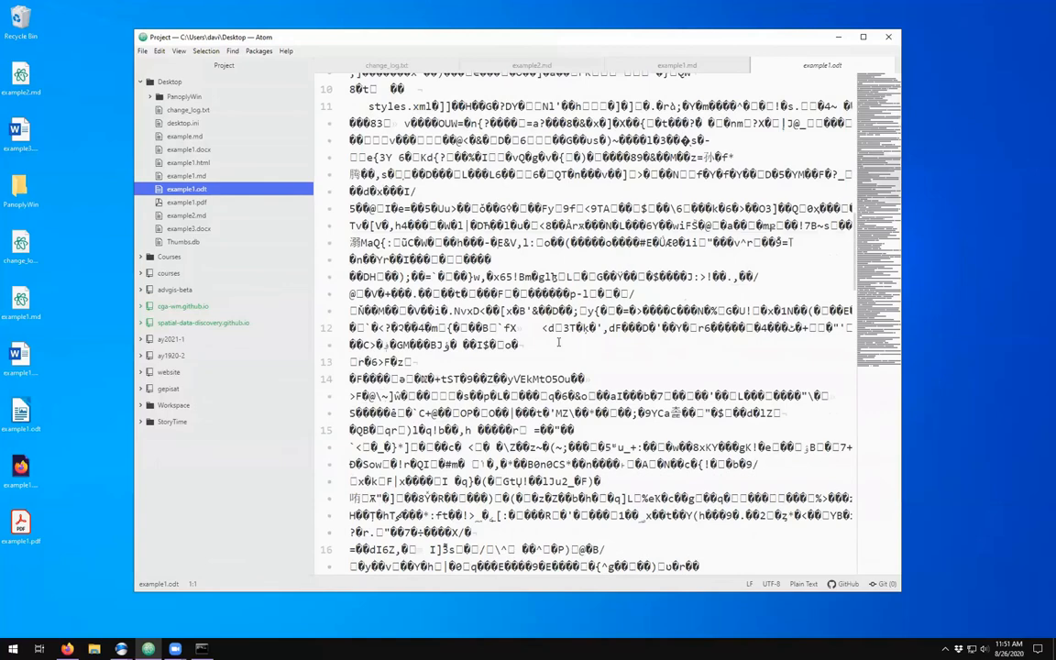
pyautogui.scroll(-3)
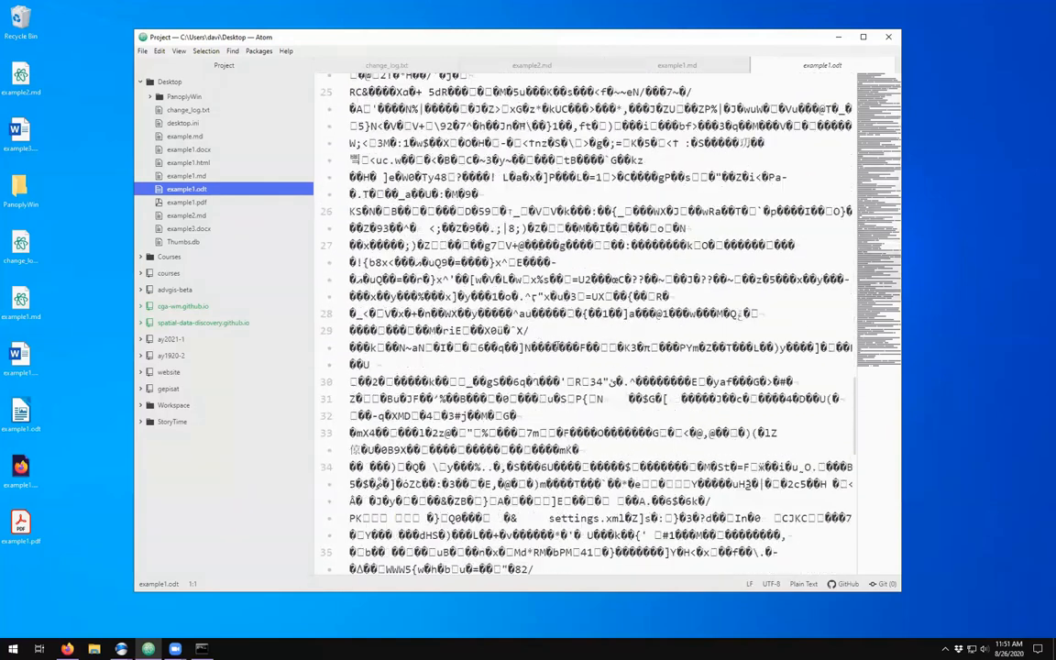
pyautogui.scroll(-3)
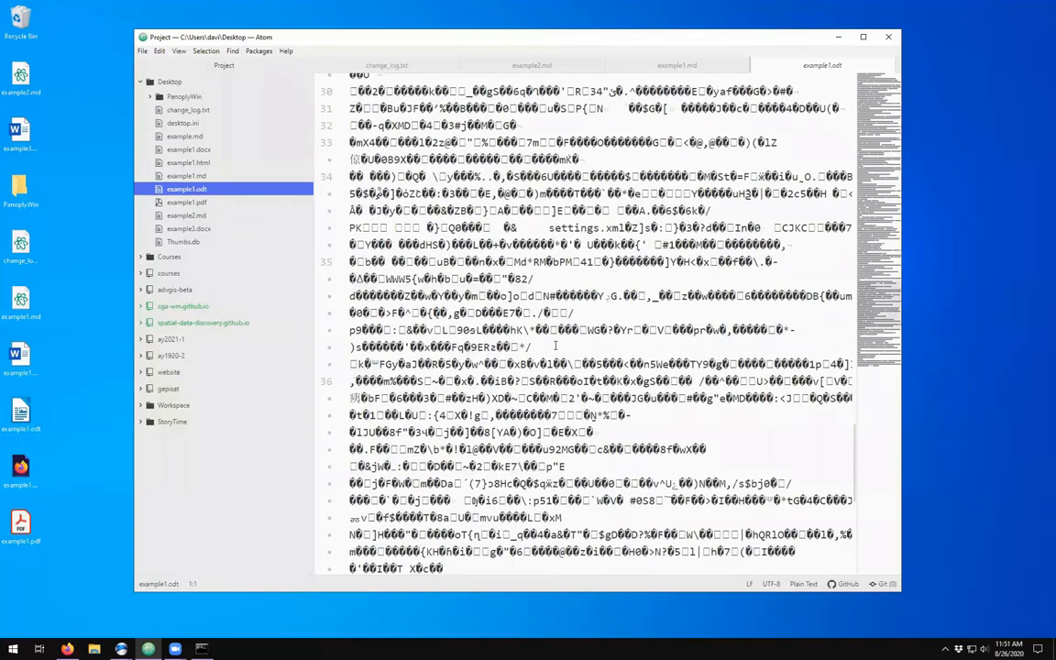
pyautogui.scroll(-3)
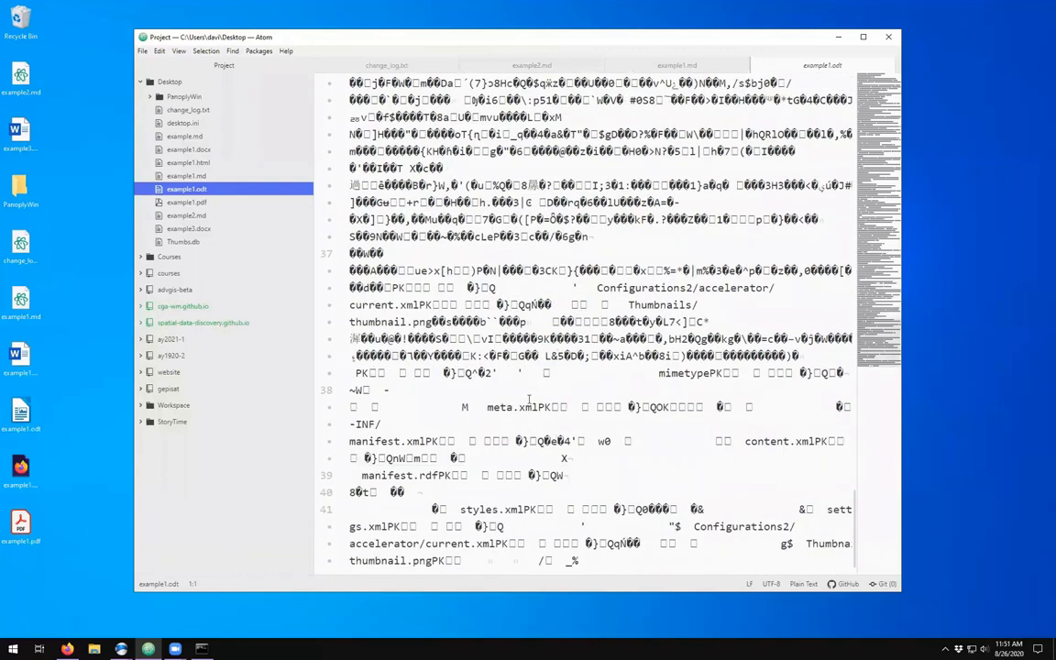
pyautogui.click(187, 201)
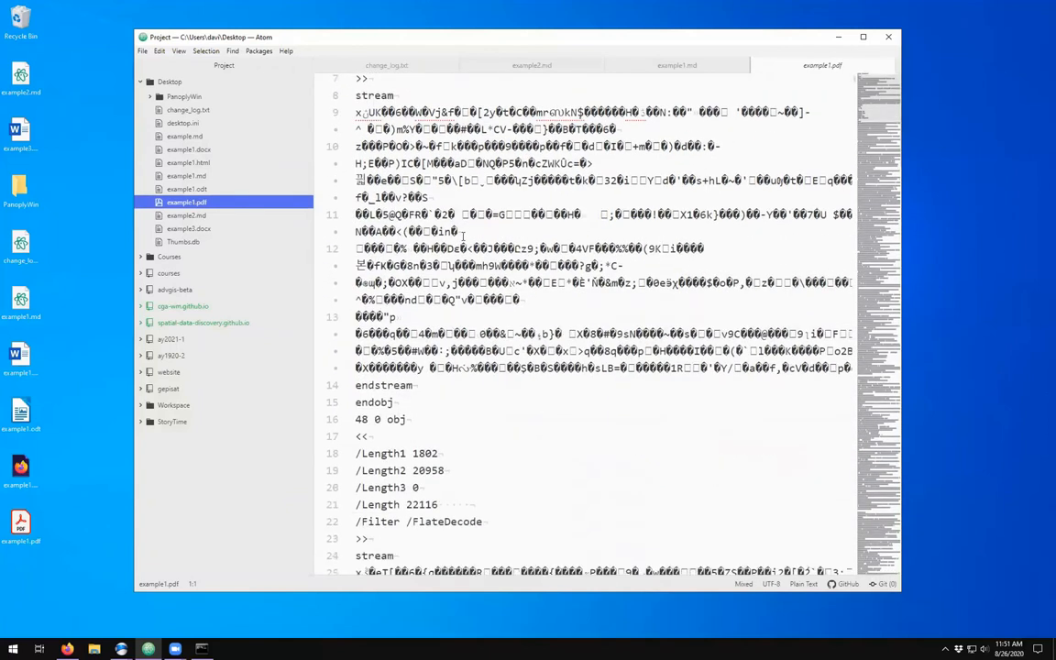
# - Scroll through example1.pdf's raw compressed object streams in Atom
pyautogui.scroll(-3)
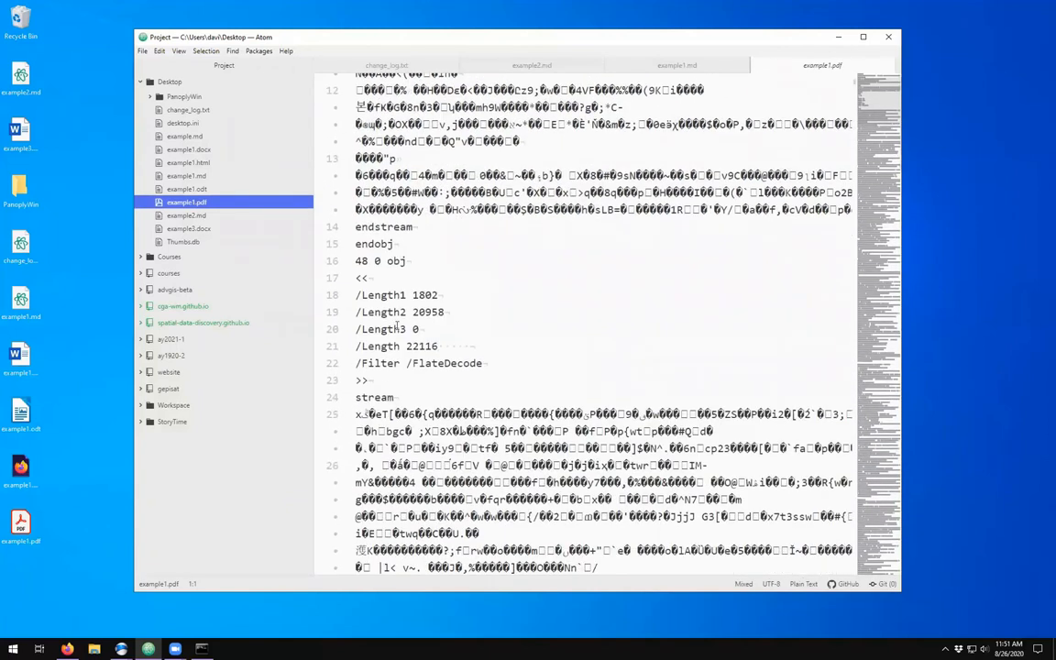
pyautogui.scroll(-3)
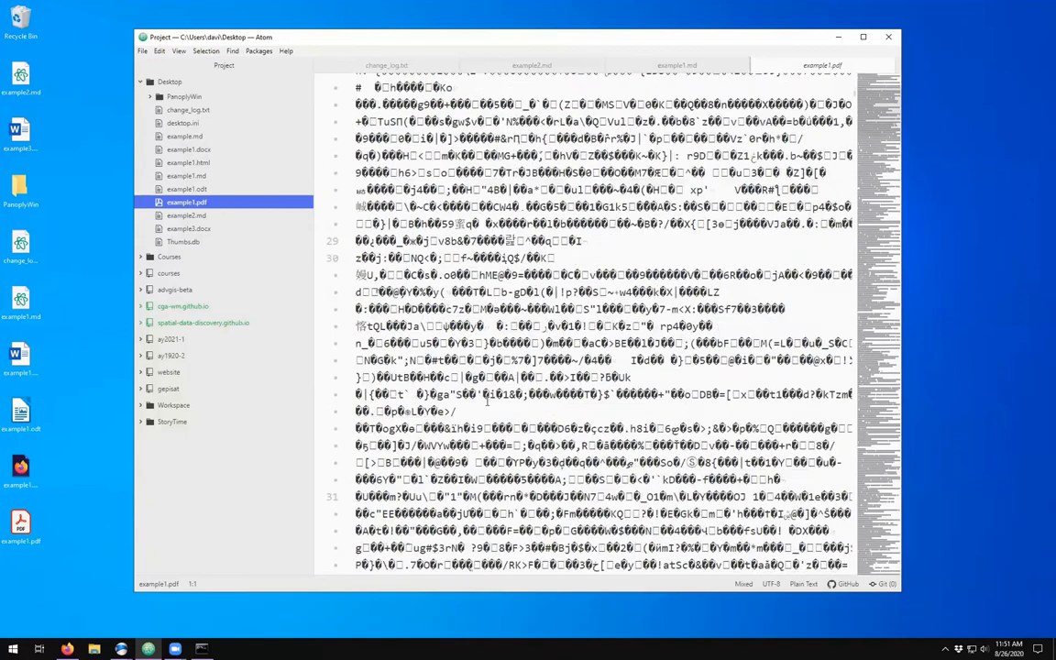
pyautogui.scroll(-3)
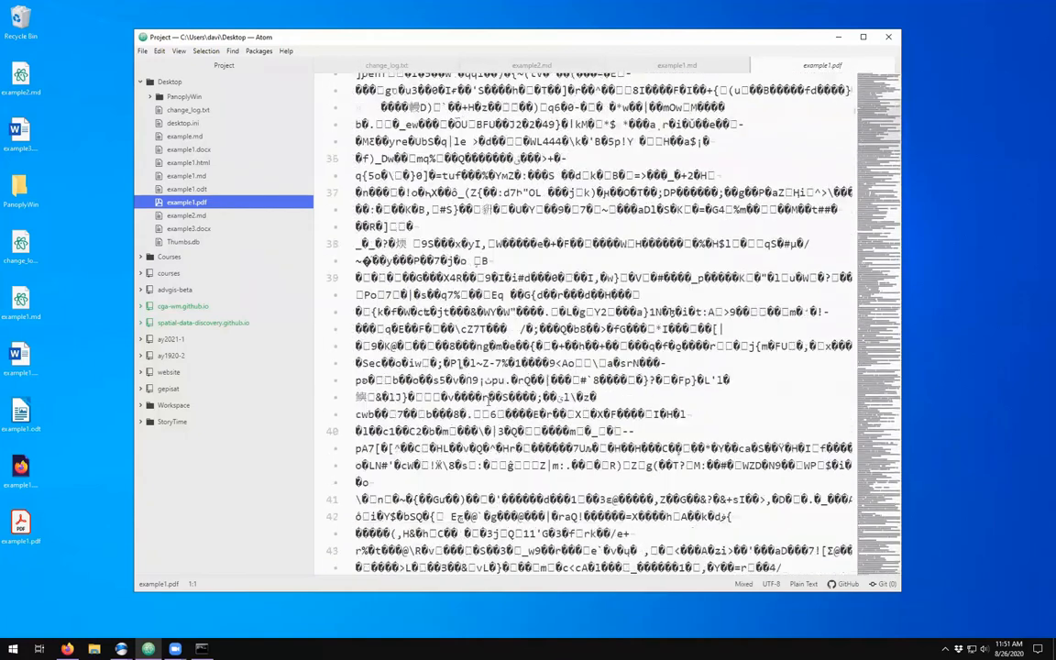
pyautogui.scroll(-3)
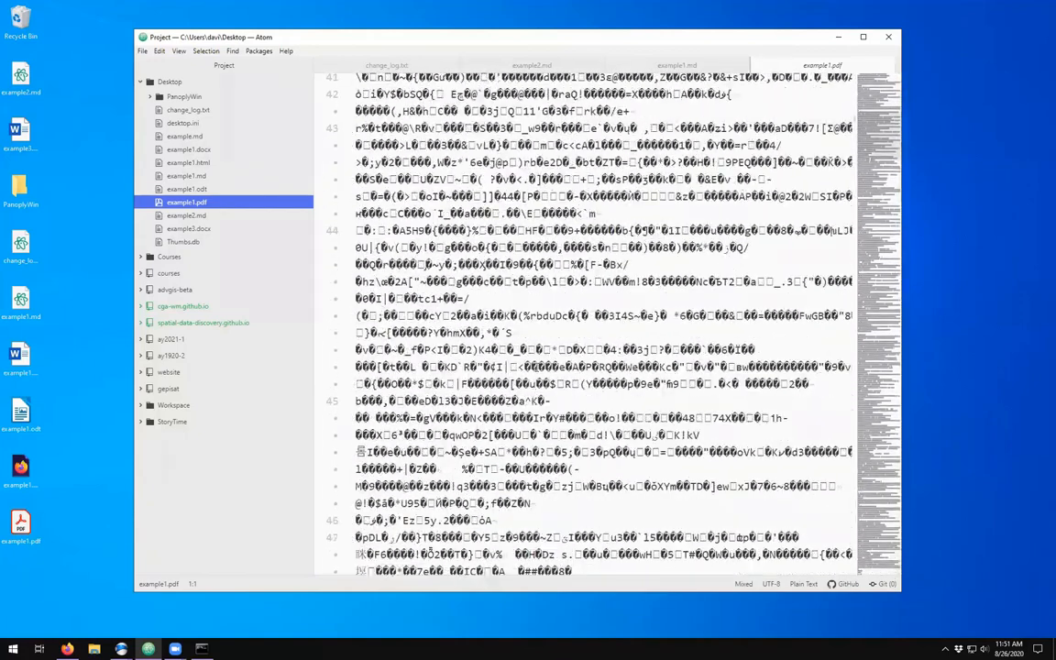
pyautogui.scroll(-3)
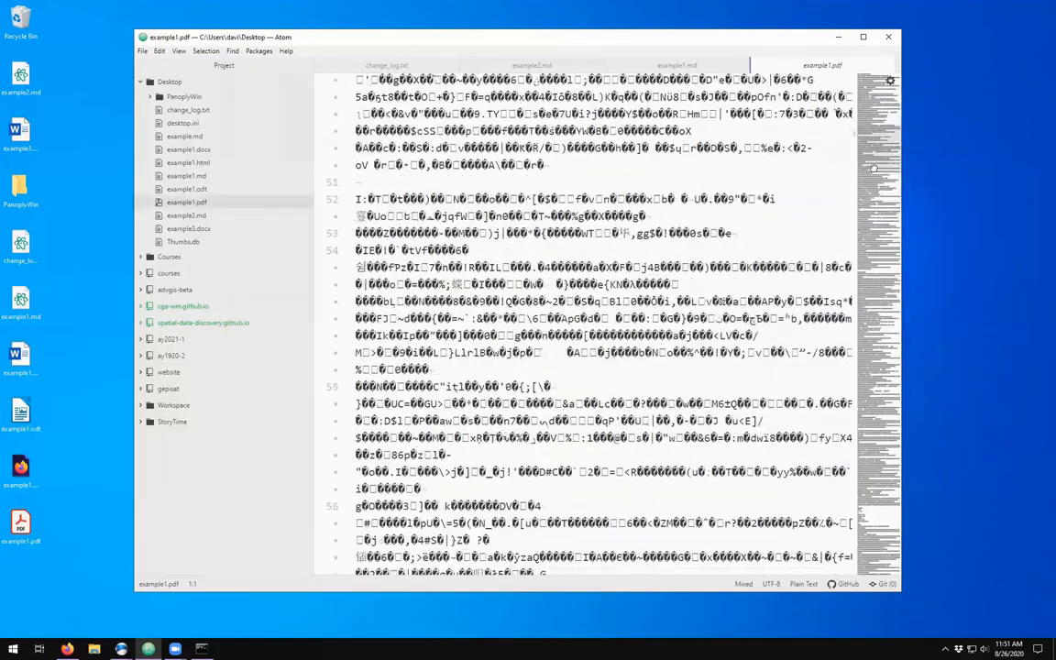
pyautogui.scroll(-3)
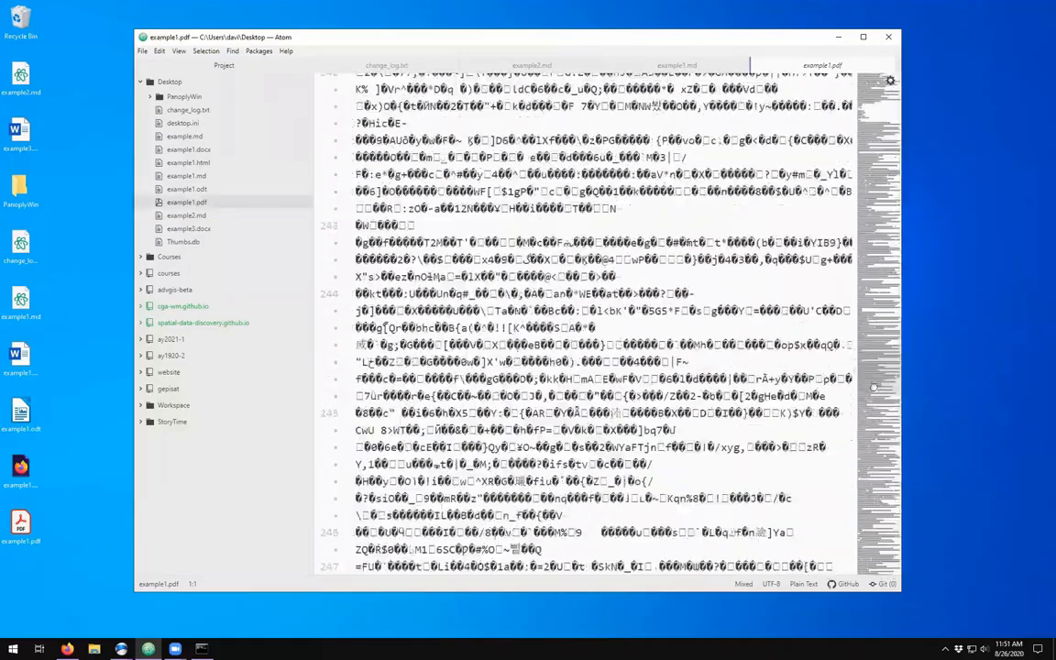
pyautogui.scroll(-3)
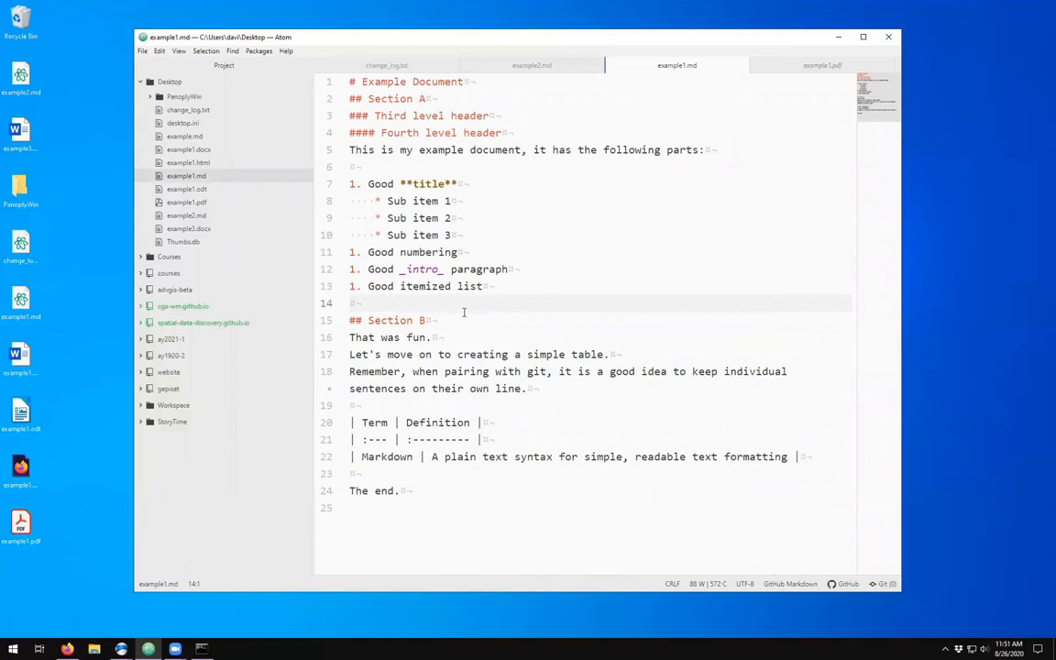
pyautogui.click(350, 305)
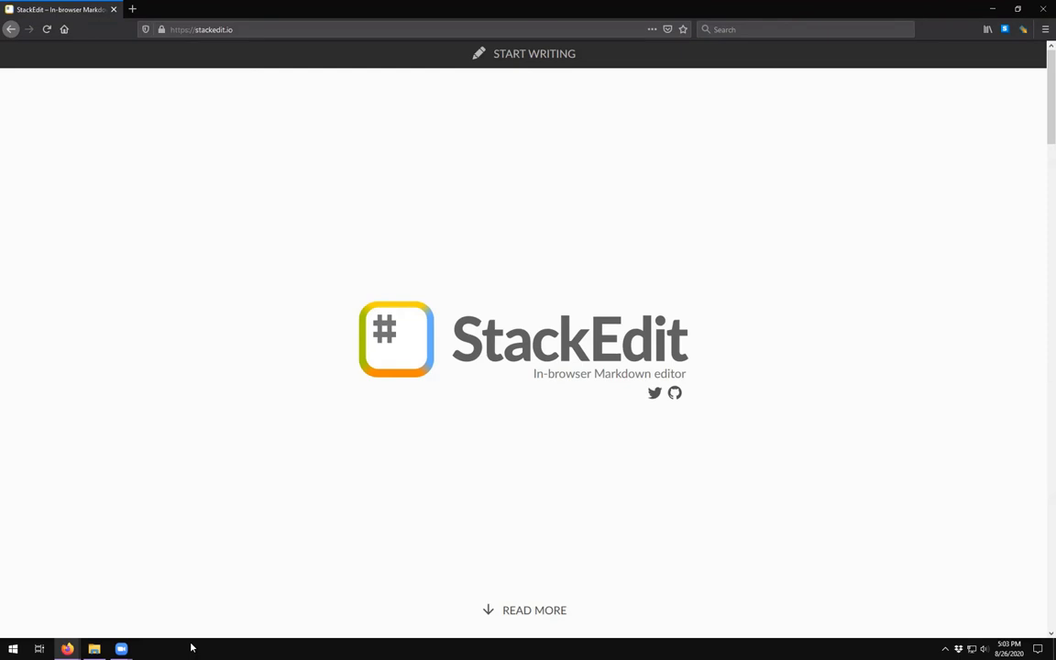
pyautogui.moveTo(530, 77)
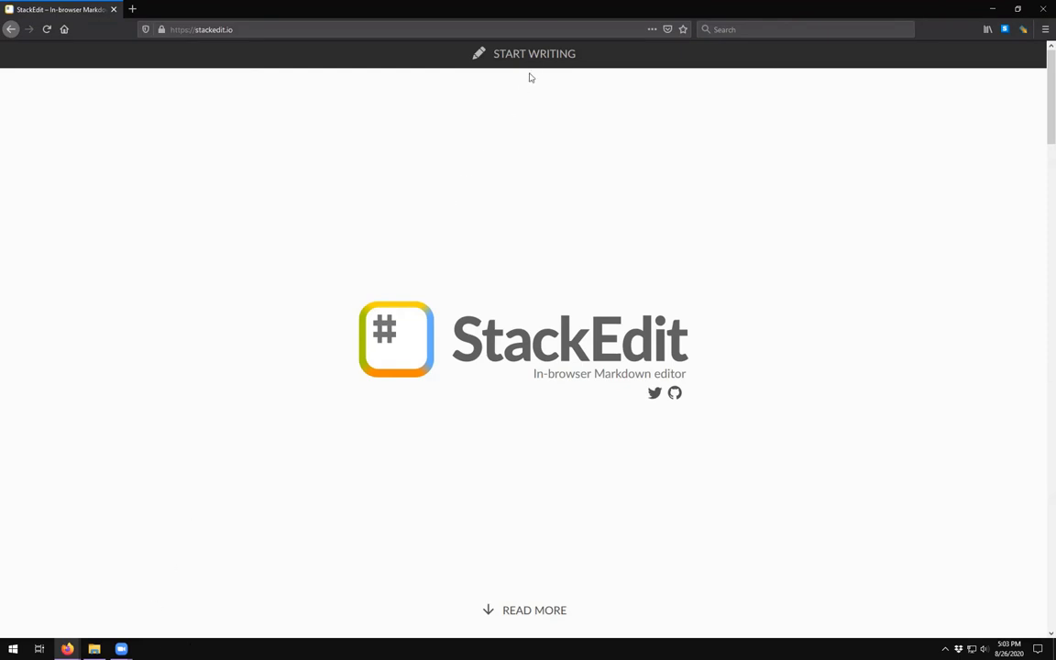
pyautogui.moveTo(536, 53)
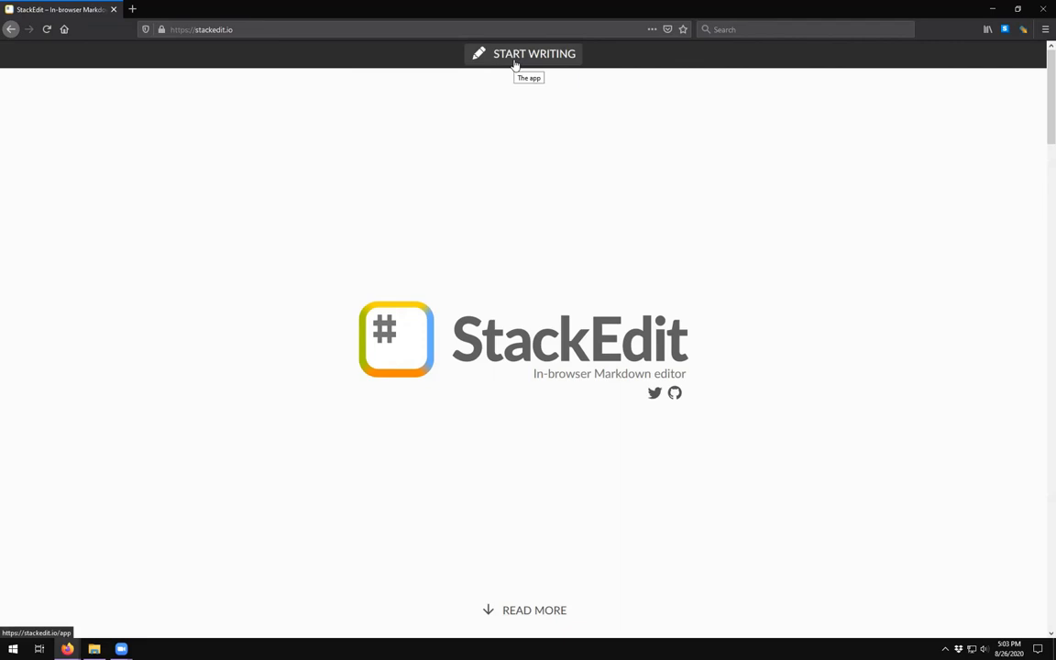
# - Start writing on stackedit.io to bring up the editor with its Welcome file
pyautogui.click(534, 54)
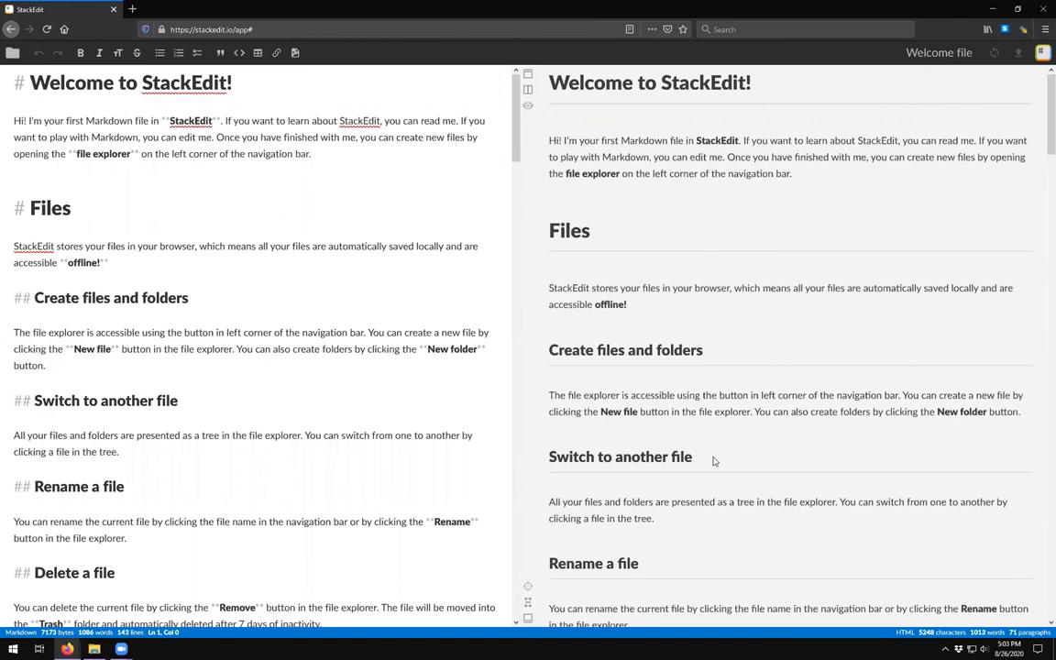
pyautogui.moveTo(682, 400)
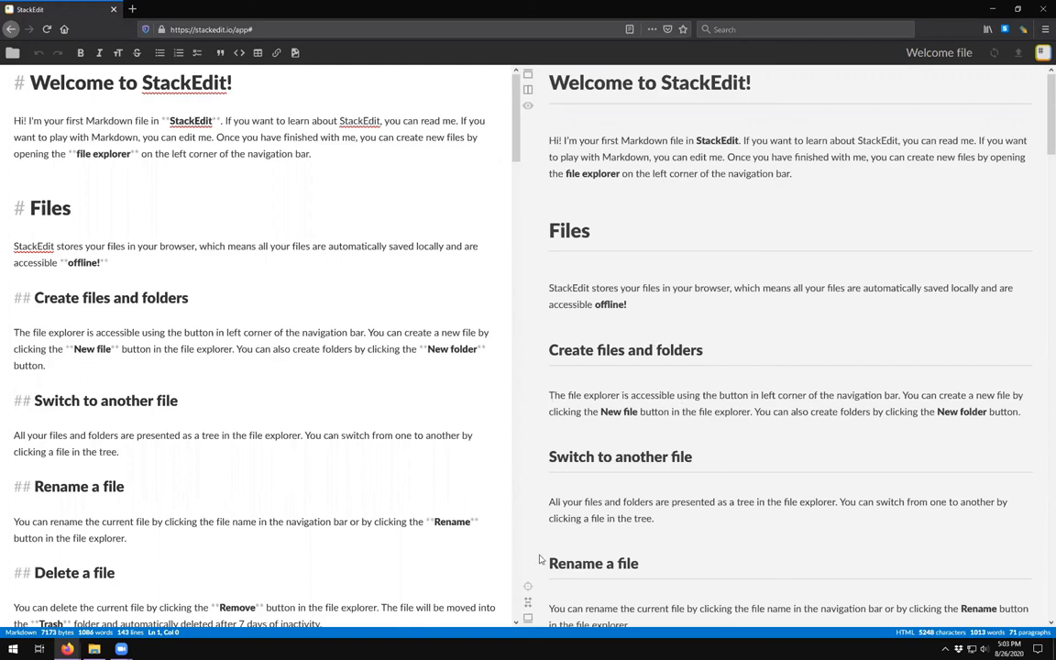
pyautogui.click(12, 52)
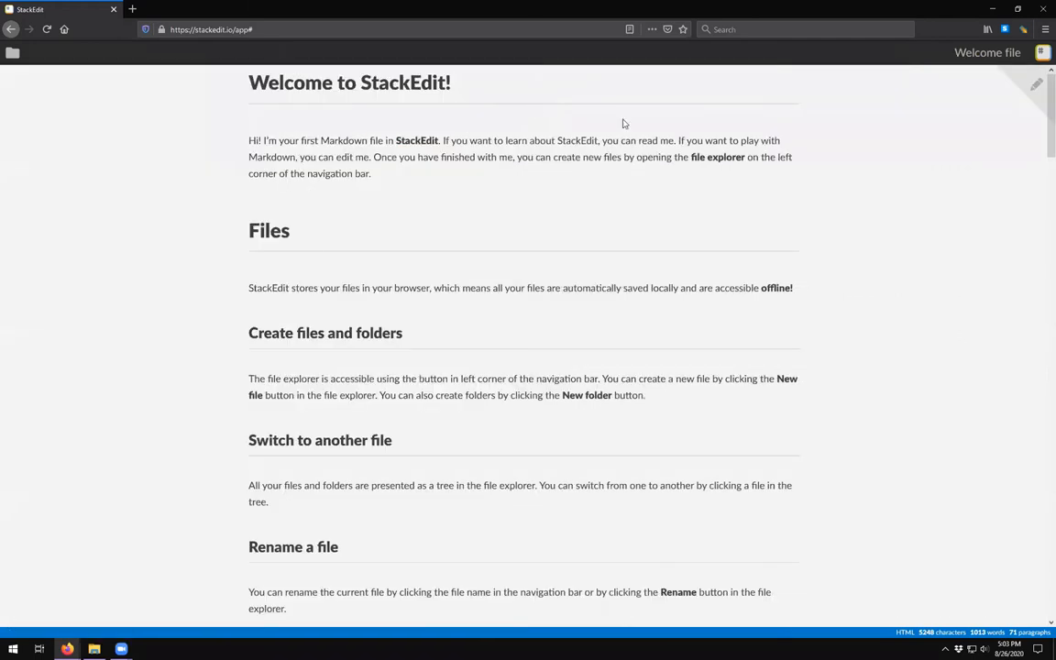
pyautogui.moveTo(1012, 96)
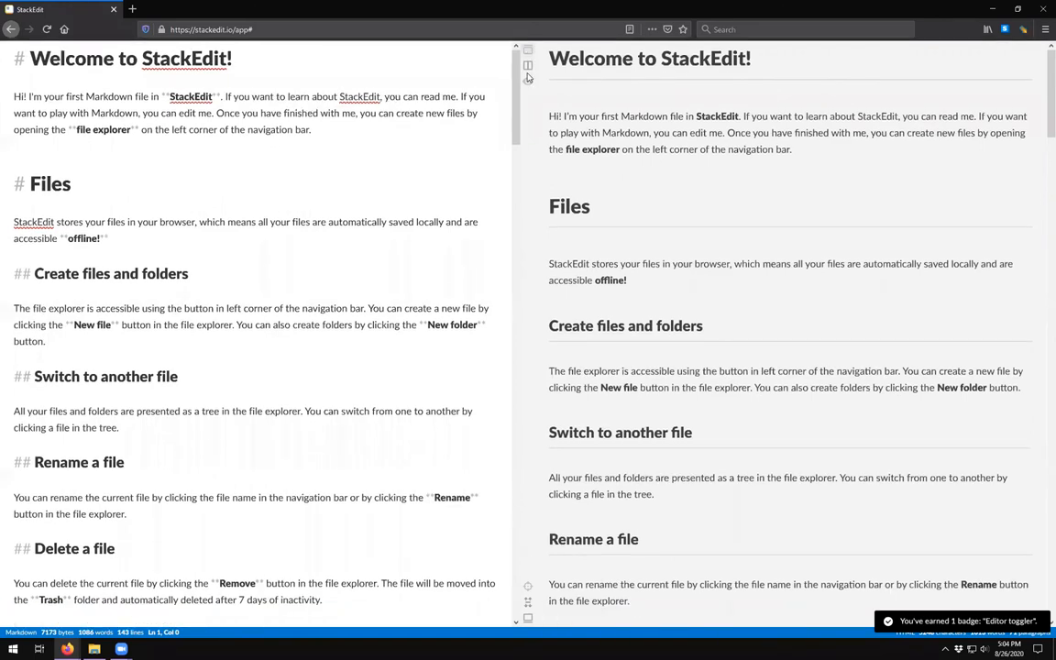
pyautogui.click(528, 66)
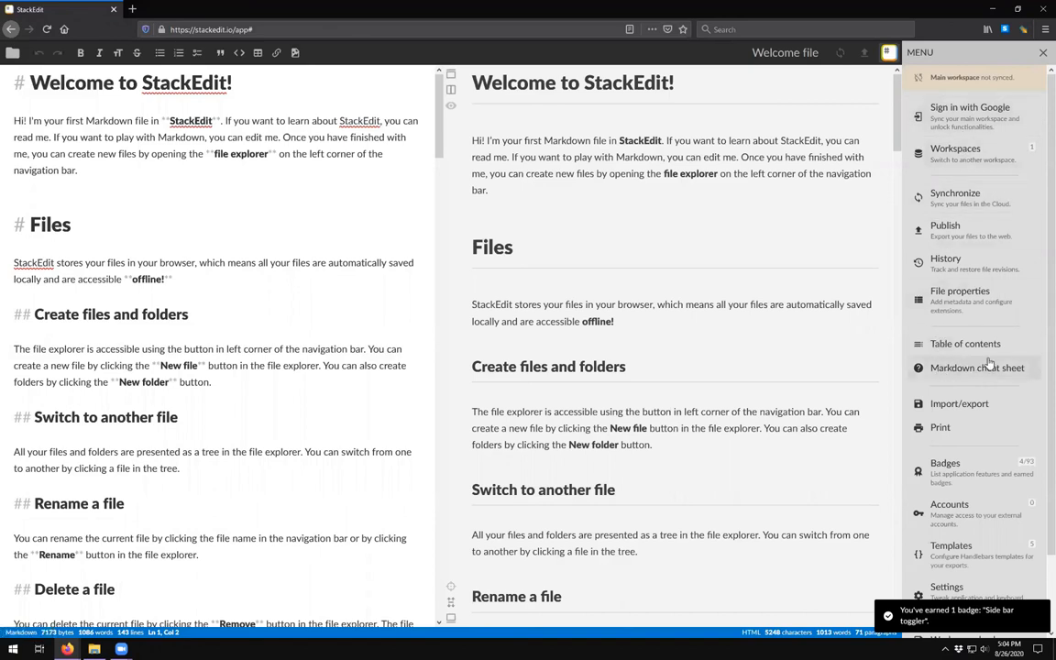
# - Show the Markdown cheat sheet and scroll to definition lists, footnotes, abbreviations and LaTeX math
pyautogui.click(977, 366)
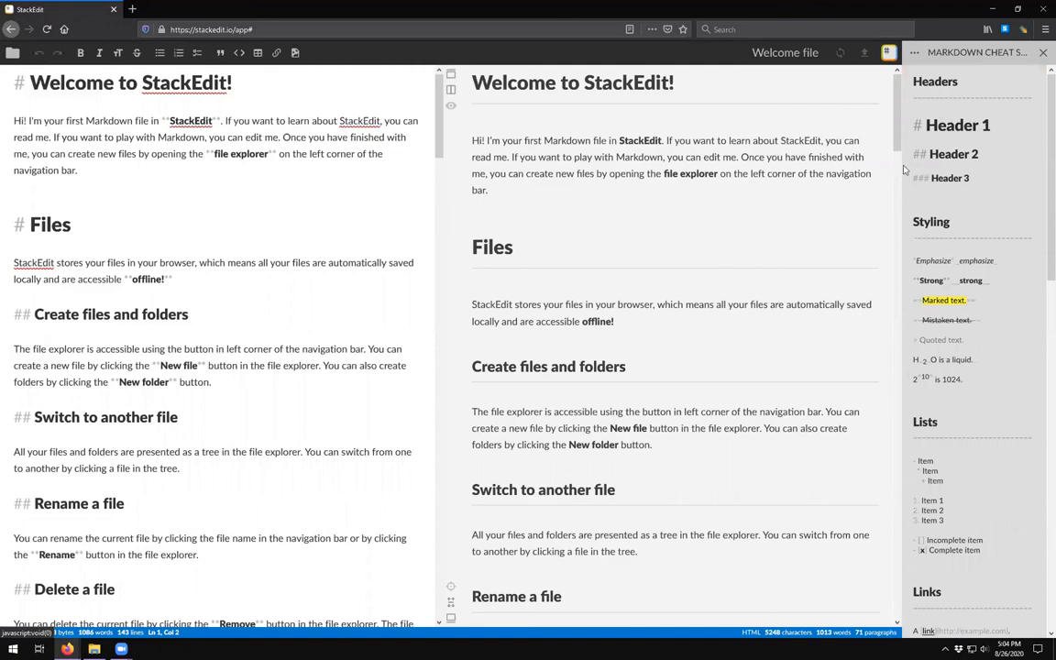
pyautogui.moveTo(955, 348)
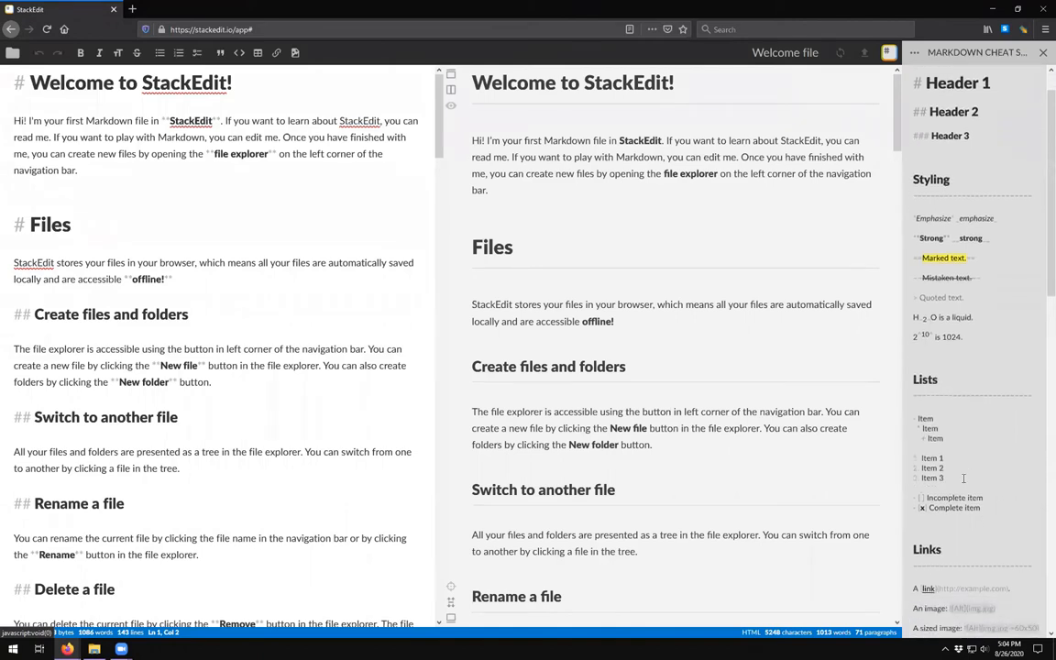
pyautogui.scroll(-3)
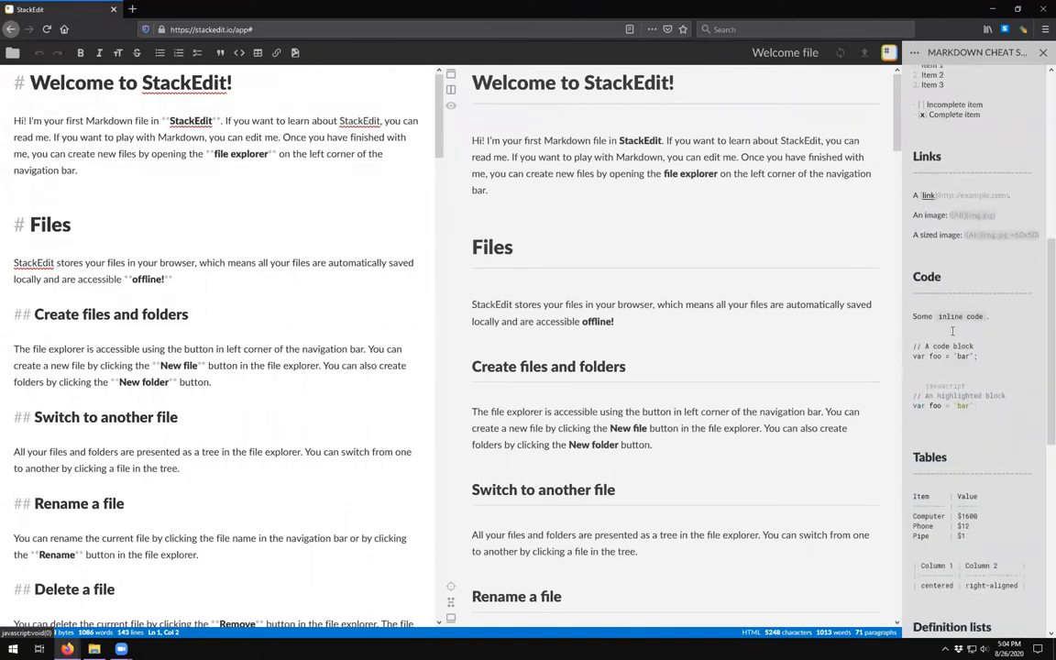
pyautogui.scroll(-3)
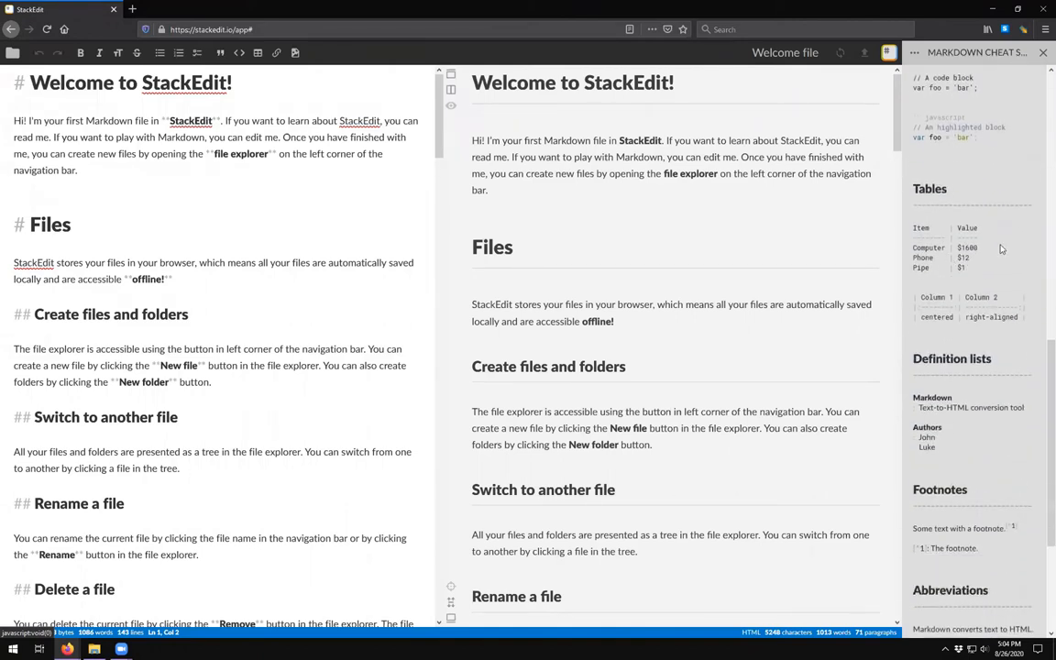
pyautogui.scroll(-3)
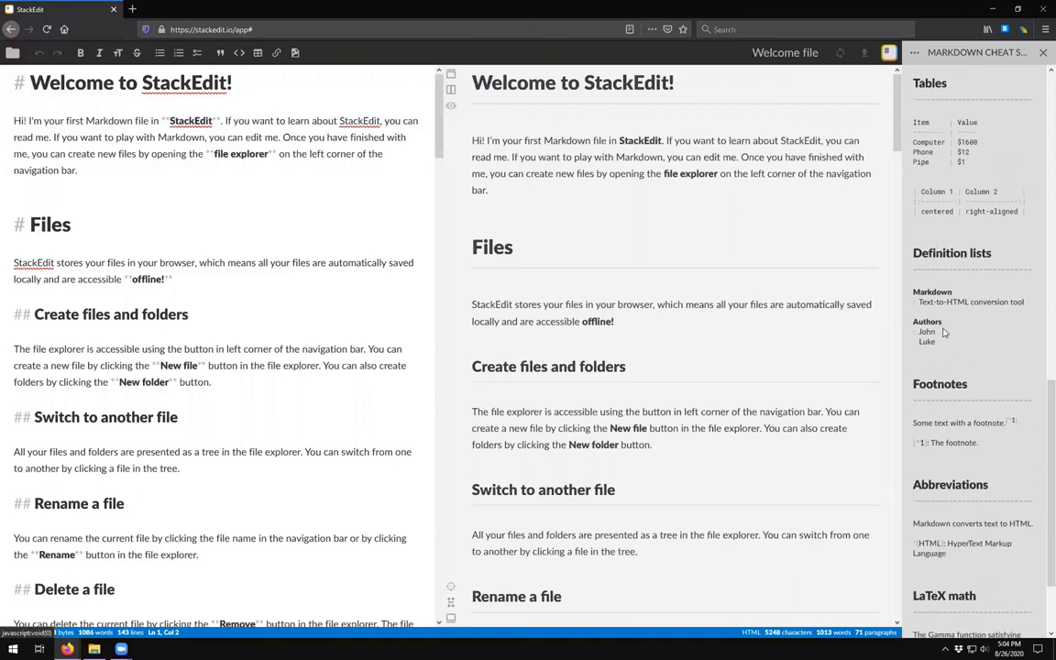
pyautogui.scroll(-3)
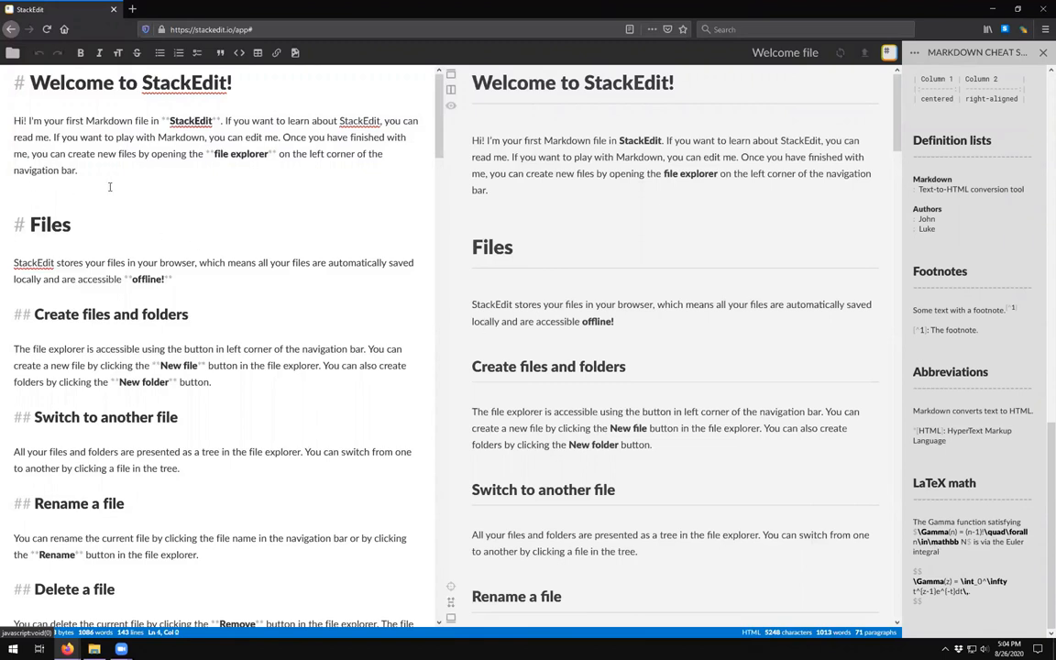
# - Enter 'Things will change as you type.' and 'Start a new line.' below the Welcome file's first paragraph
pyautogui.write('Things')
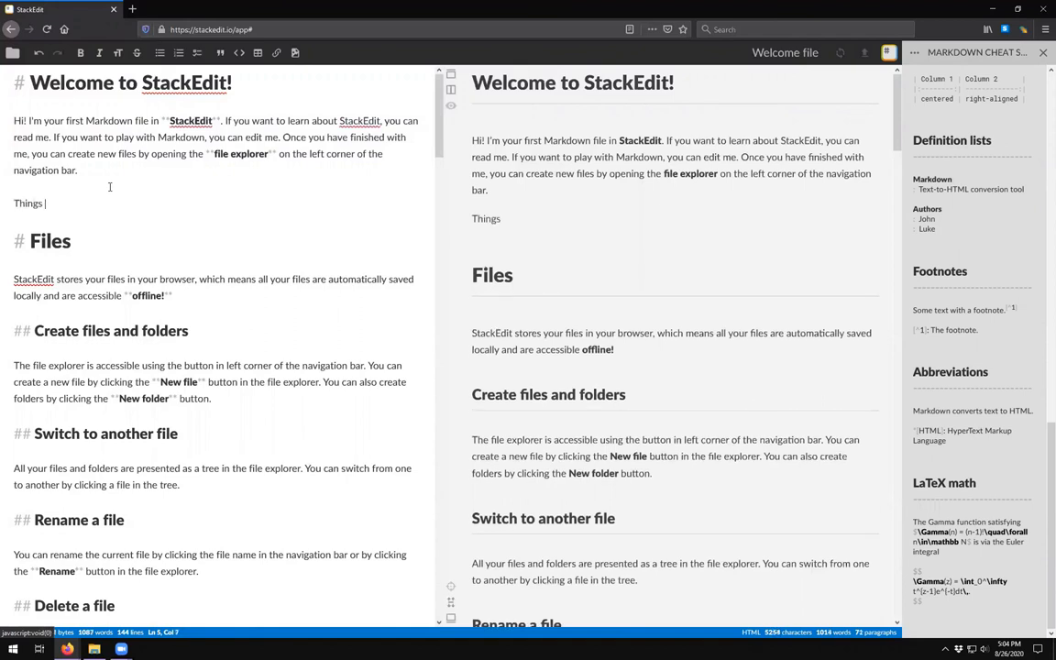
pyautogui.write('will change s')
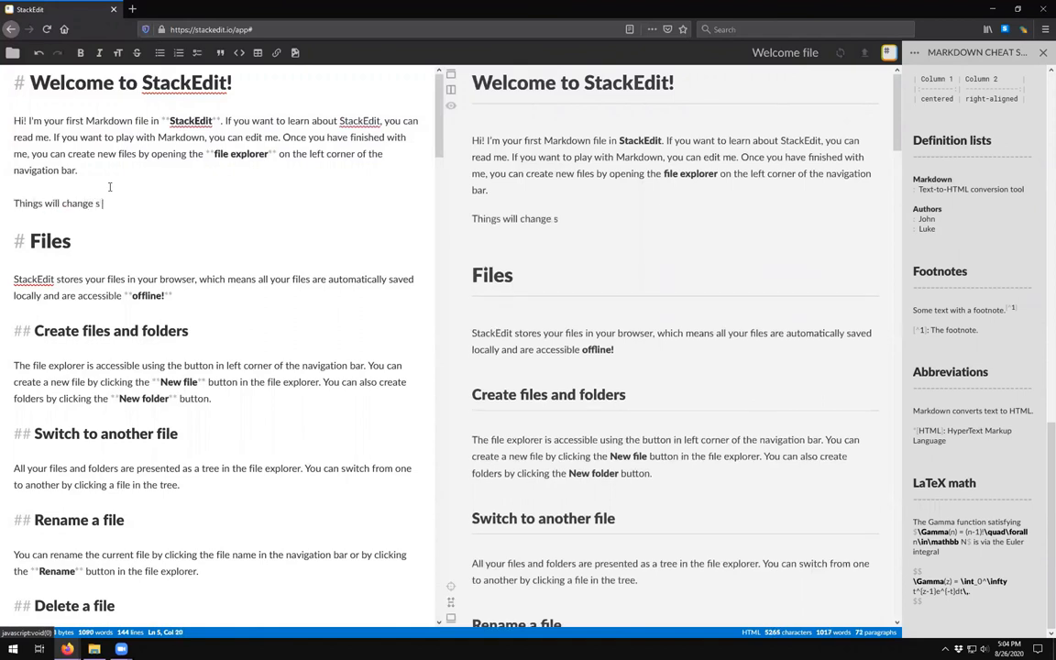
pyautogui.write('you')
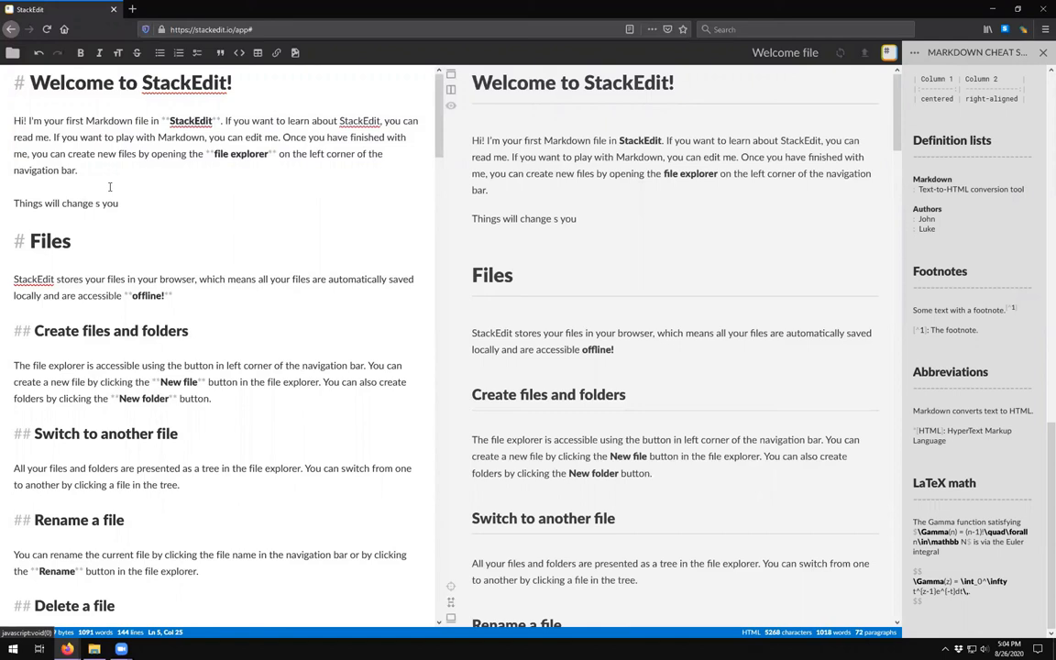
pyautogui.write('type.')
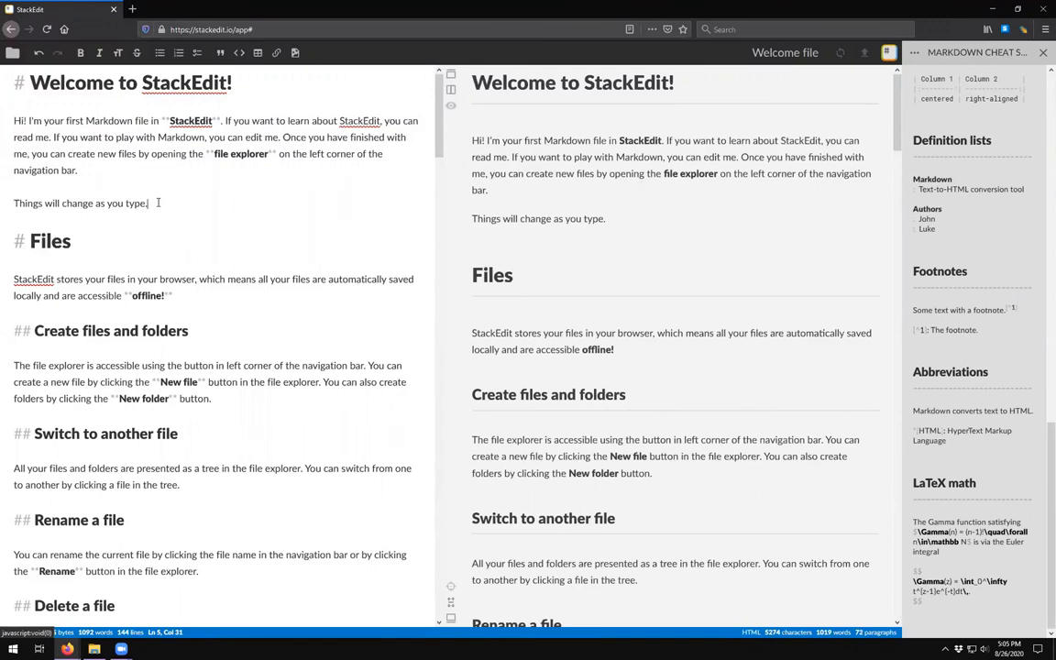
pyautogui.write('Start a new line')
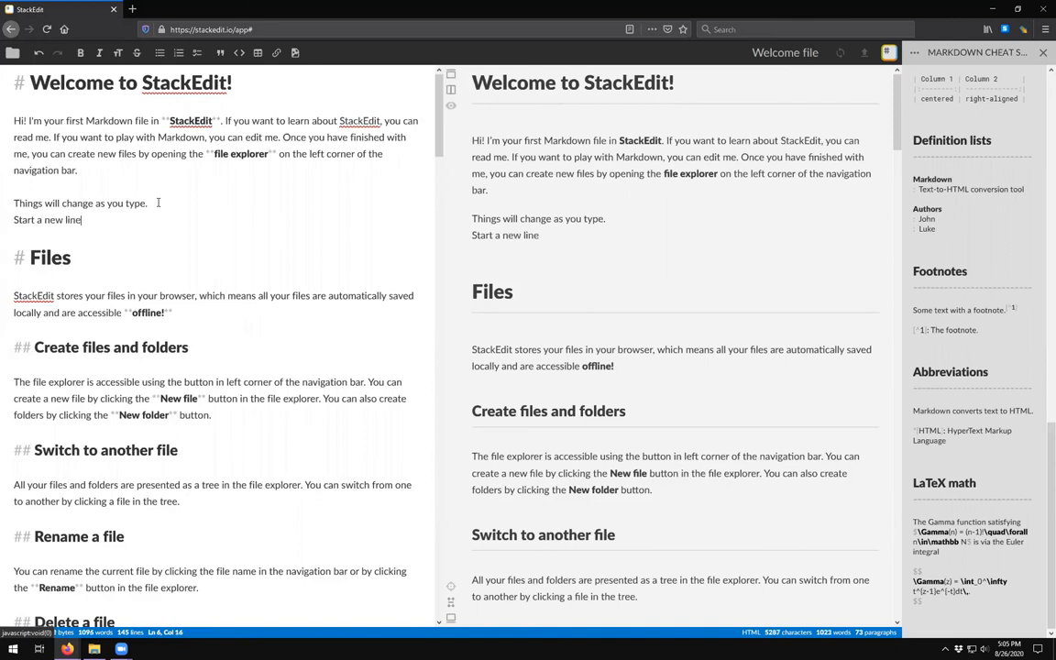
pyautogui.write('.')
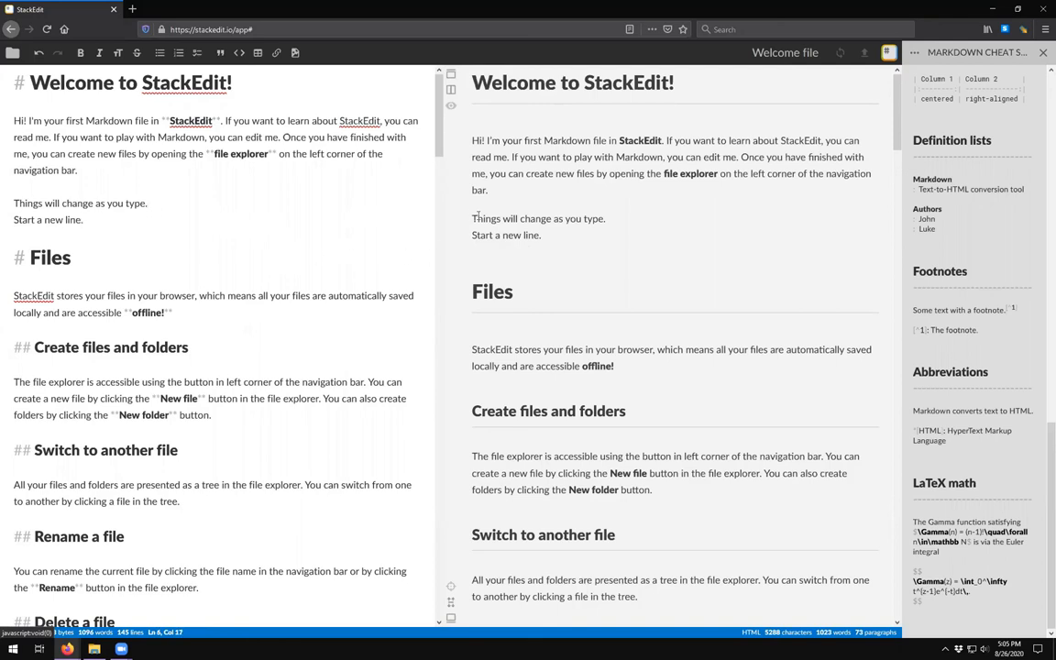
pyautogui.moveTo(480, 260)
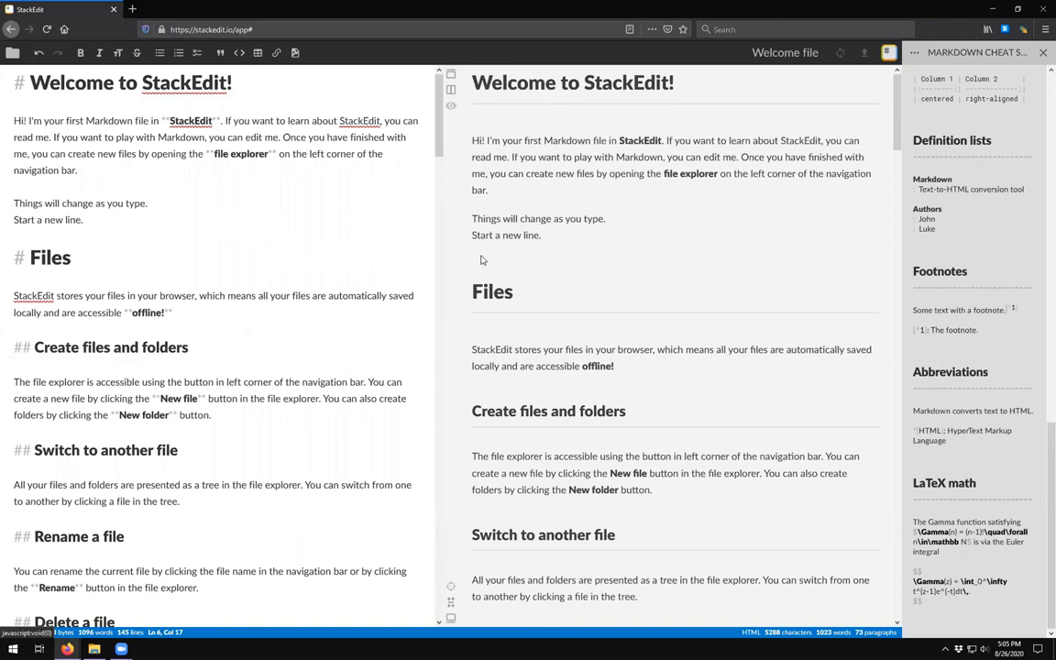
pyautogui.click(82, 220)
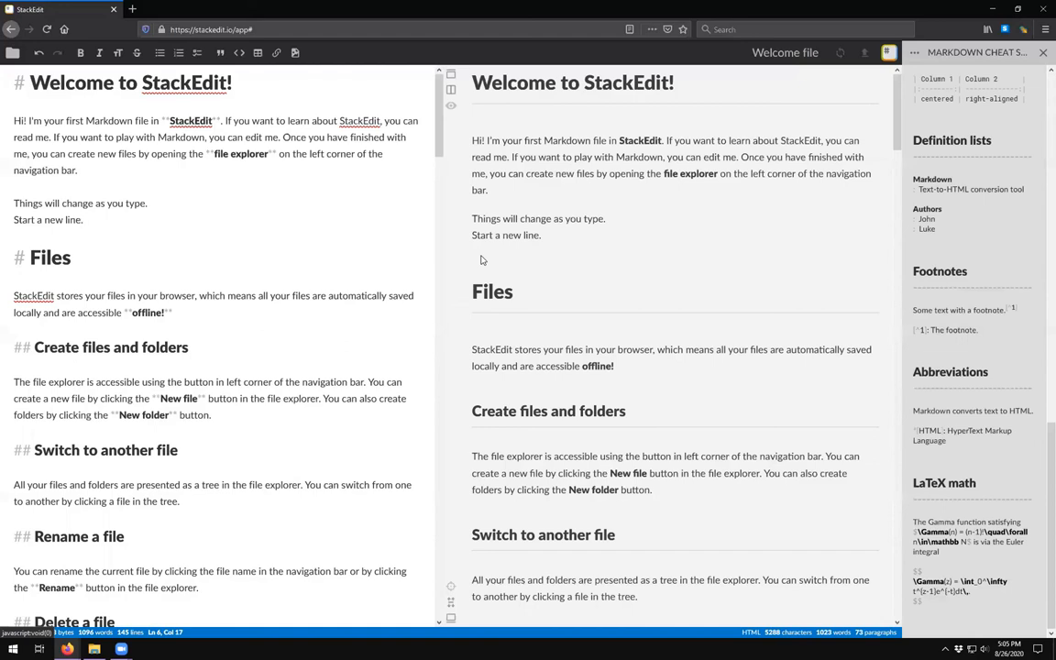
pyautogui.click(83, 220)
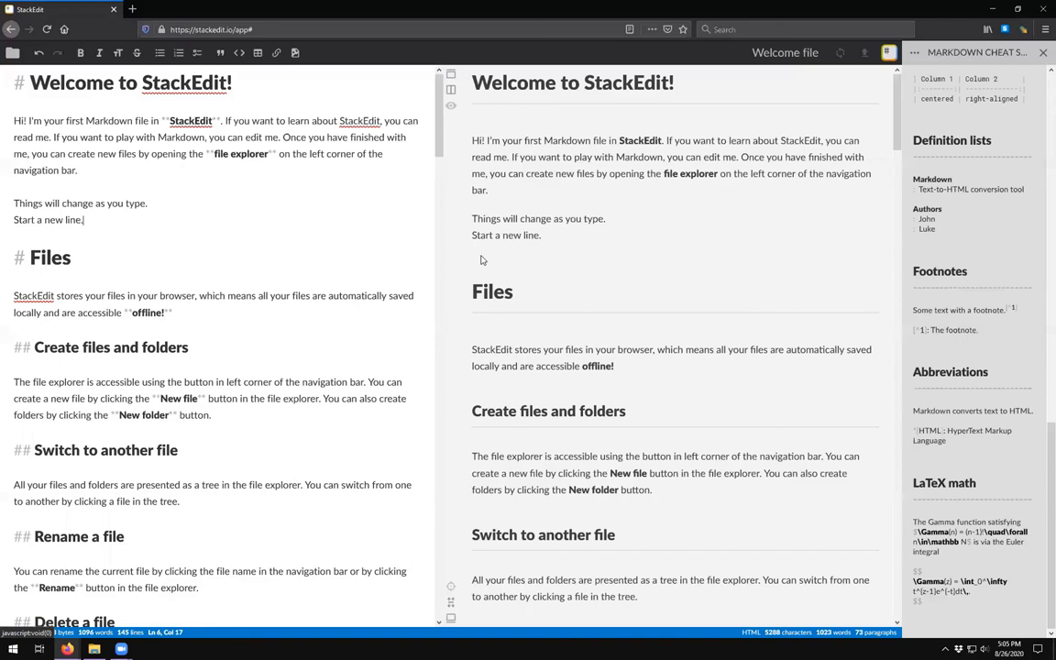
pyautogui.moveTo(359, 222)
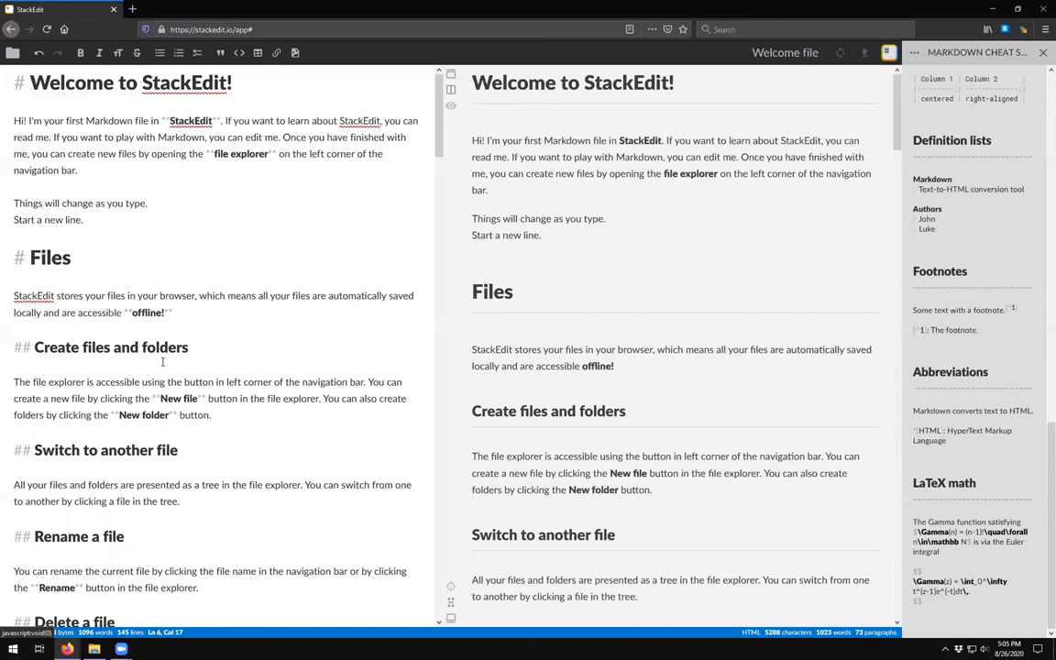
pyautogui.moveTo(128, 330)
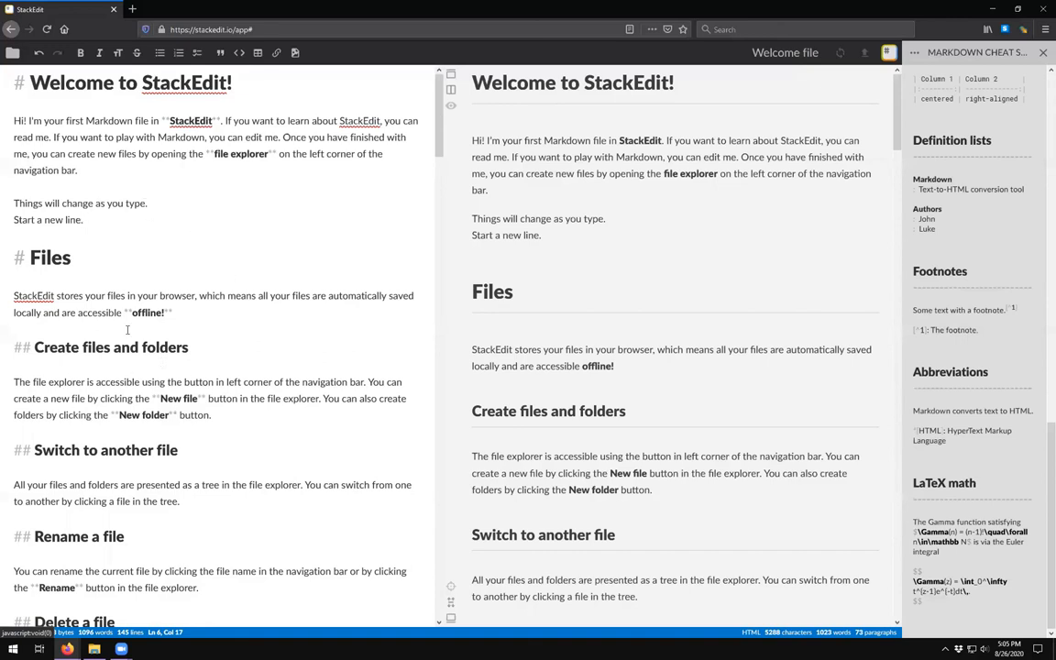
pyautogui.moveTo(101, 465)
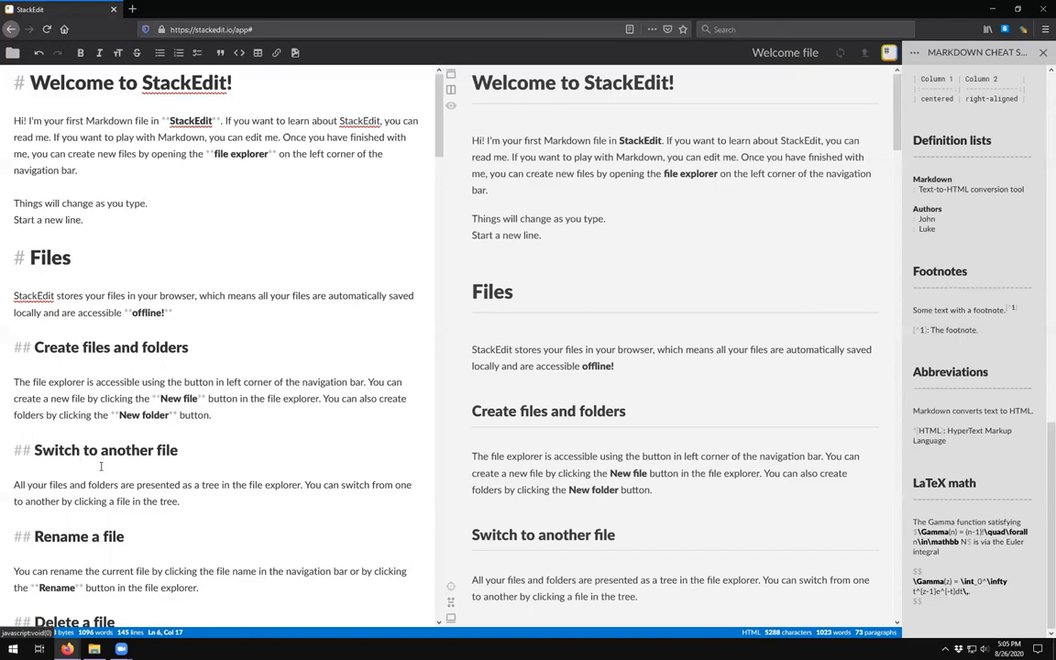
pyautogui.moveTo(634, 217)
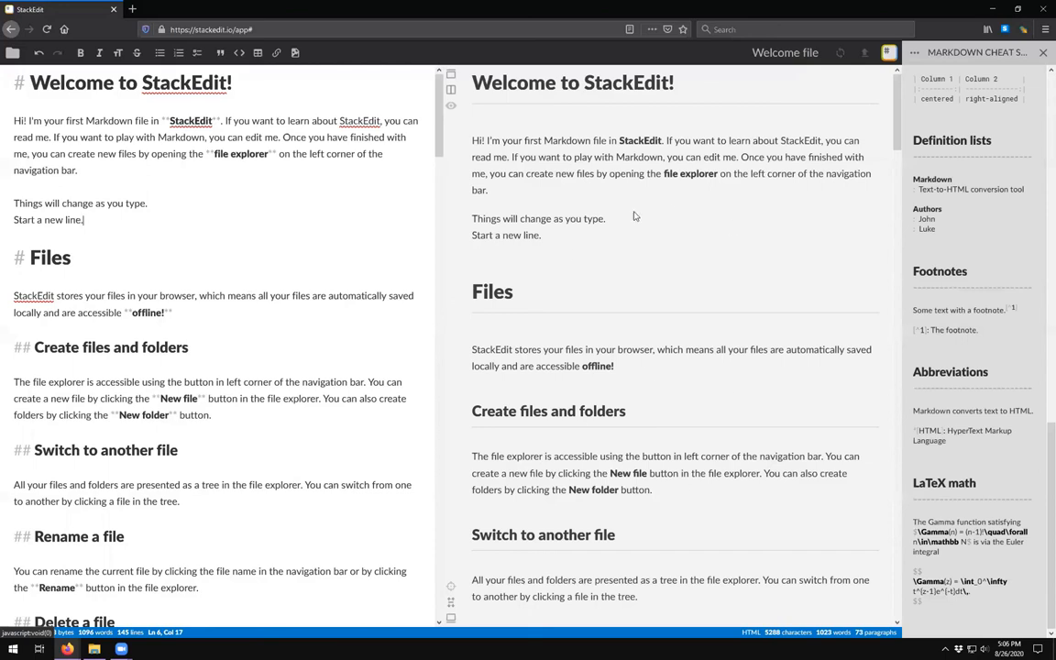
pyautogui.moveTo(638, 216)
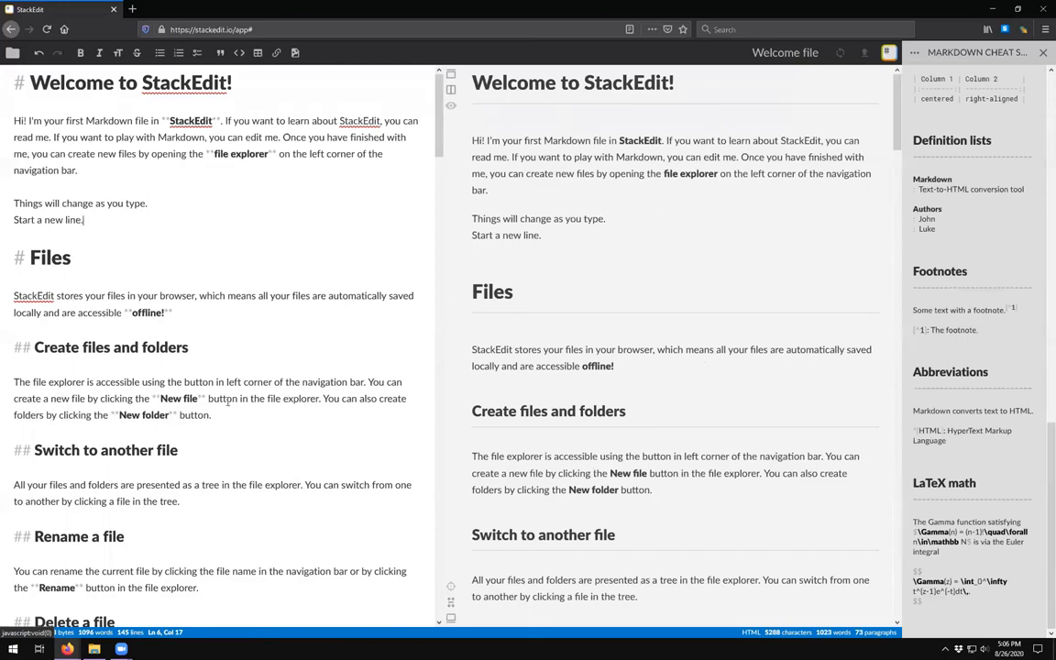